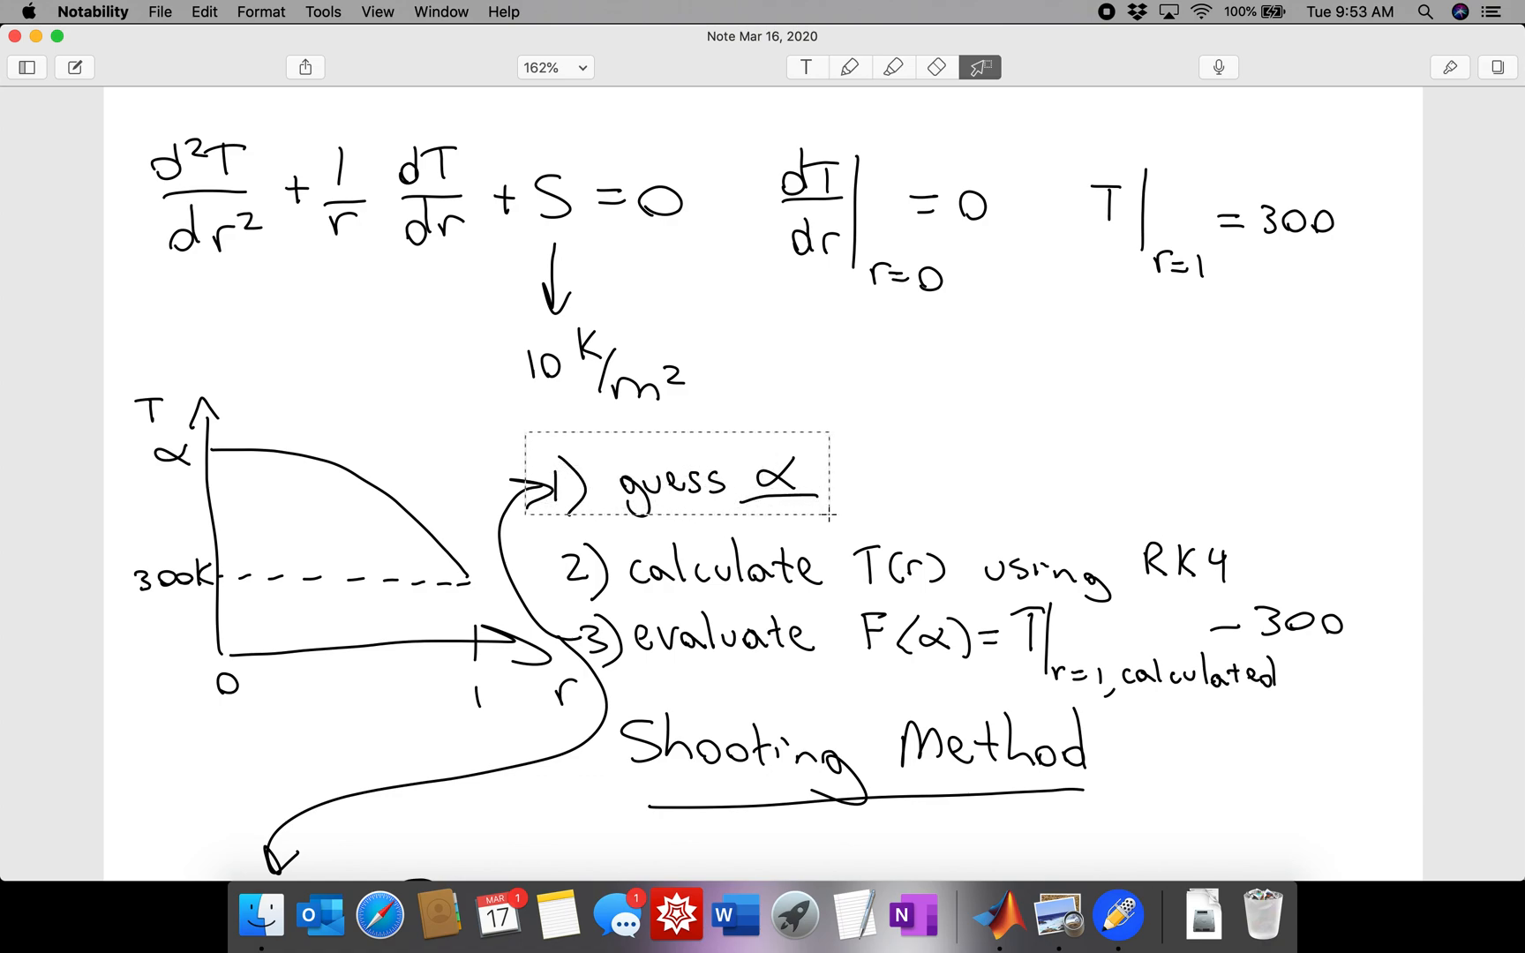
- Review the handwritten notes, highlighting the f(r, Y) vector and initial condition vector
left_click(554, 530)
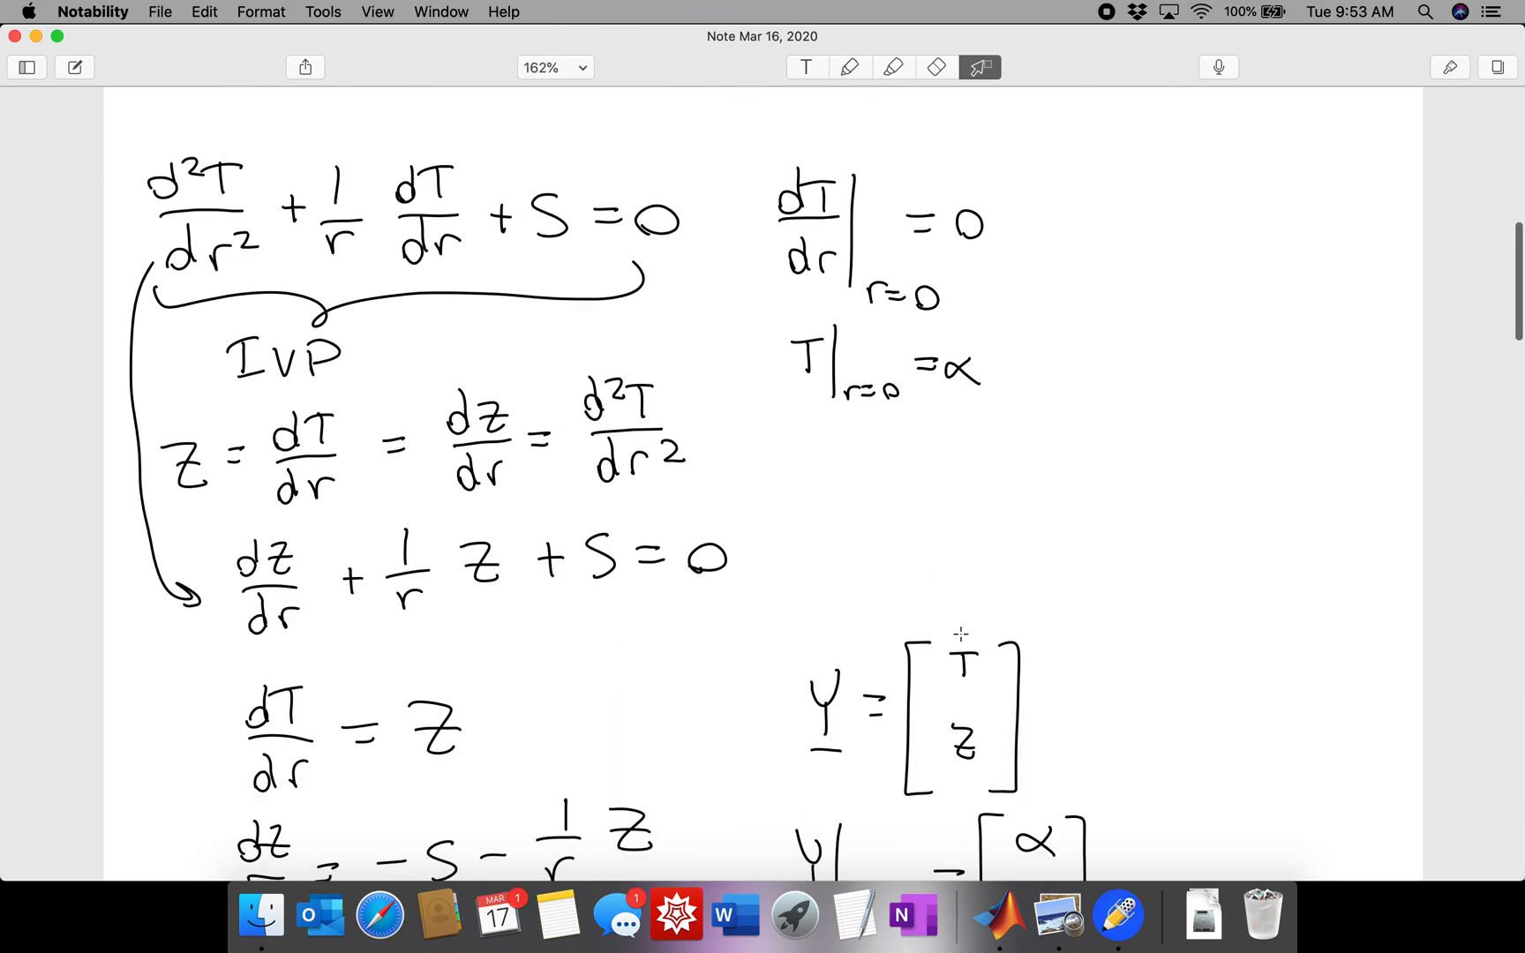
scroll("down", 3)
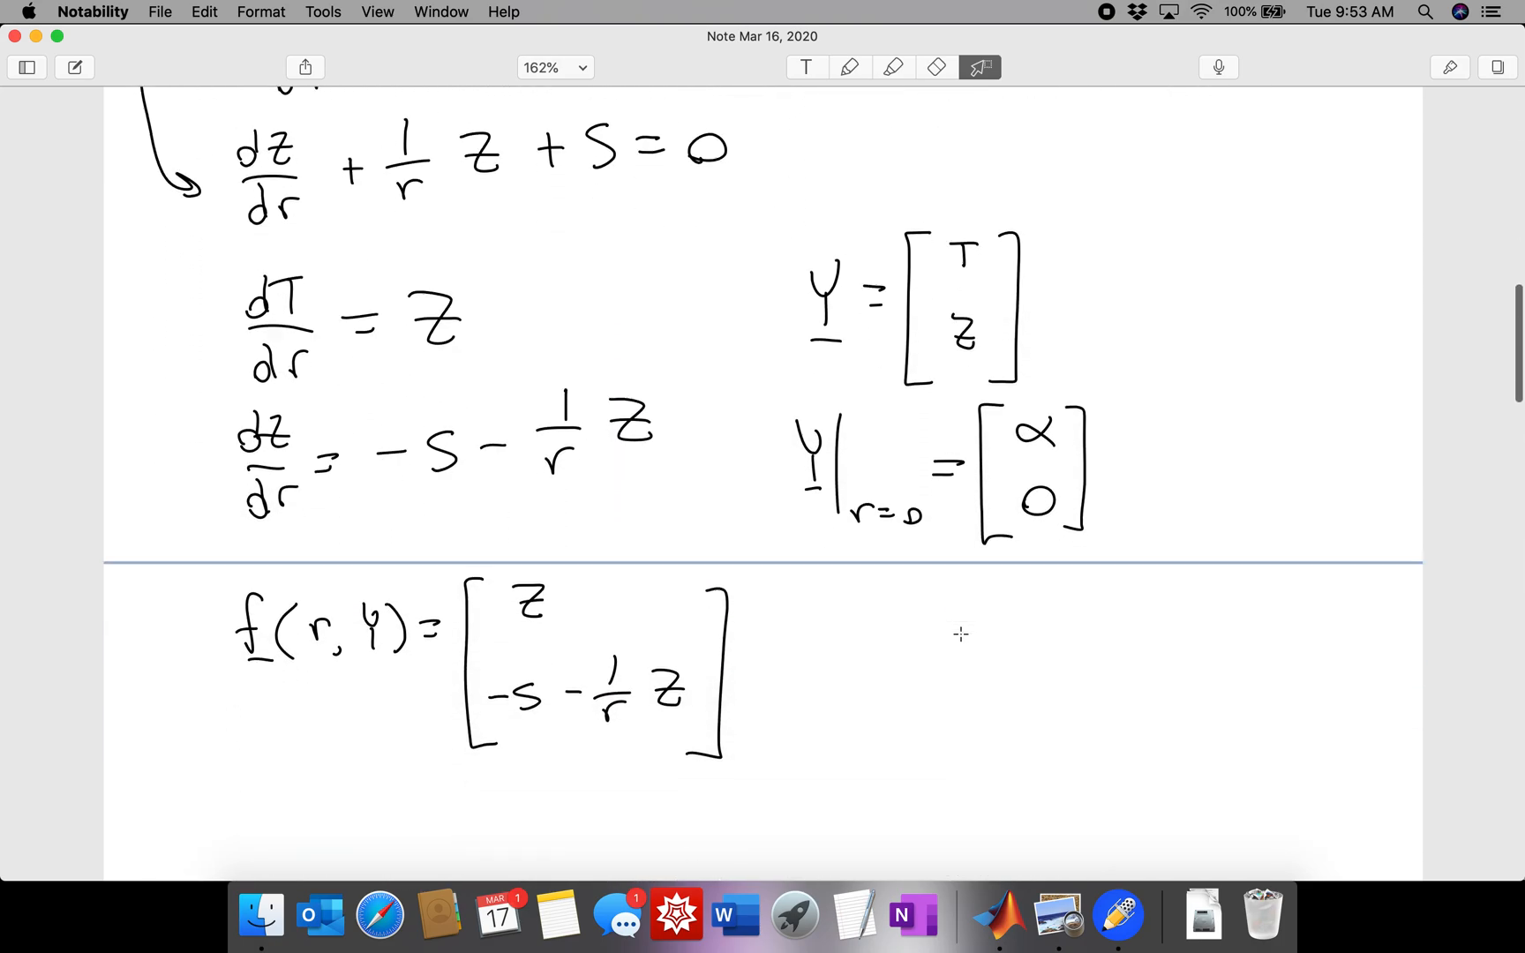
scroll("down", 3)
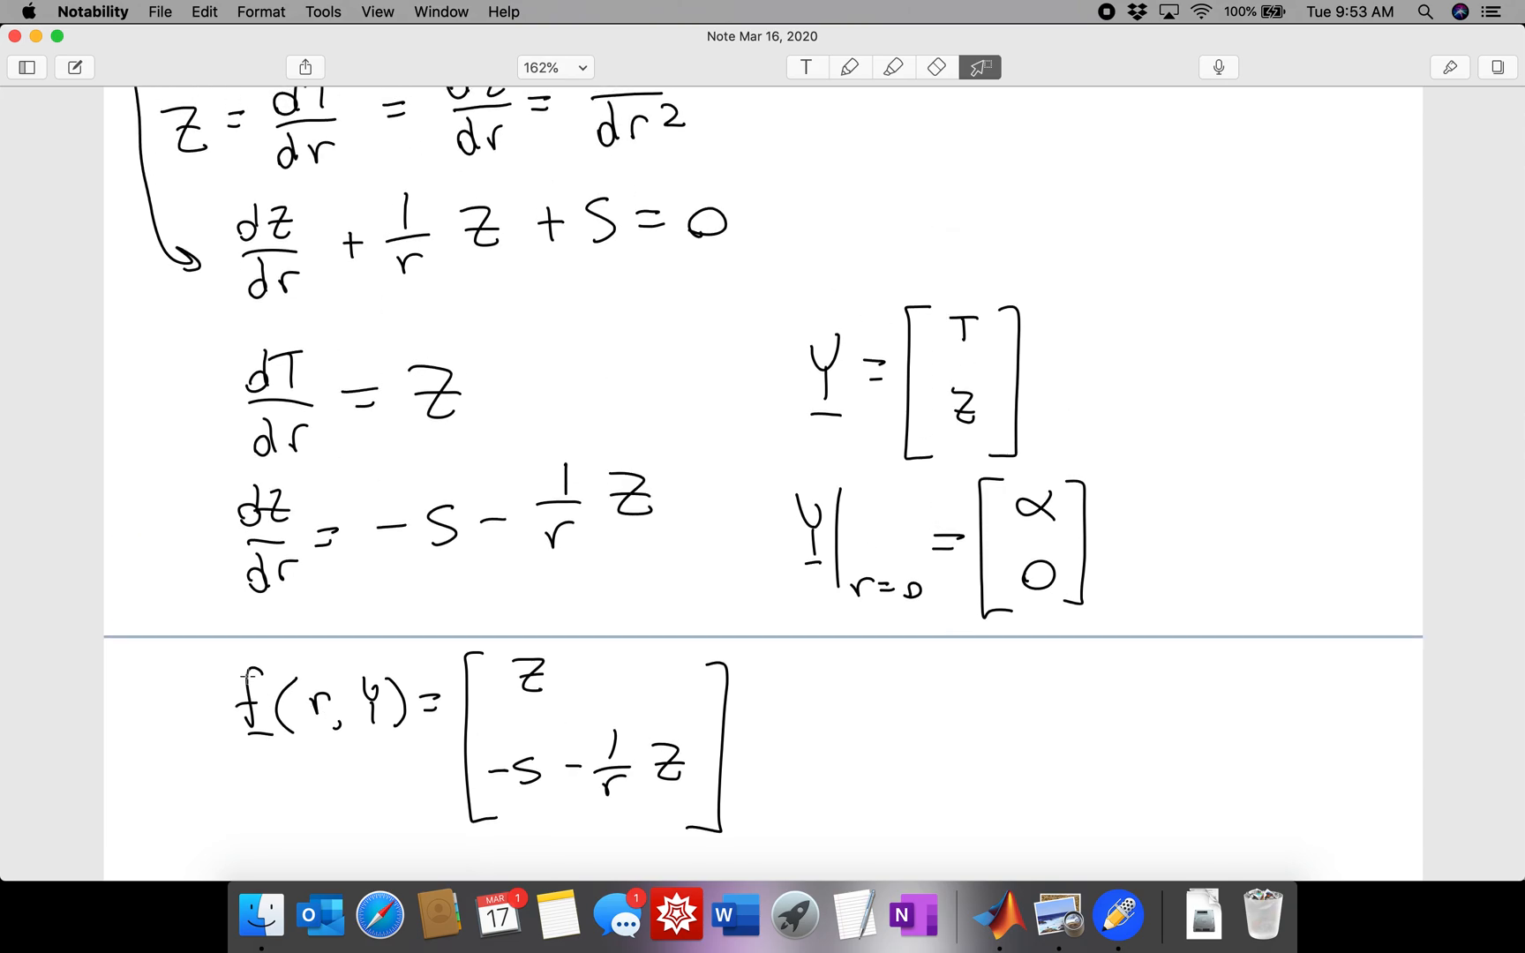
left_click_drag(233, 671, 788, 841)
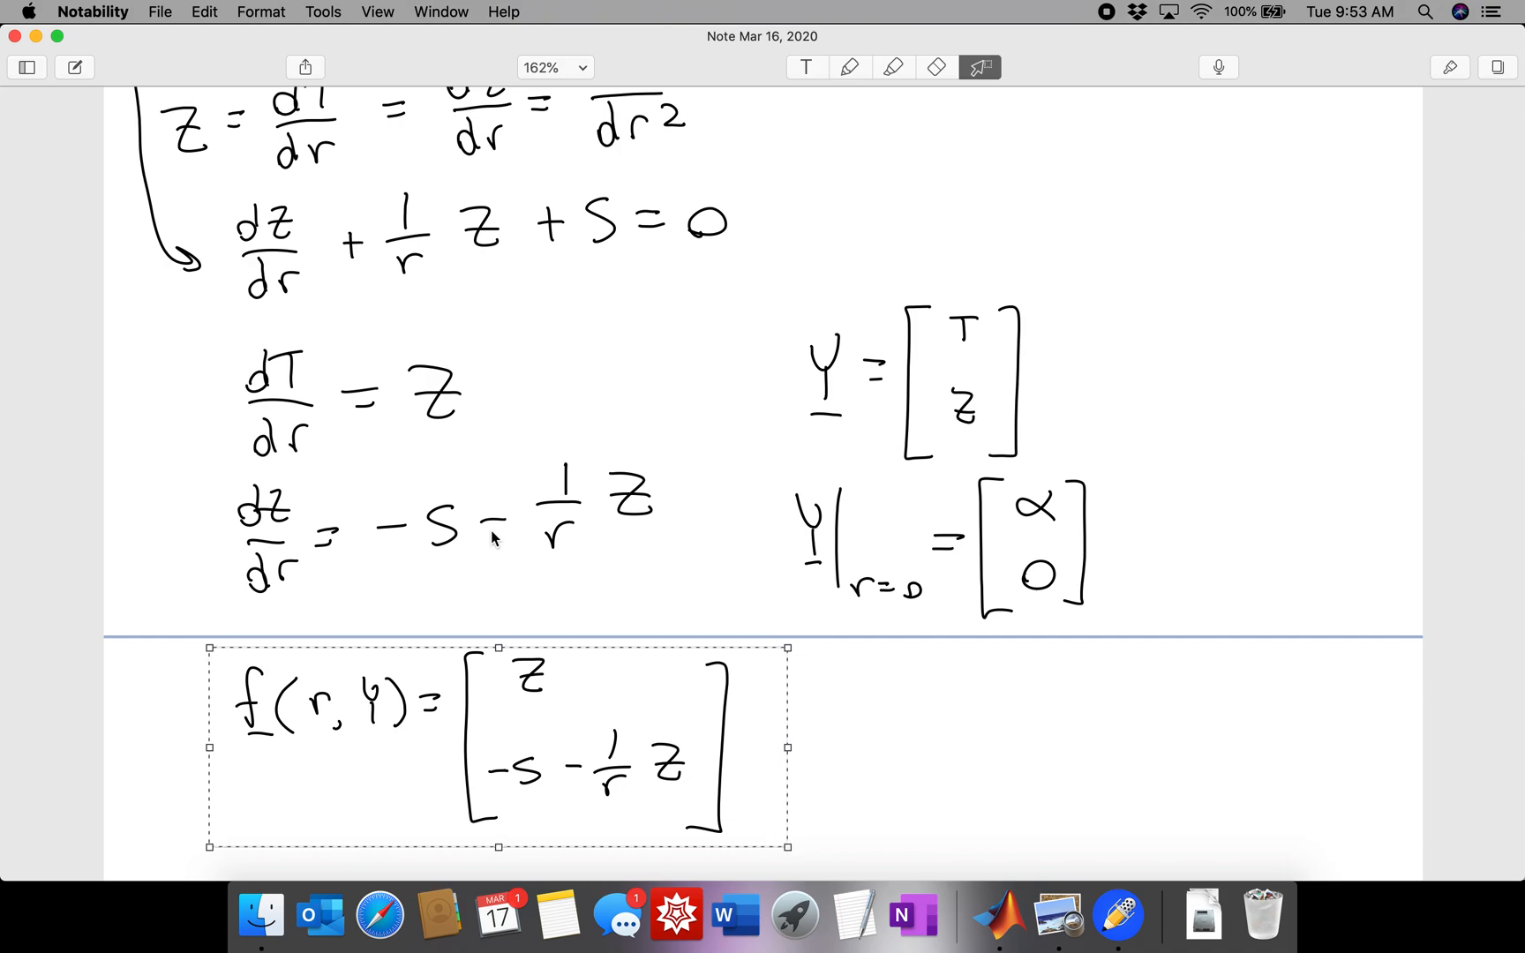
mouse_move(277, 465)
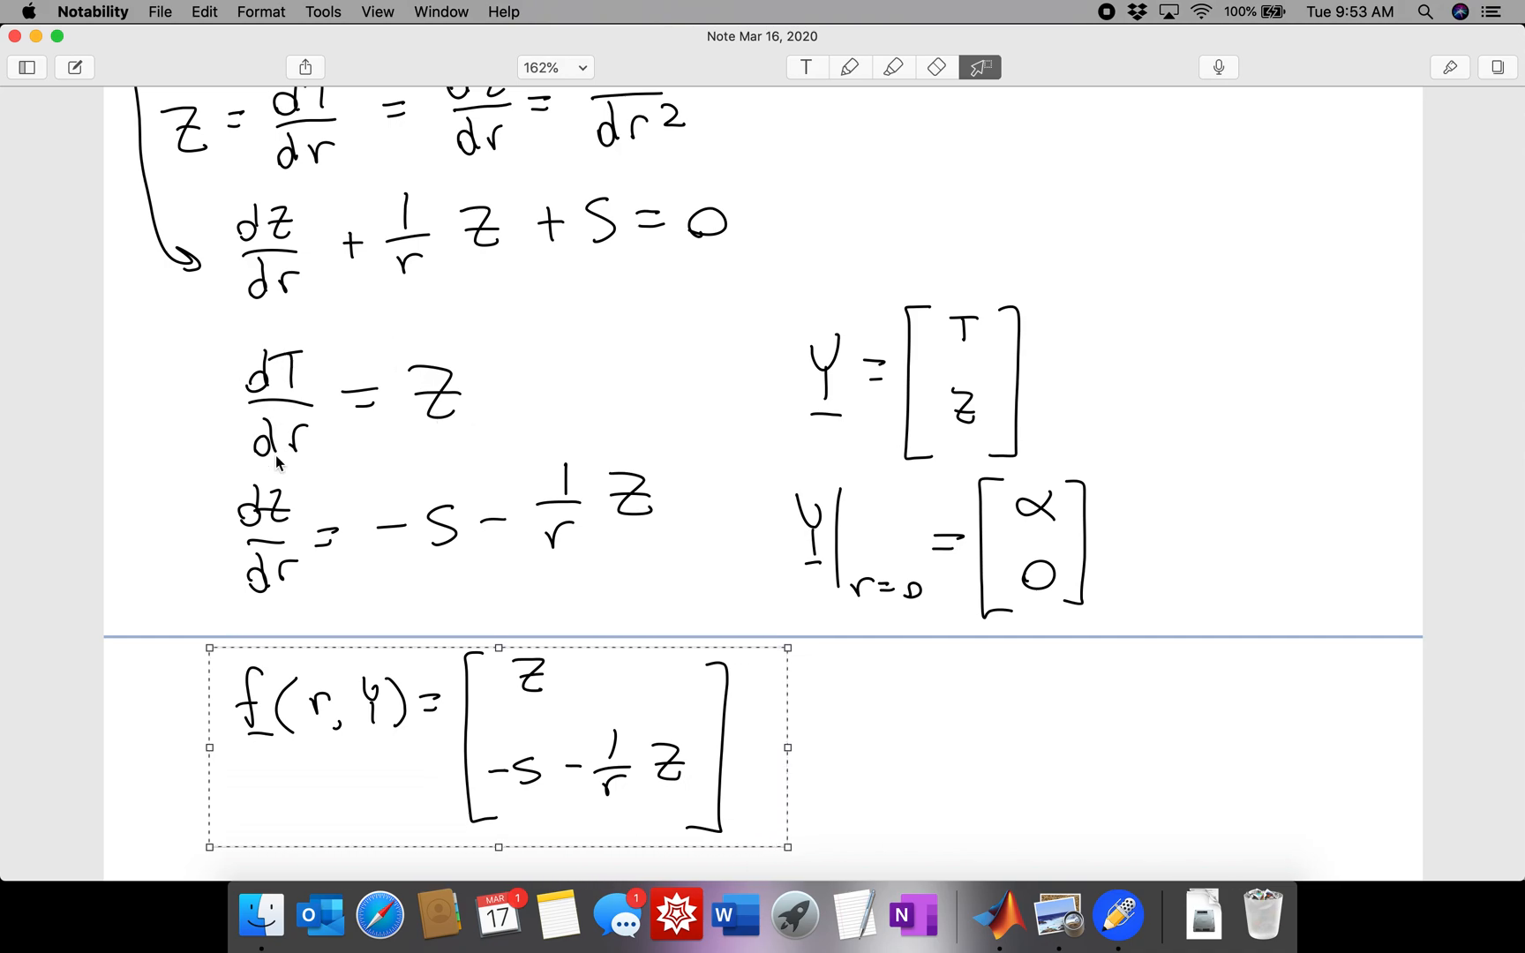
mouse_move(449, 712)
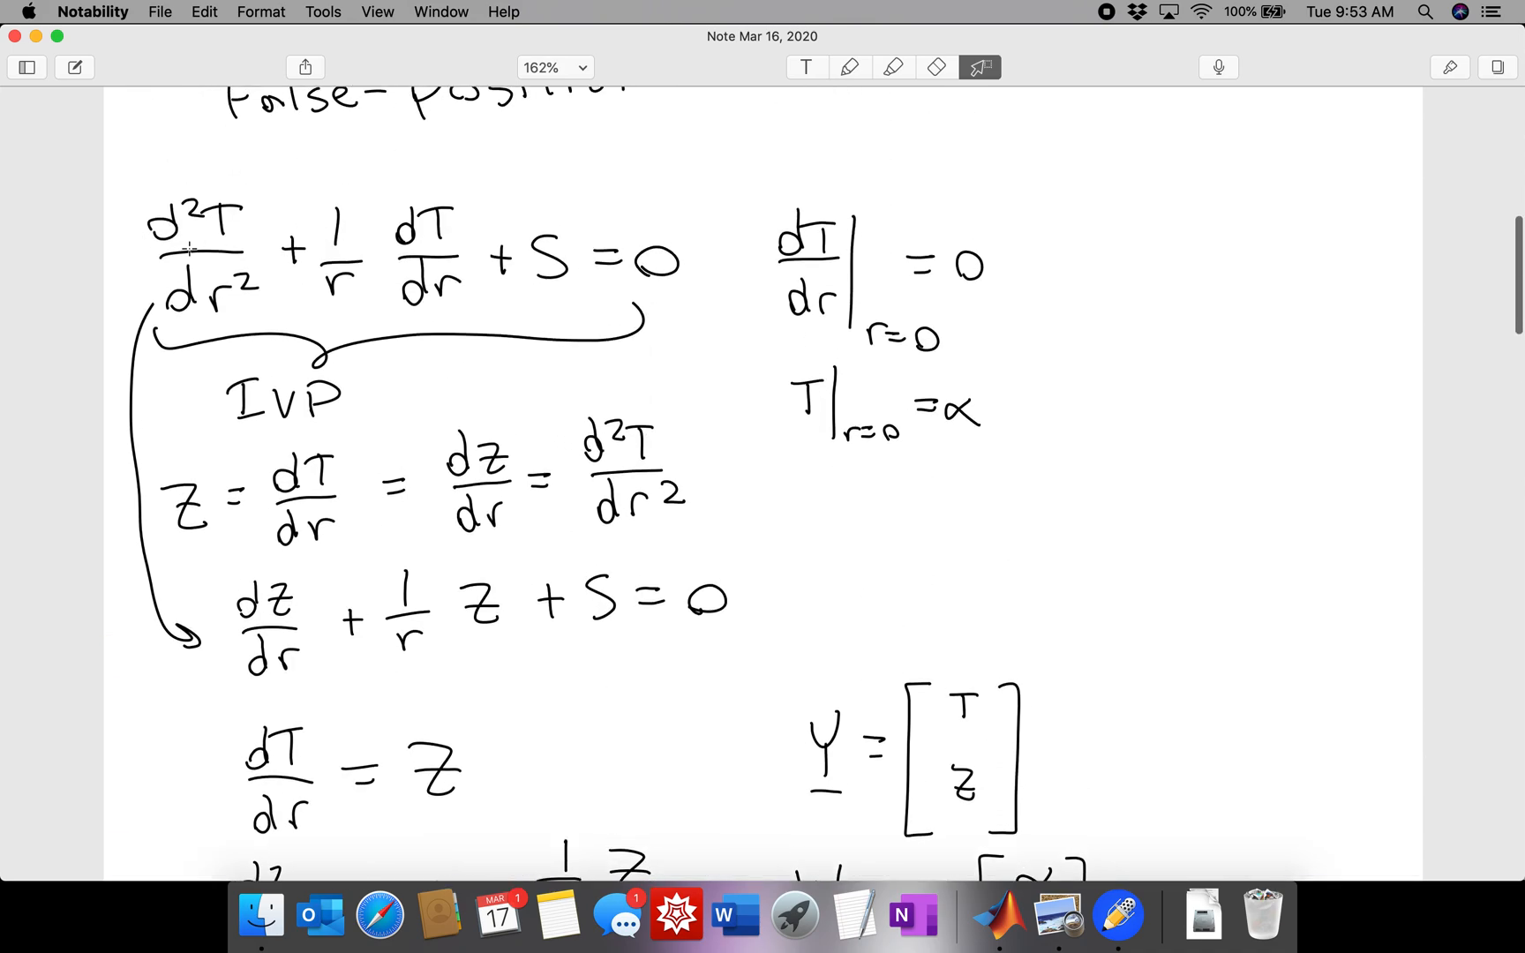
scroll("down", 3)
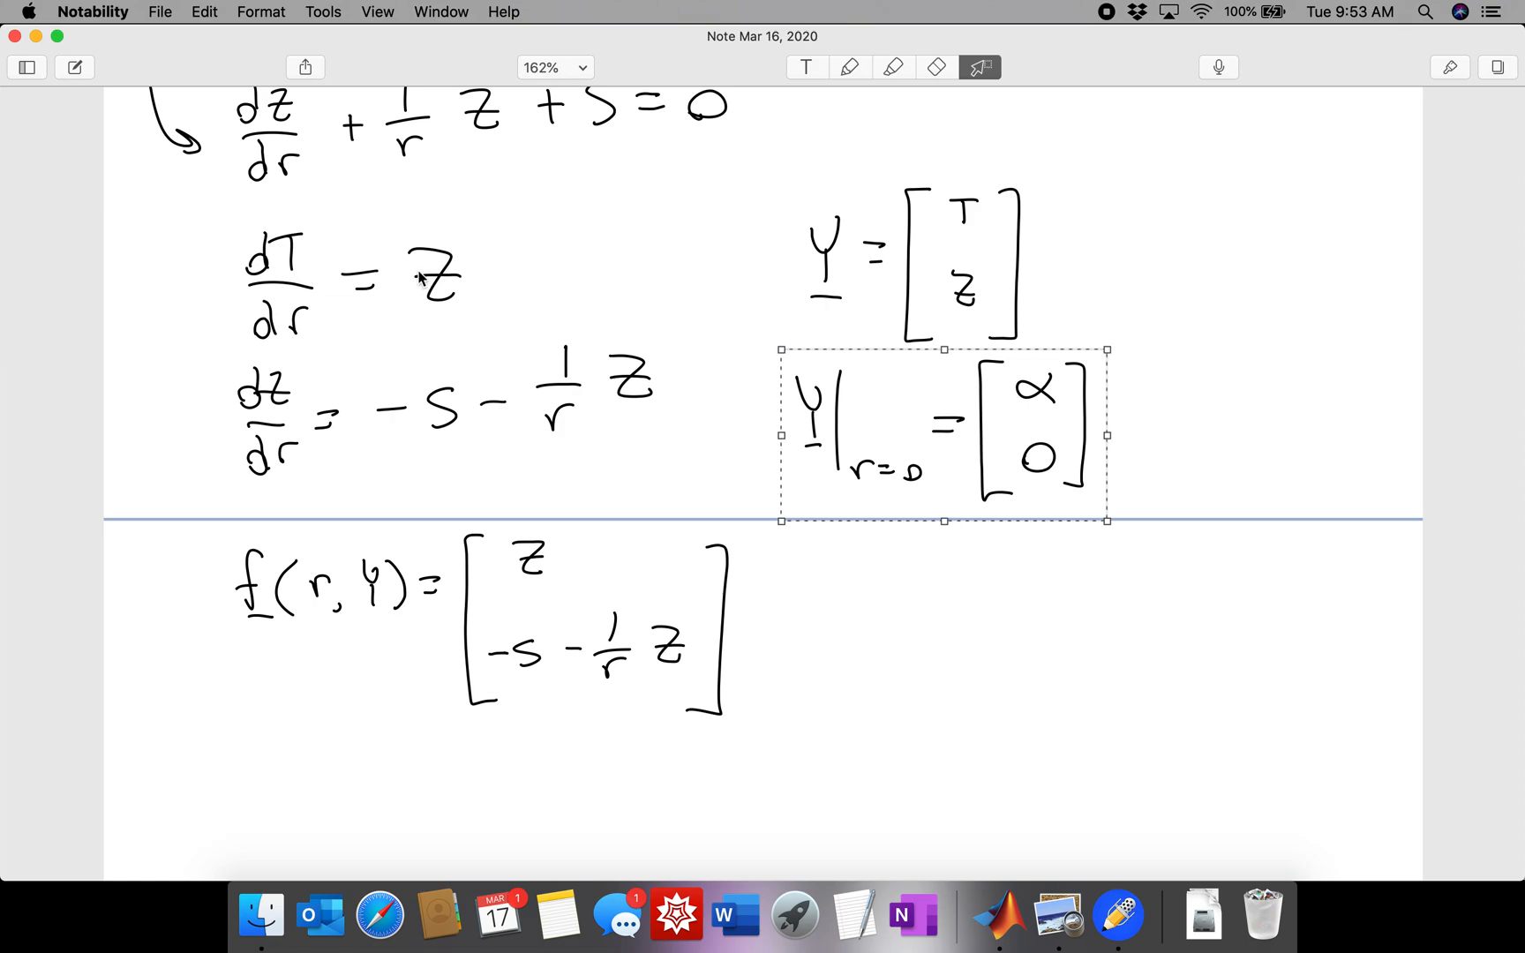
mouse_move(572, 486)
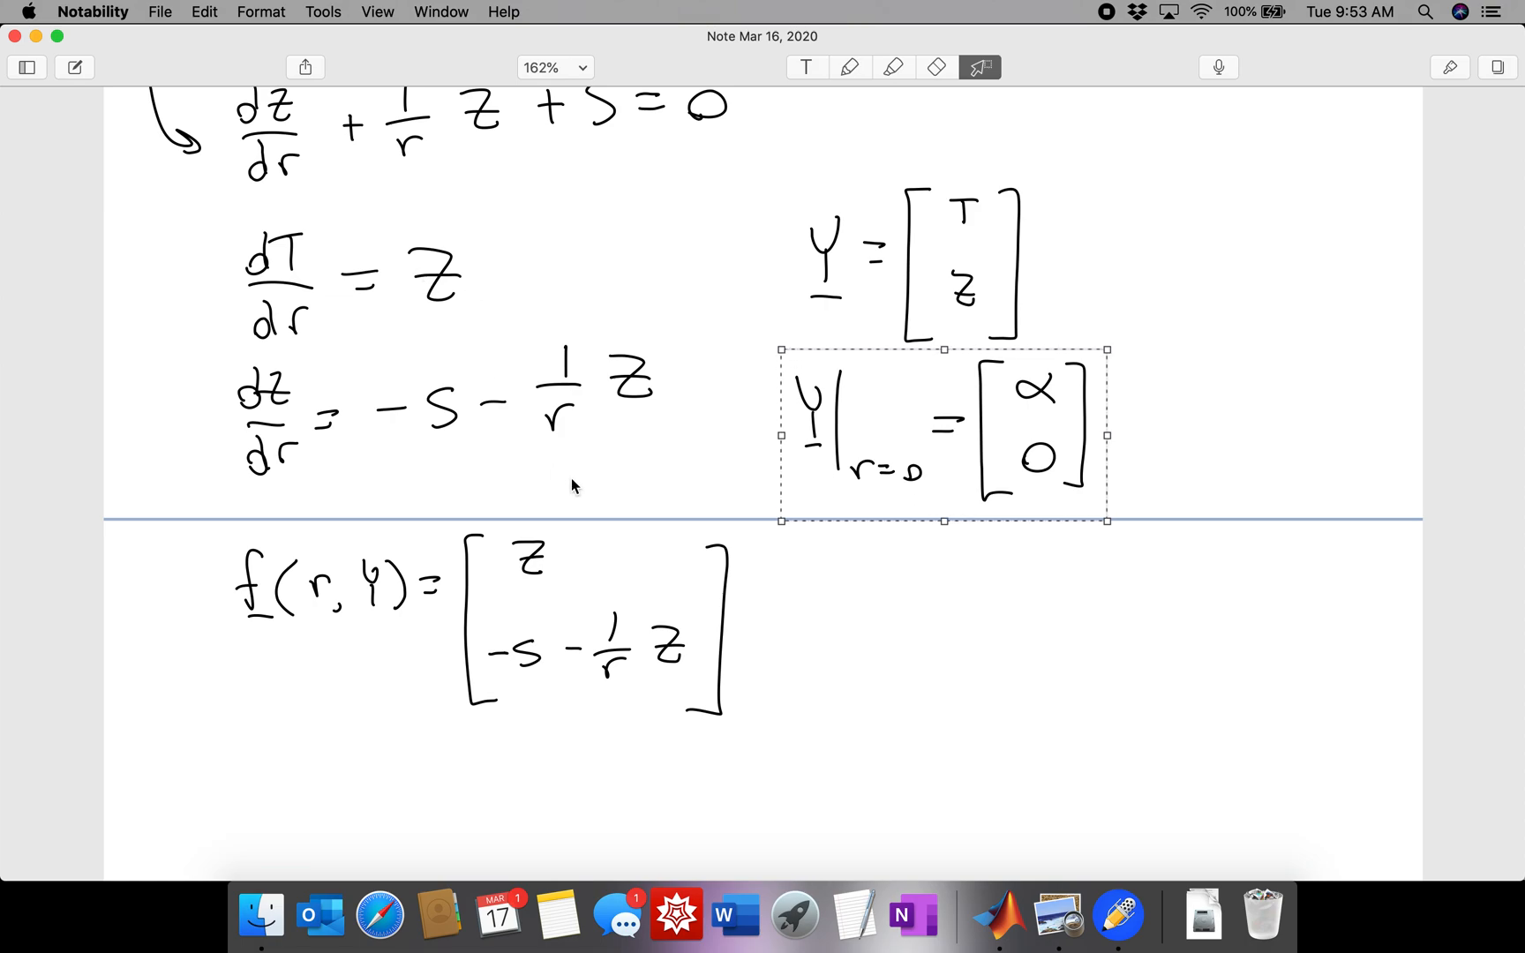
left_click(593, 464)
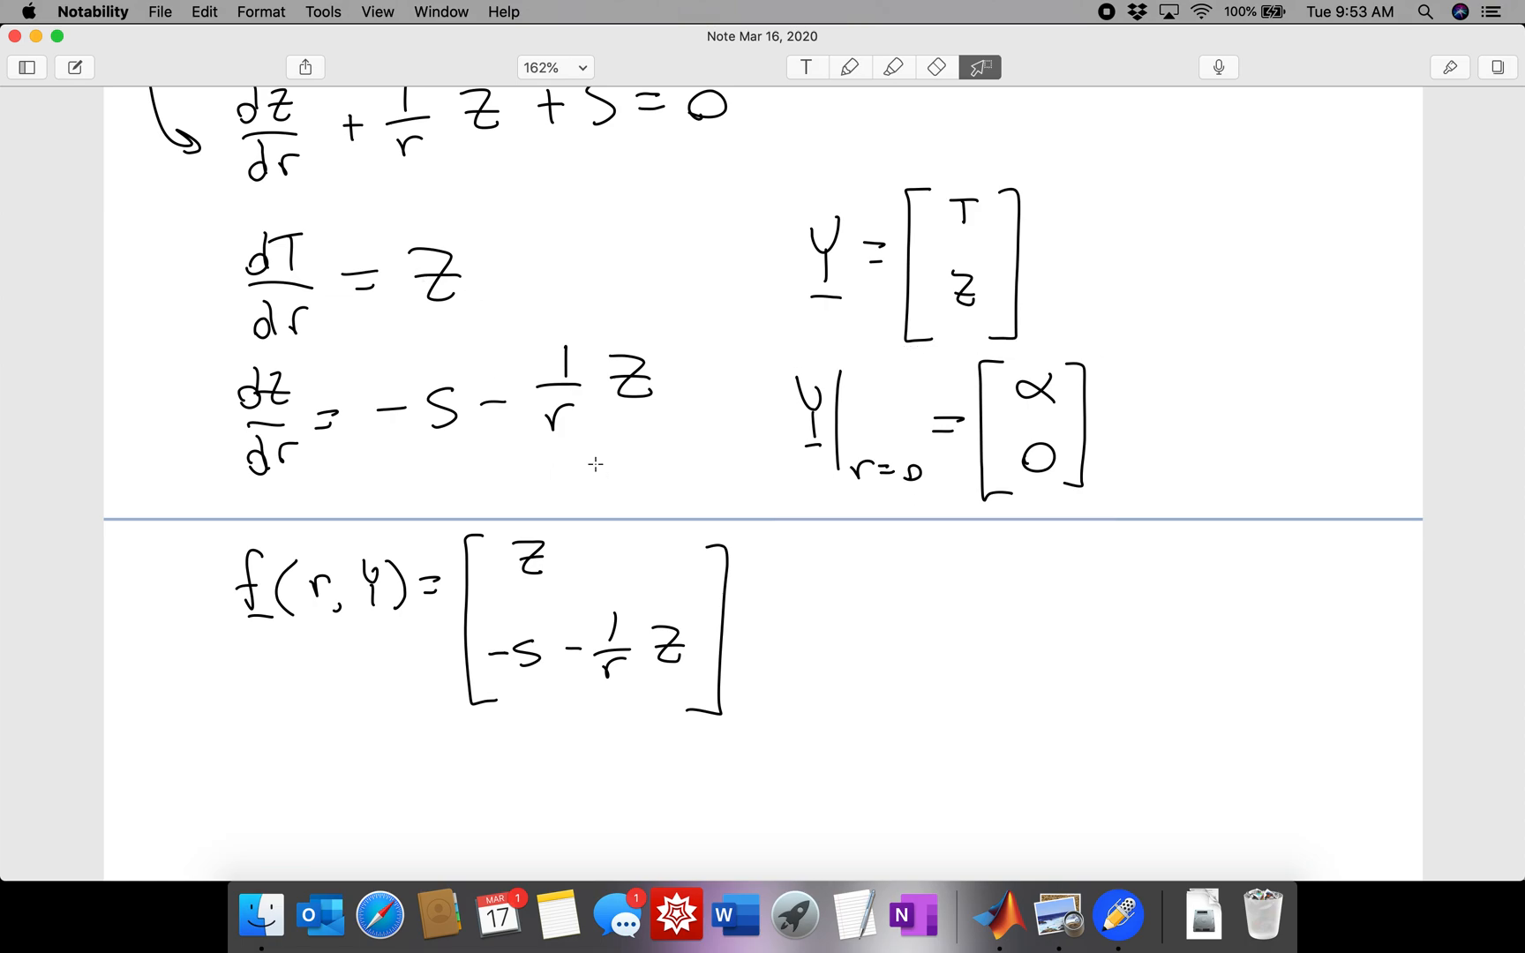
mouse_move(213, 553)
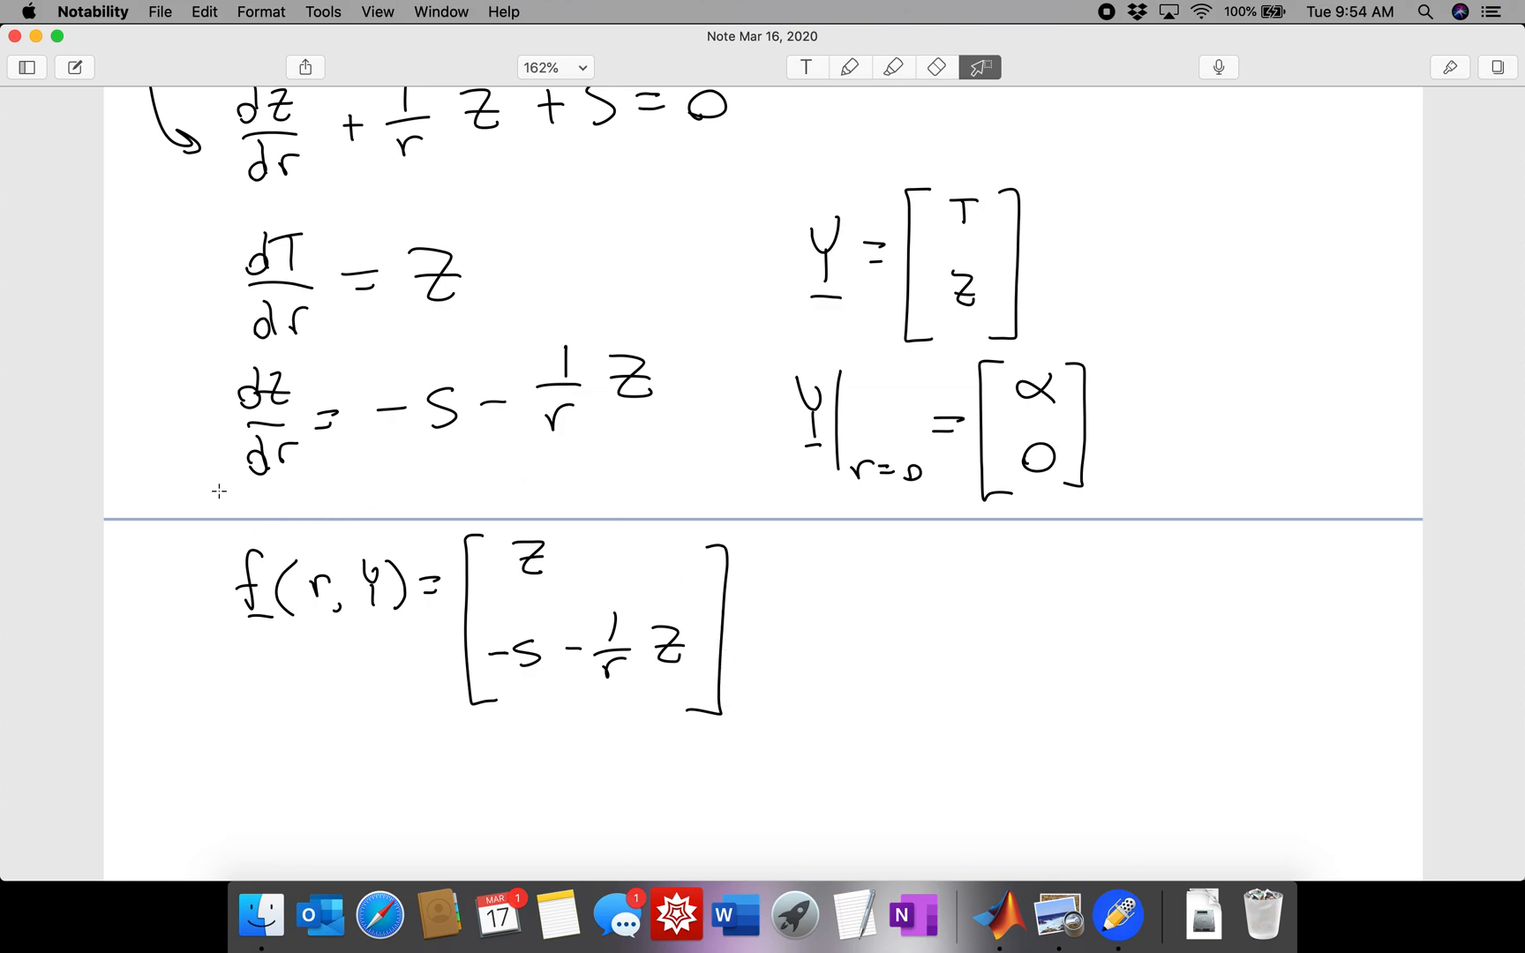
mouse_move(484, 788)
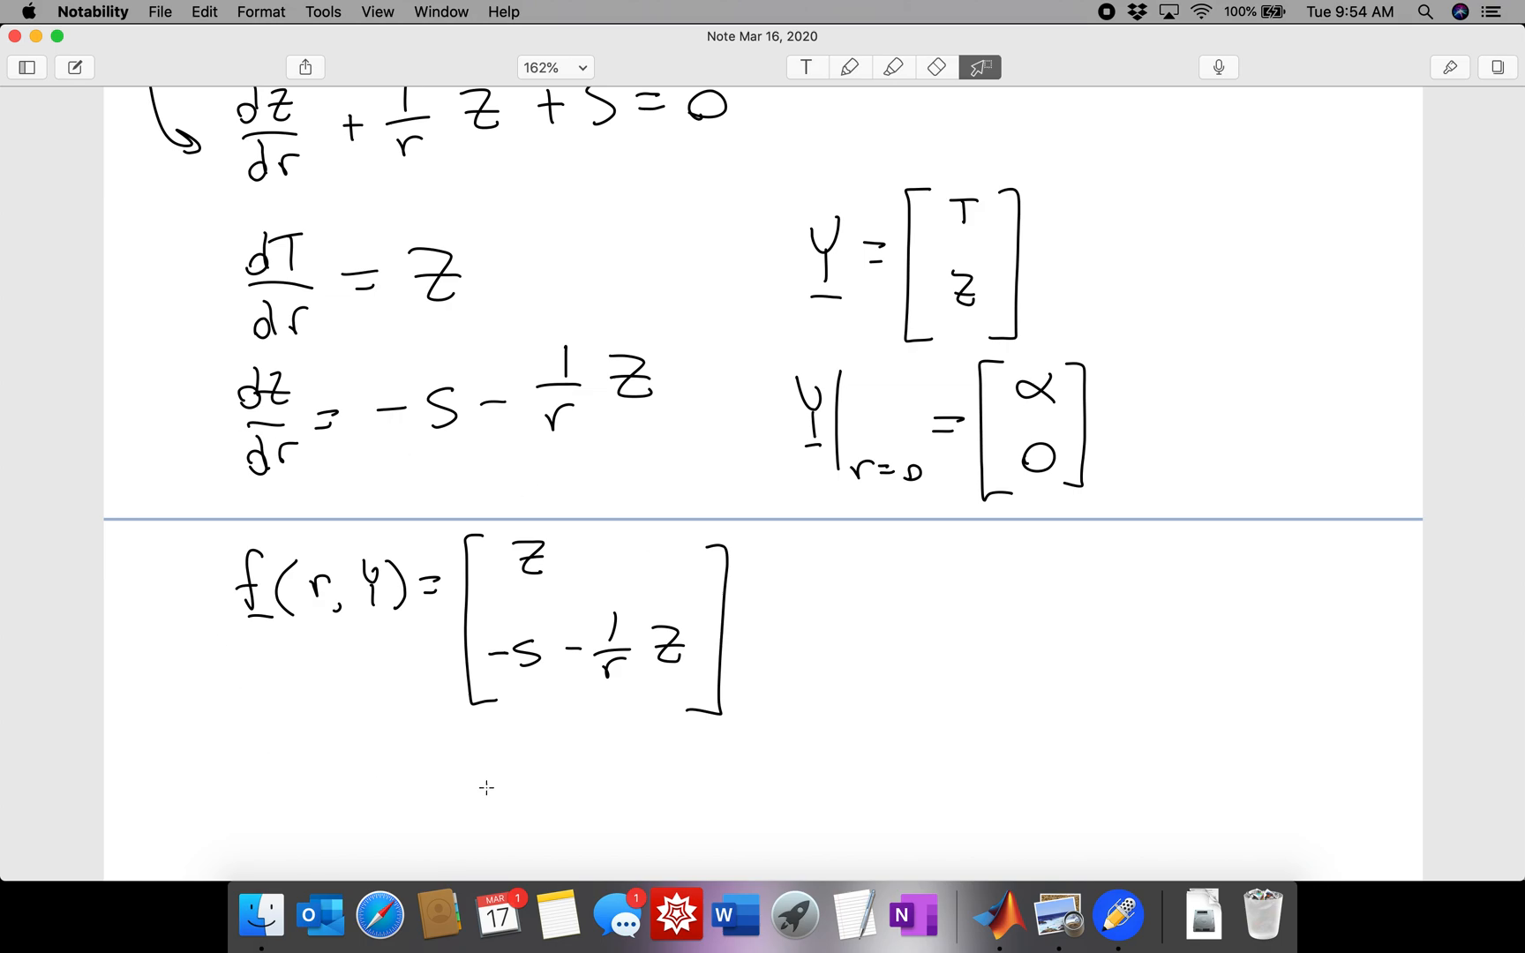
mouse_move(998, 914)
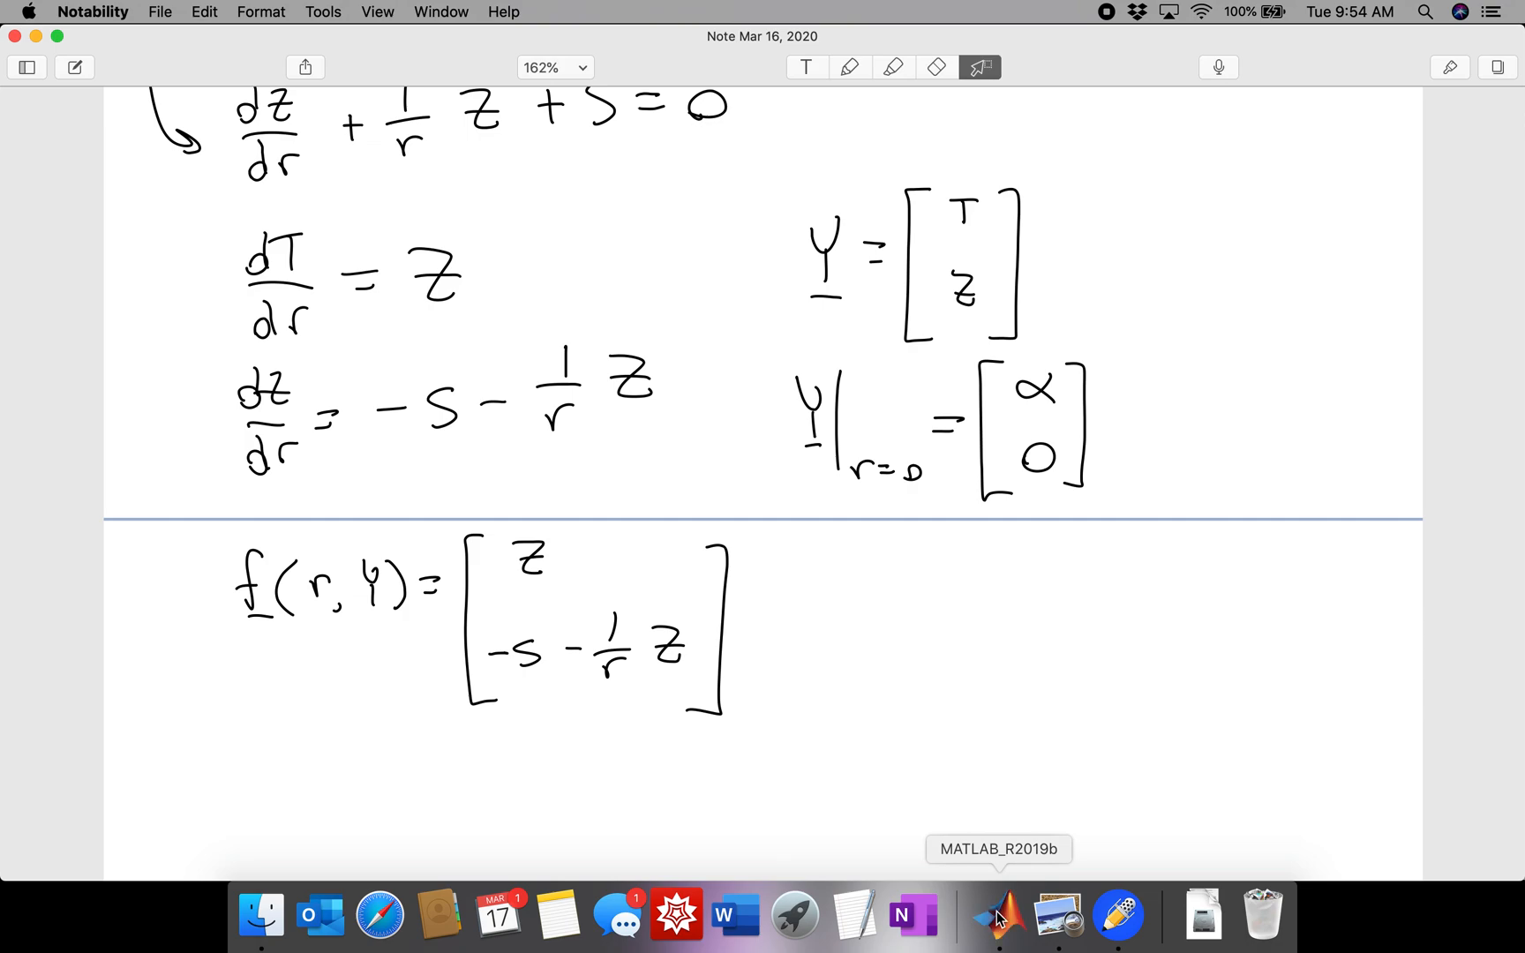
- Open ODERungeKutta4.m in the MATLAB Editor and place the cursor on the k1 line
left_click(995, 914)
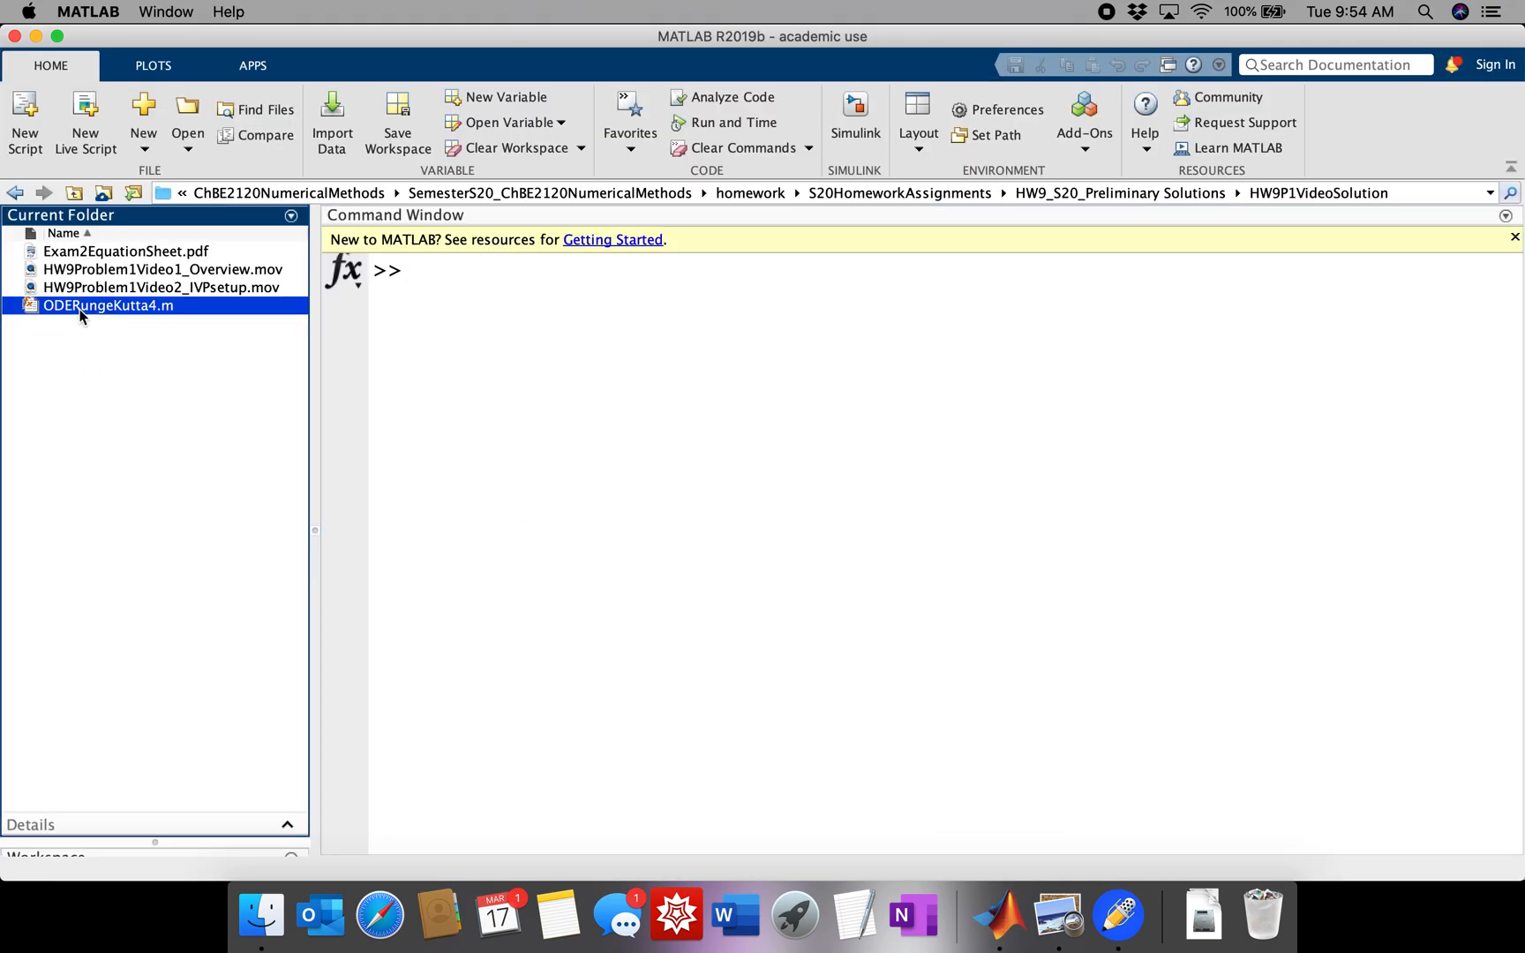
double_click(107, 305)
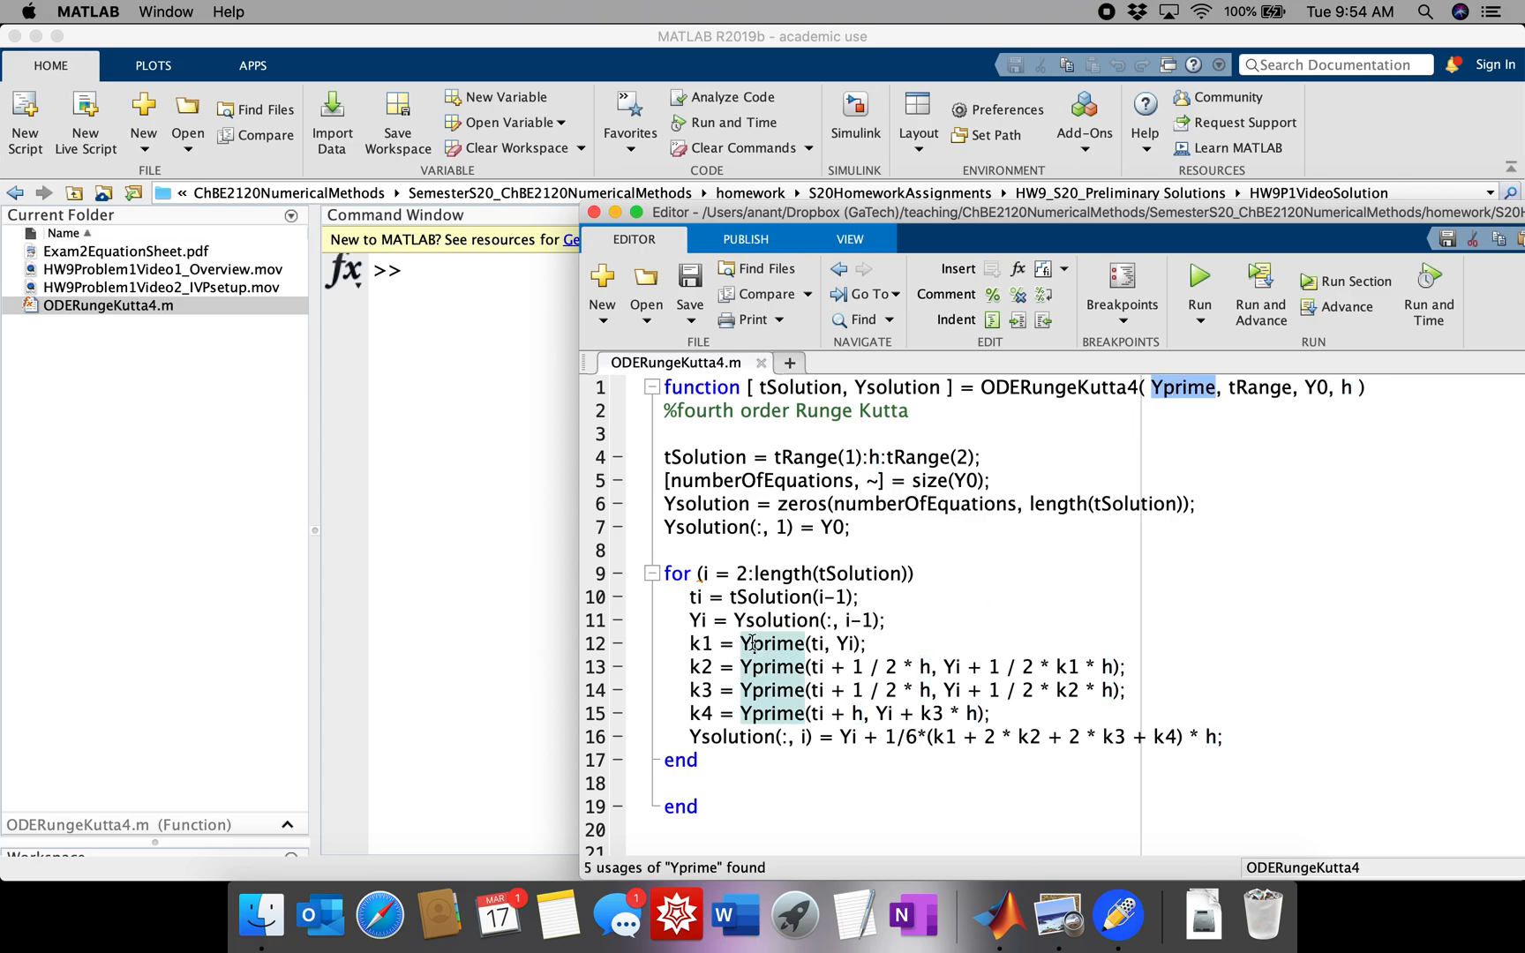
left_click(813, 642)
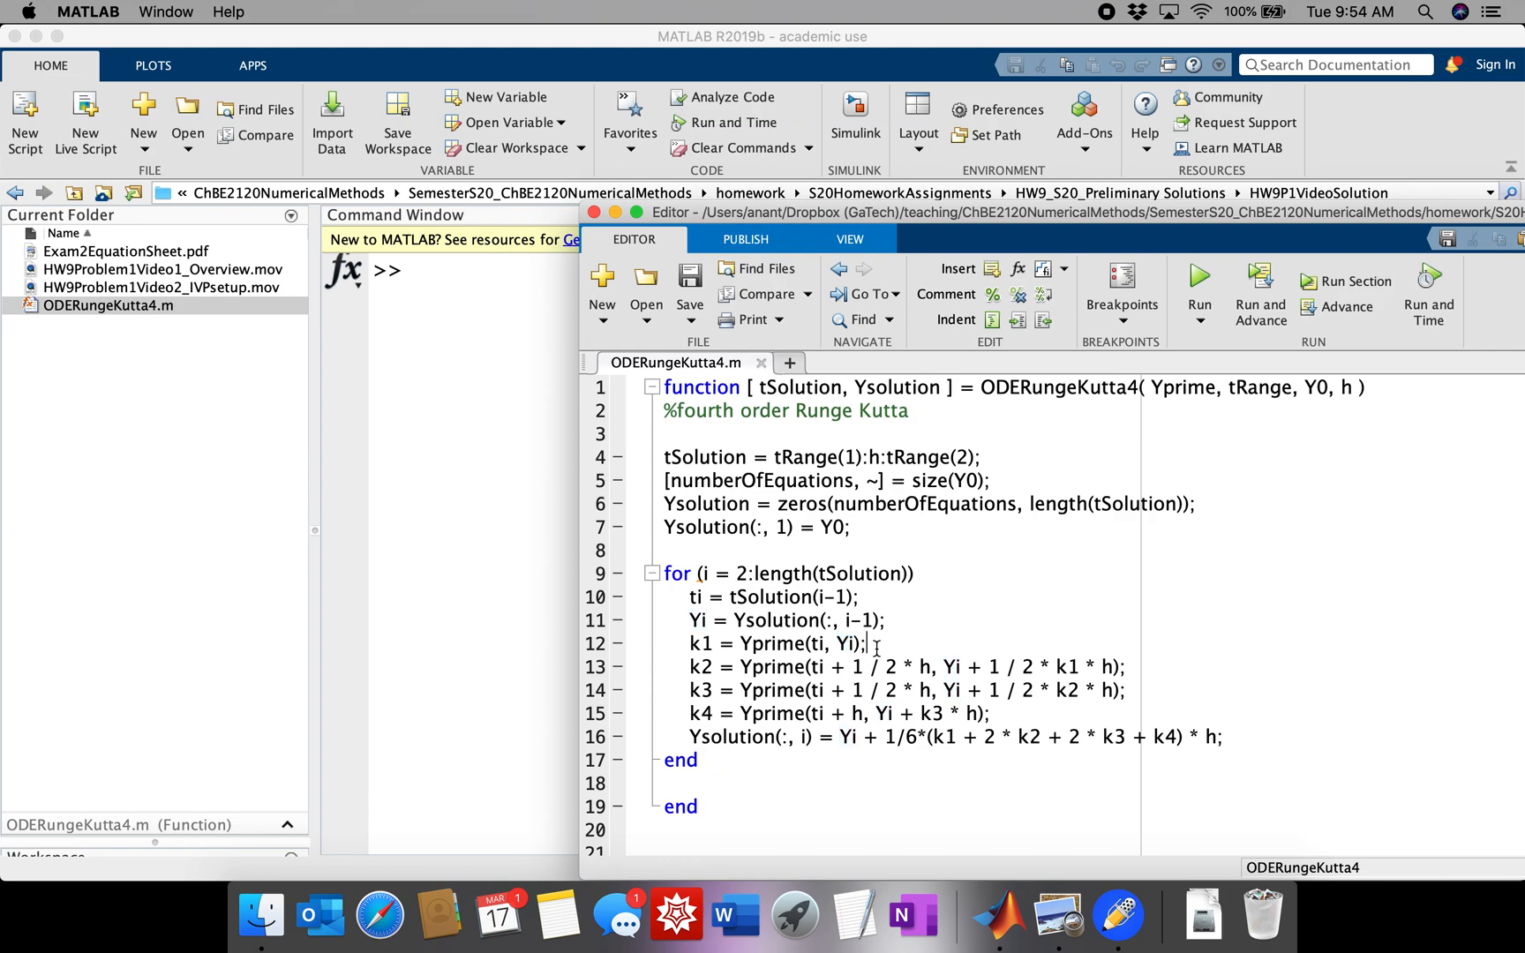
mouse_move(1261, 400)
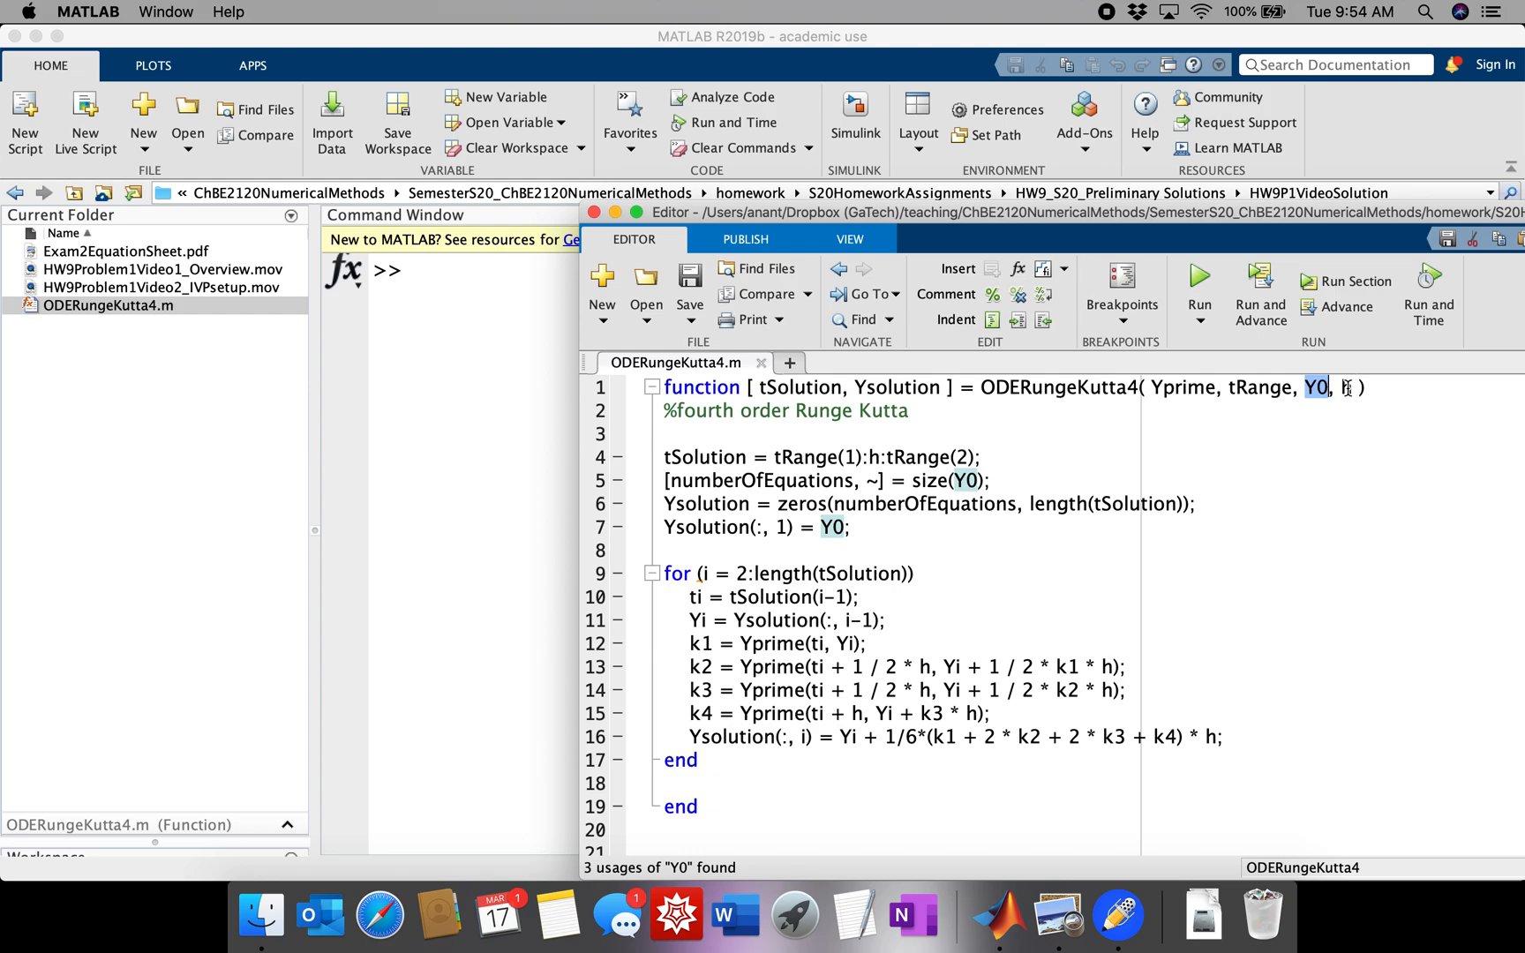
type("h")
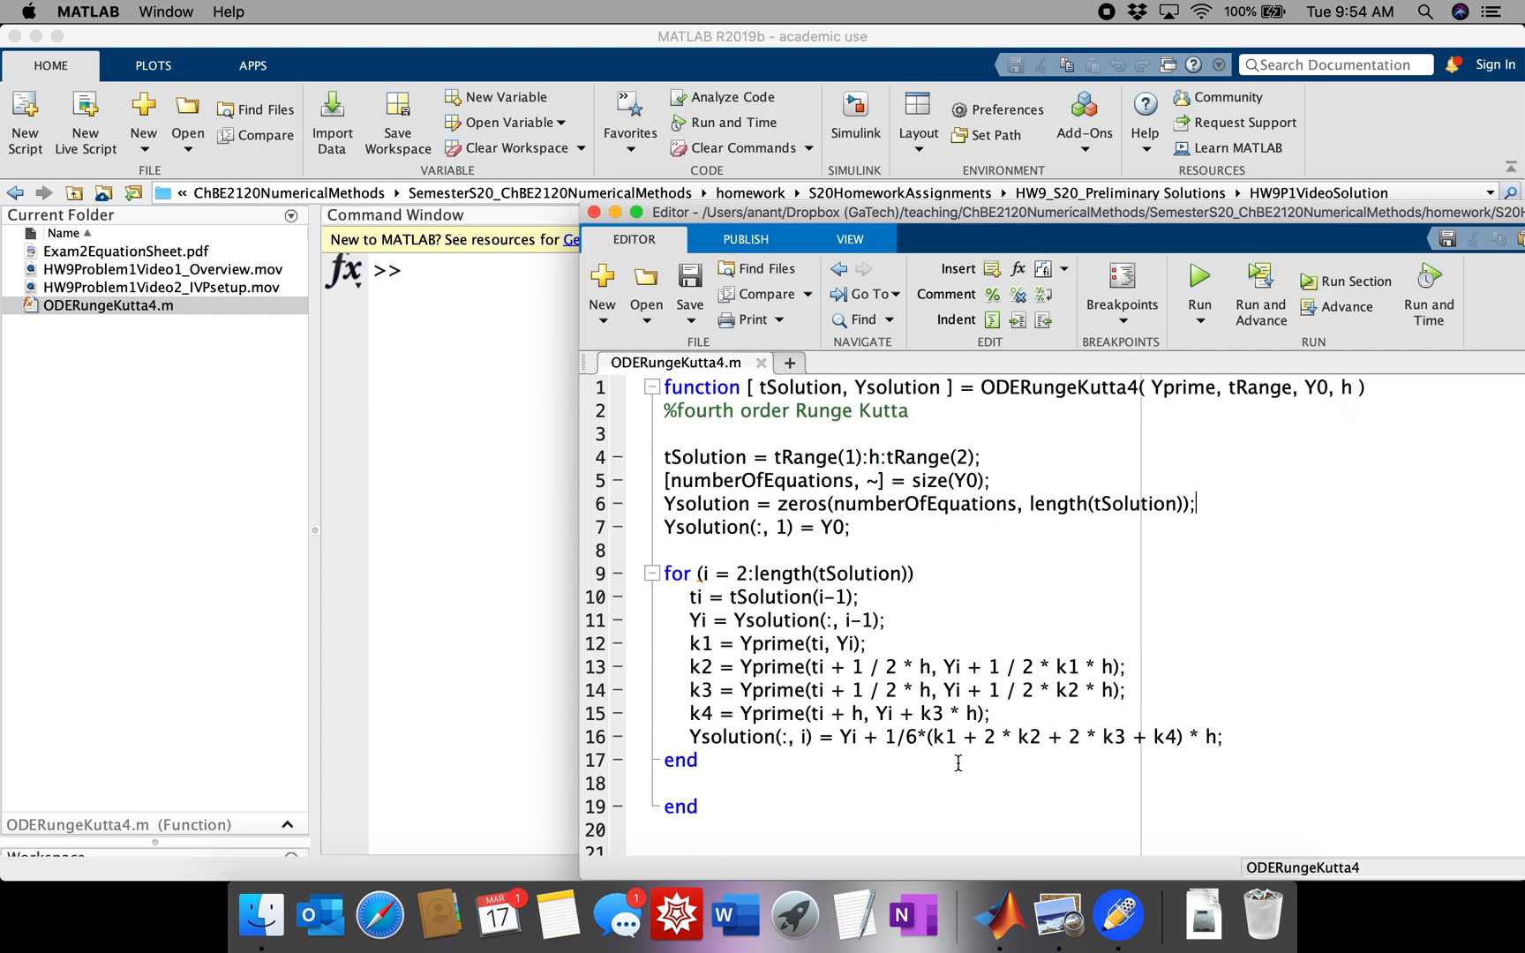
- Bring Exam2EquationSheet.pdf to the front in Preview from the Window menu
left_click(1055, 915)
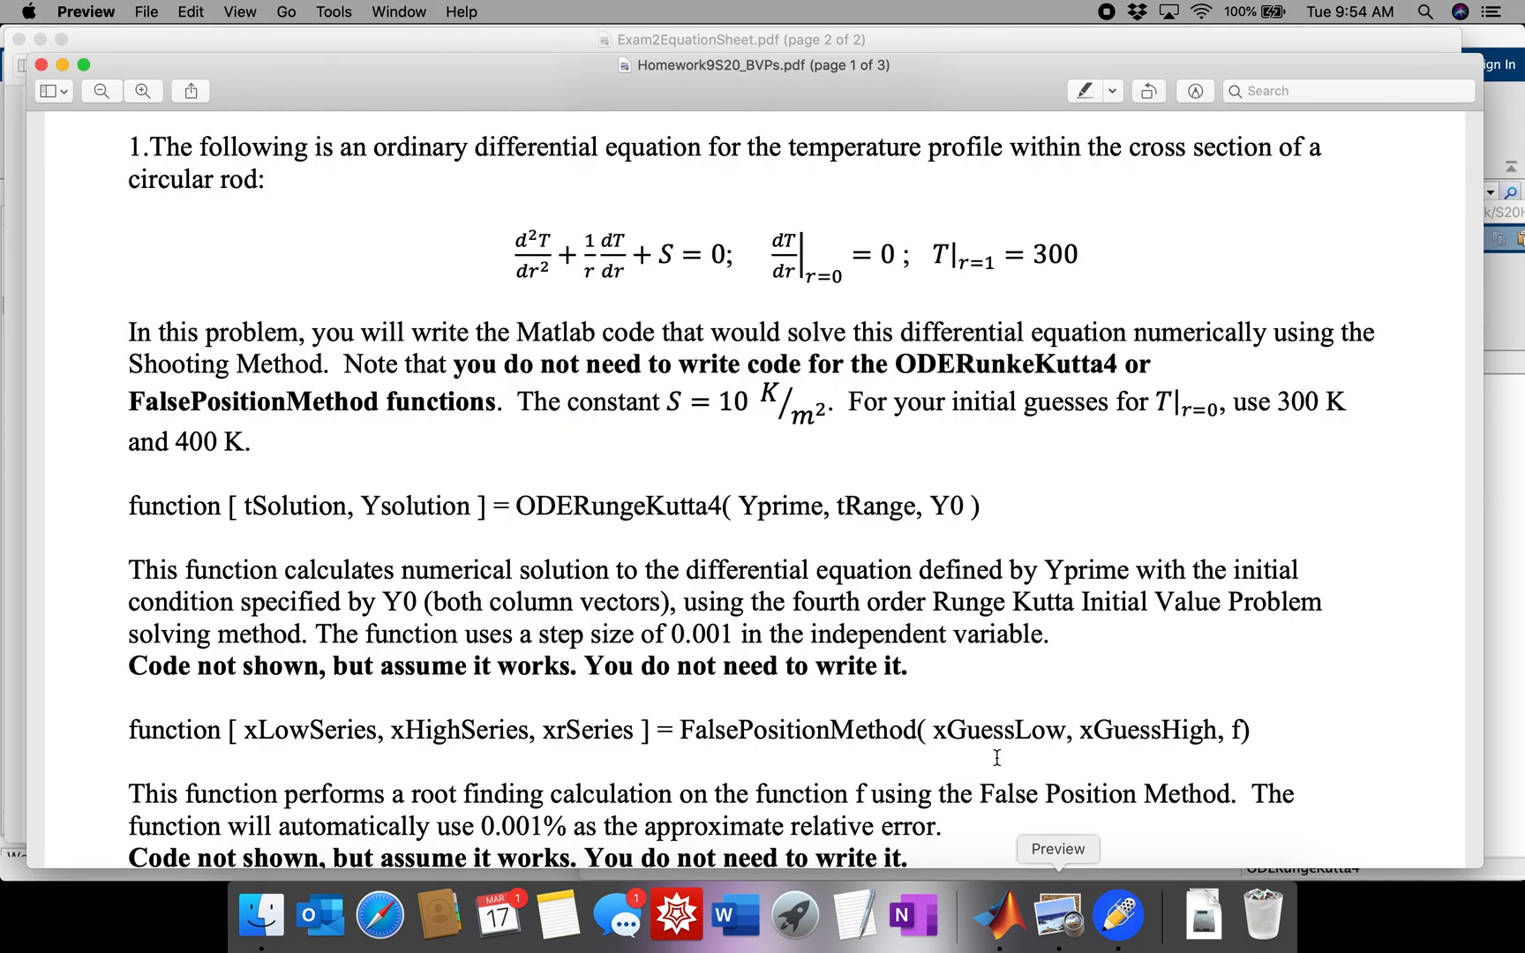
left_click(398, 11)
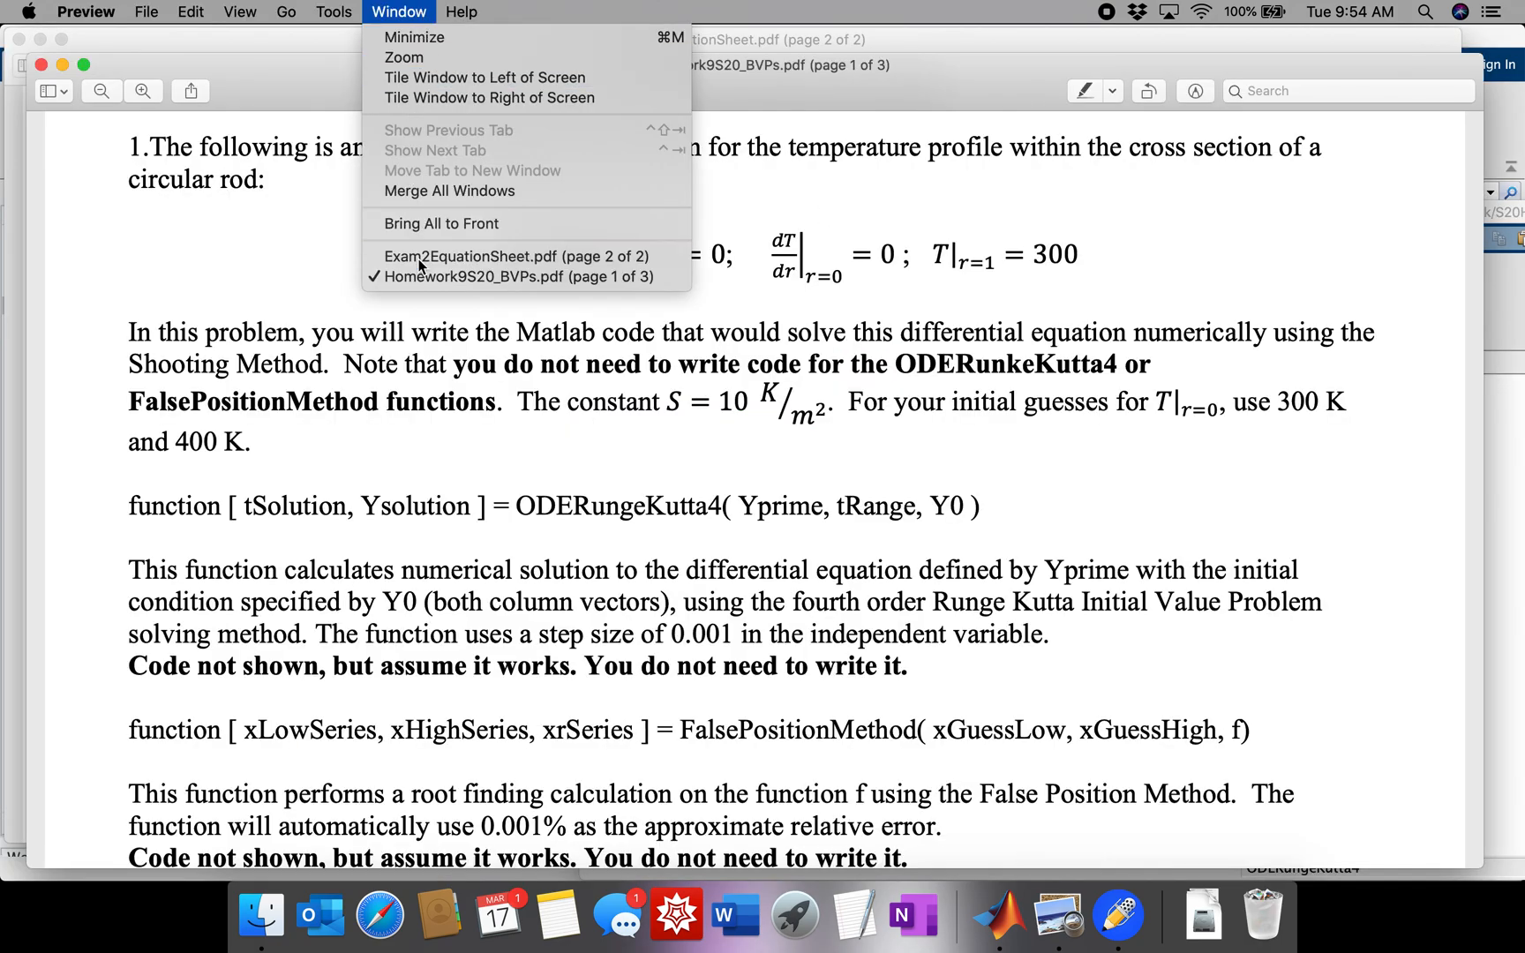
left_click(515, 256)
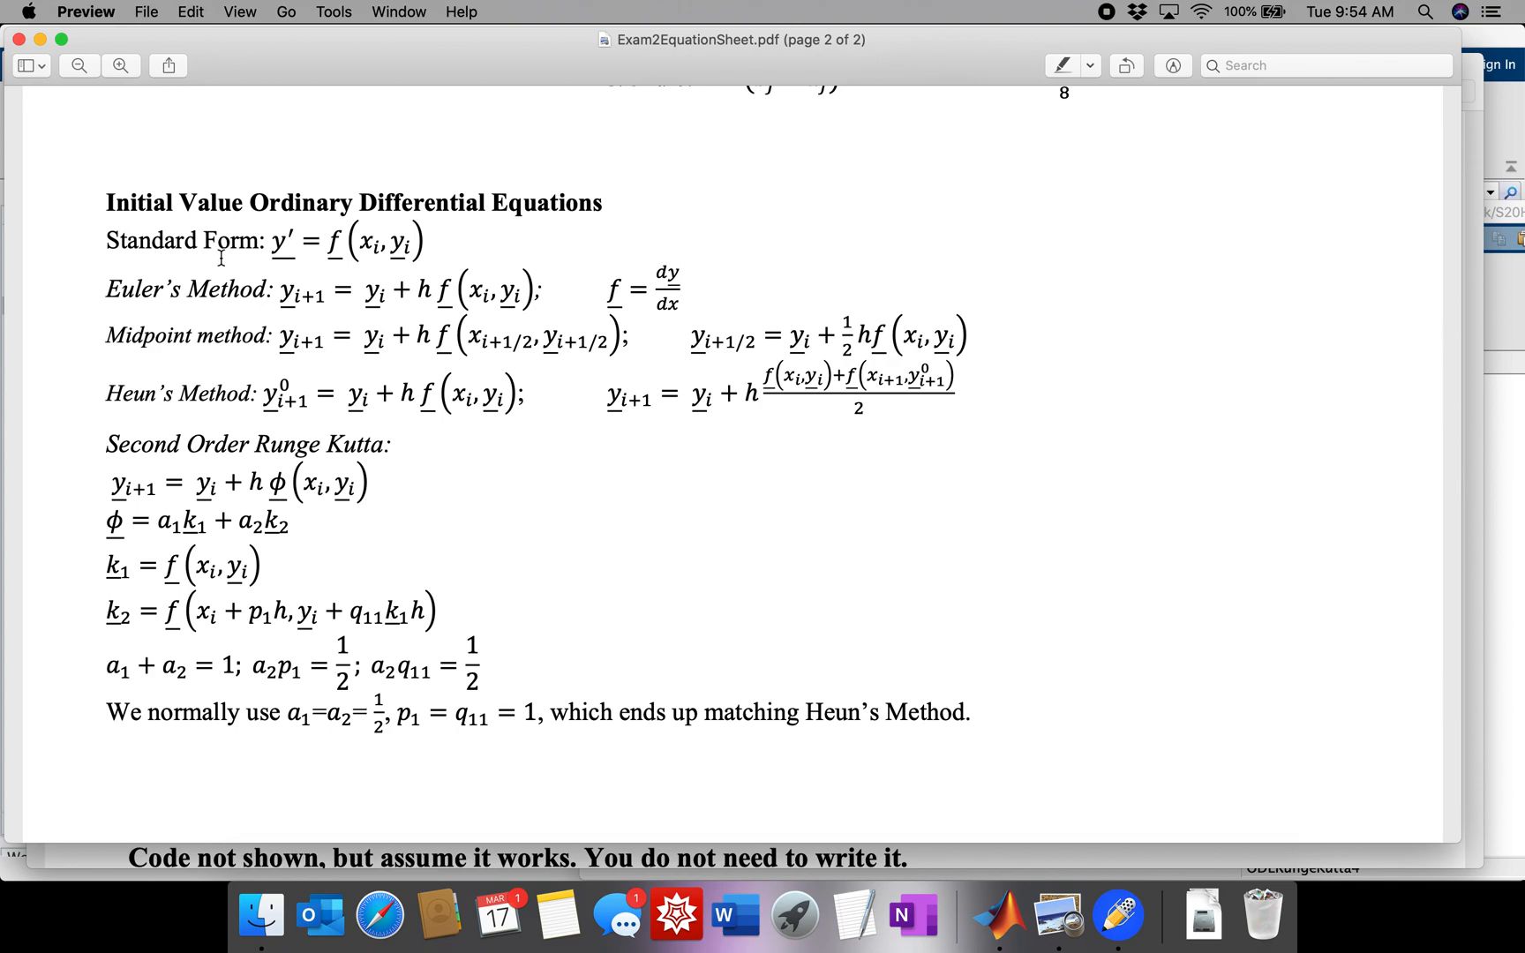
mouse_move(350, 191)
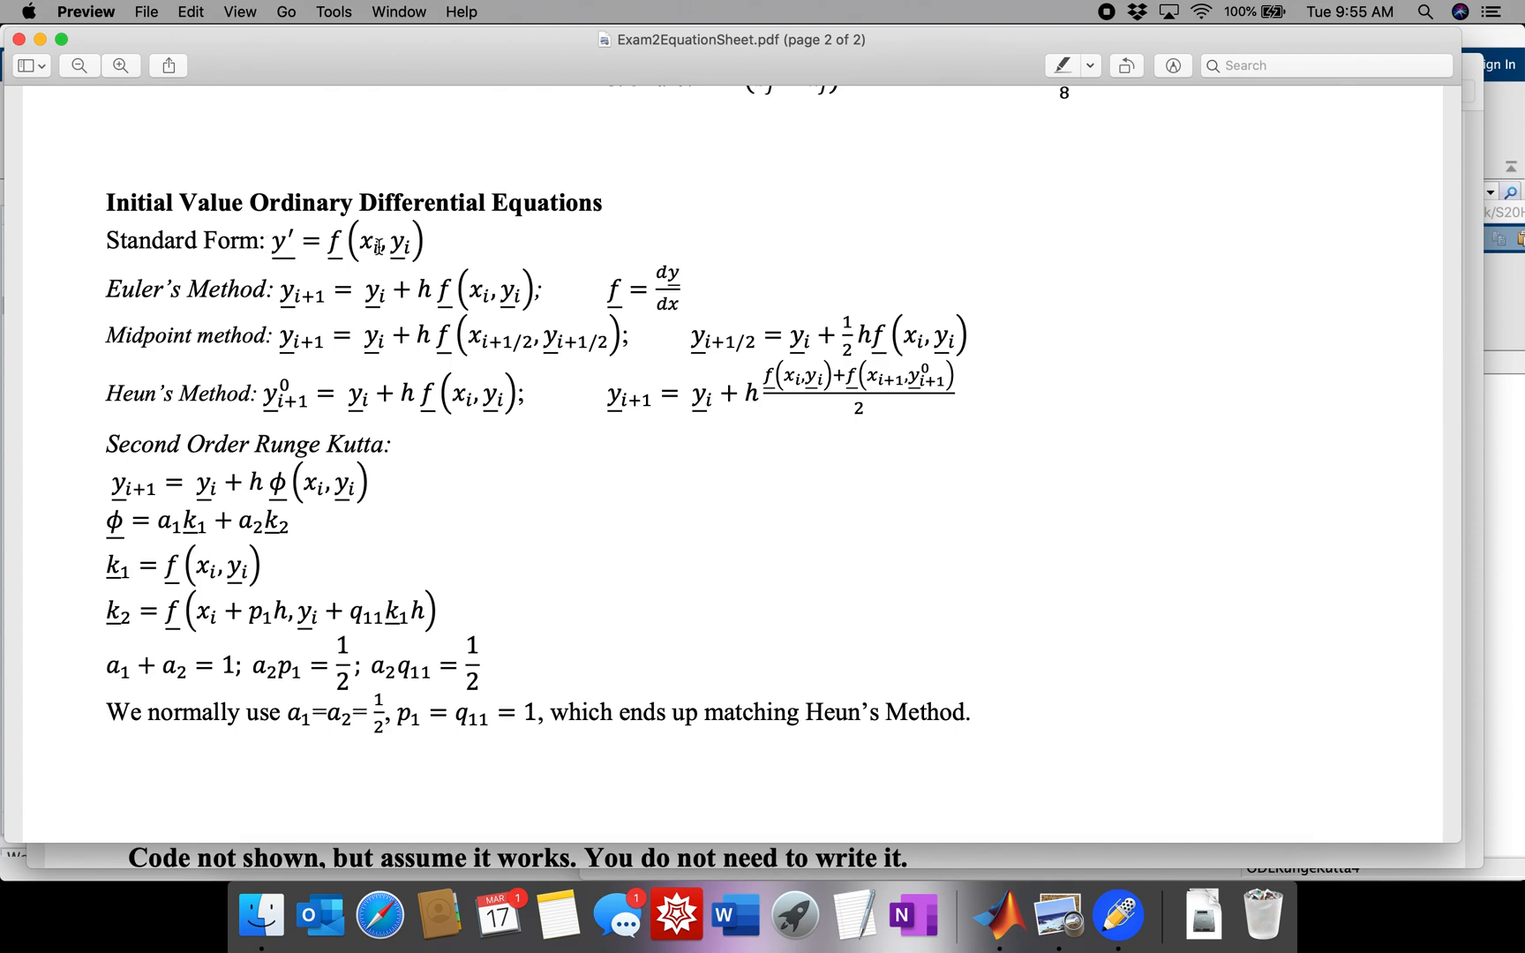
mouse_move(374, 248)
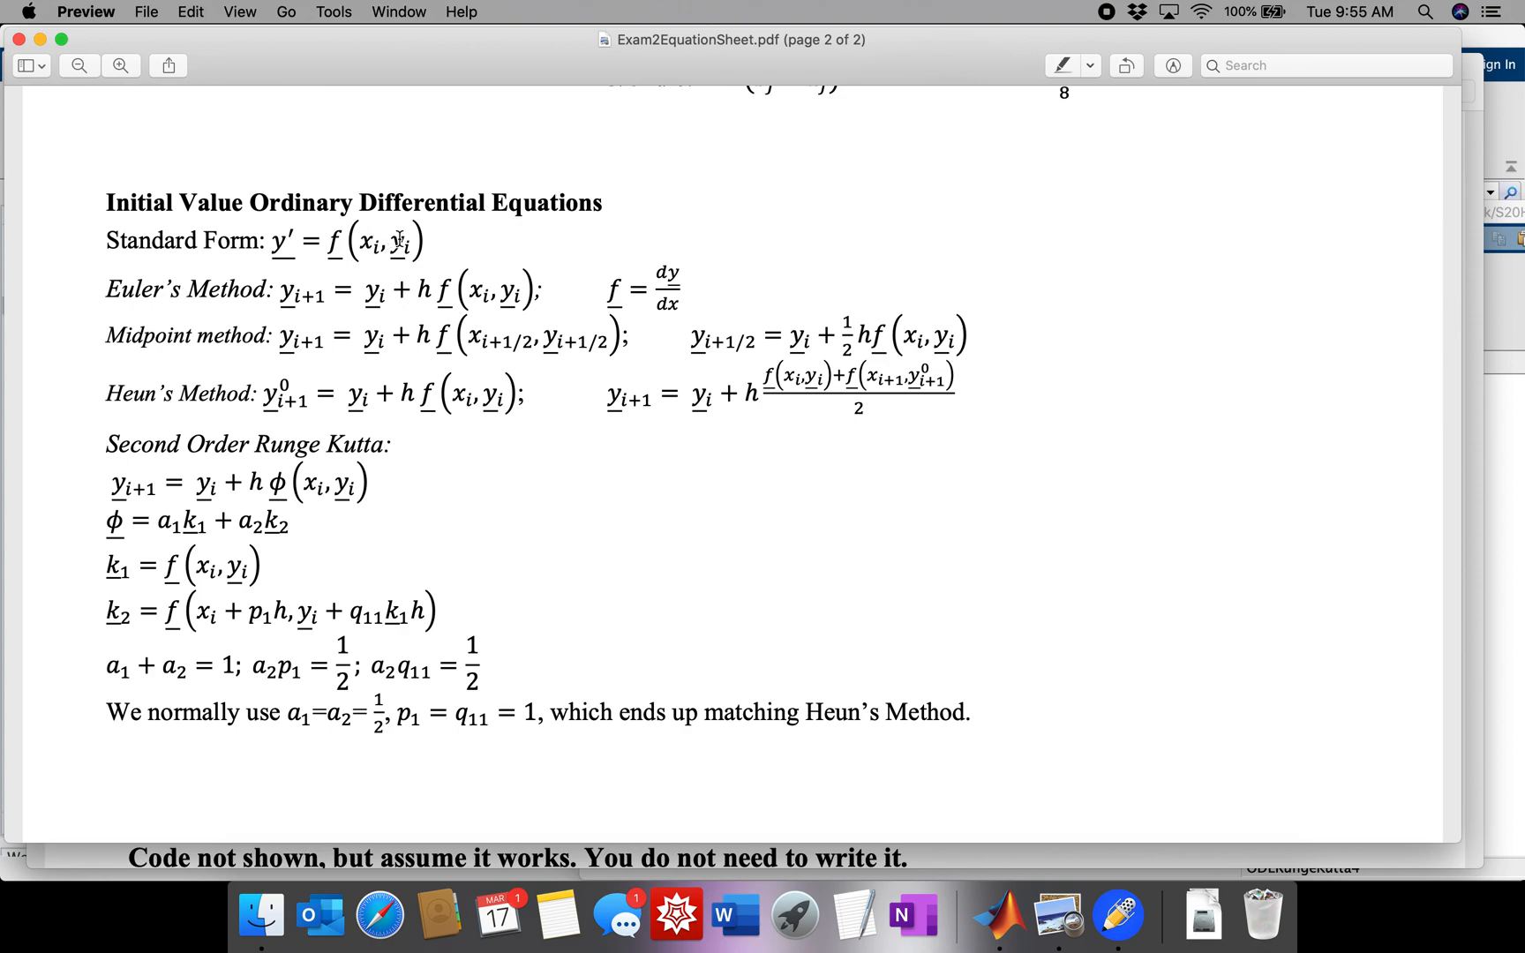
mouse_move(285, 605)
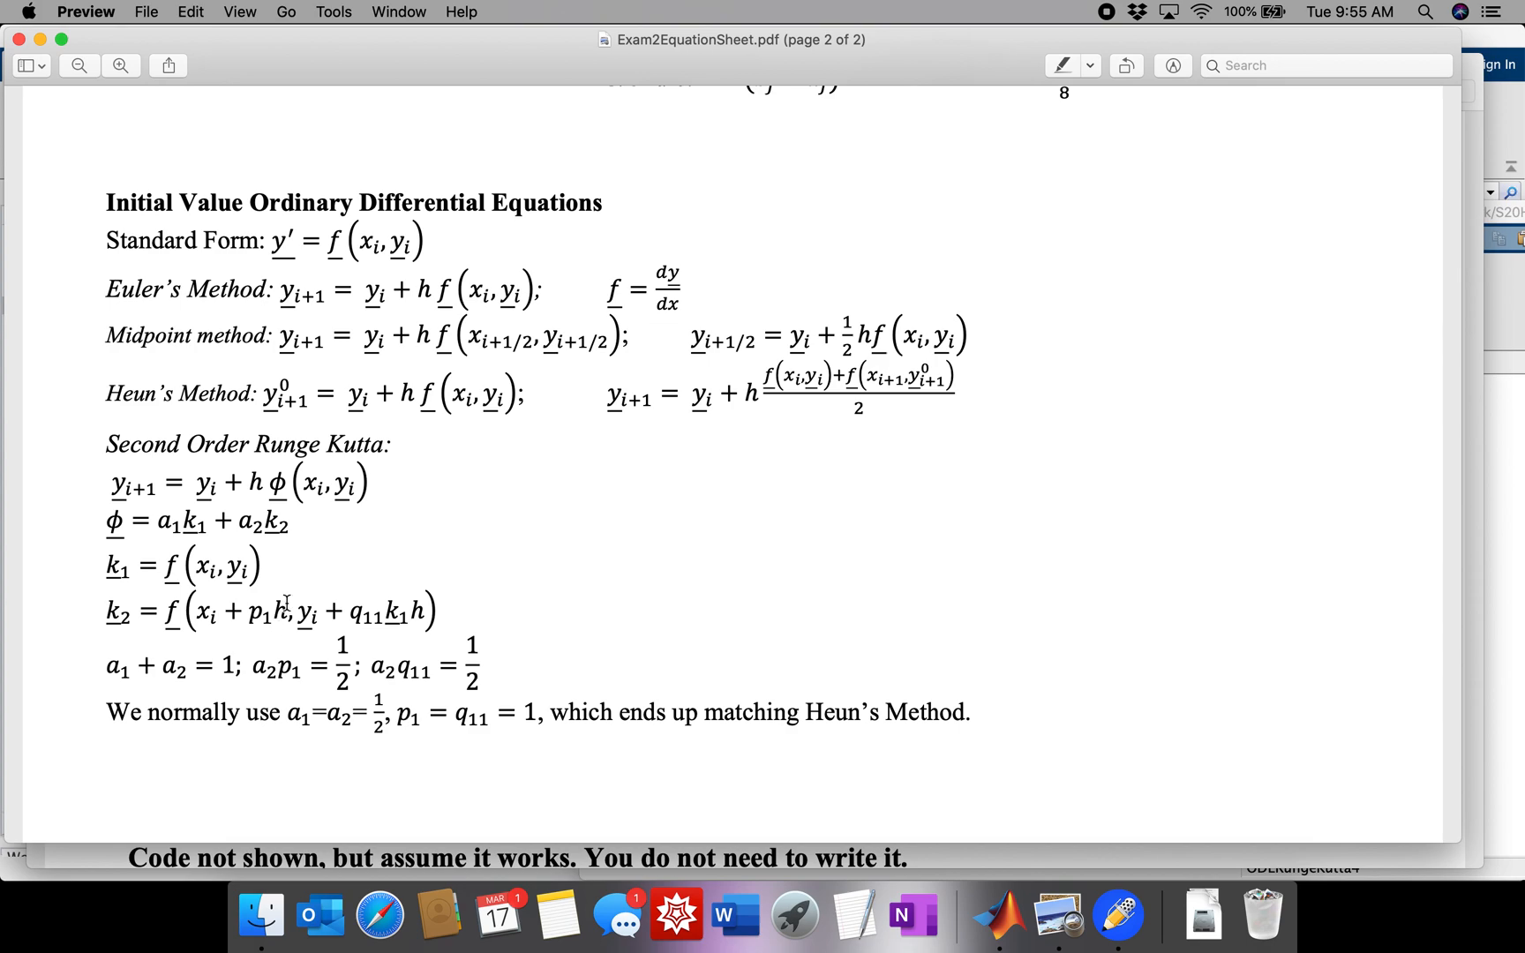
mouse_move(403, 516)
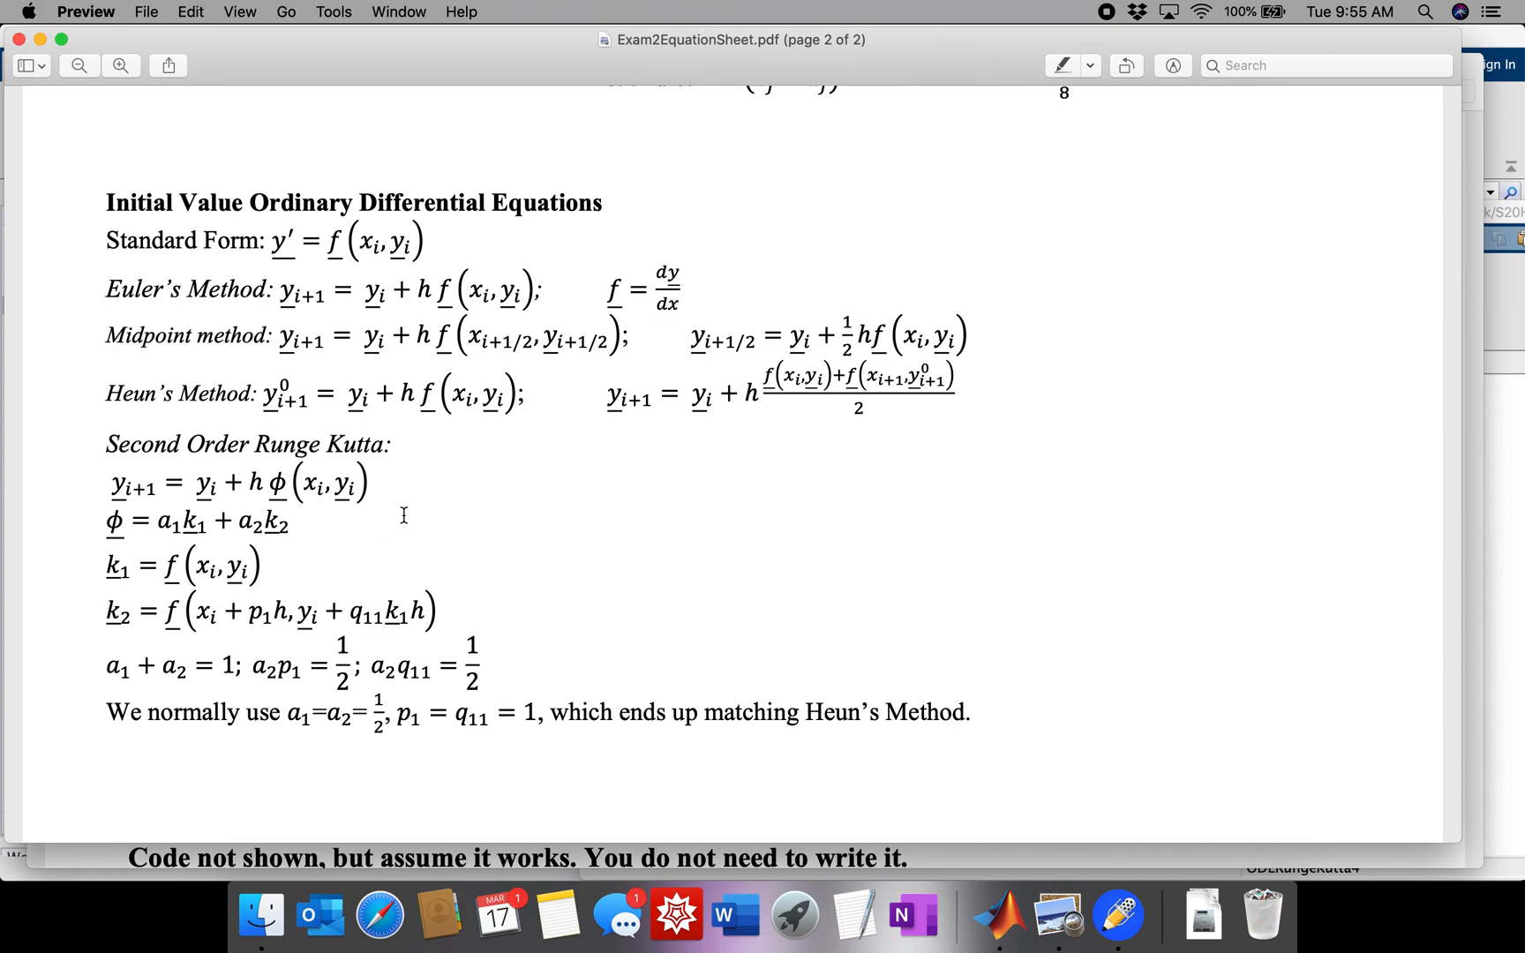
mouse_move(408, 380)
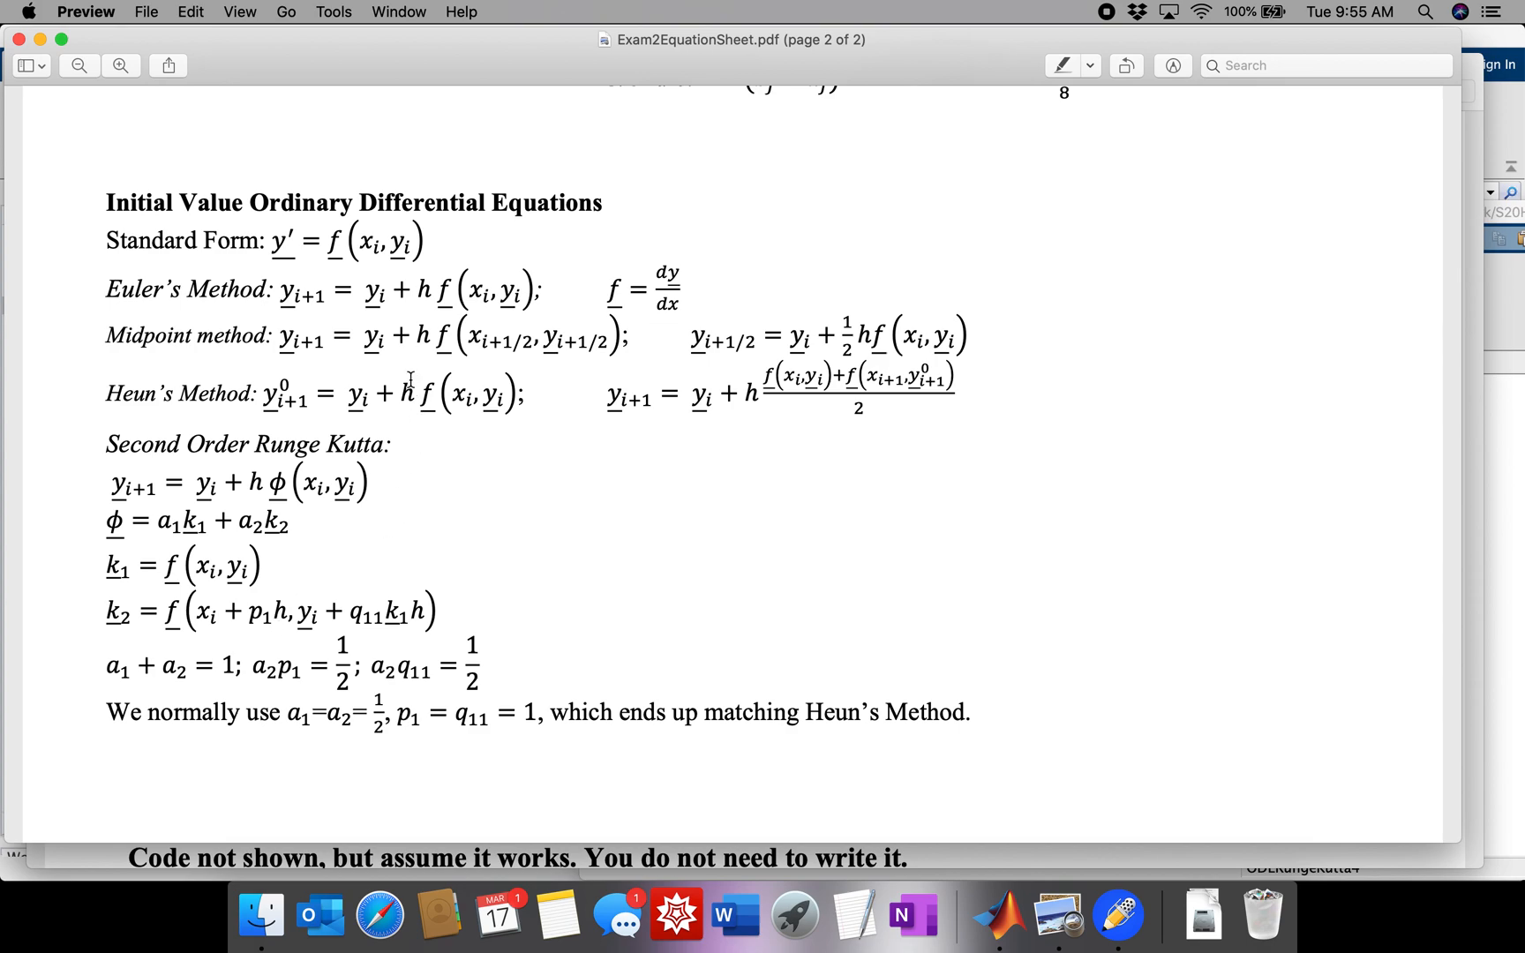
mouse_move(216, 339)
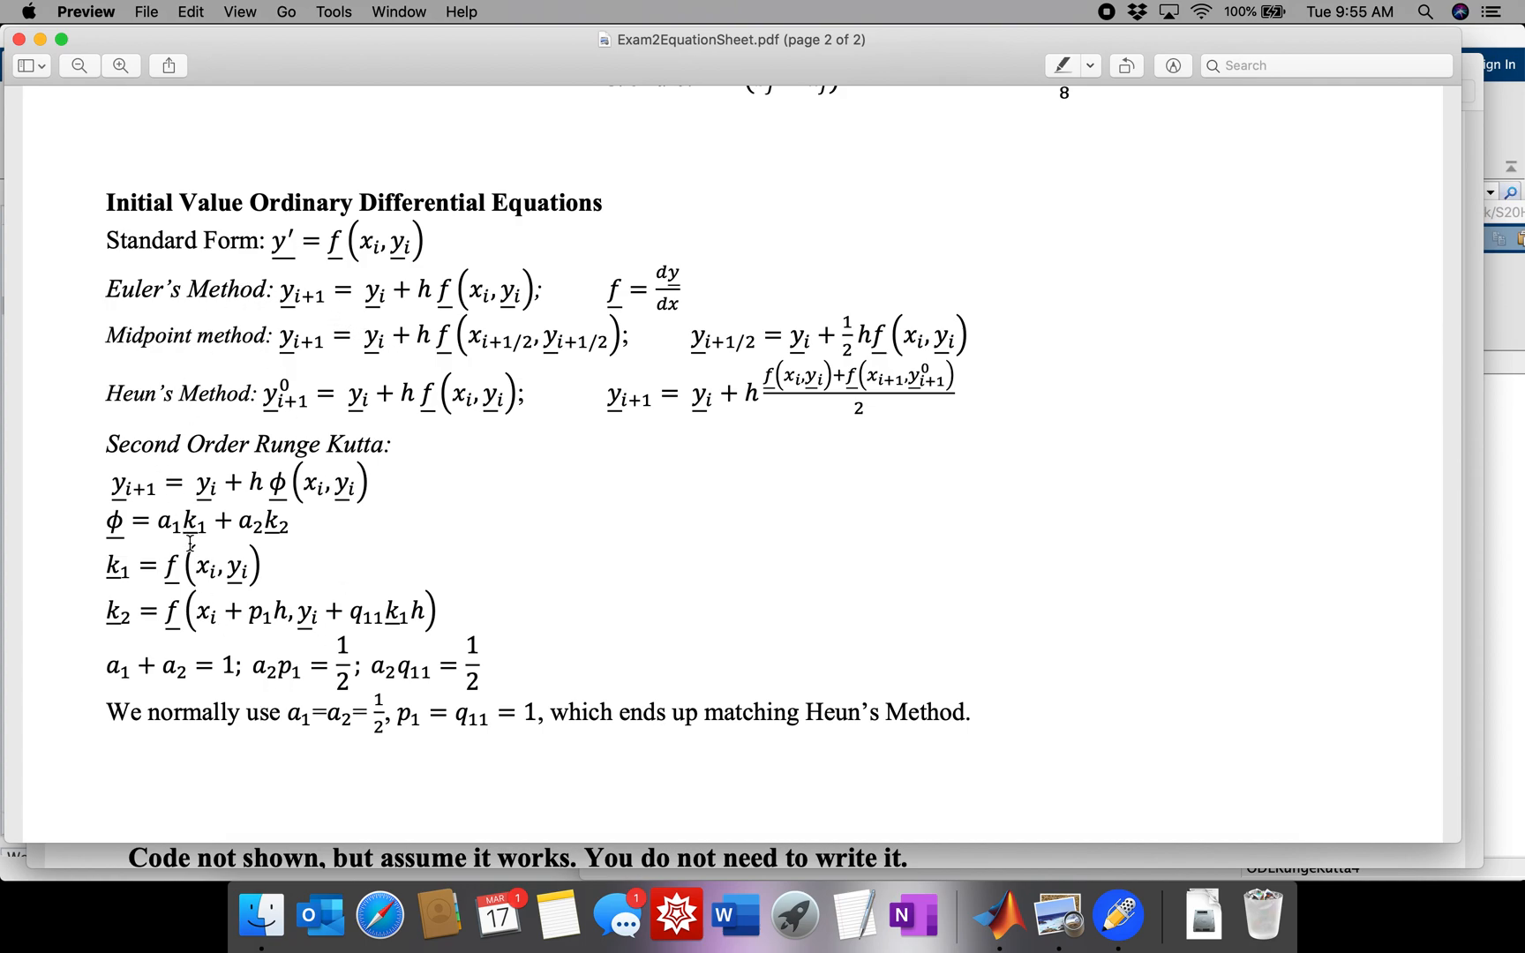
mouse_move(190, 513)
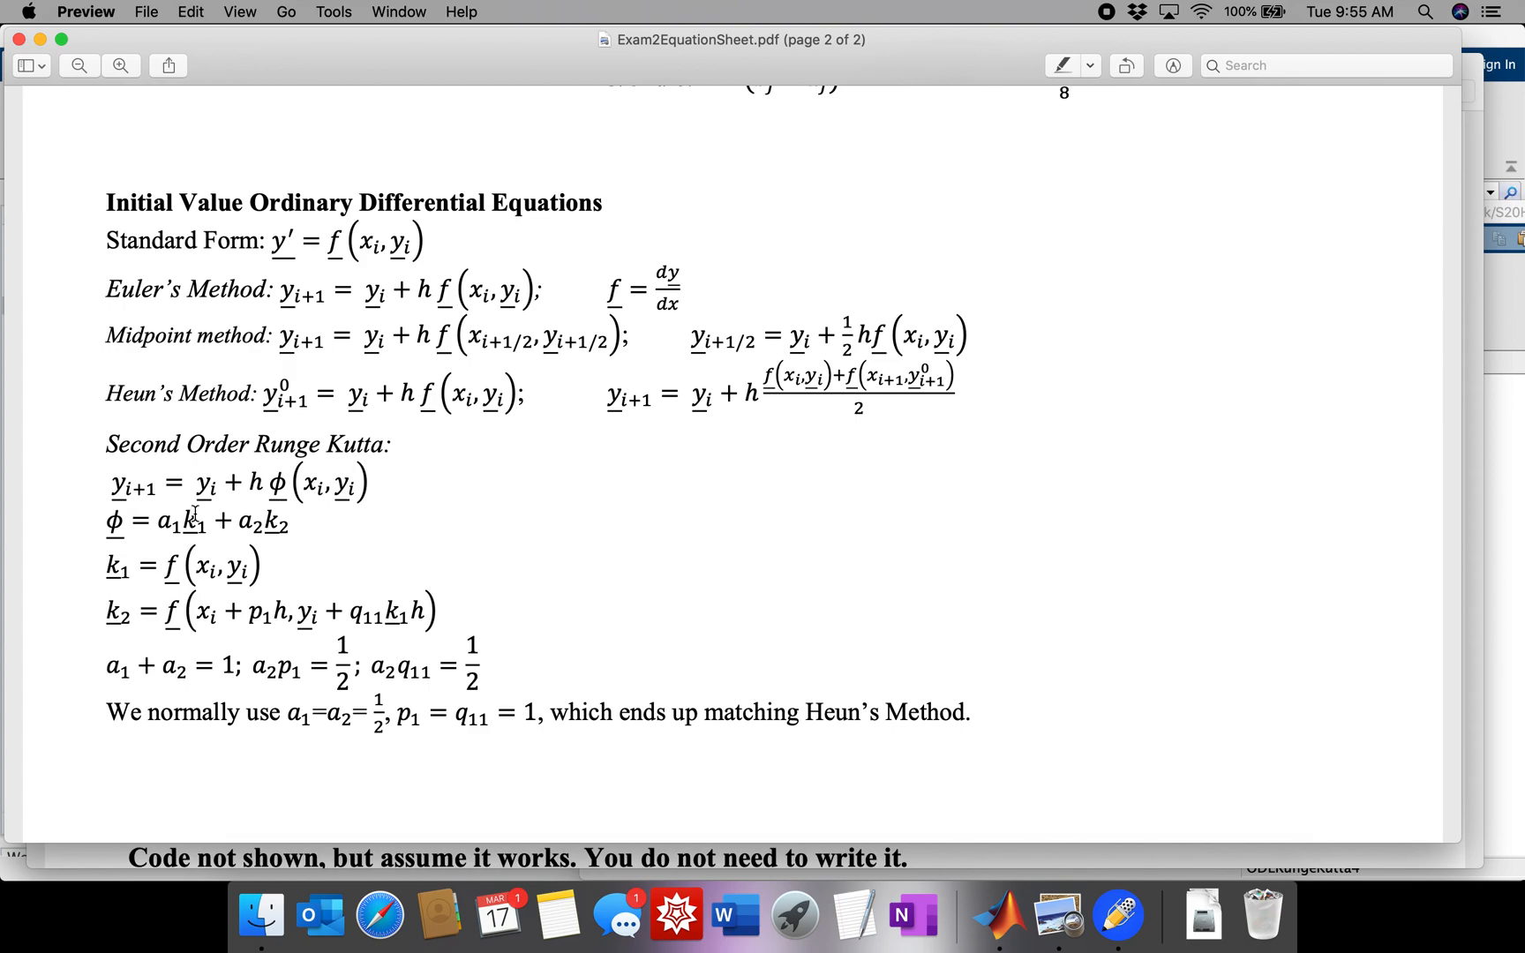
mouse_move(275, 422)
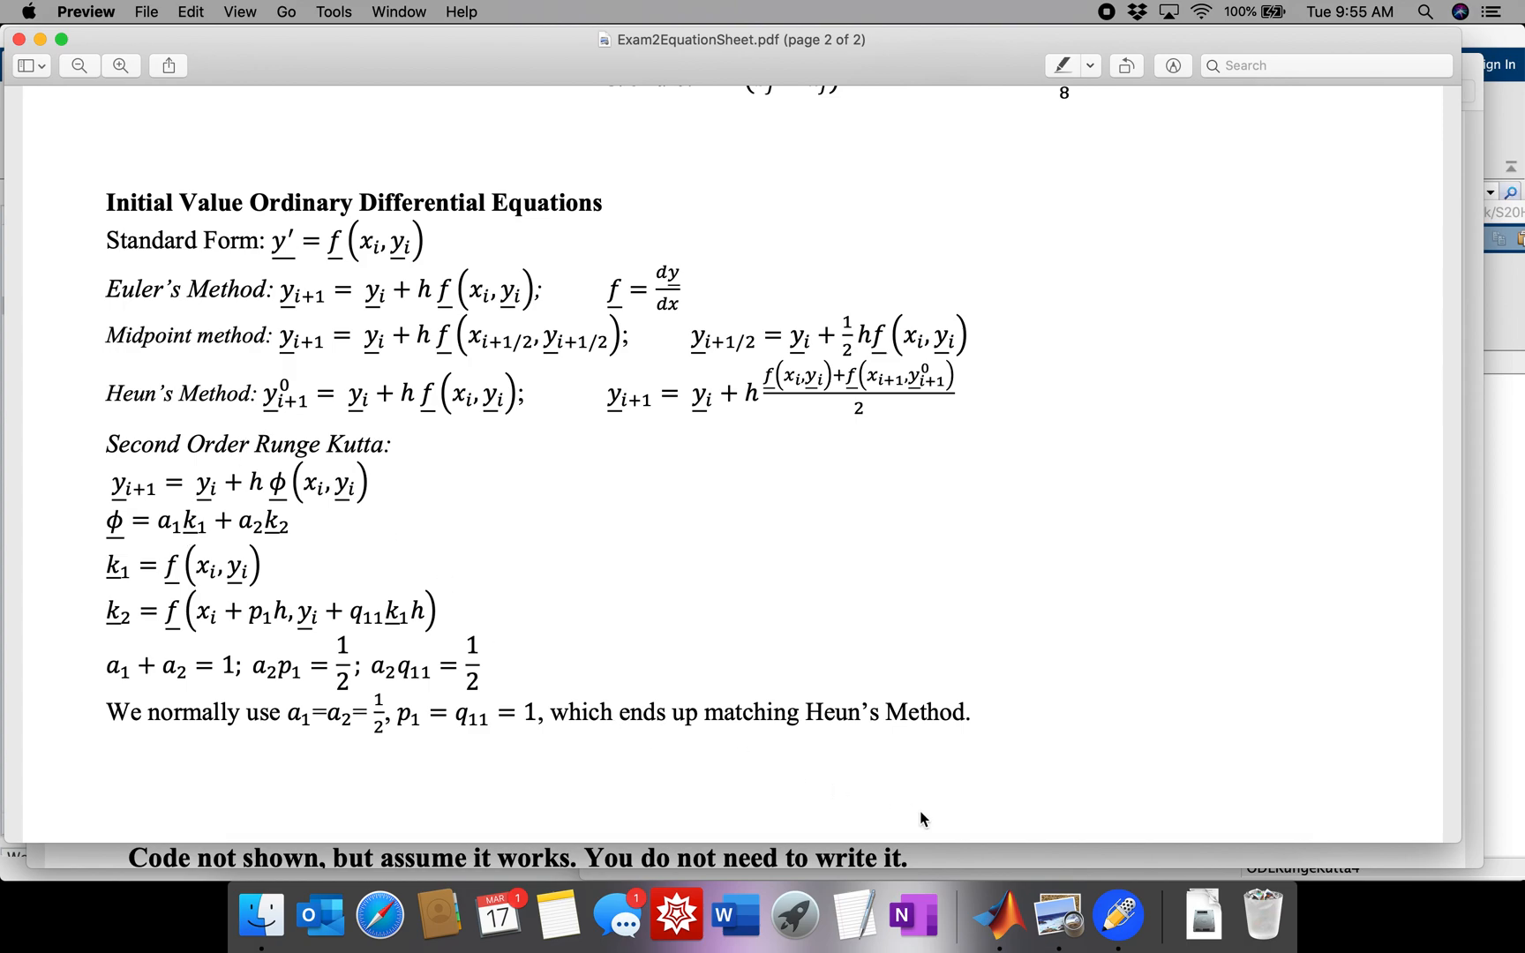
- Create a new function file named ODErodTemperatureProfile
left_click(993, 914)
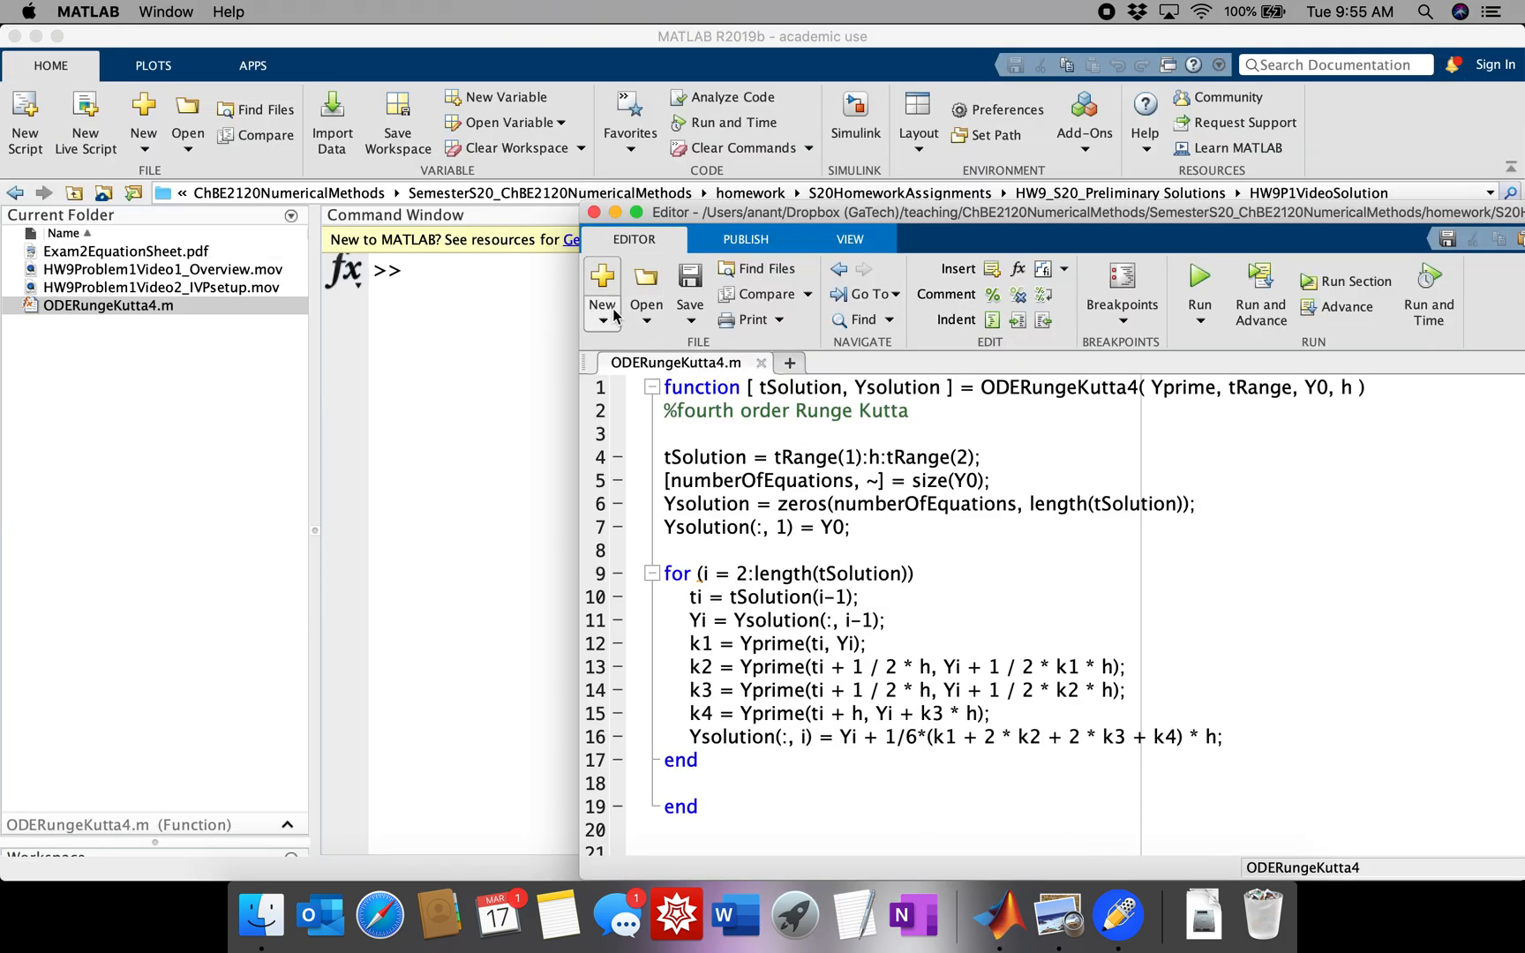
mouse_move(603, 292)
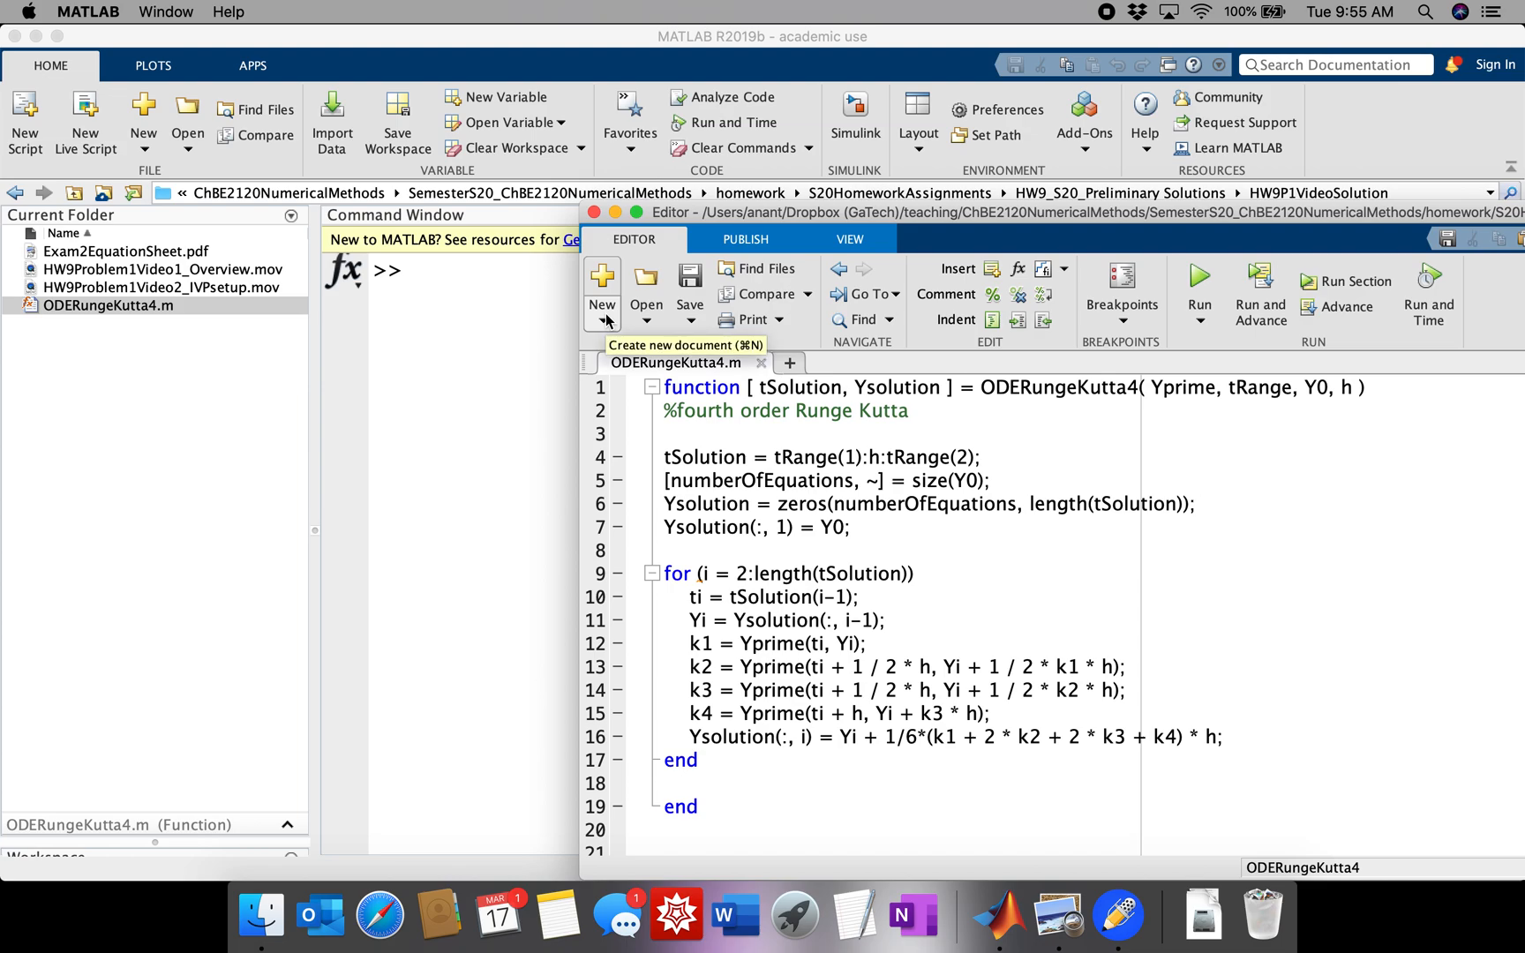
left_click(600, 294)
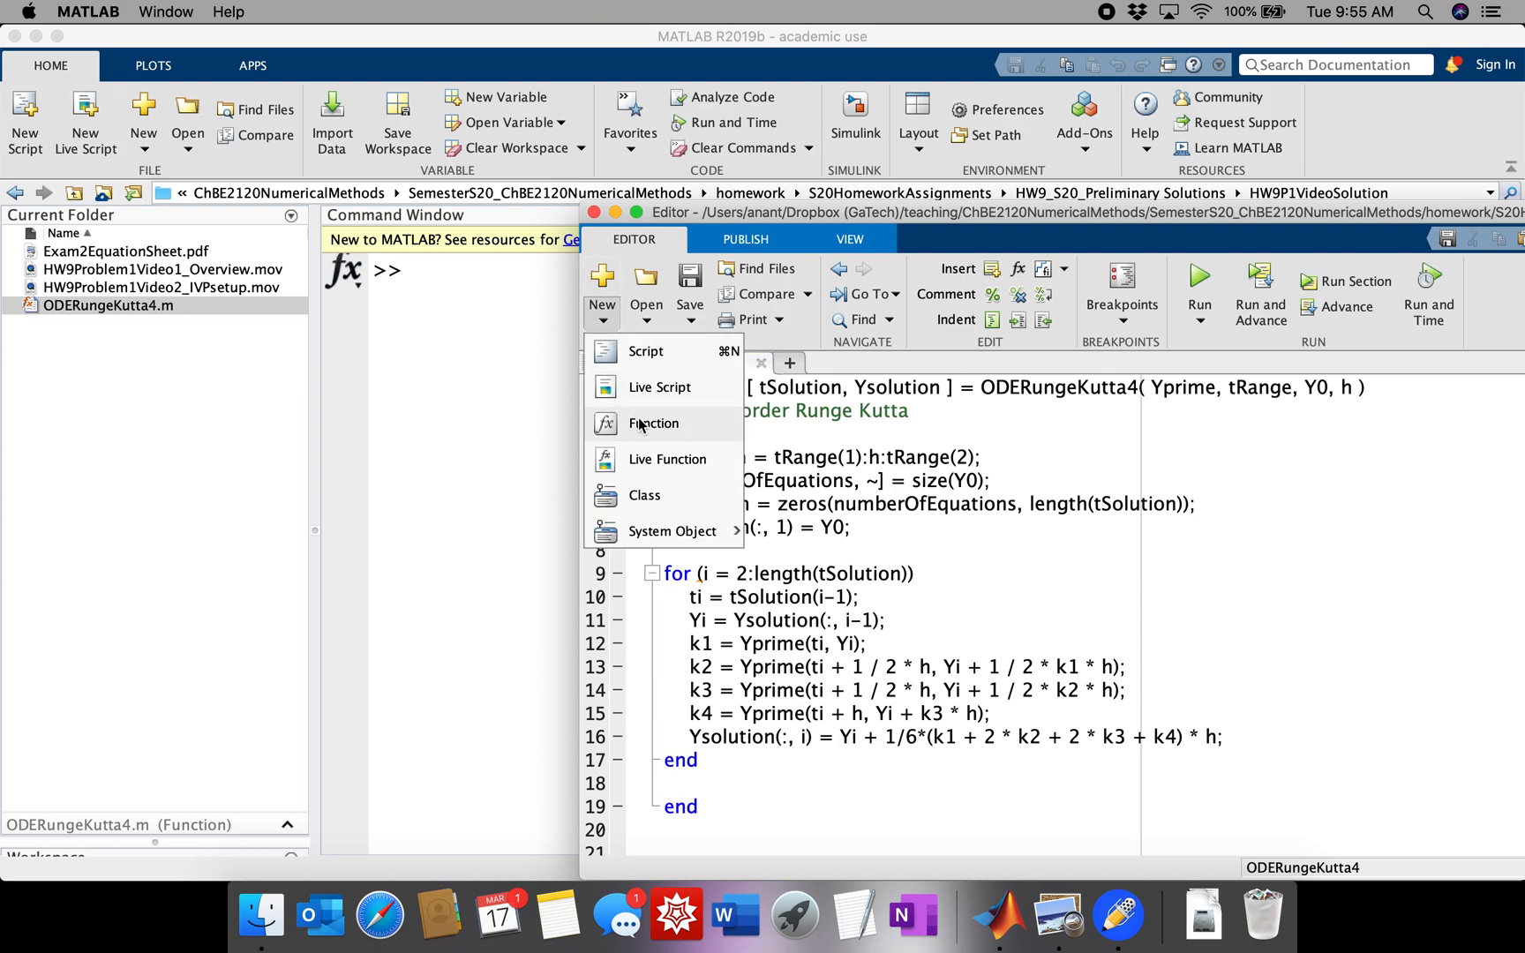
left_click(654, 423)
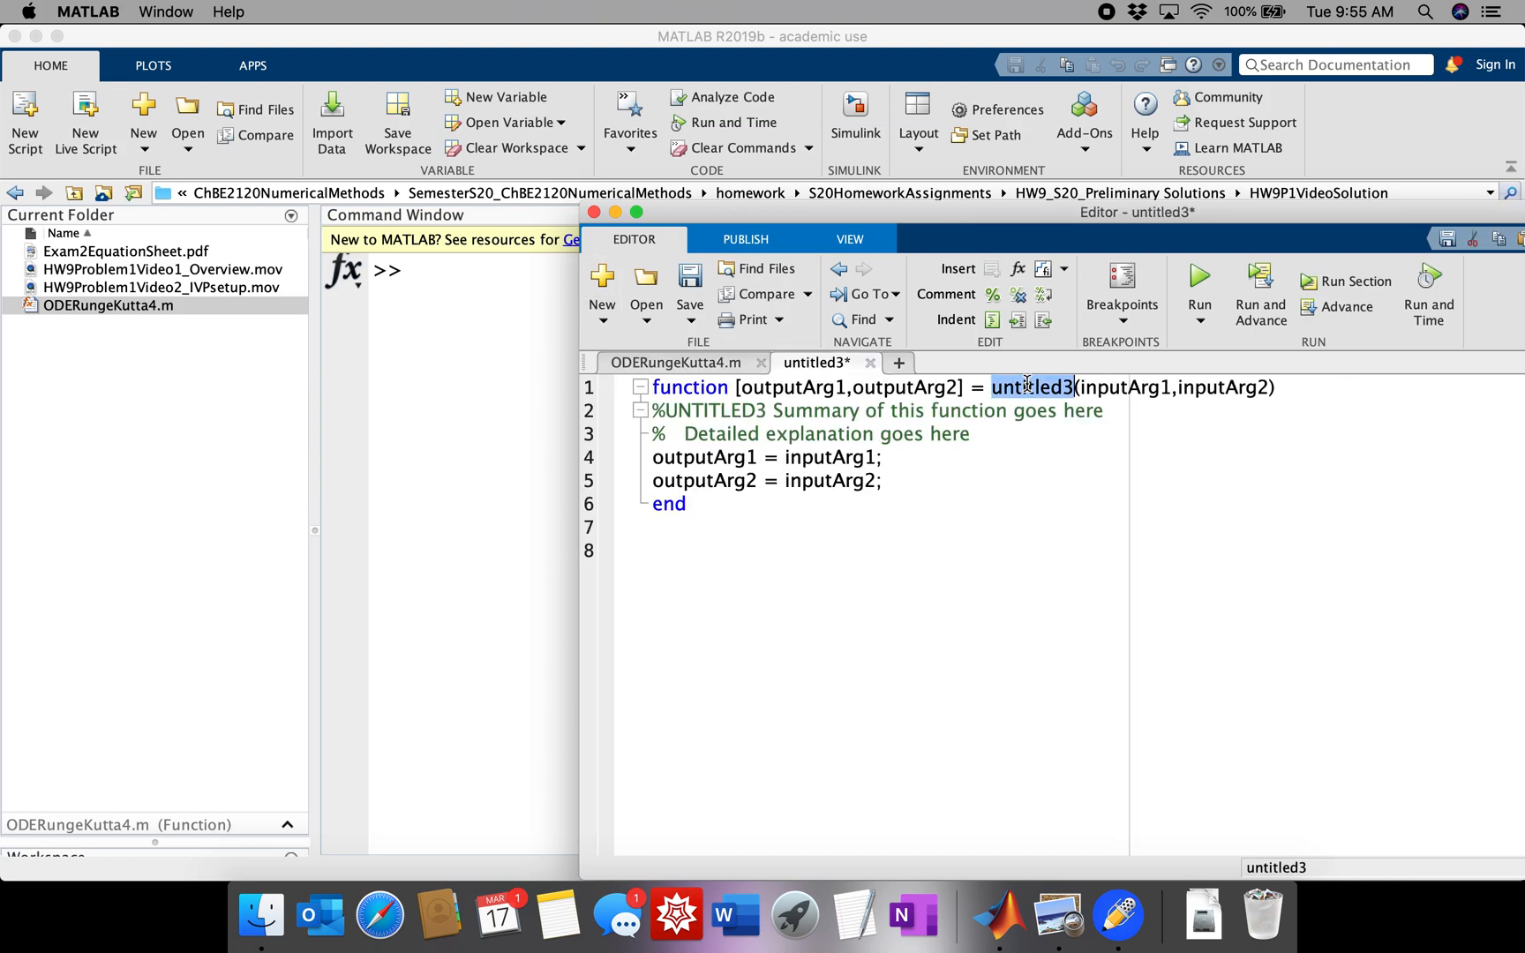
type("ODE")
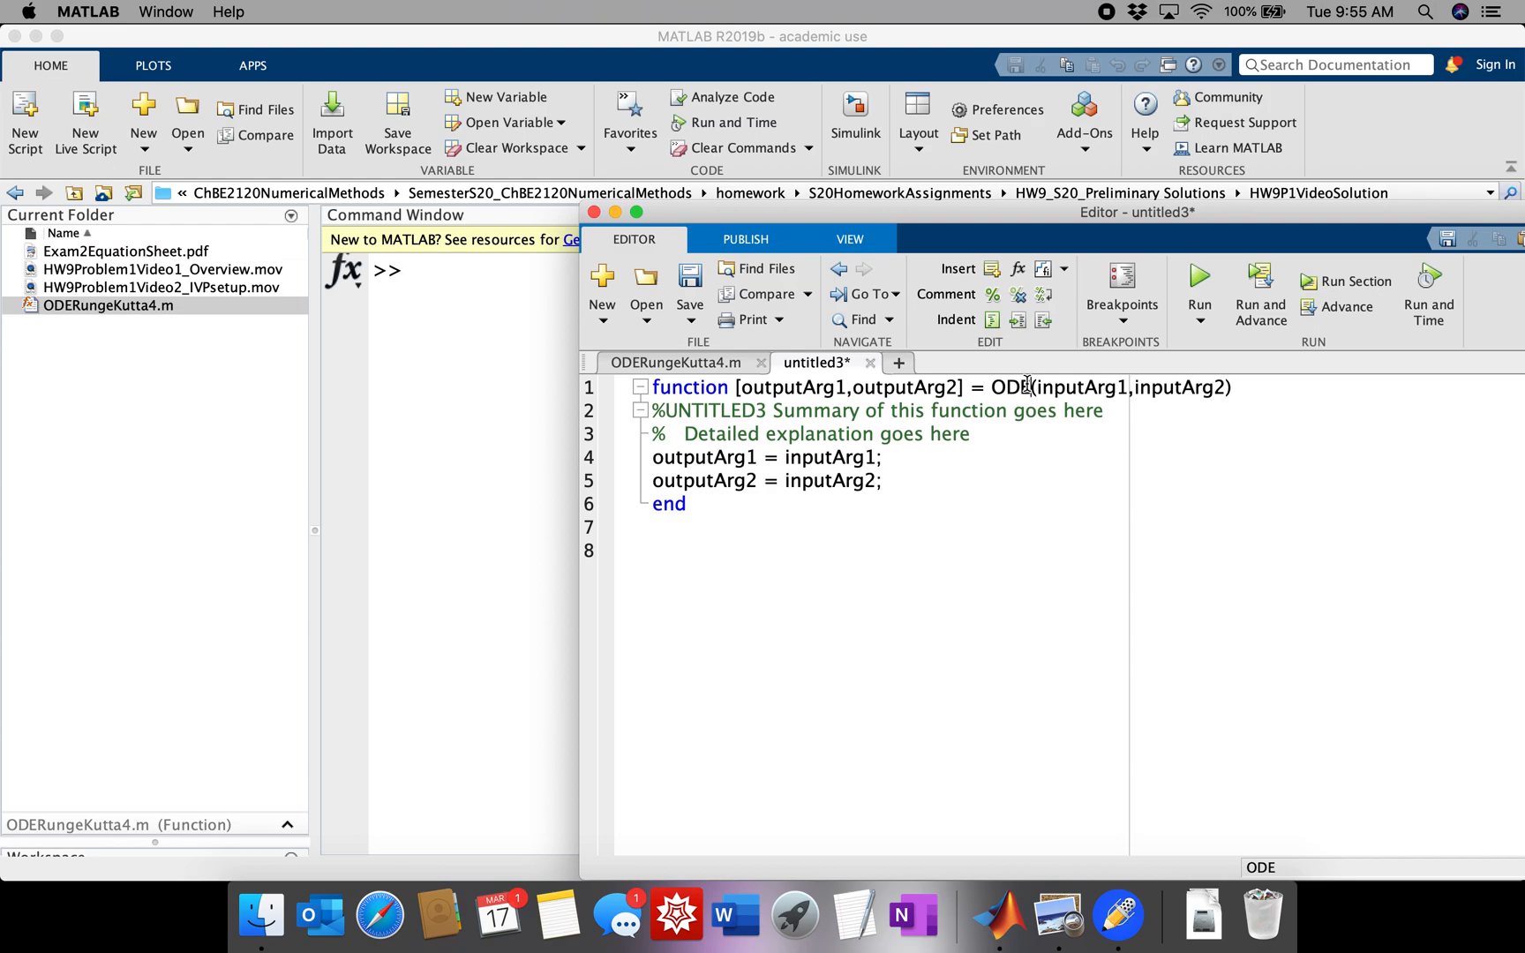
type("rodTe")
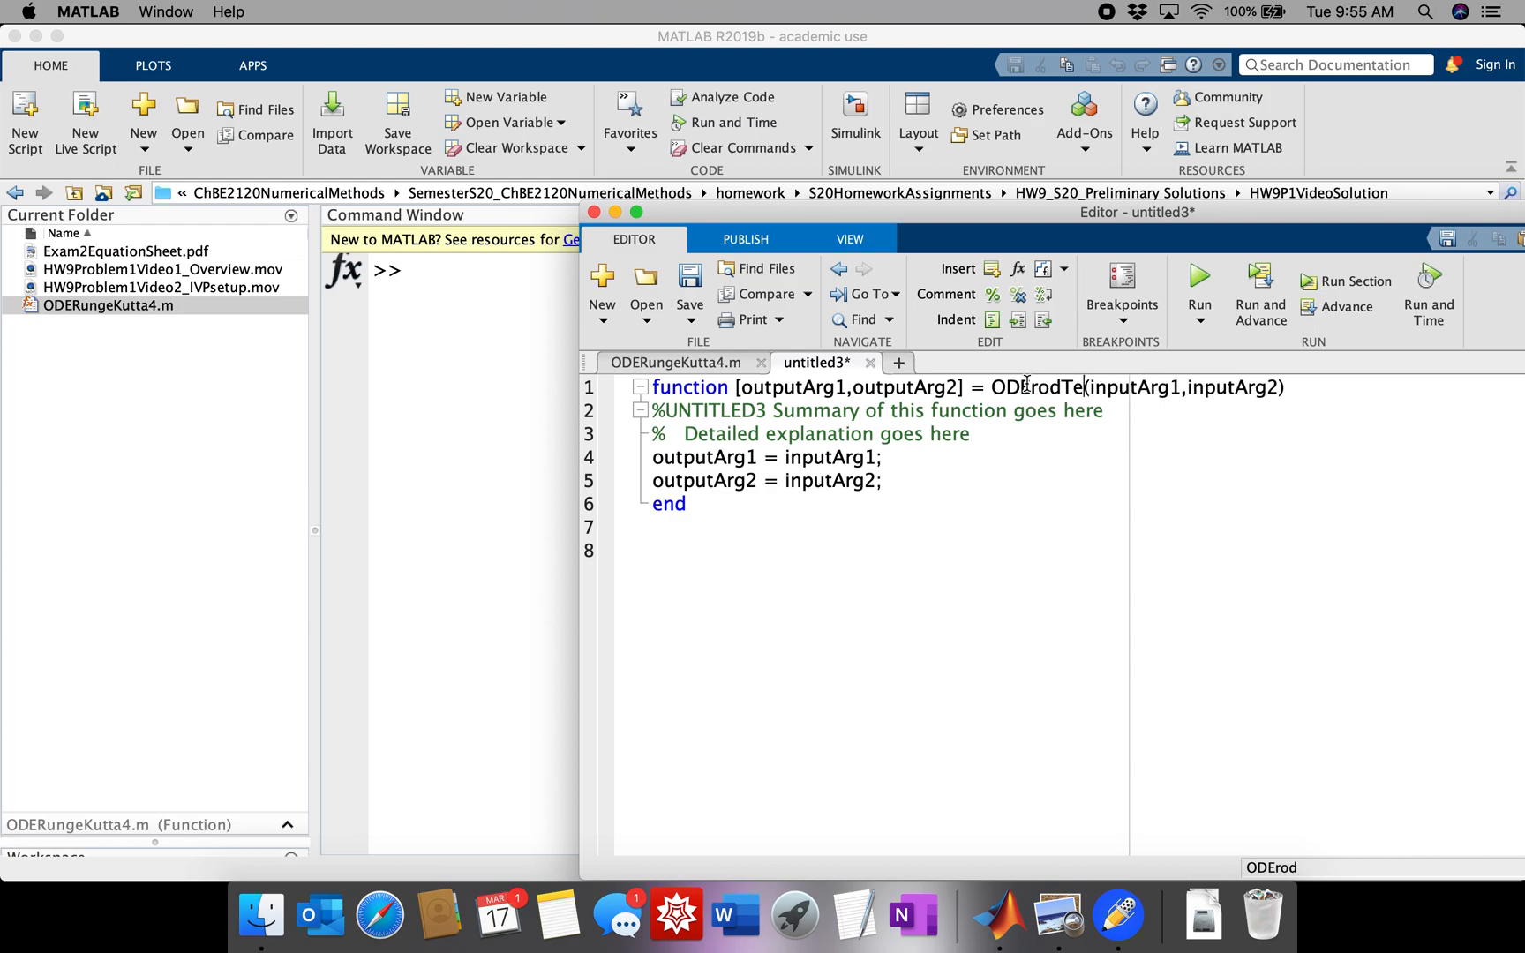
type("TemperatureProfile")
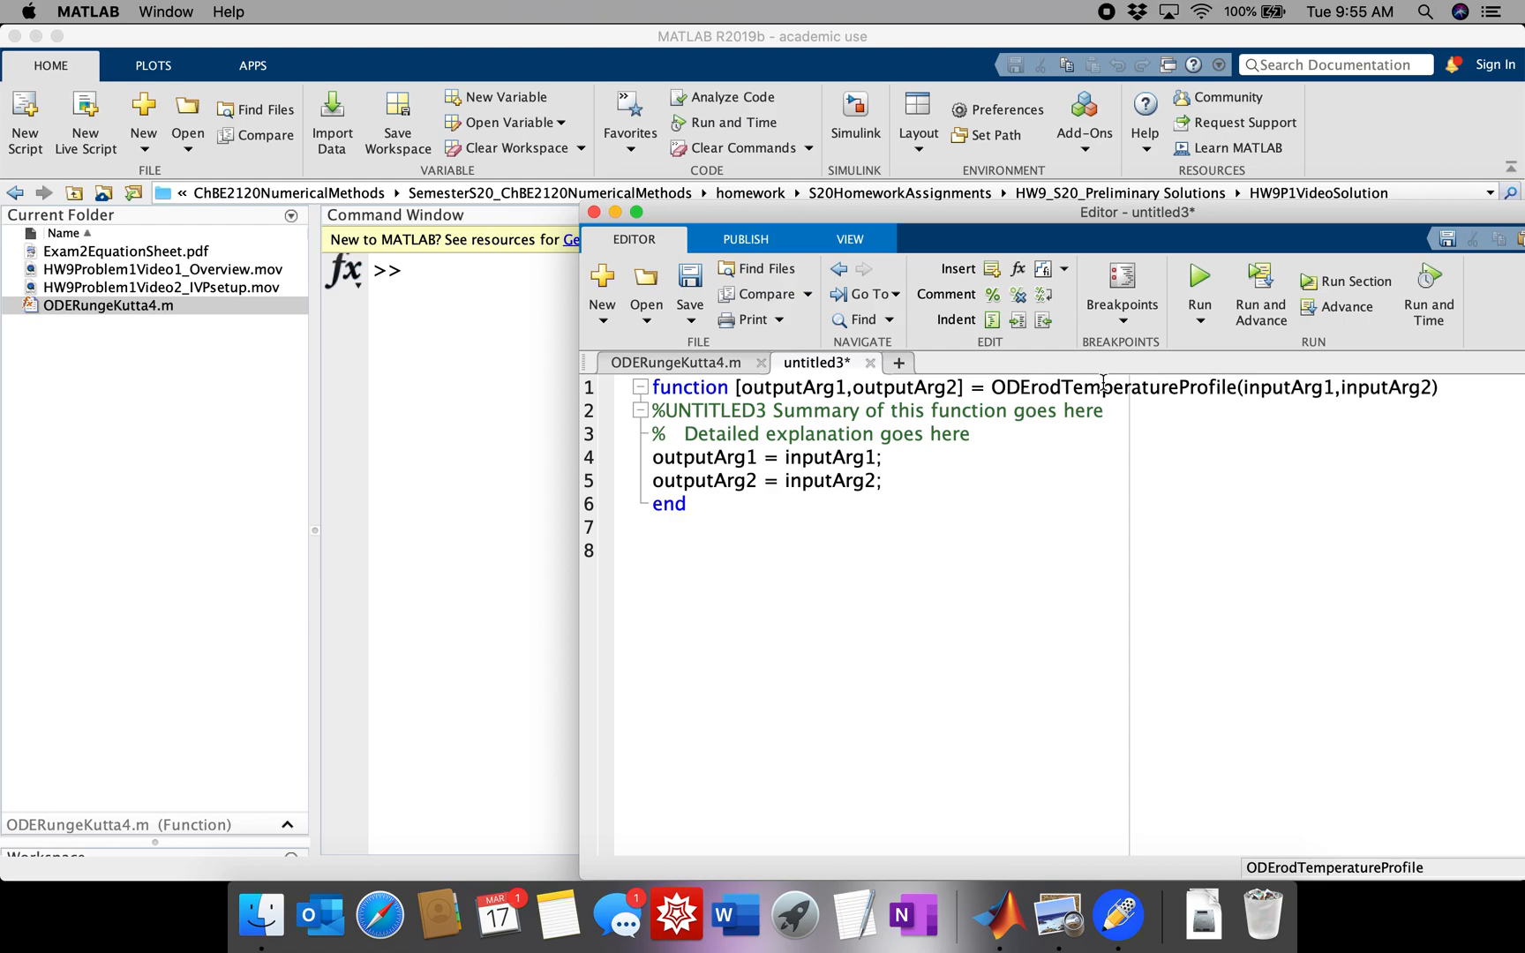
- Replace the template input arguments with Y and clear the body for new lines
double_click(1114, 387)
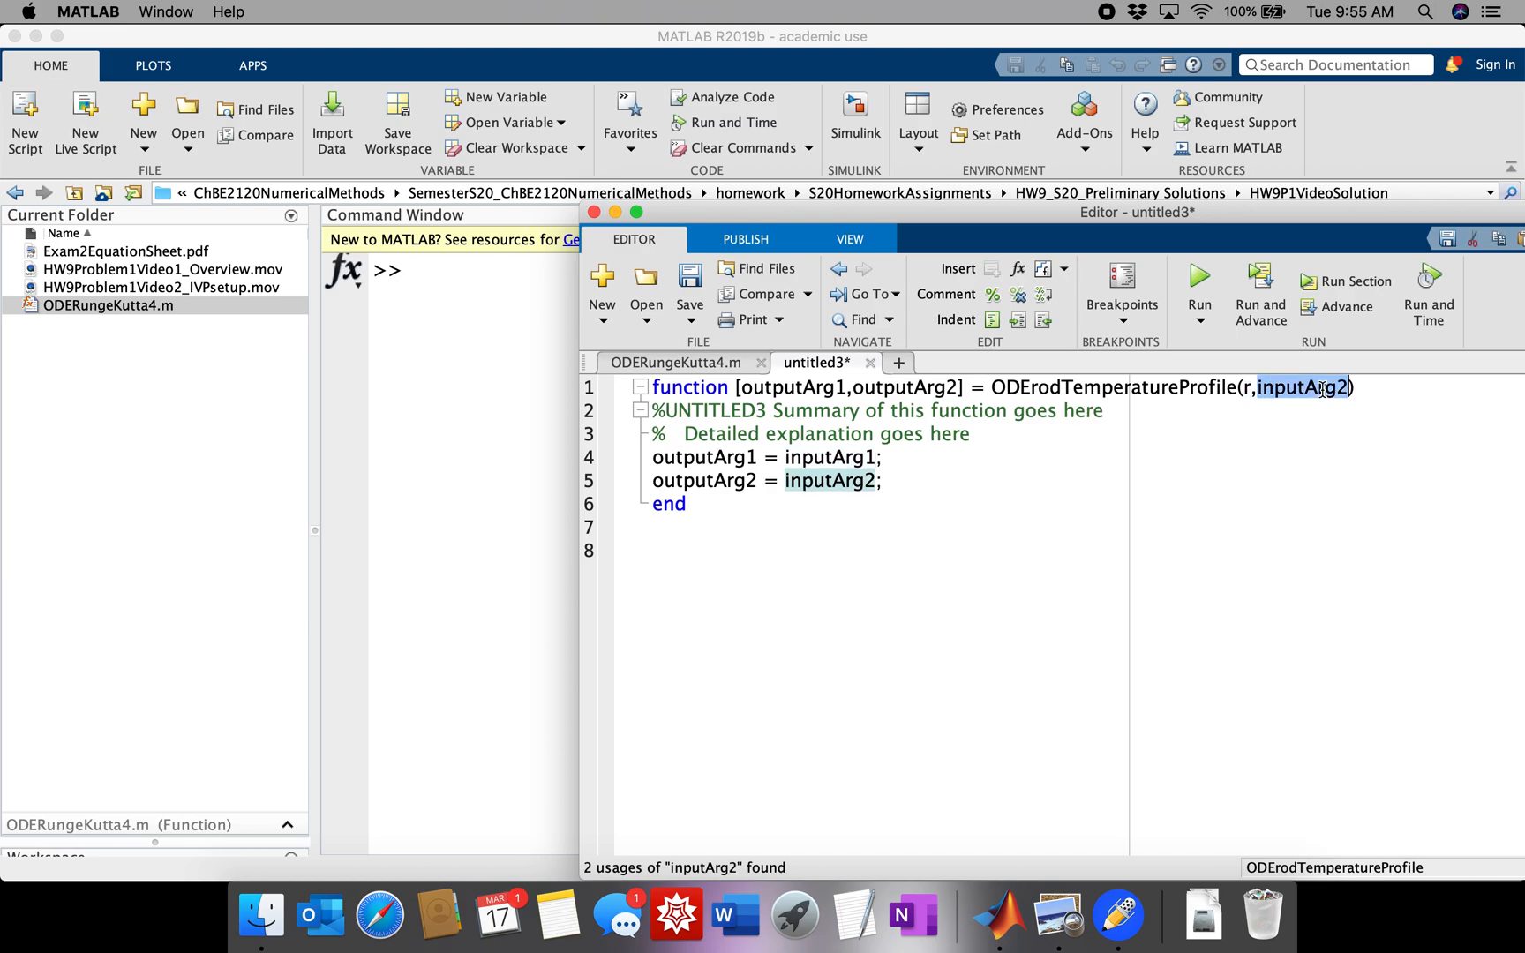
type("Y")
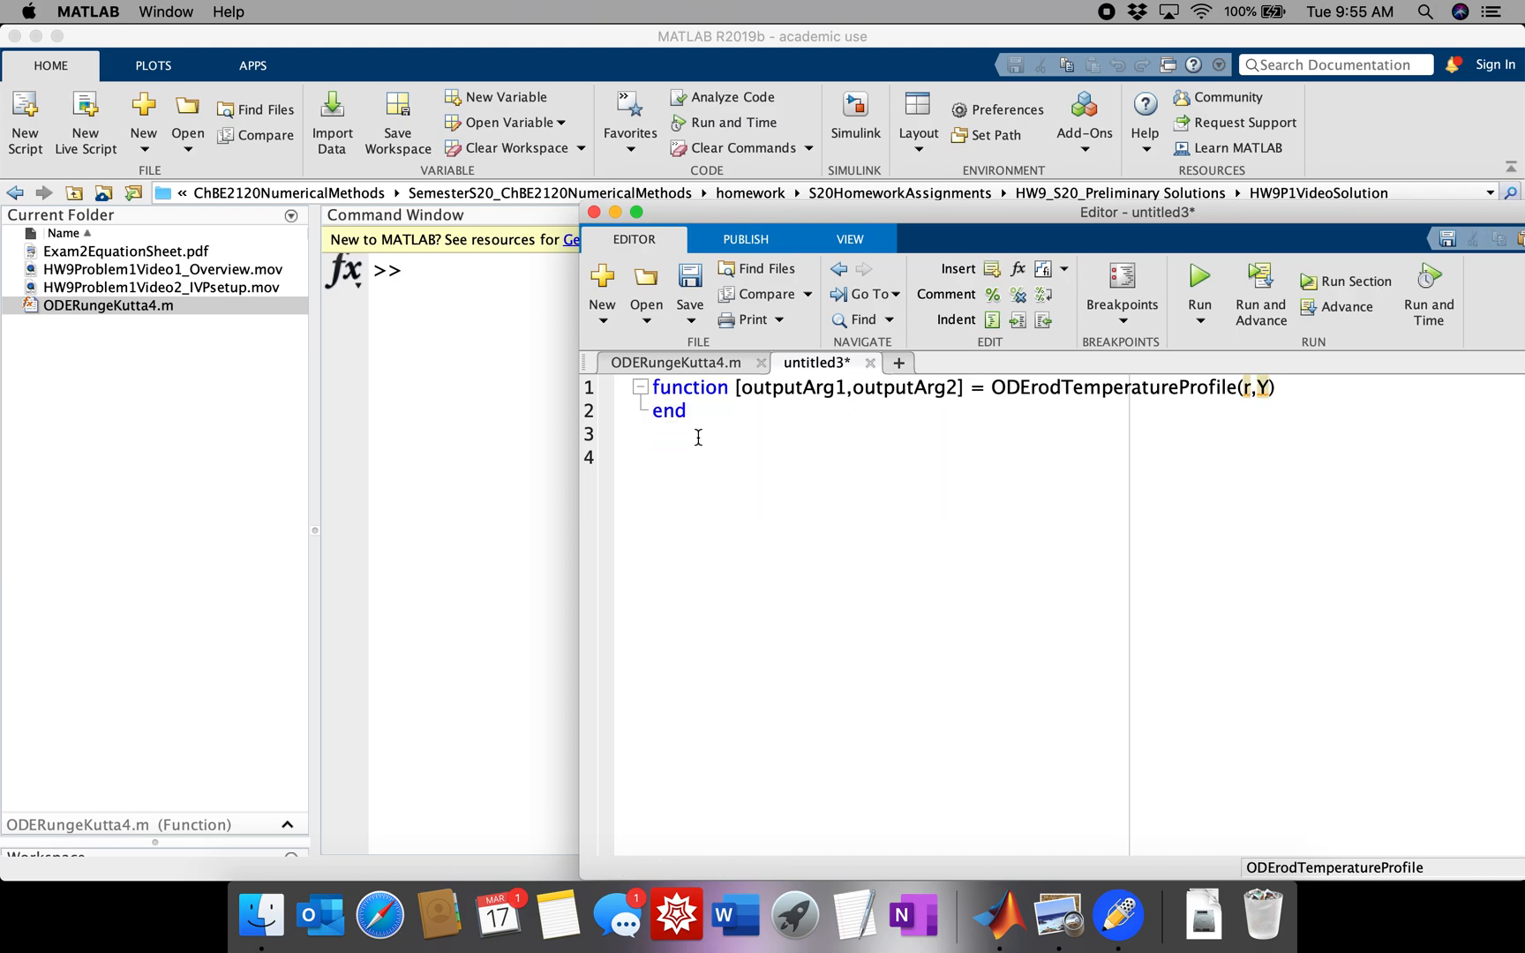
key("enter")
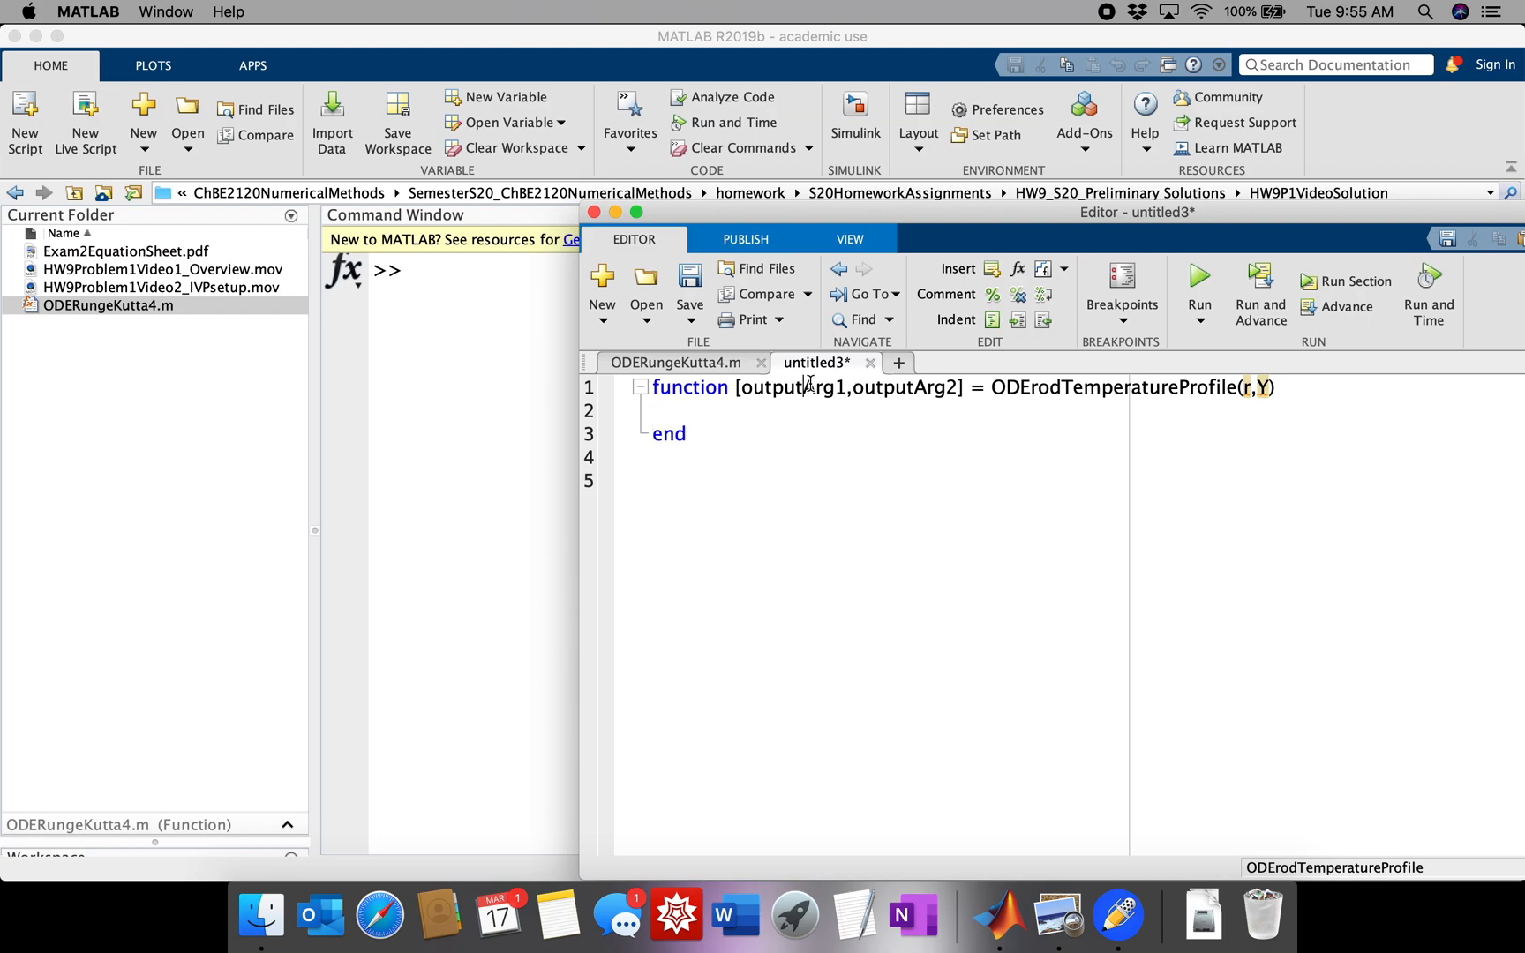
- Name the output Yprime and add T = Y(1, 1); and z = Y(2, 1); checking the notes
type("Yprime")
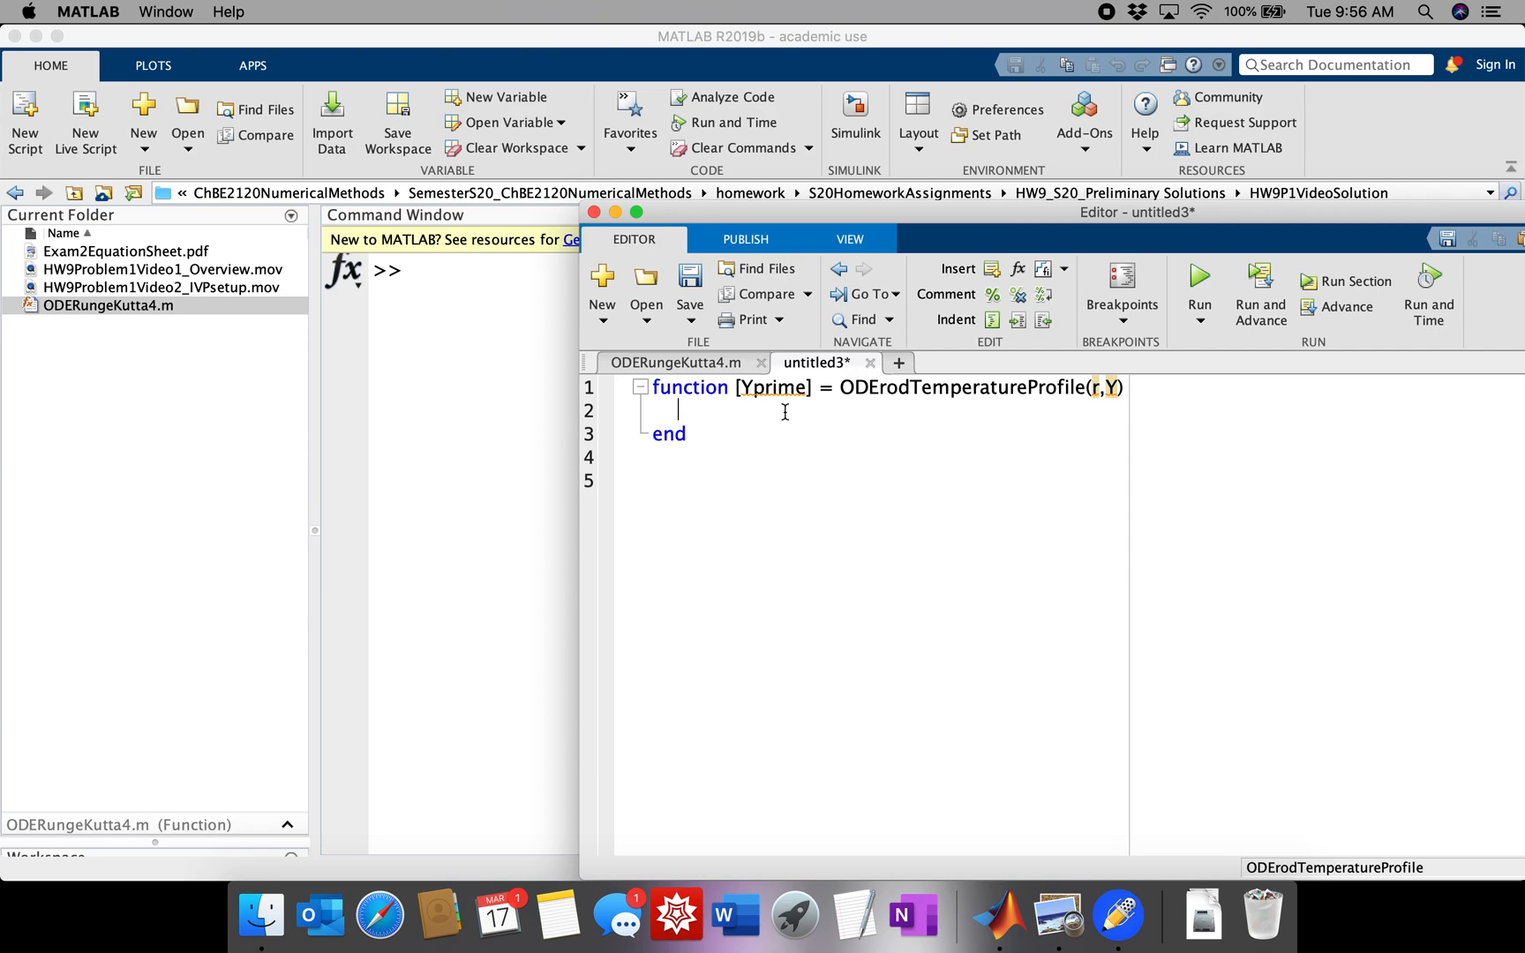
type("Y =")
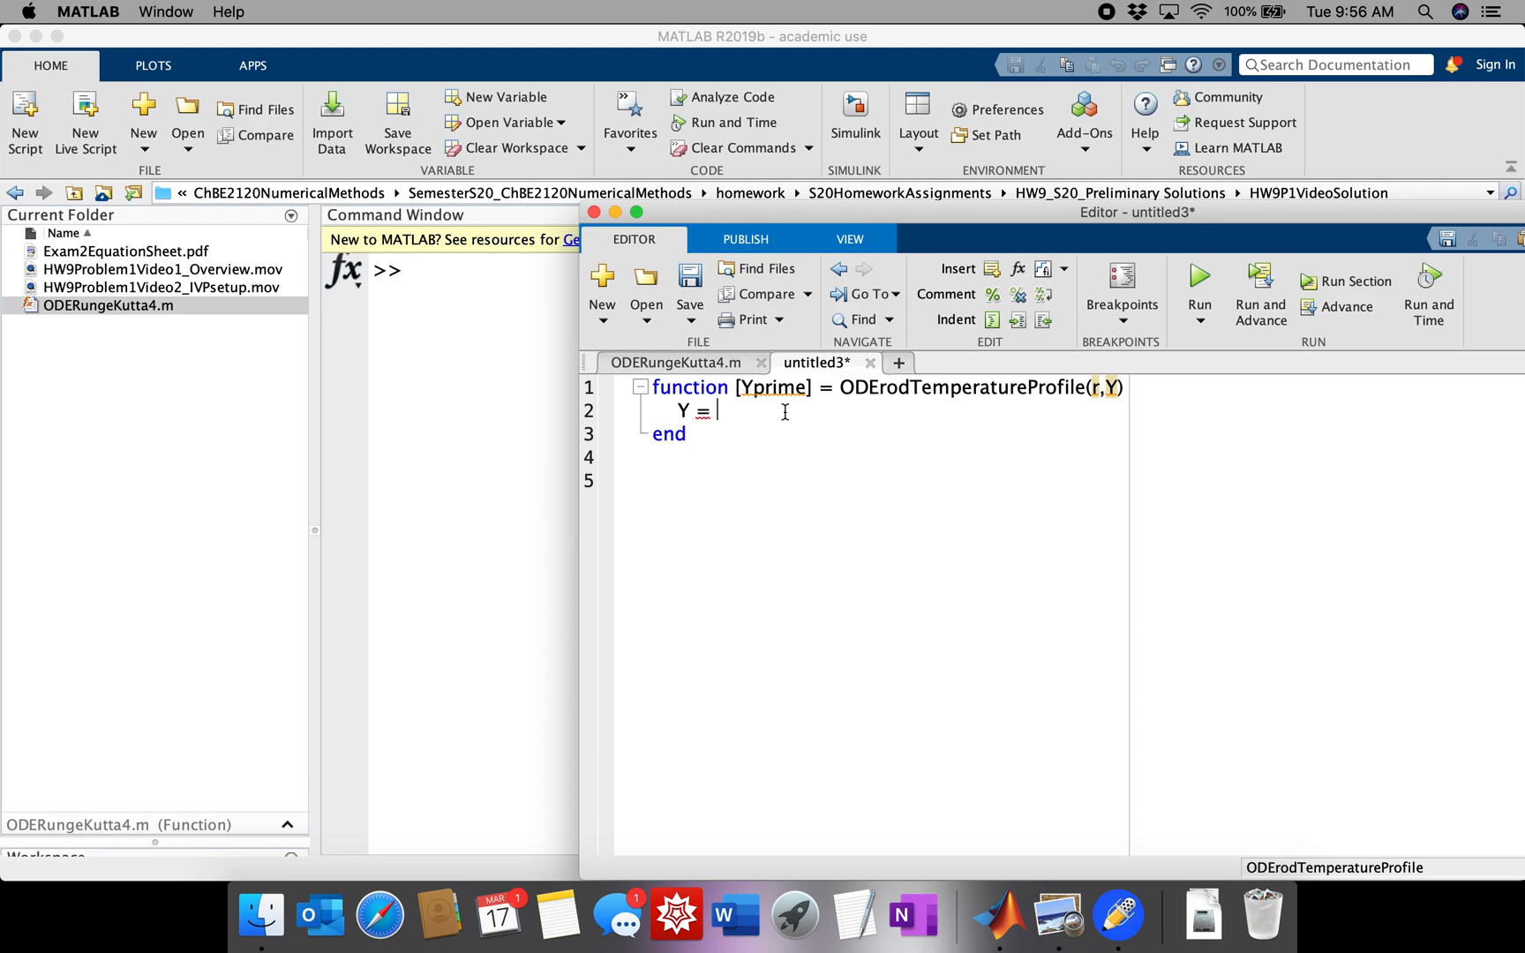
type("T")
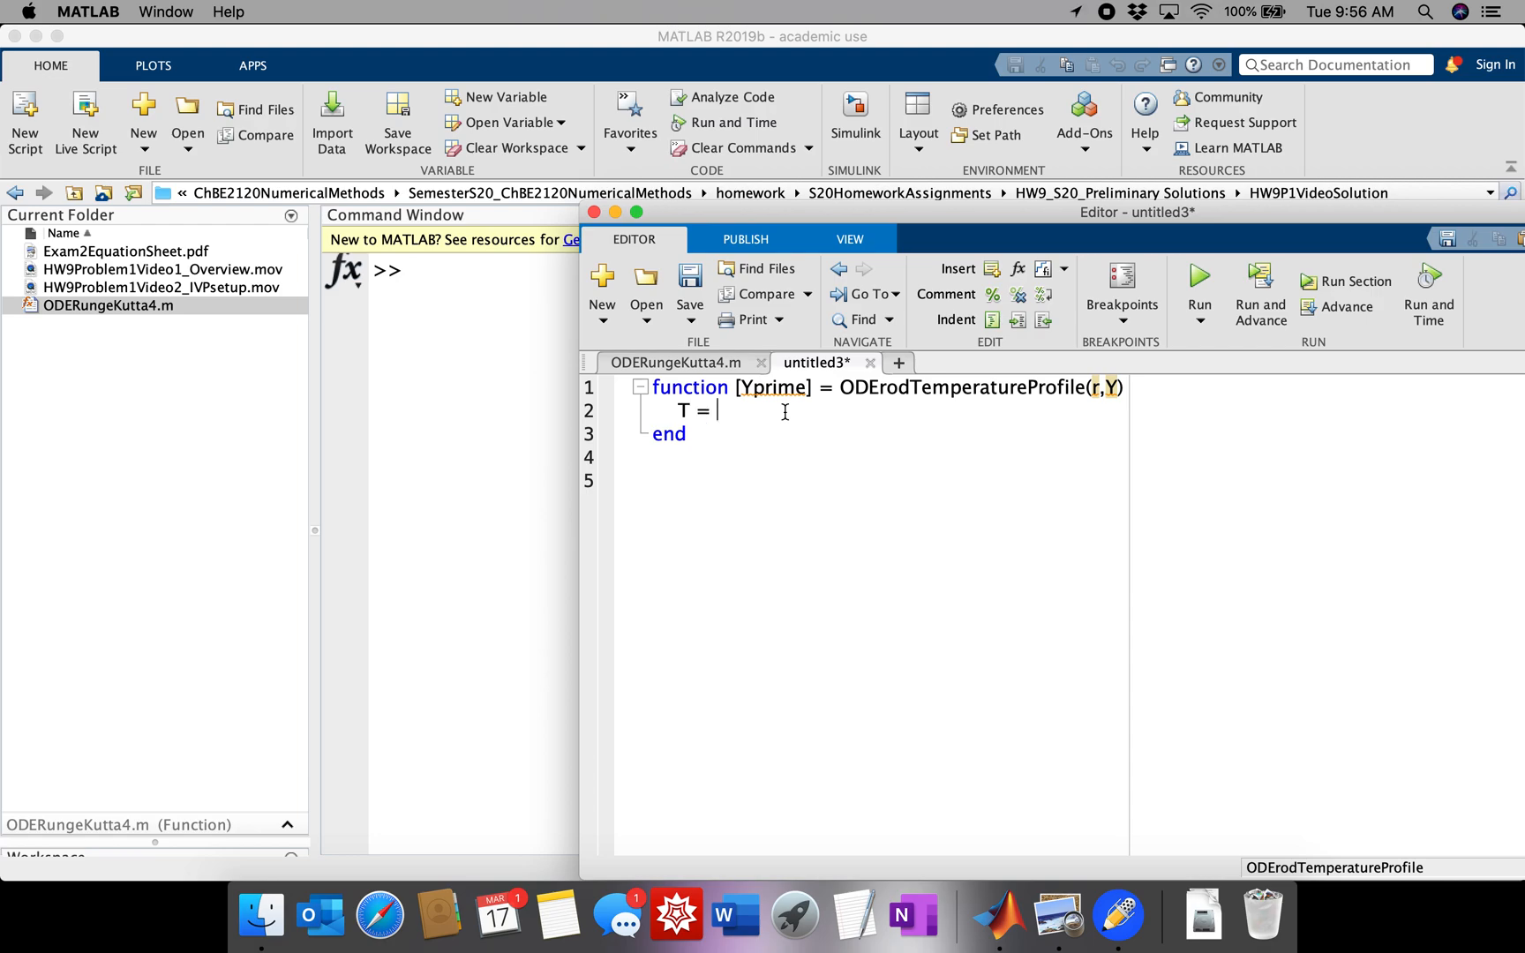
type("Y(1, 10")
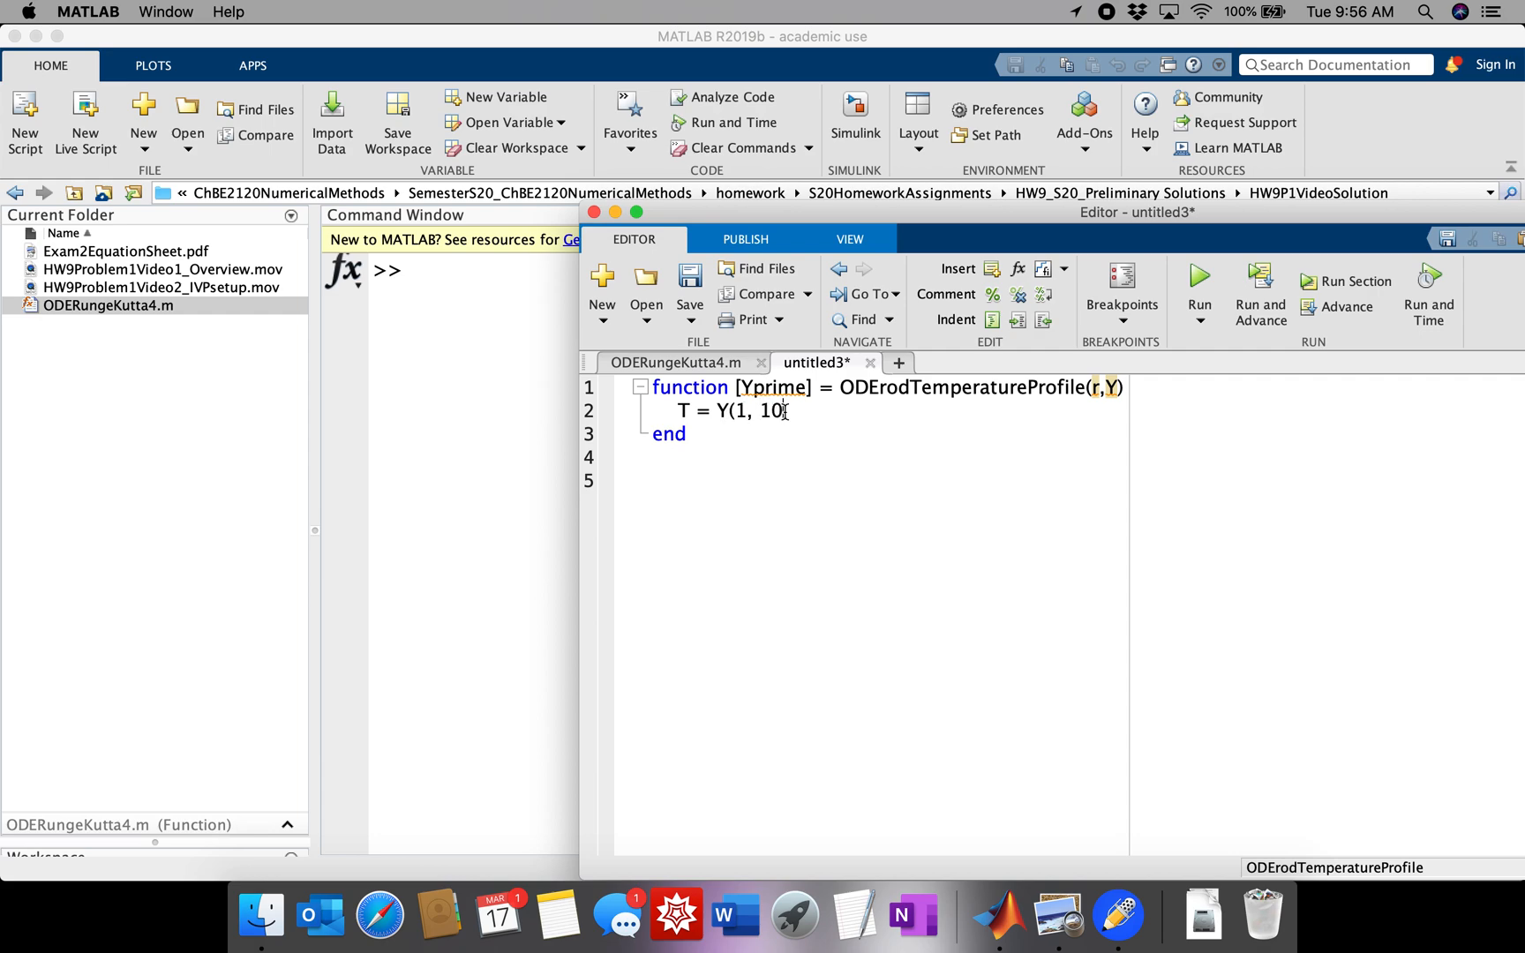
type("z =")
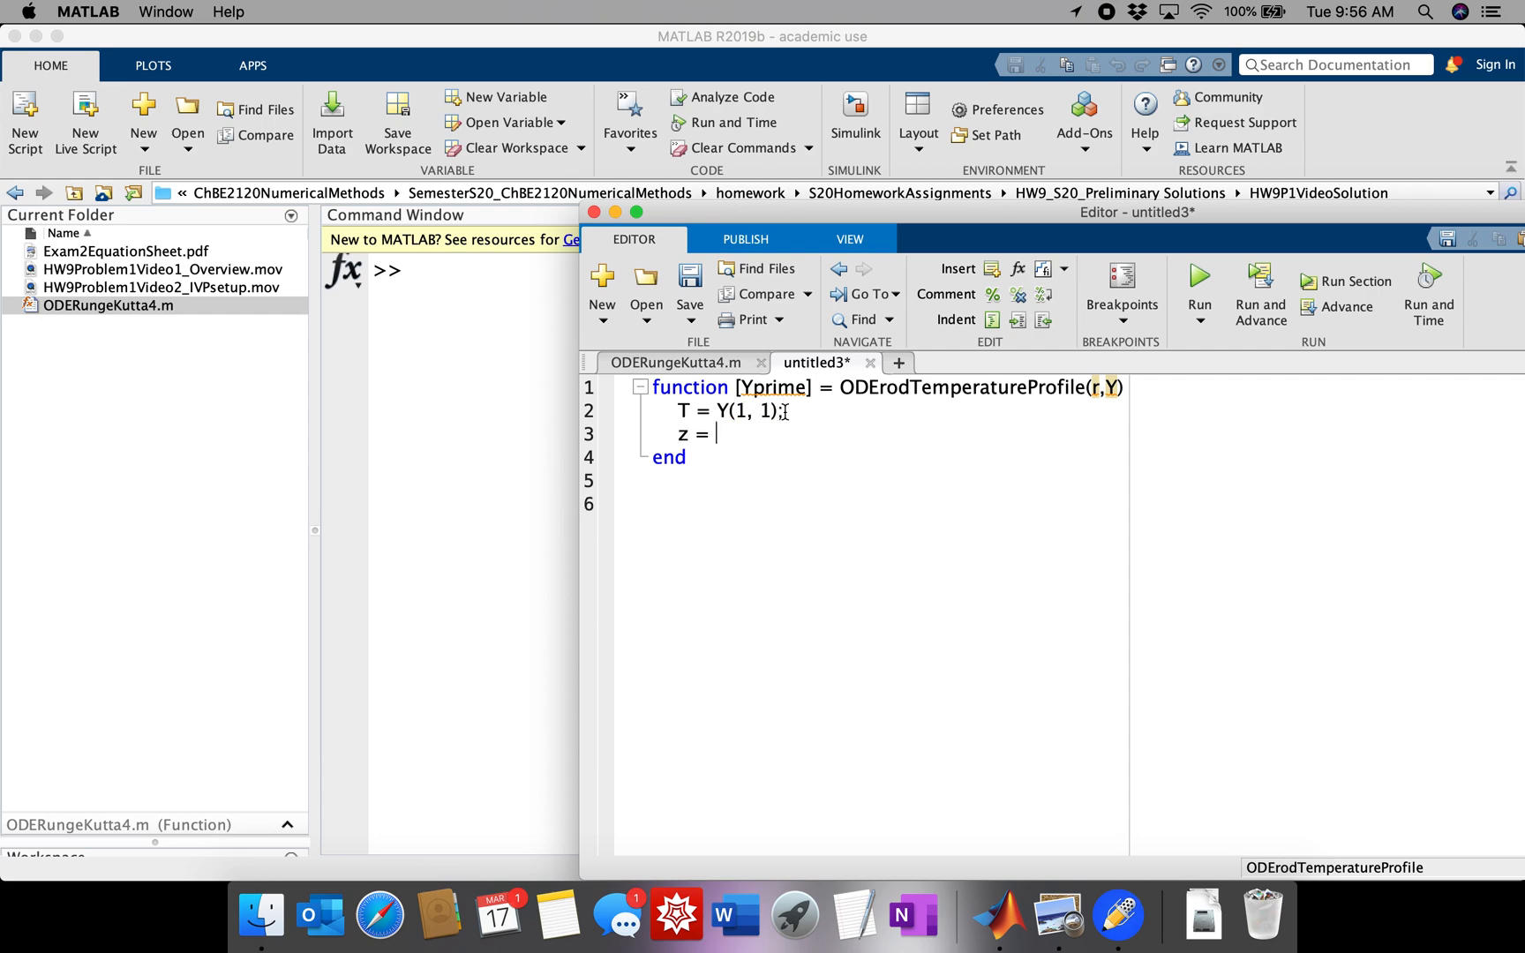
type("Y(2, 1)")
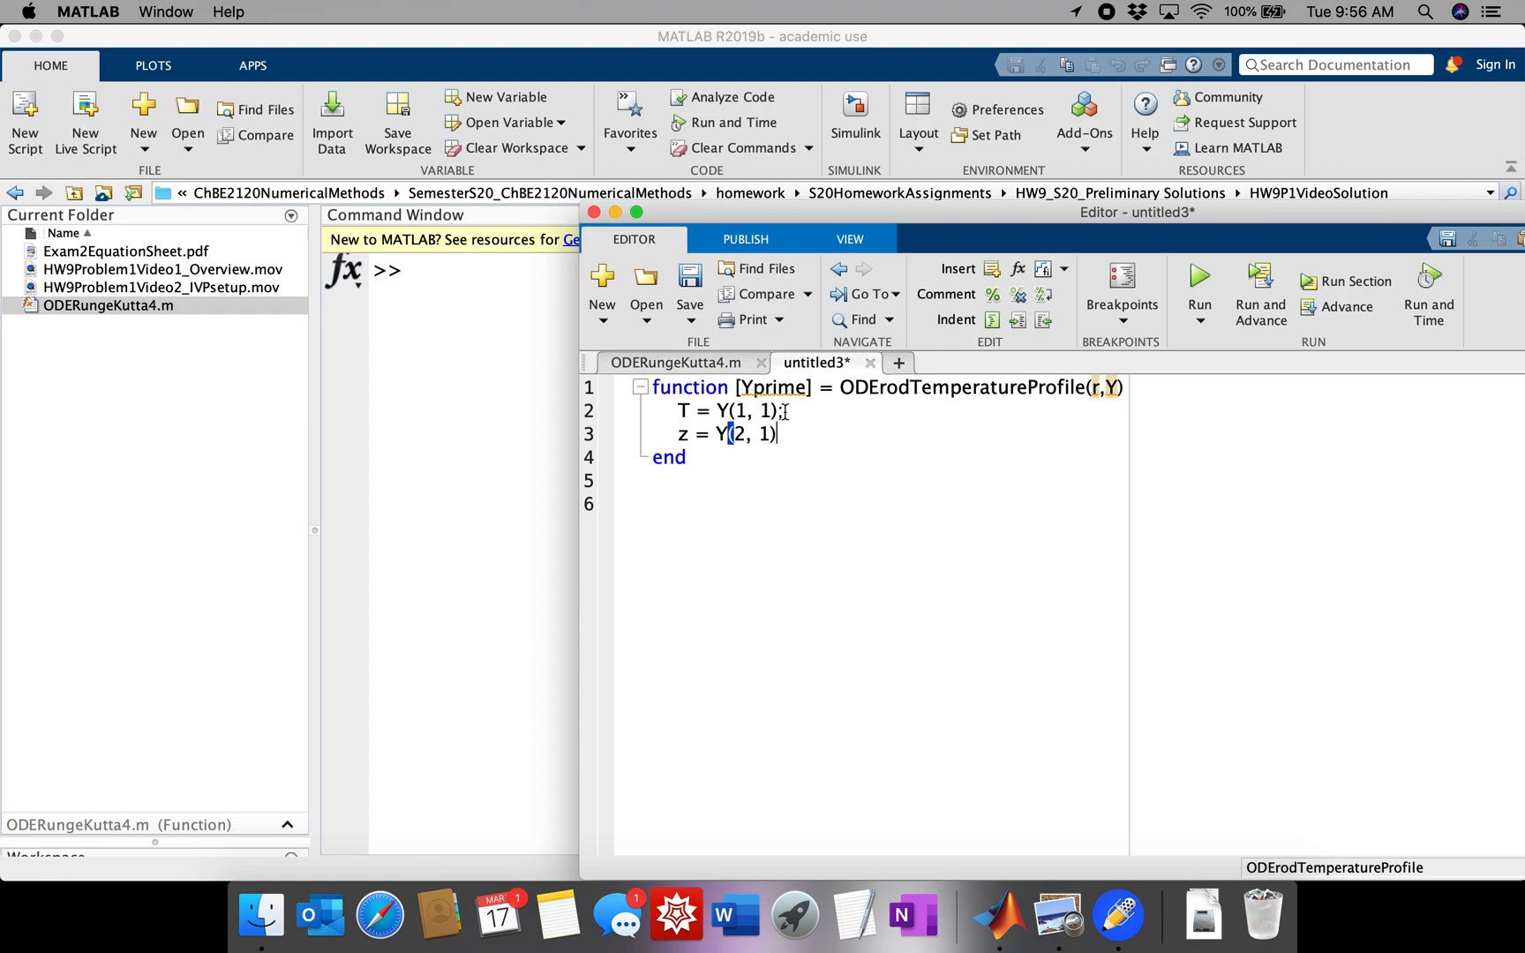
type(";")
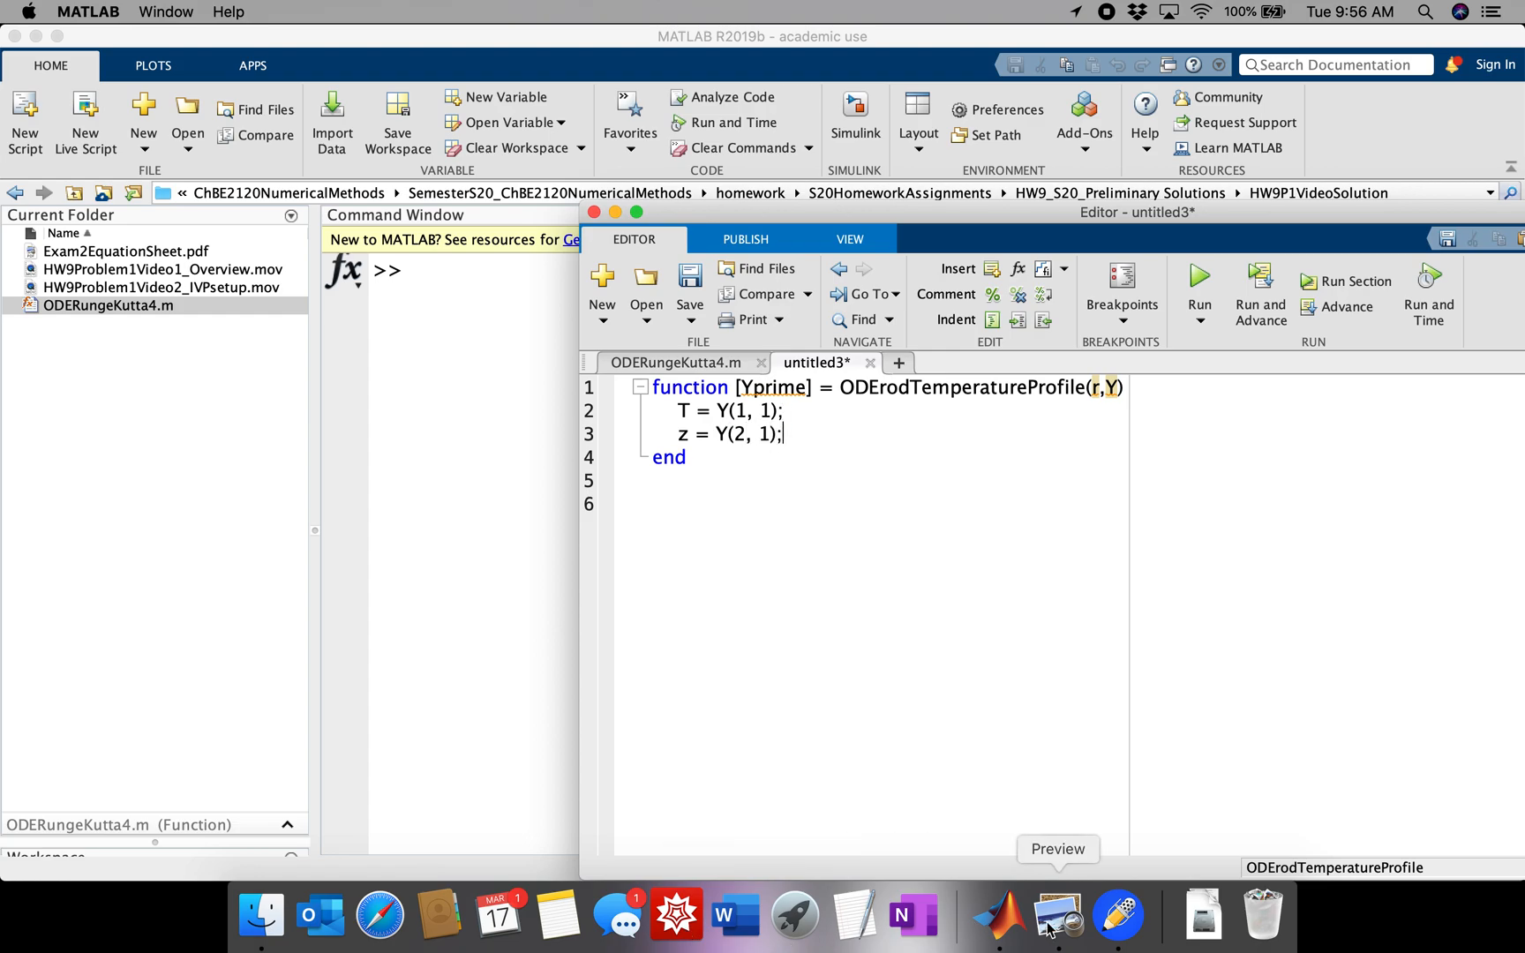
left_click(1056, 914)
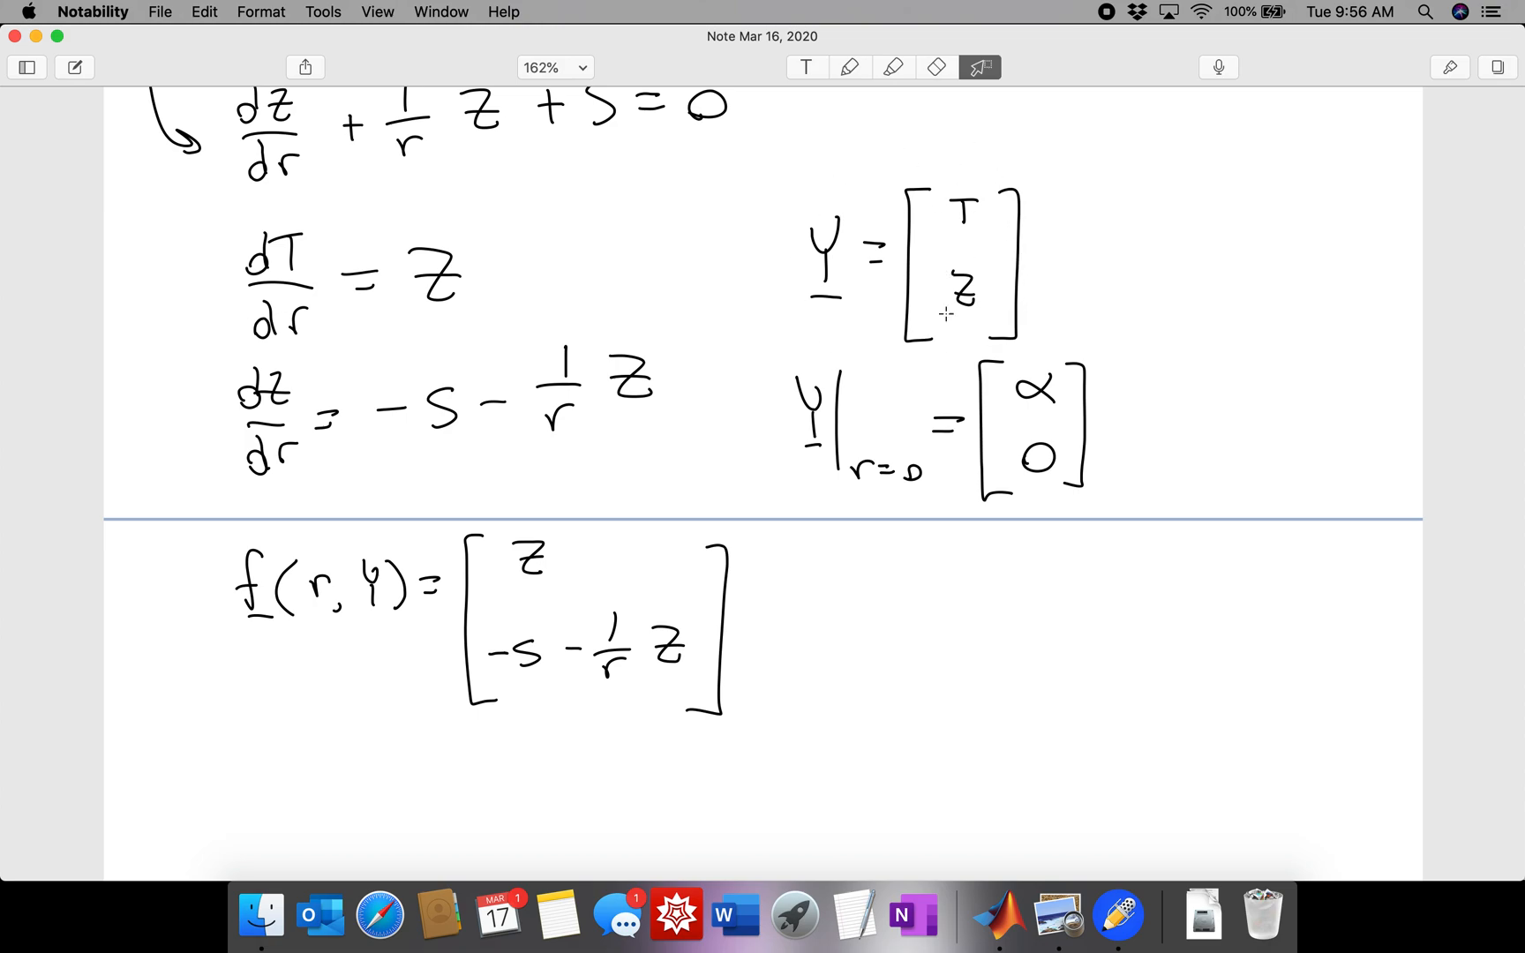
mouse_move(998, 914)
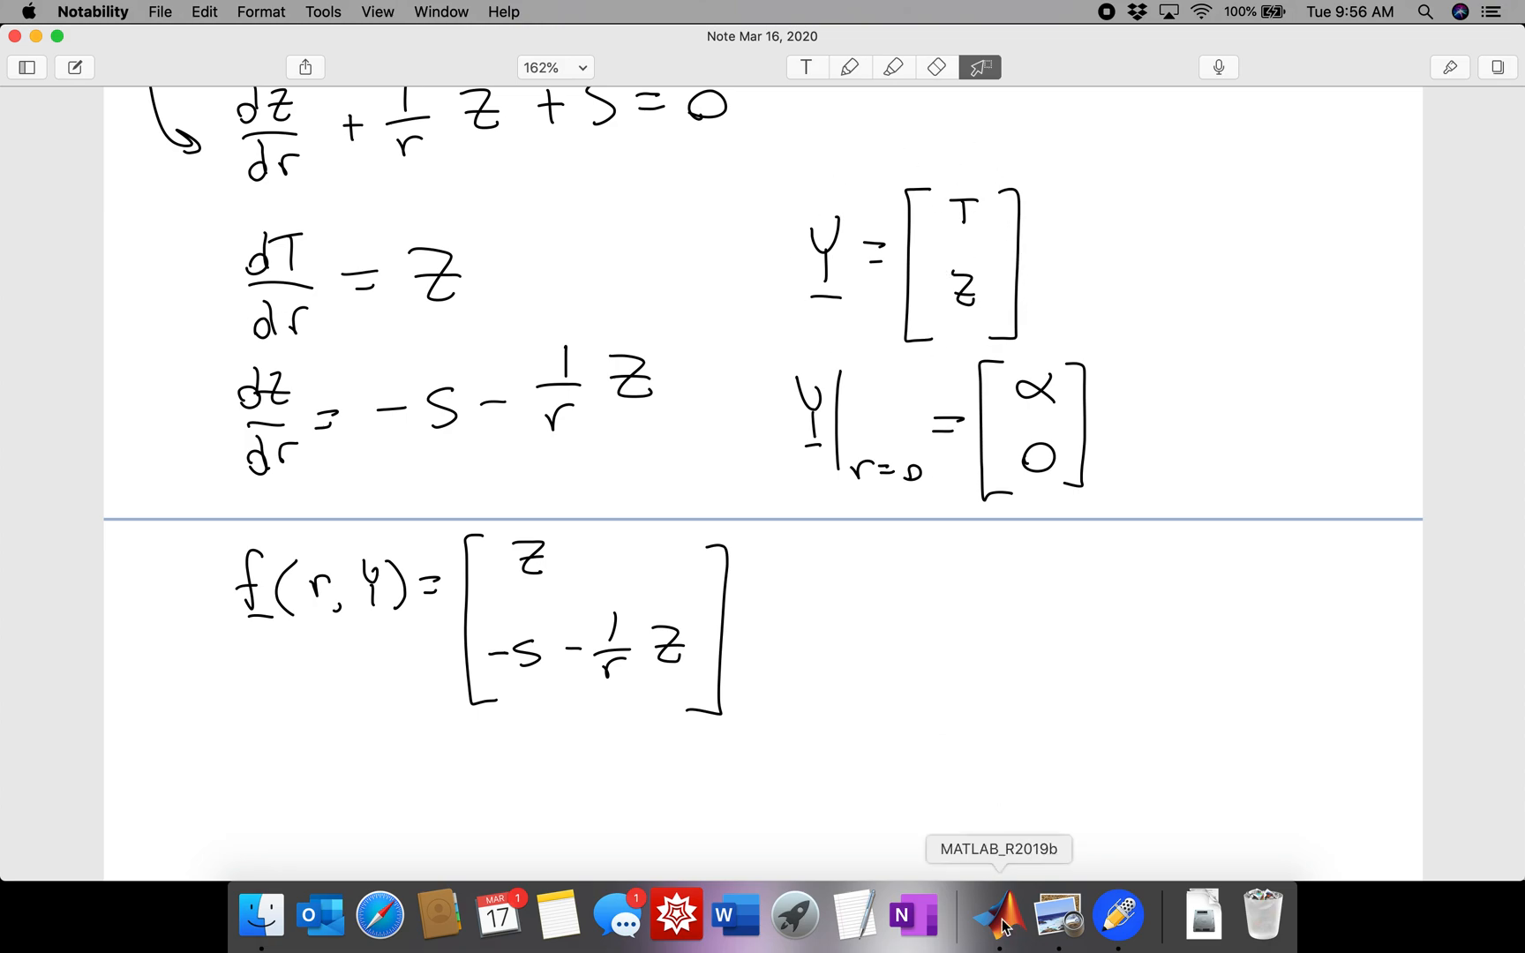
left_click(997, 914)
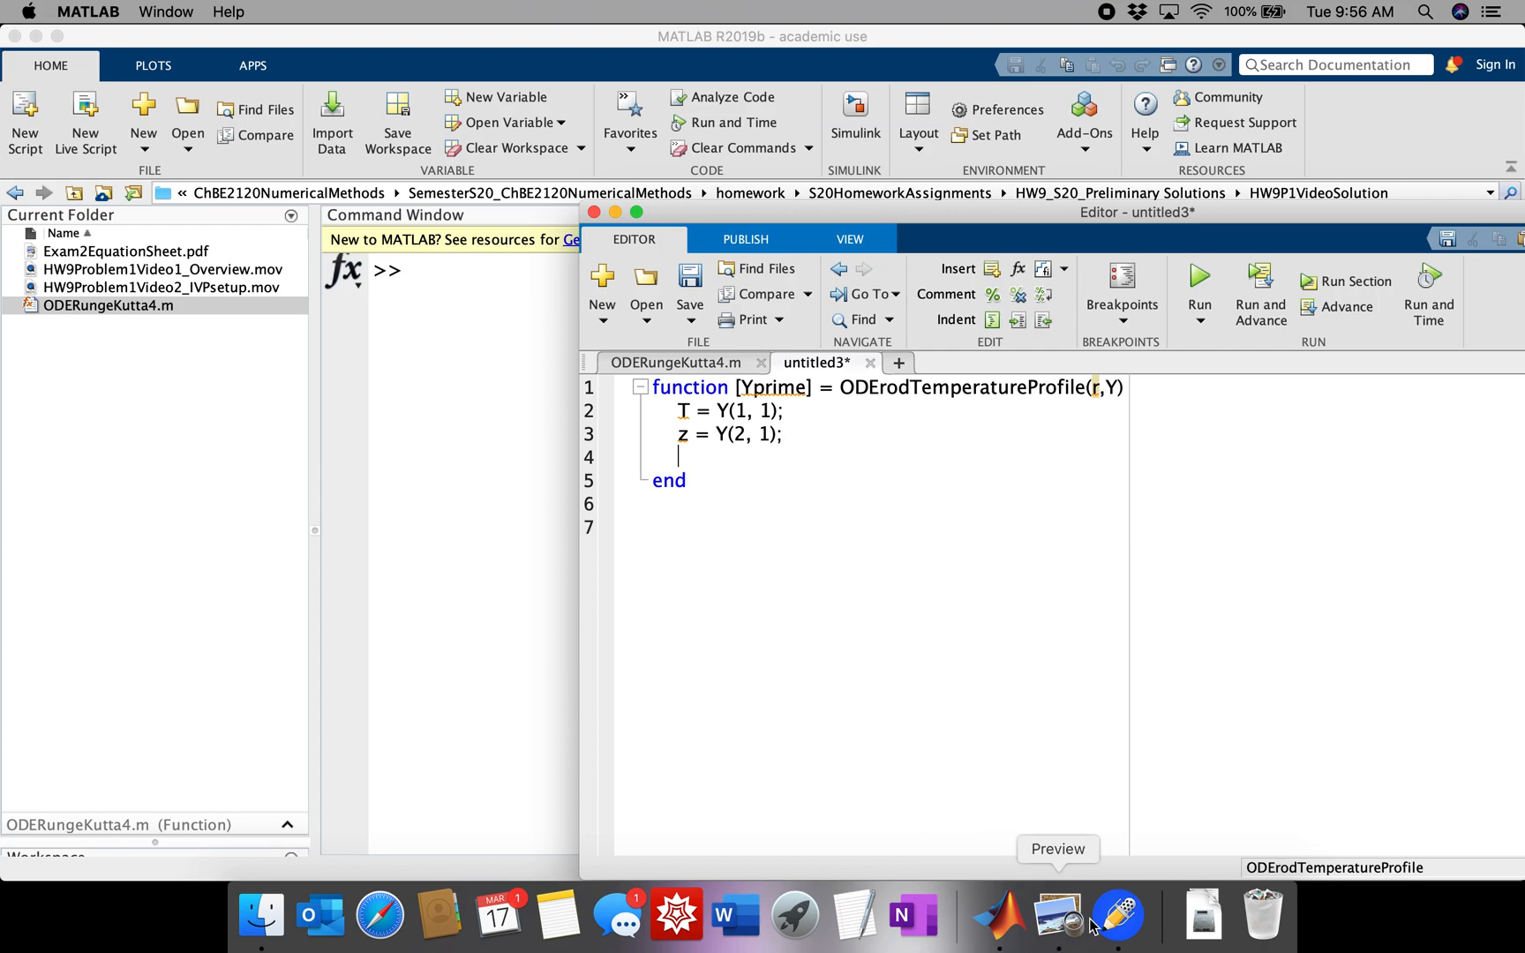
- After consulting the notes, add S = 10; on a new line below z
key("enter")
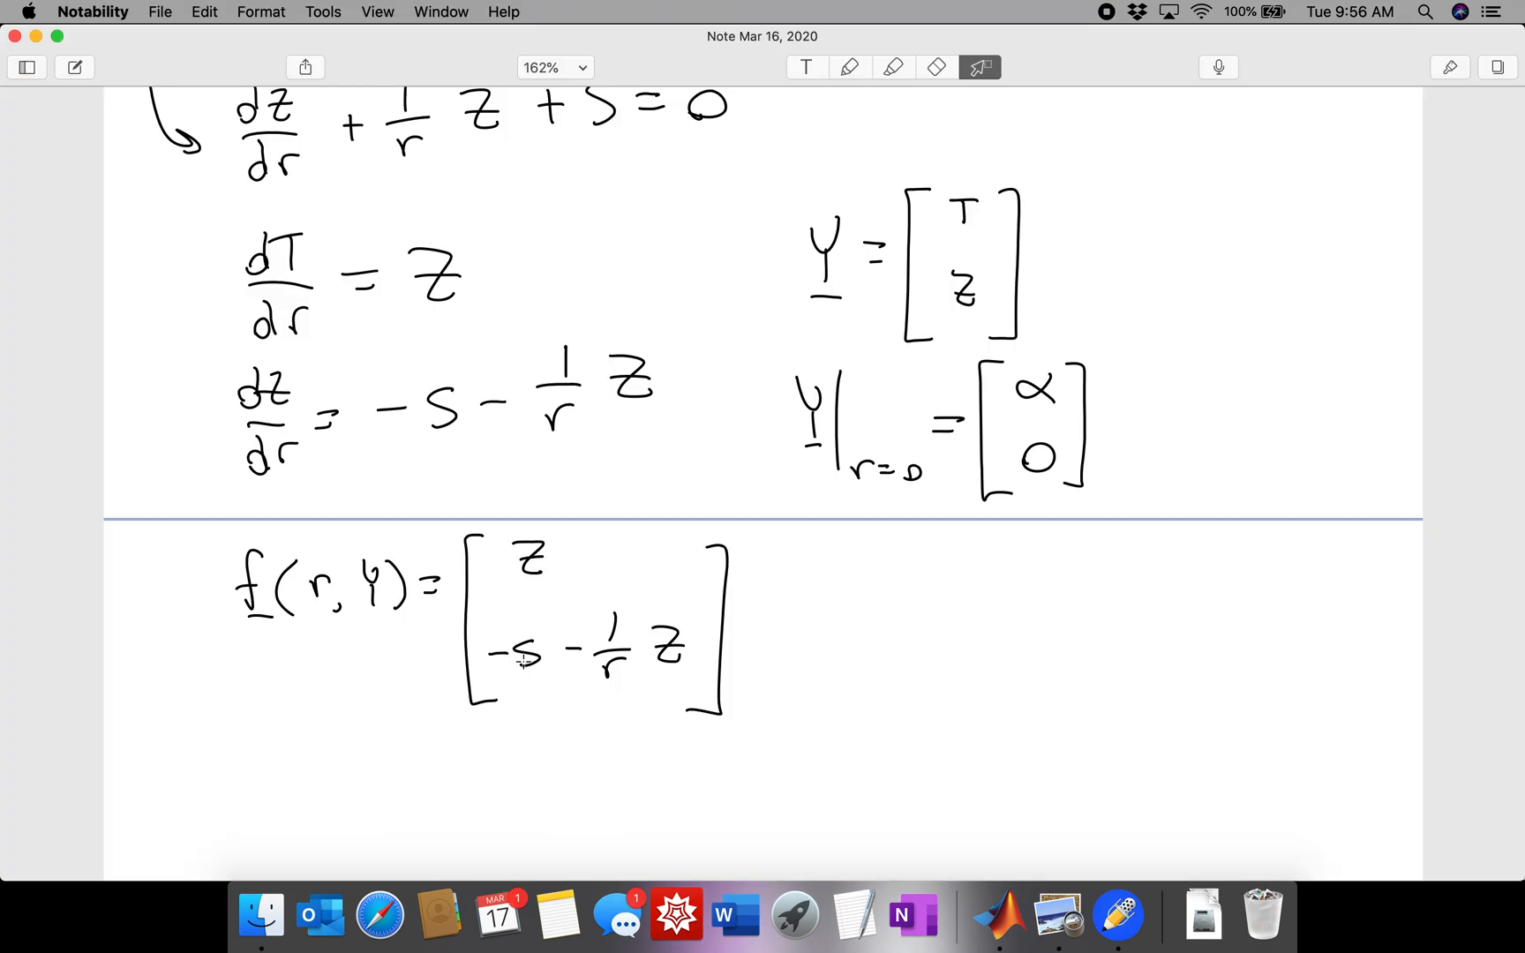
mouse_move(997, 913)
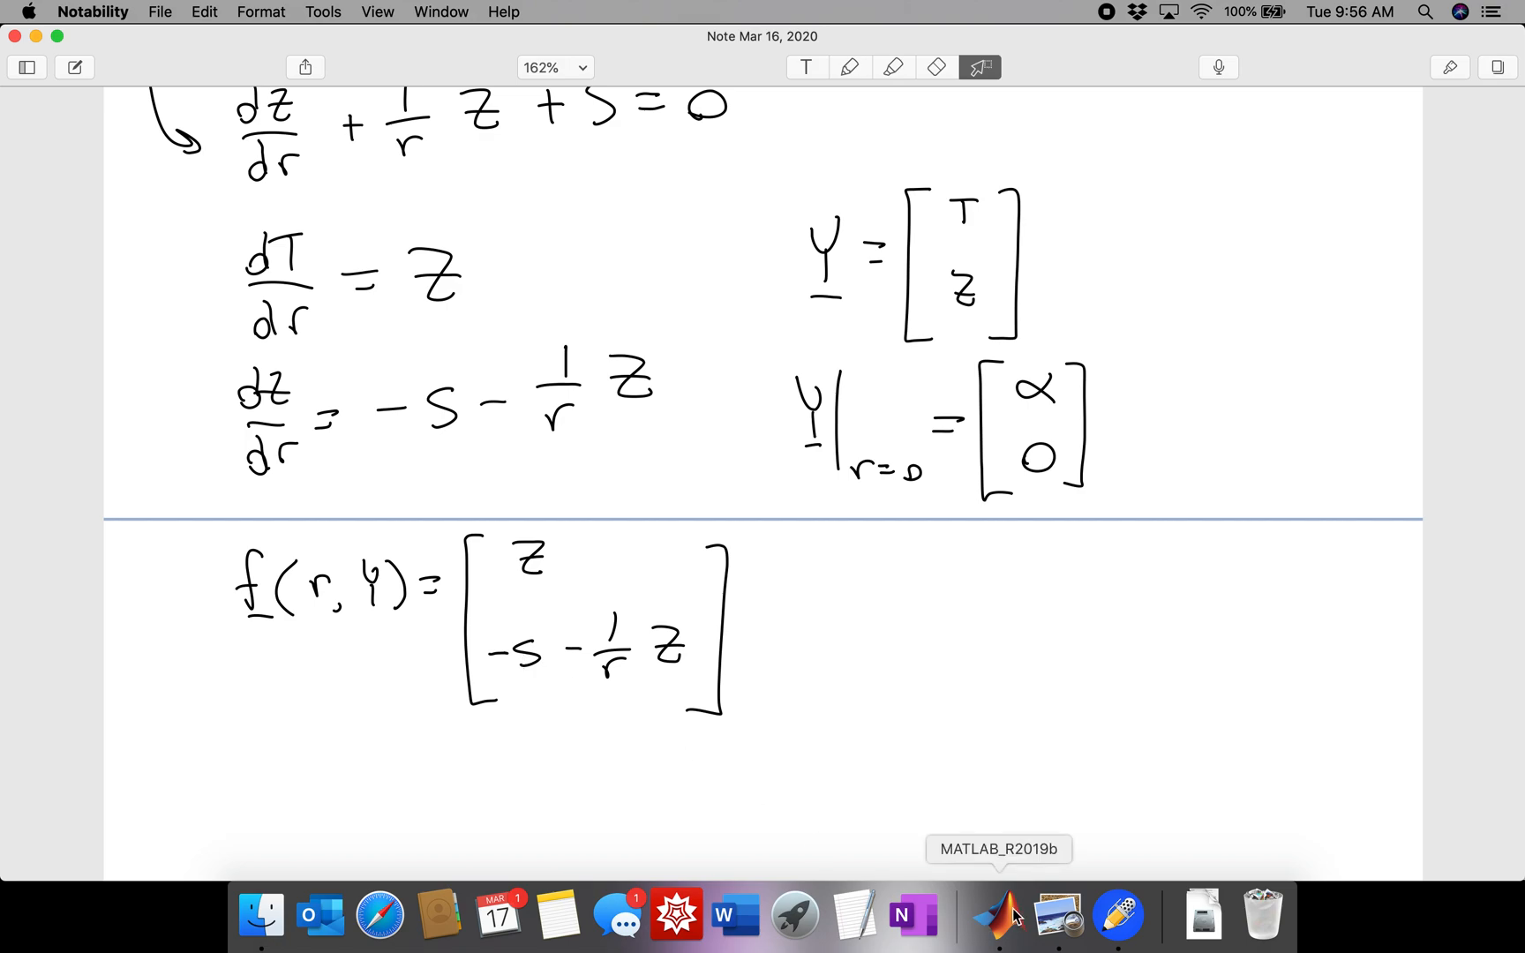
left_click(993, 915)
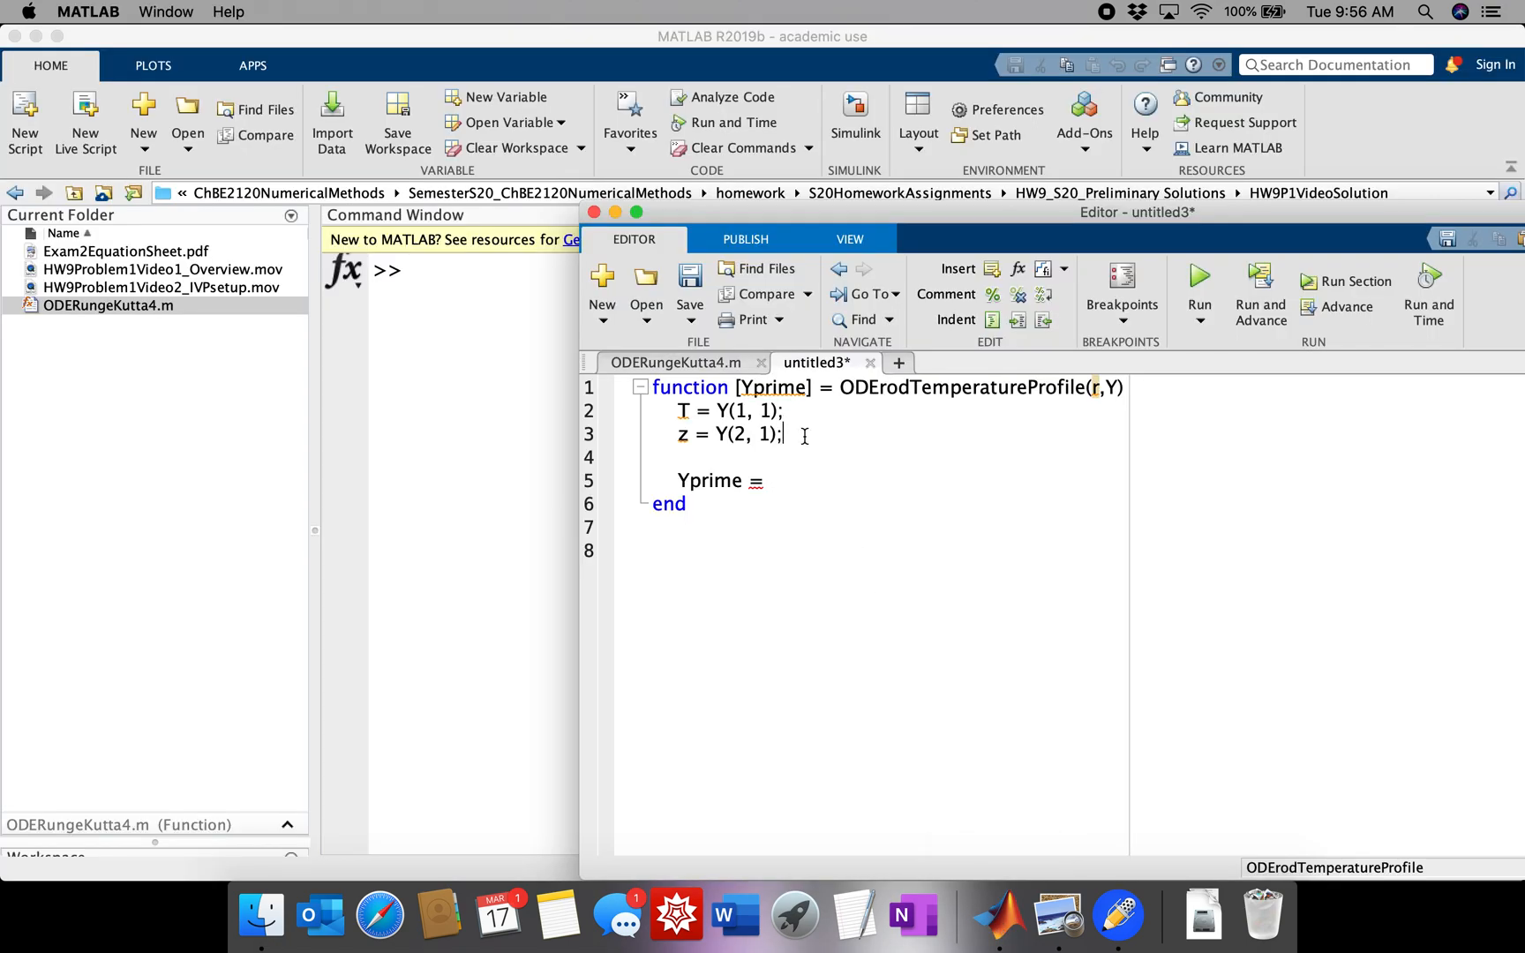
type("S = 10")
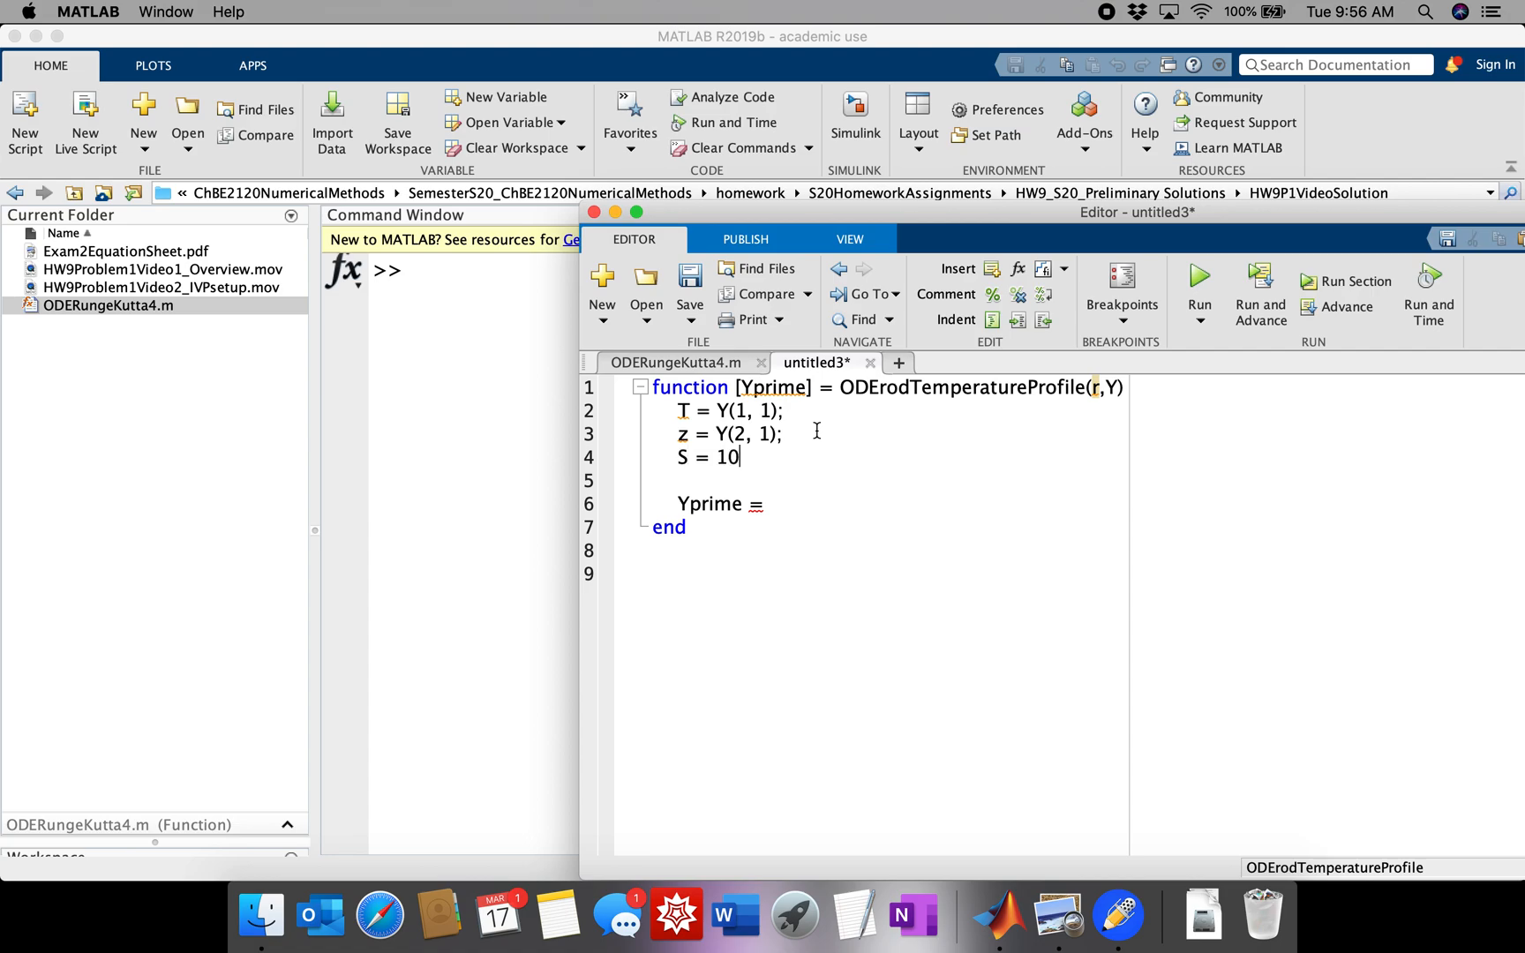
type(";")
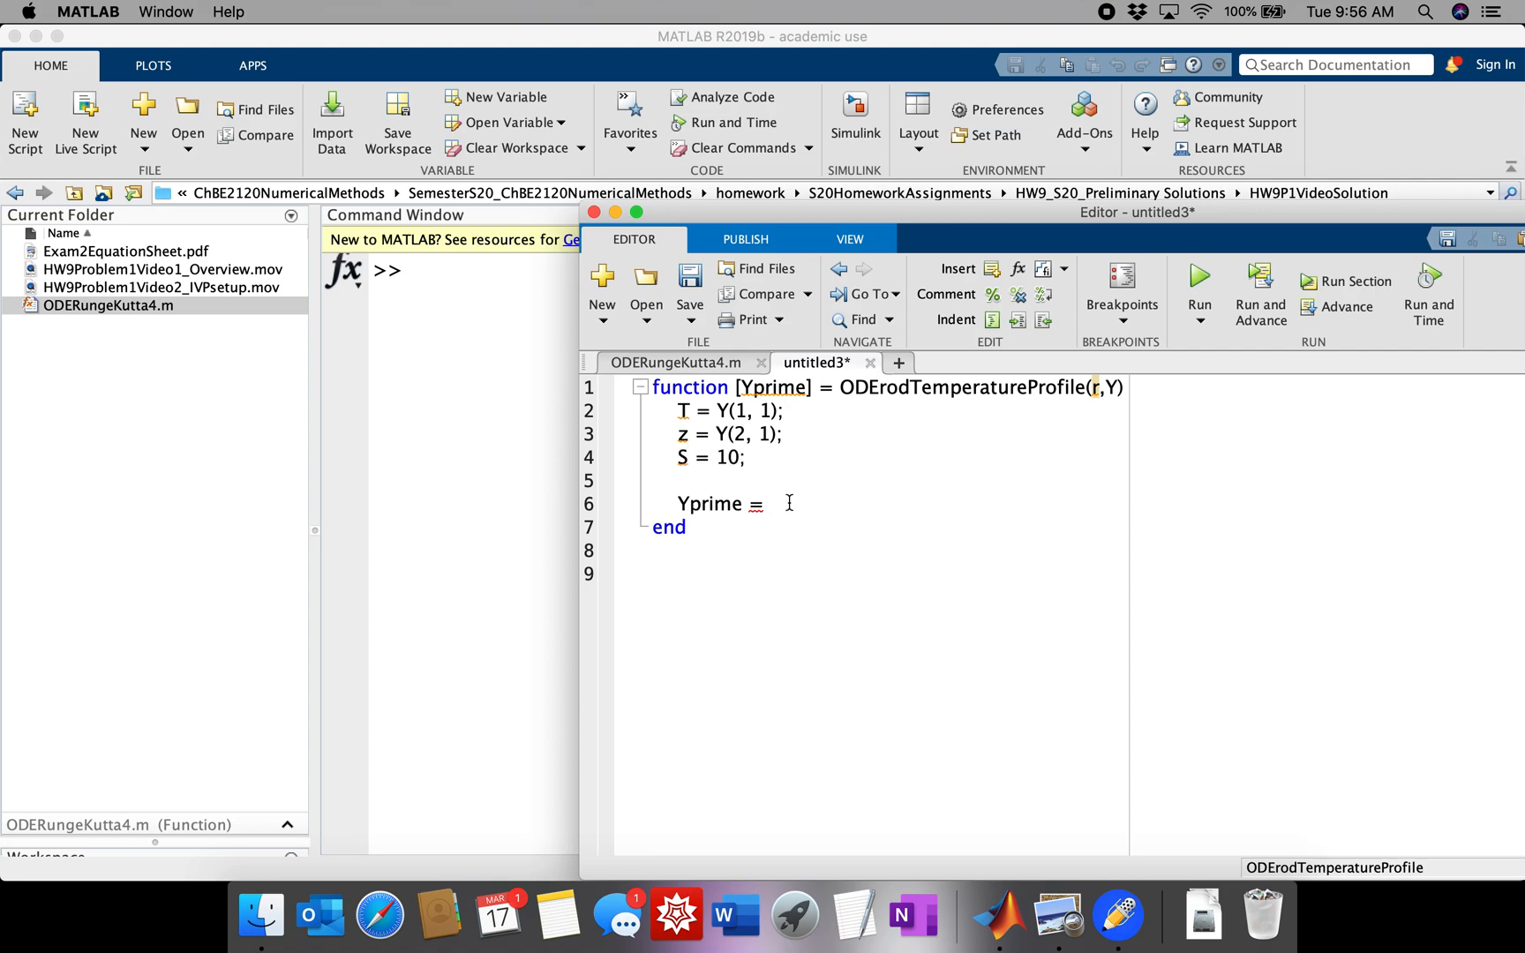
mouse_move(1057, 914)
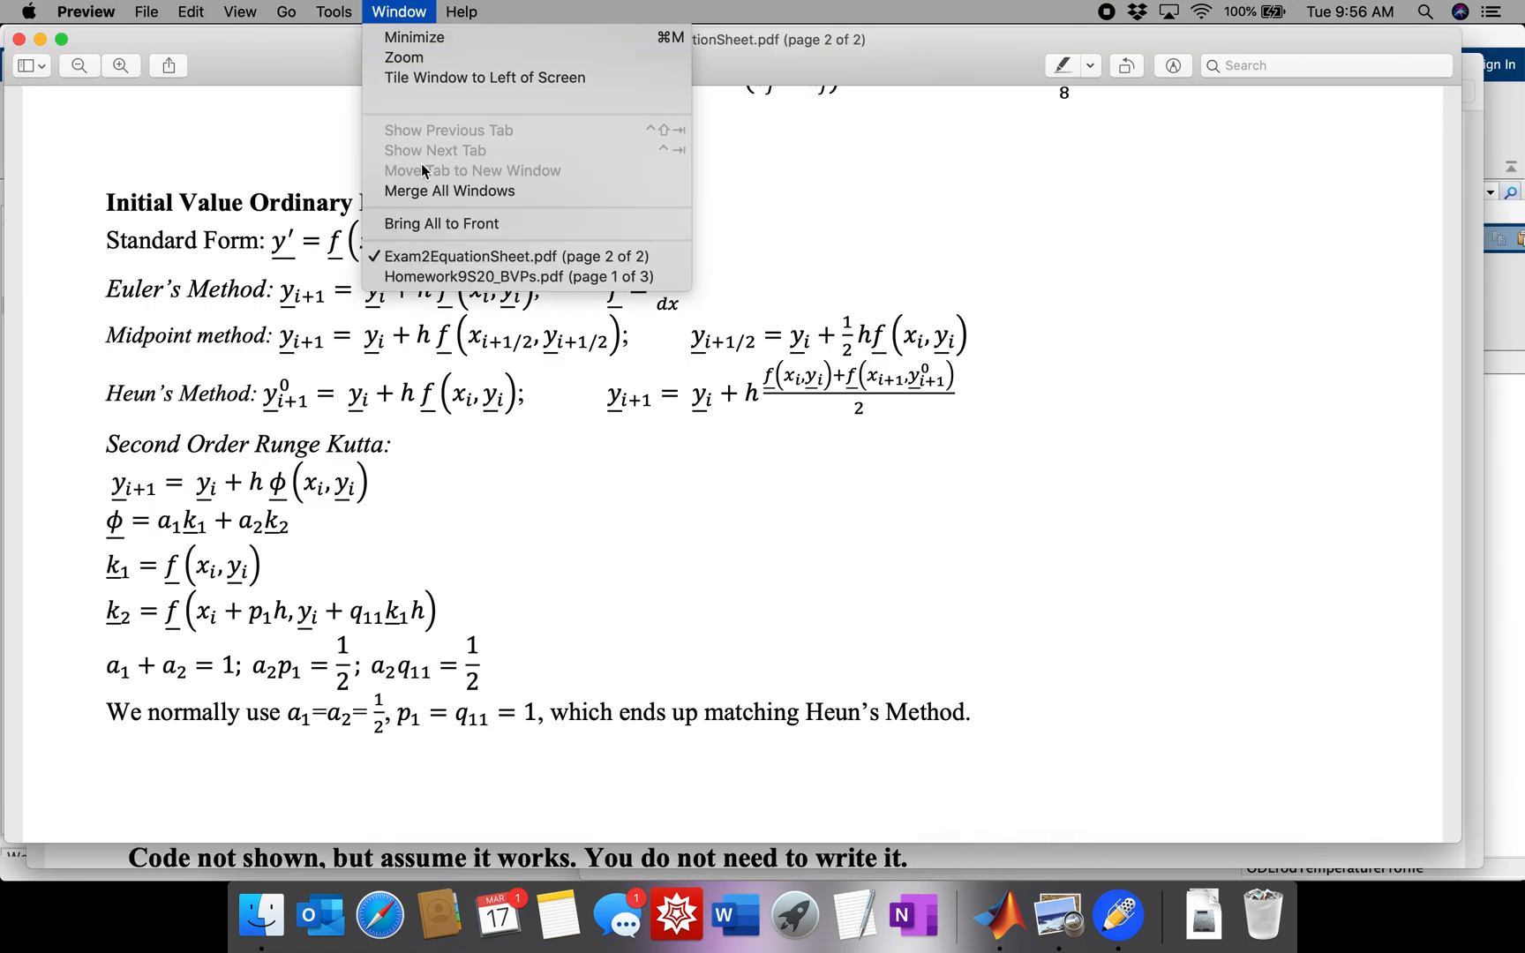
- Bring Homework9S20_BVPs.pdf forward in Preview to confirm S = 10
left_click(516, 276)
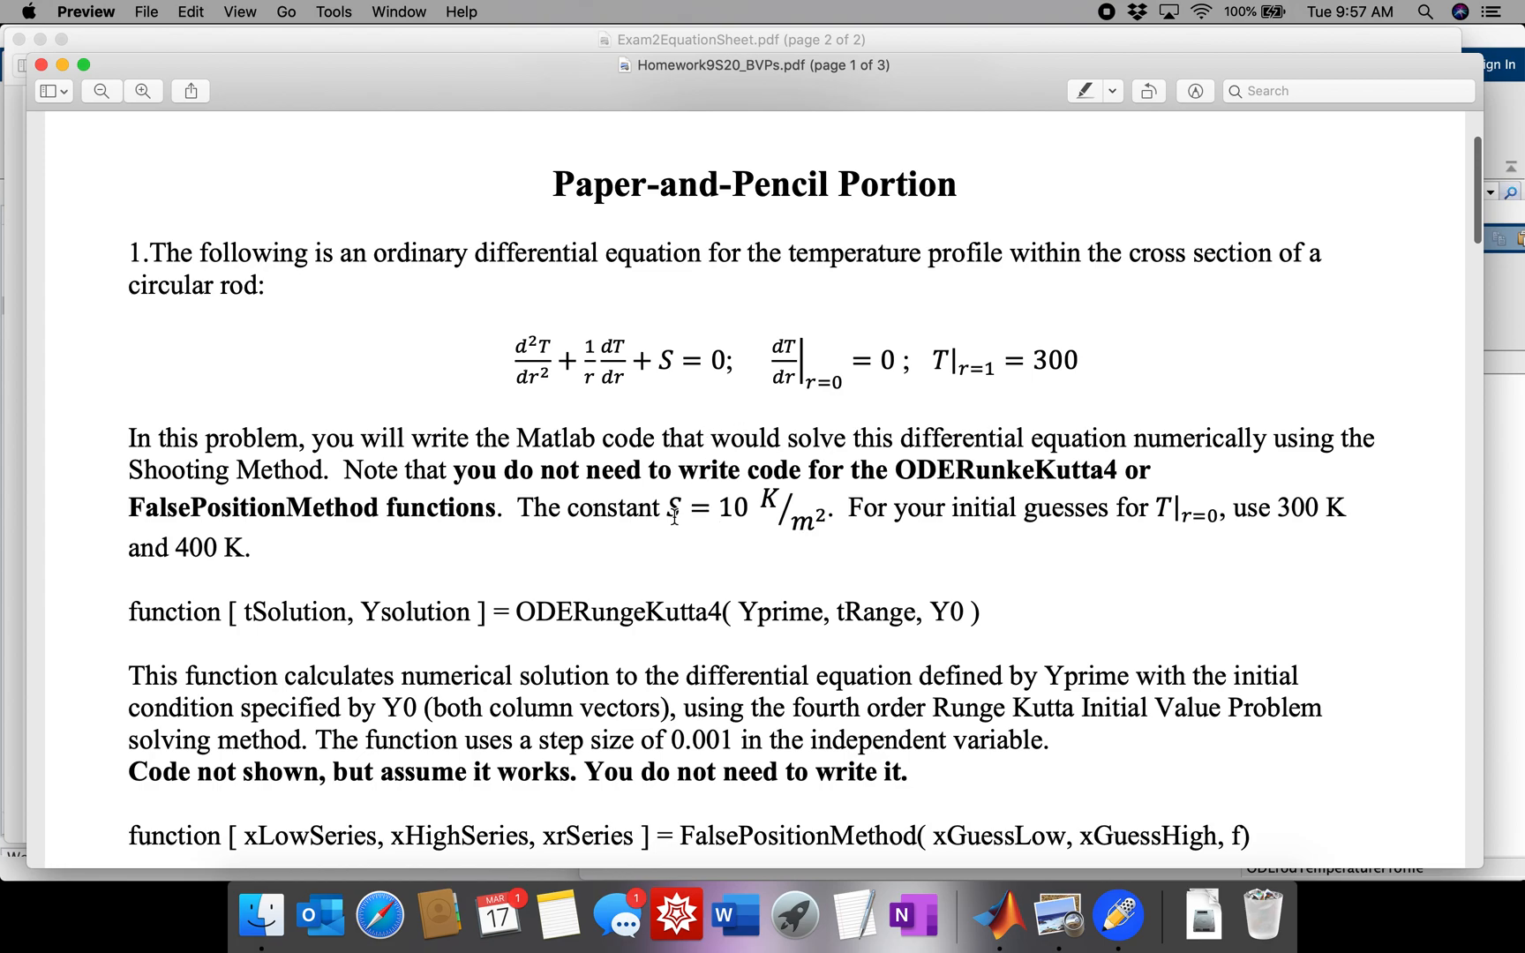
mouse_move(1118, 914)
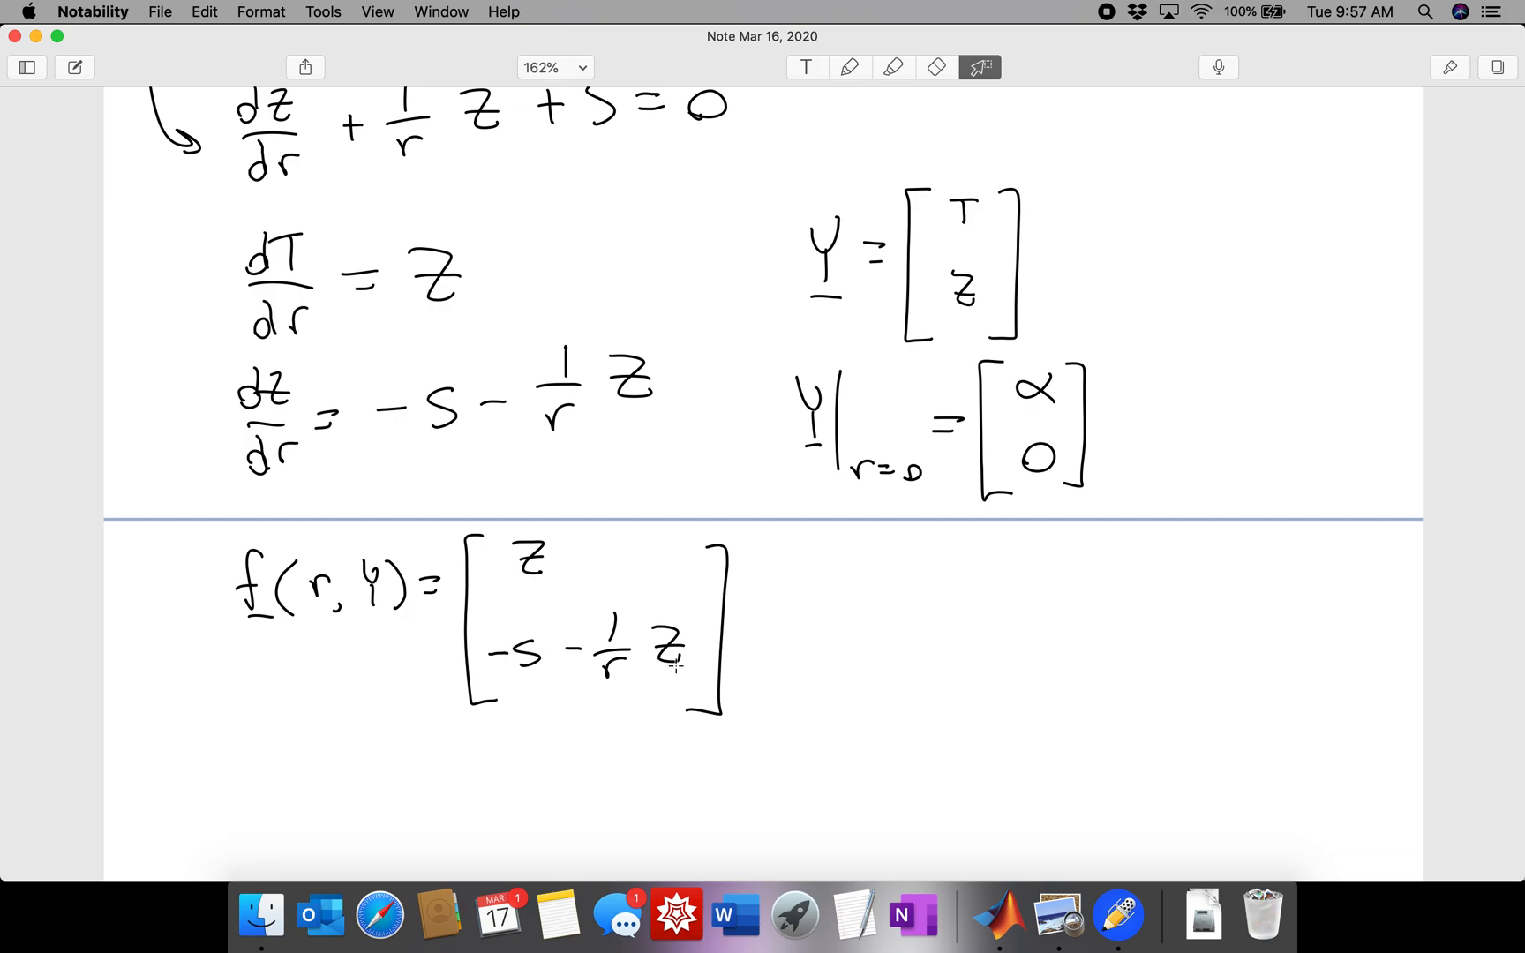
mouse_move(1117, 914)
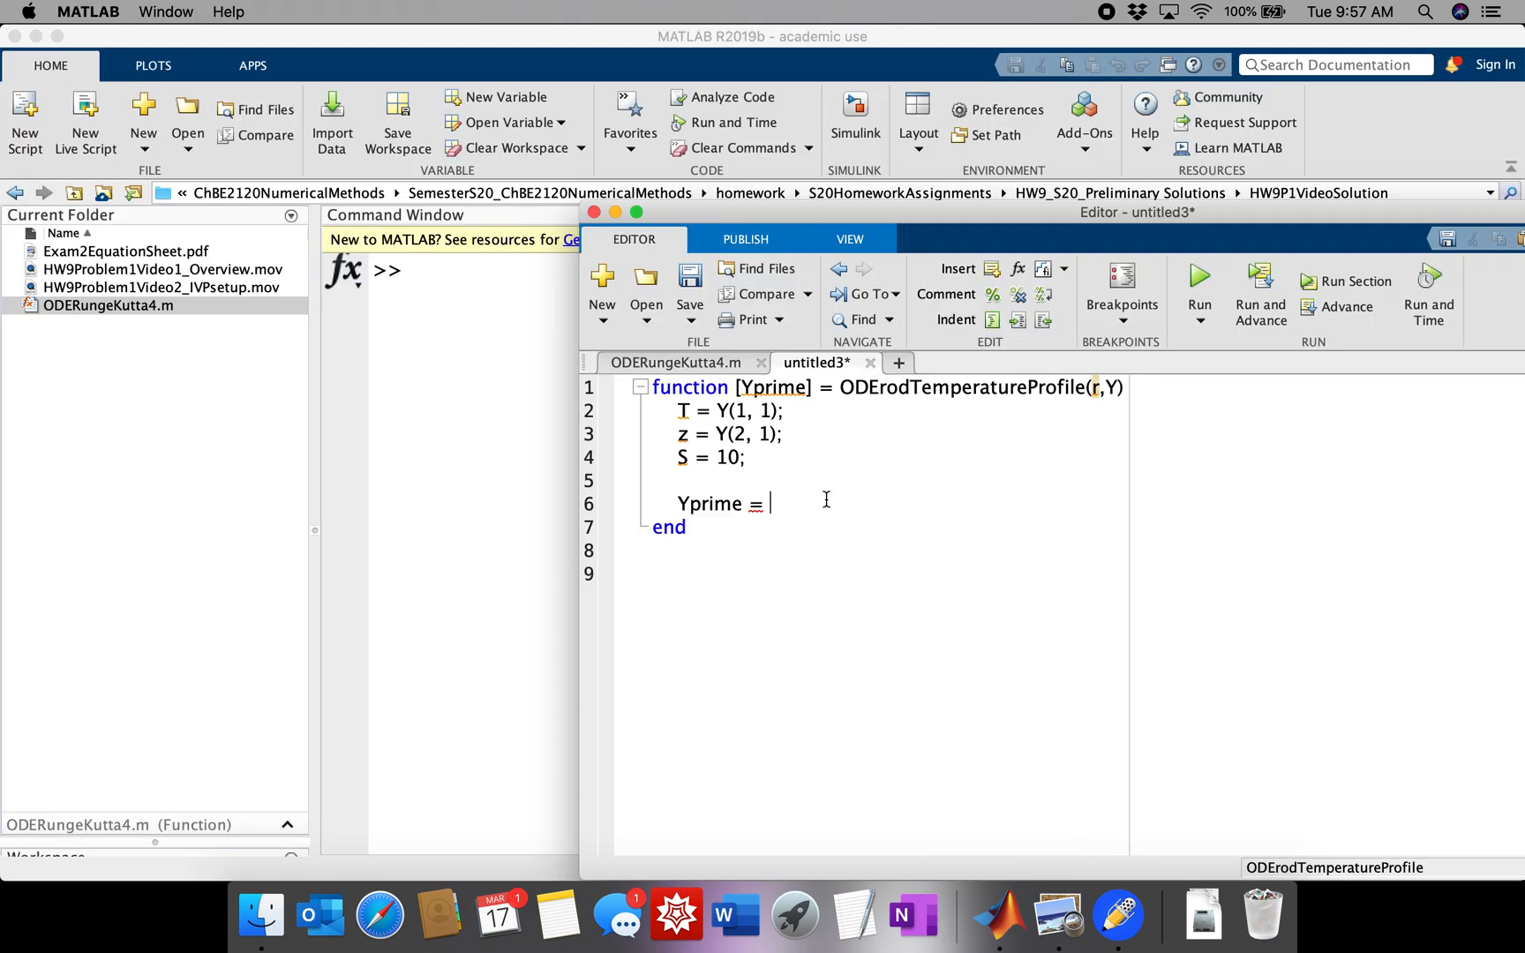
- Complete Yprime = [z; -S - 1/r*z];, save as ODErodTemperatureProfile.m, and revisit ODERungeKutta4.m
type("[]")
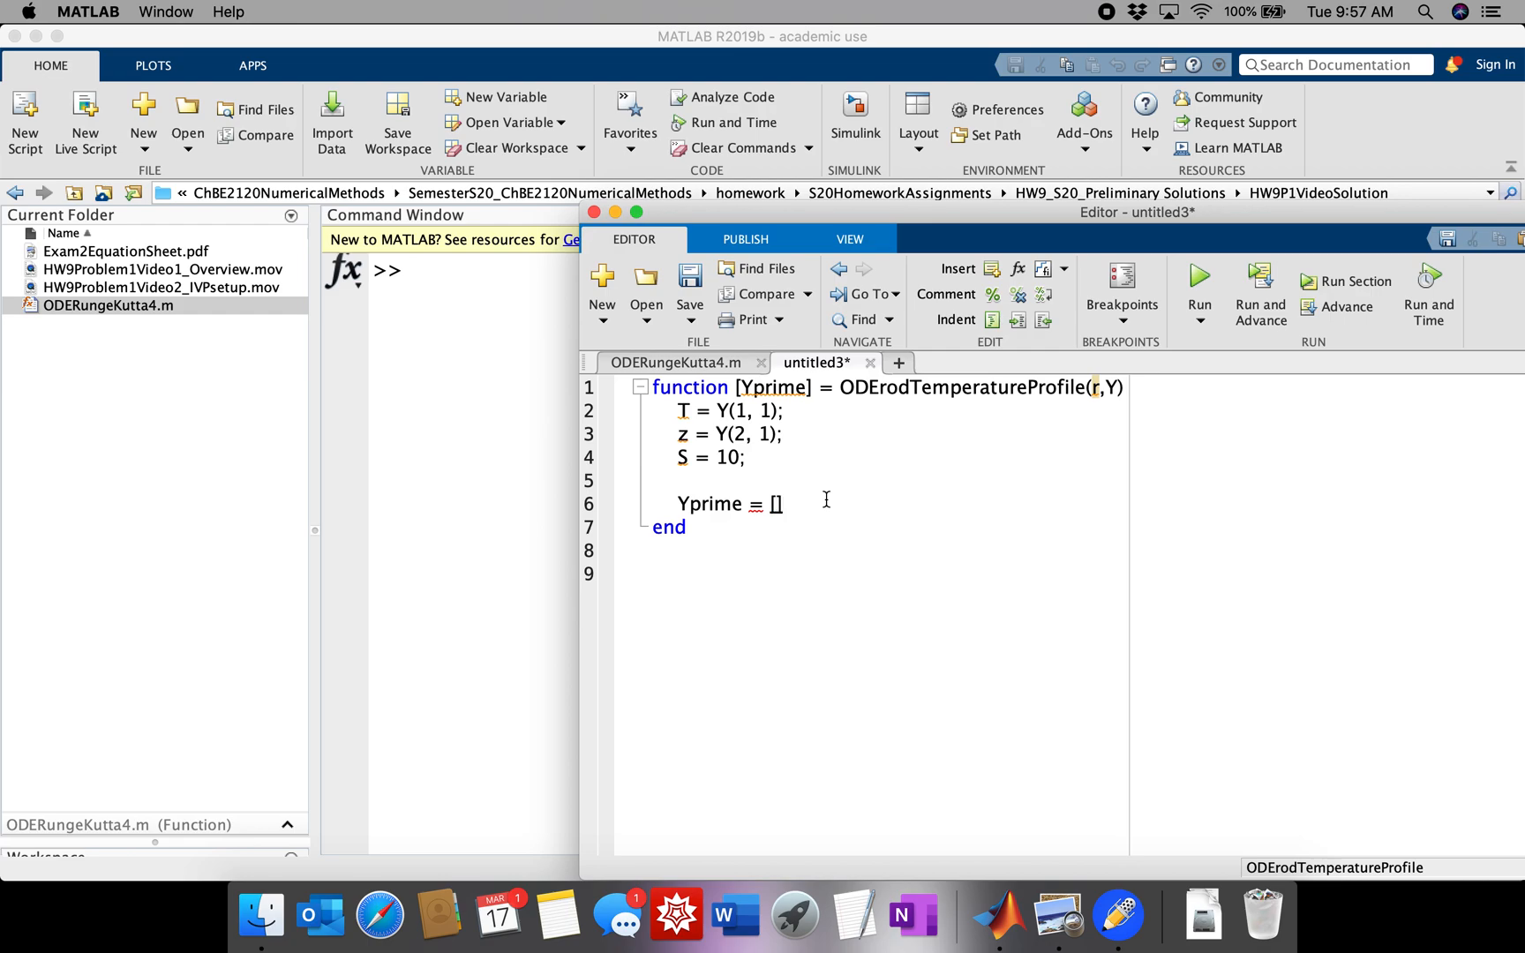
type("z;")
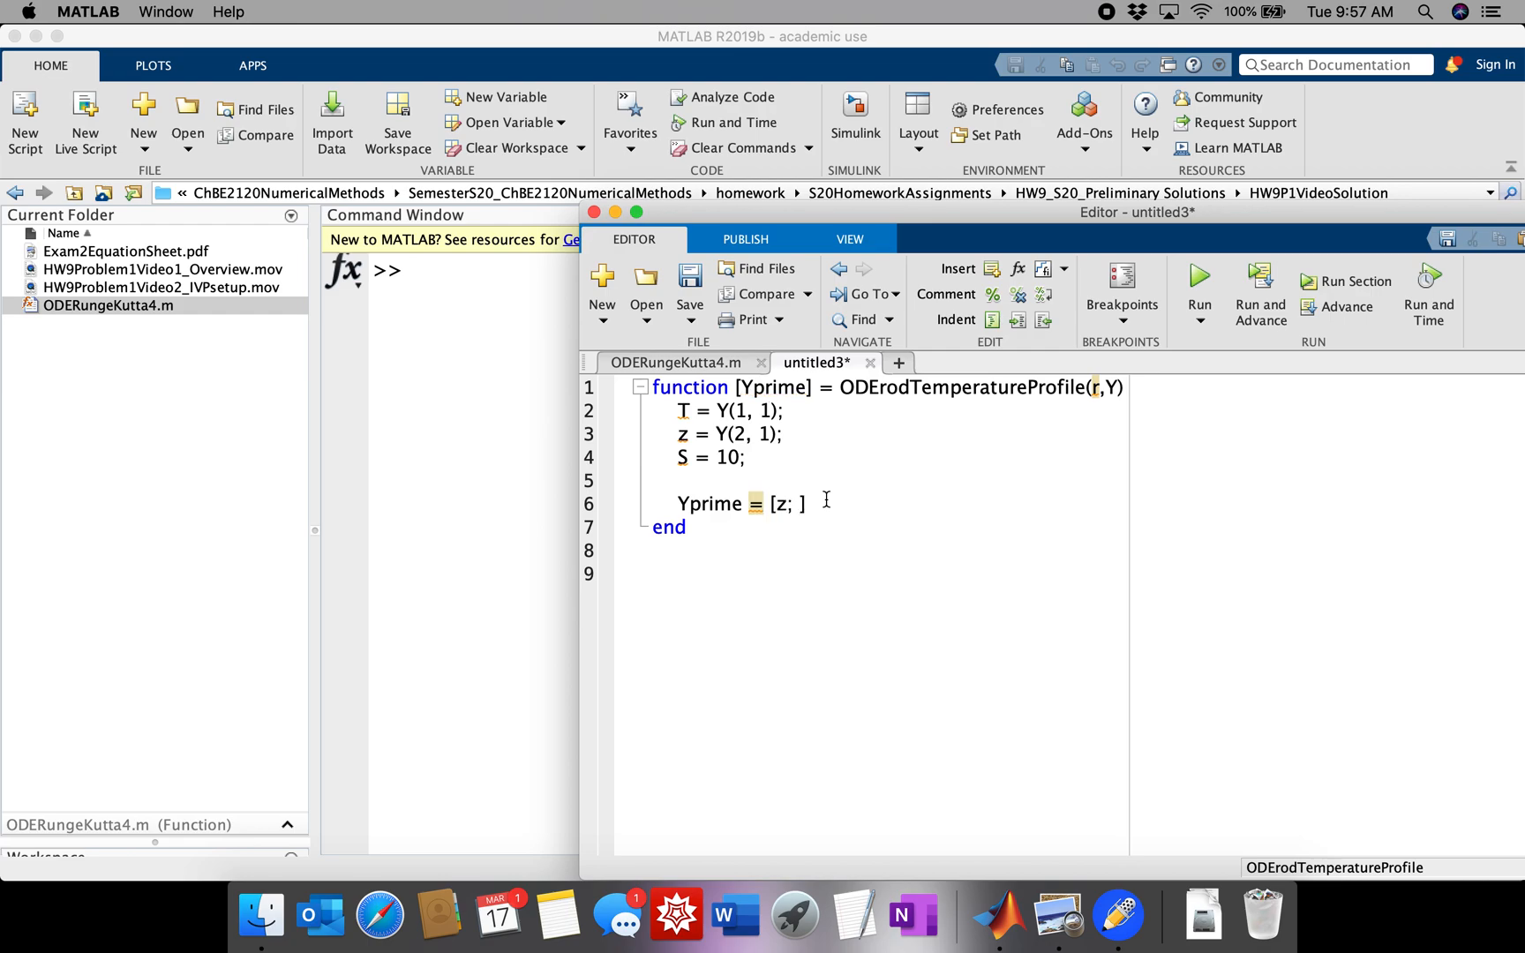
type("-s")
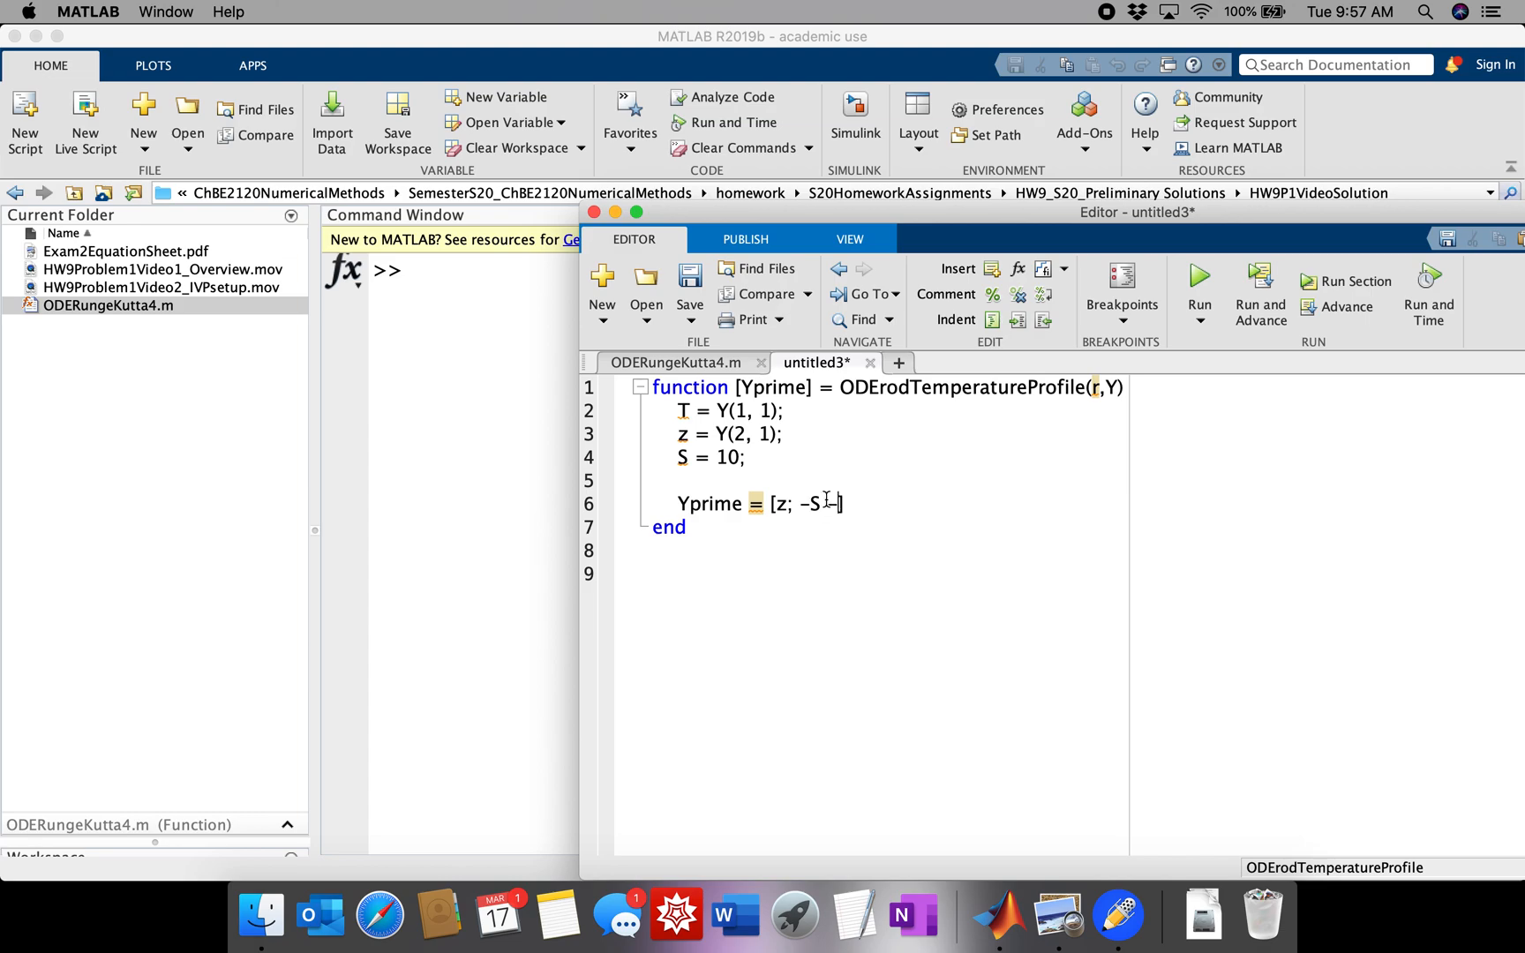
type("1/")
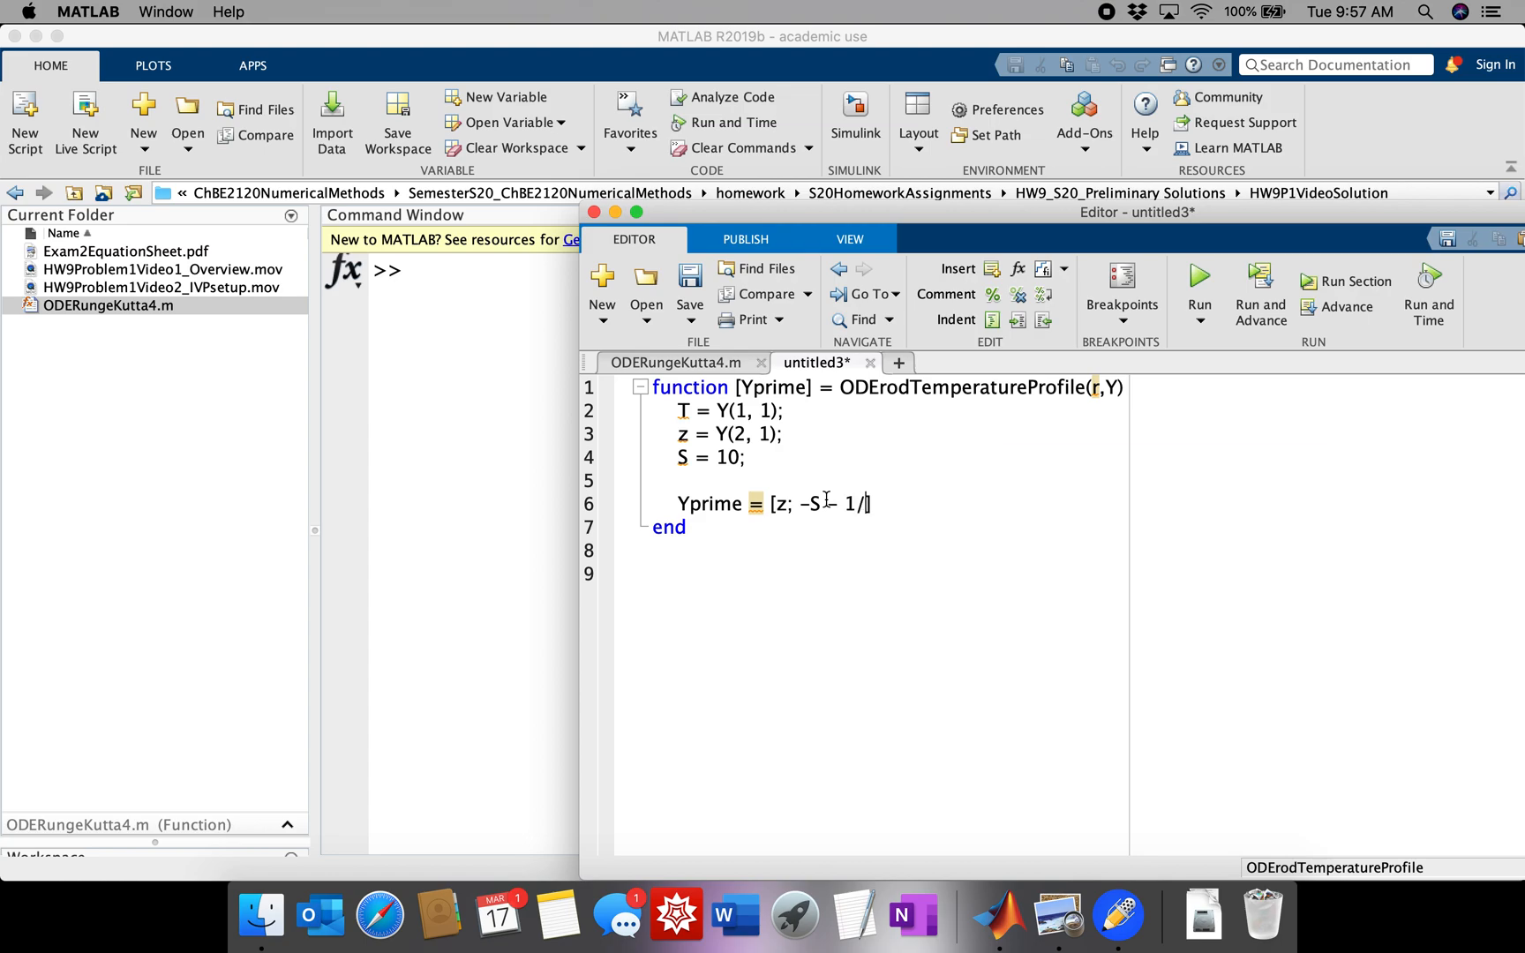
type("r*")
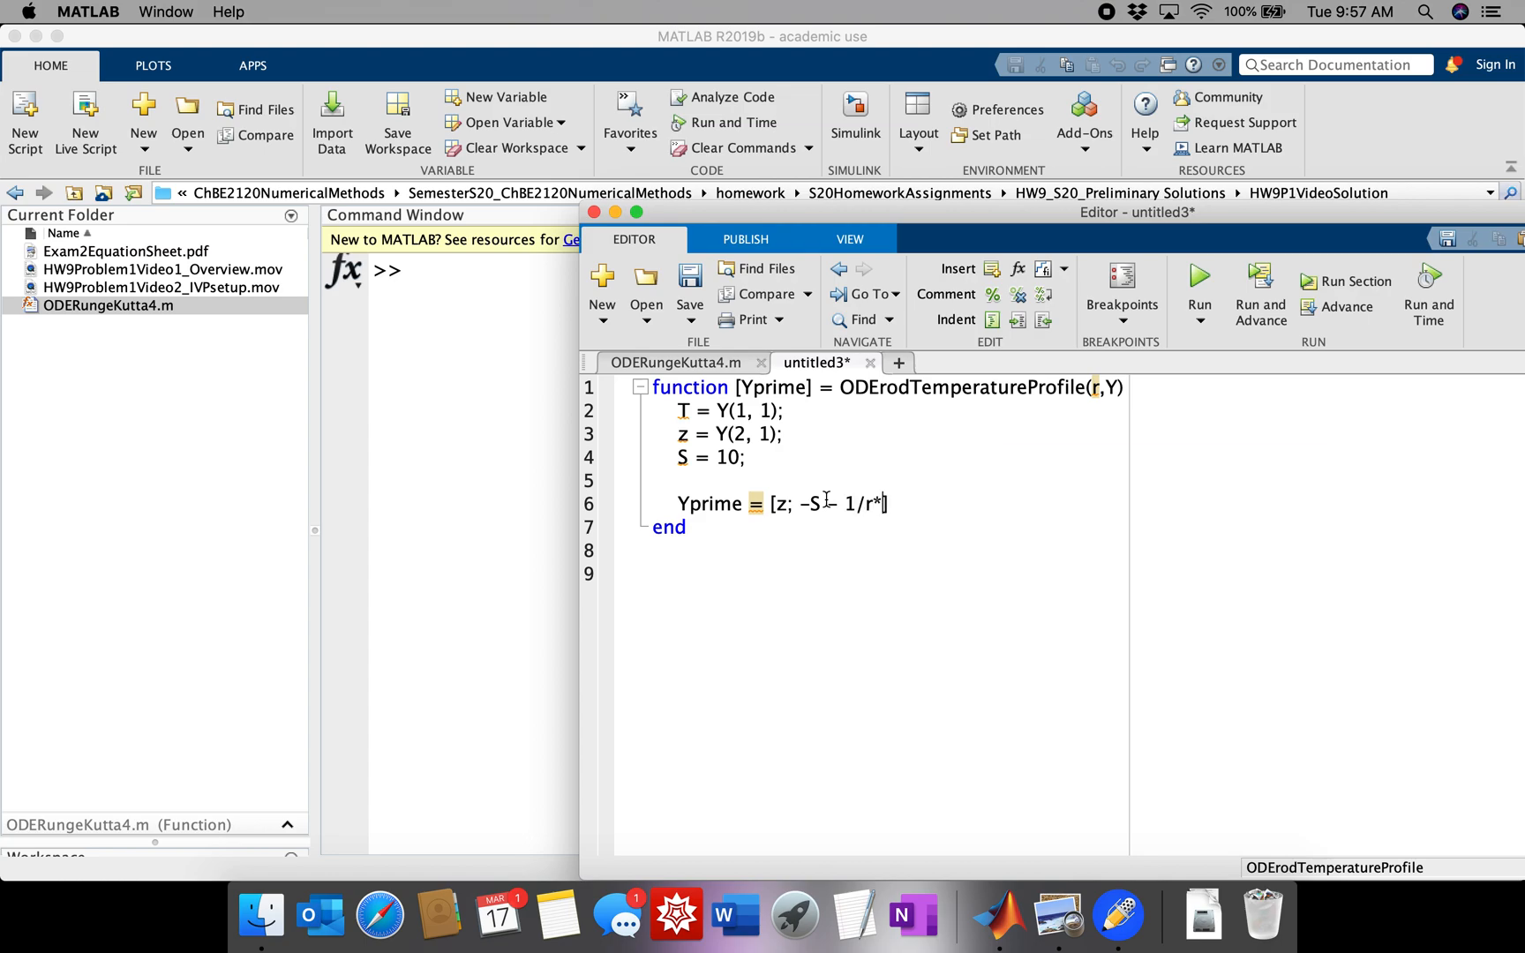
type("z")
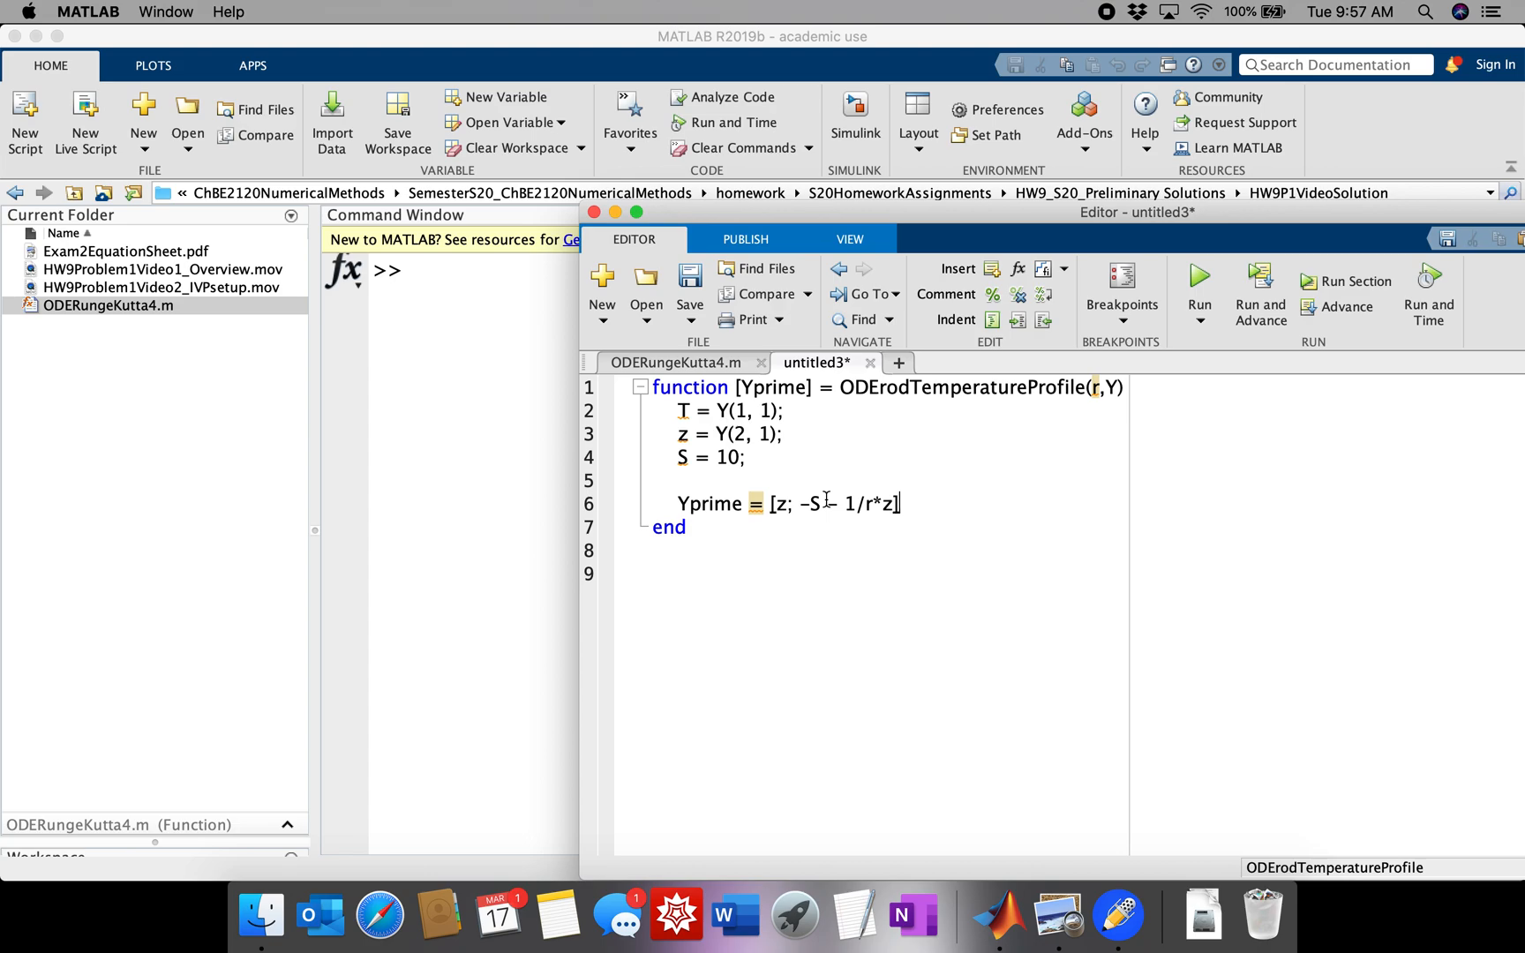
type(";")
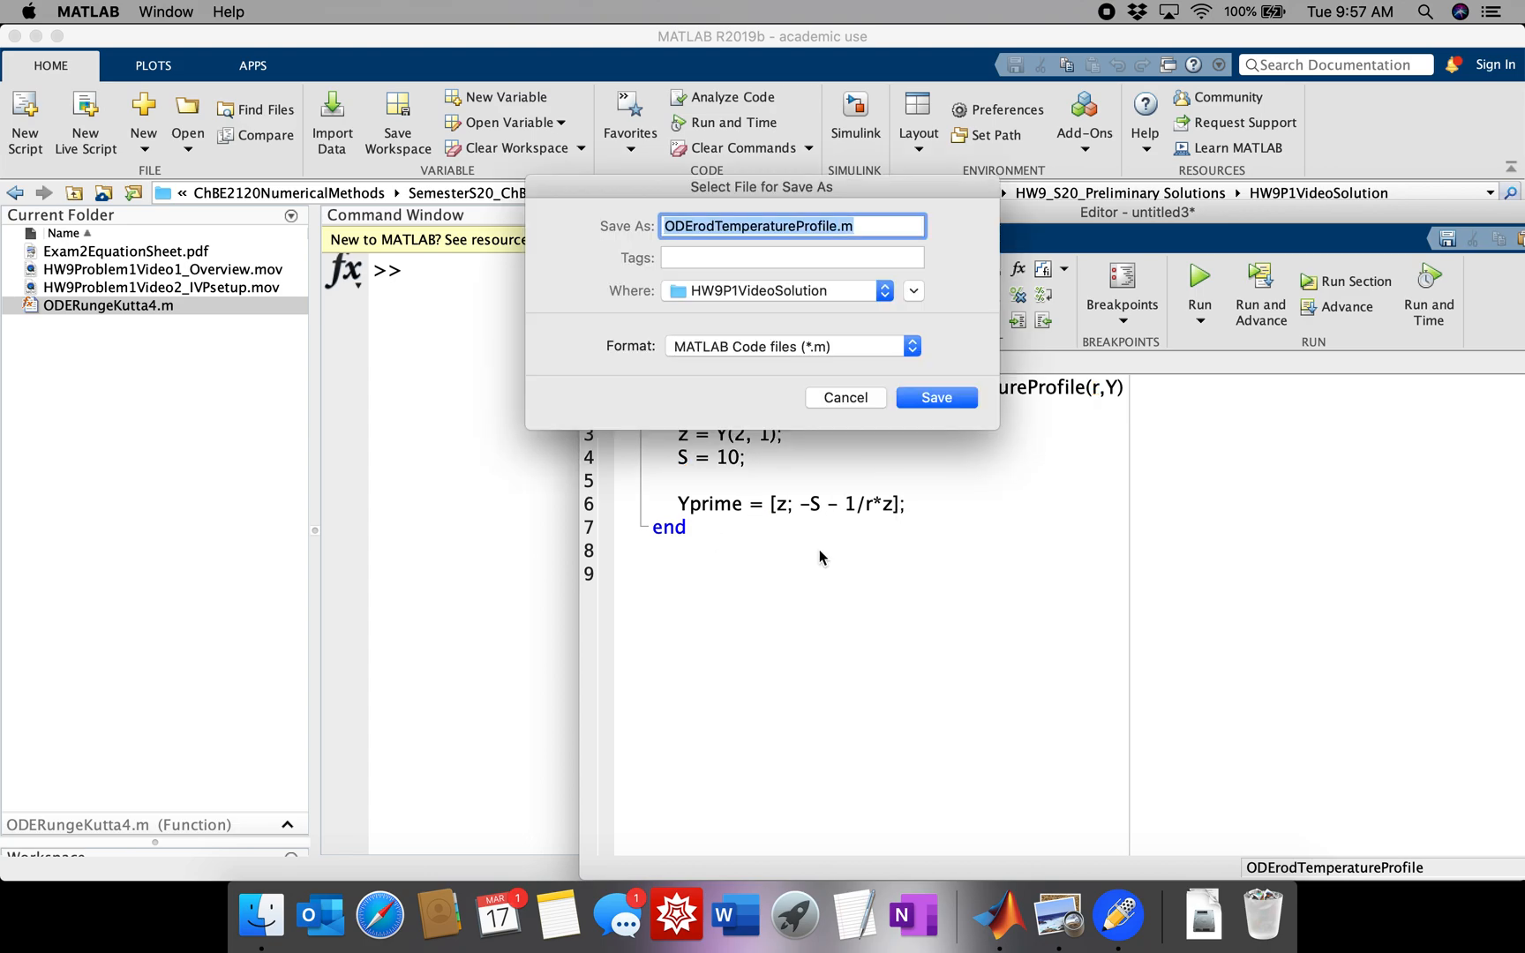
left_click(933, 398)
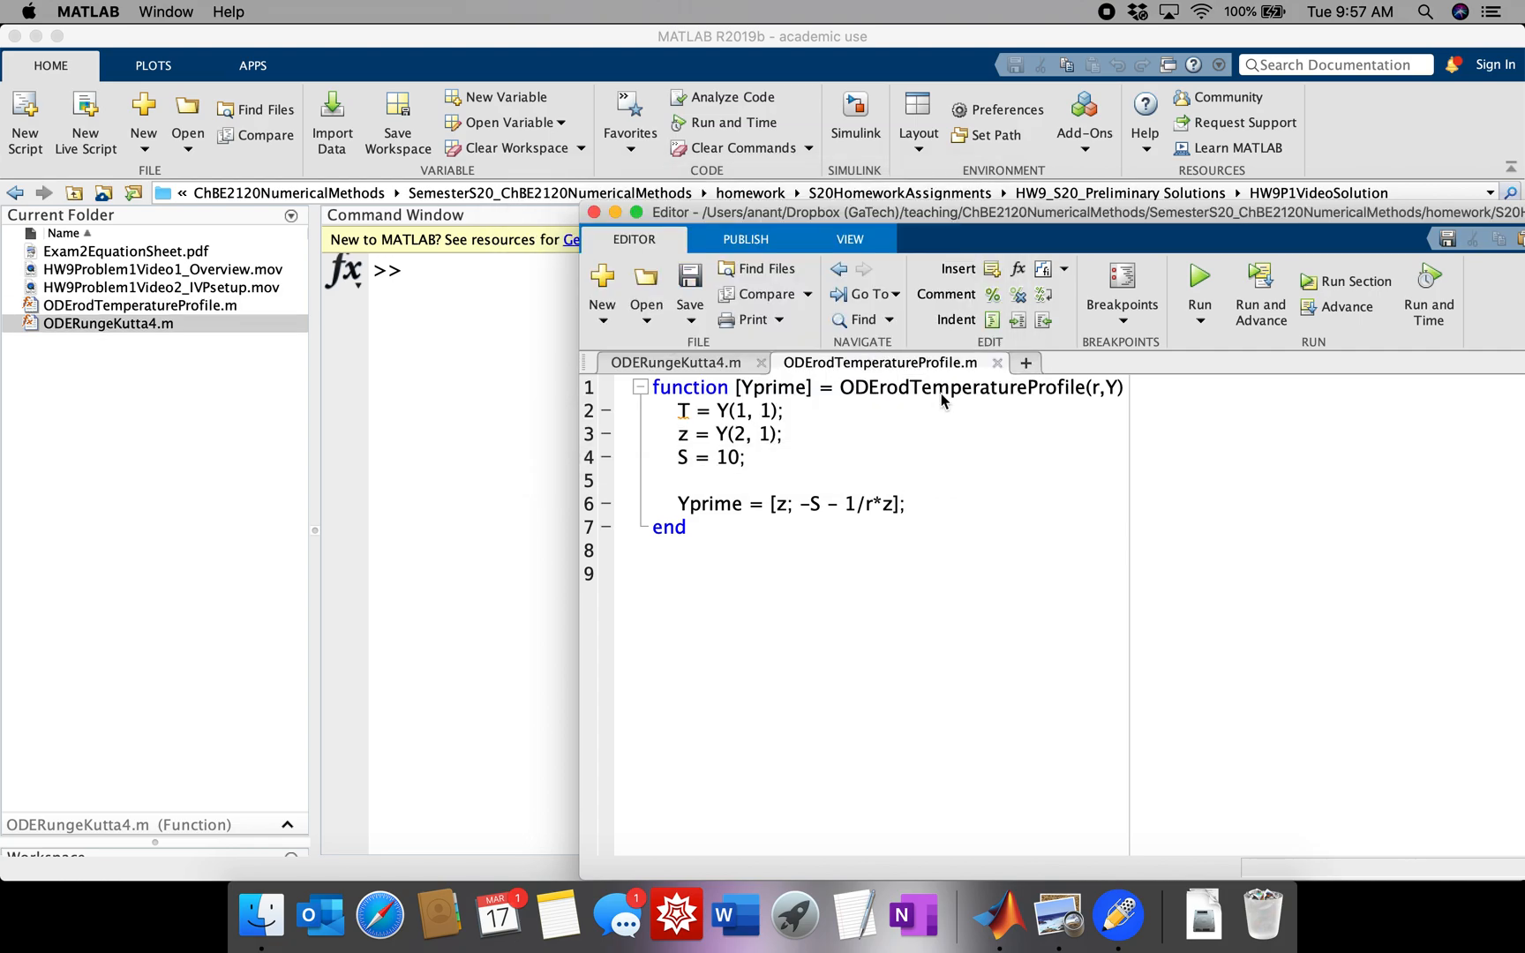
left_click(675, 362)
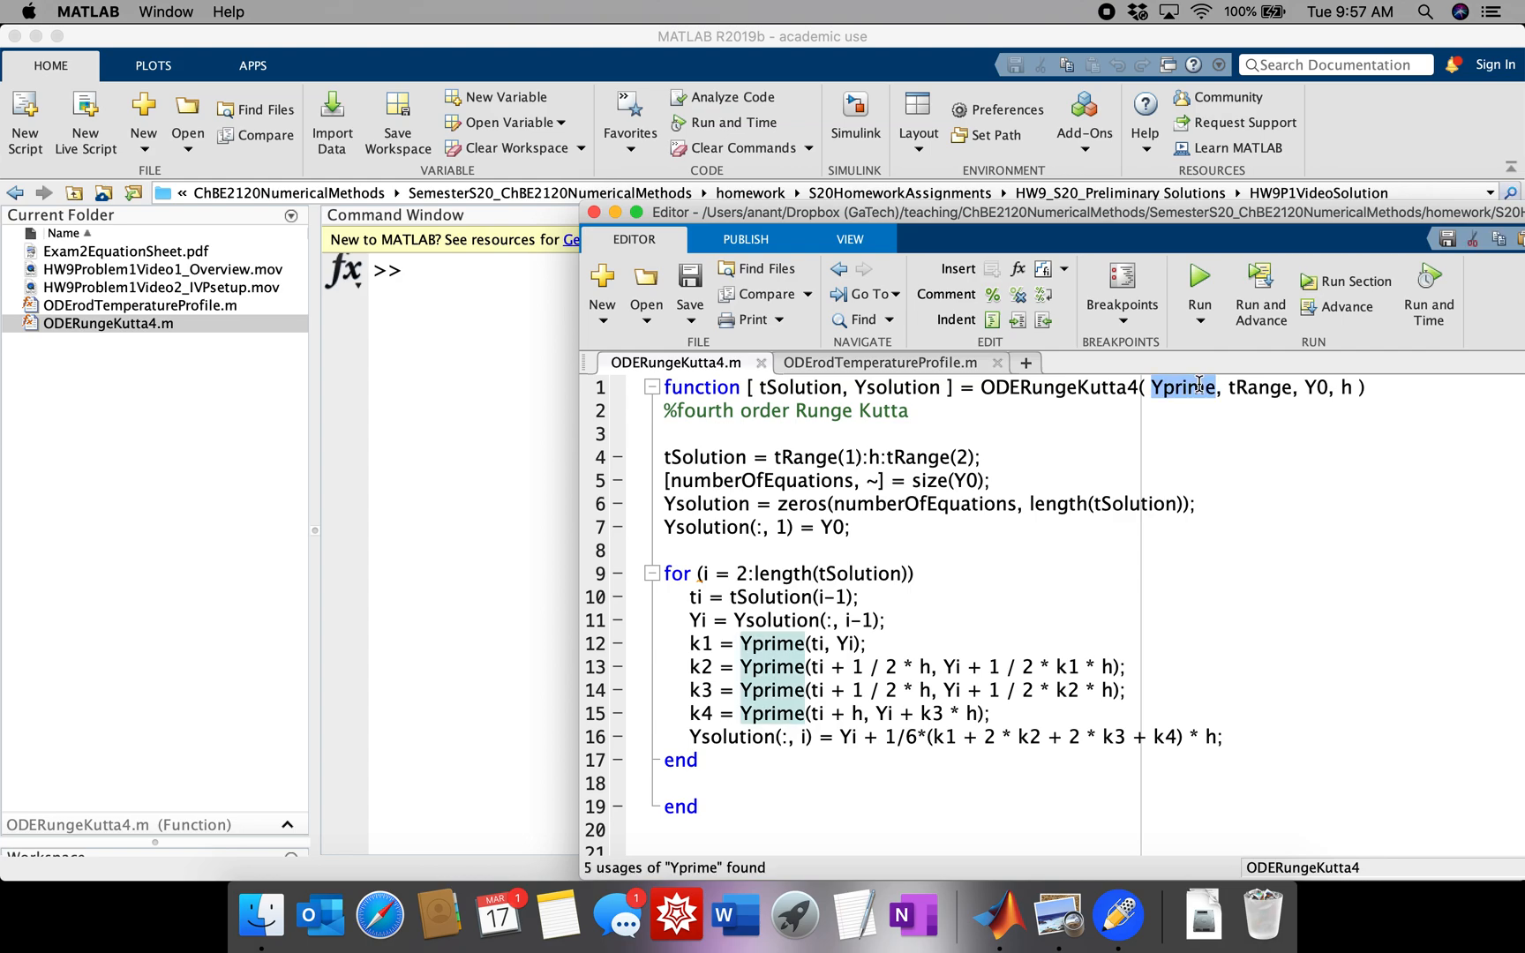
mouse_move(1170, 465)
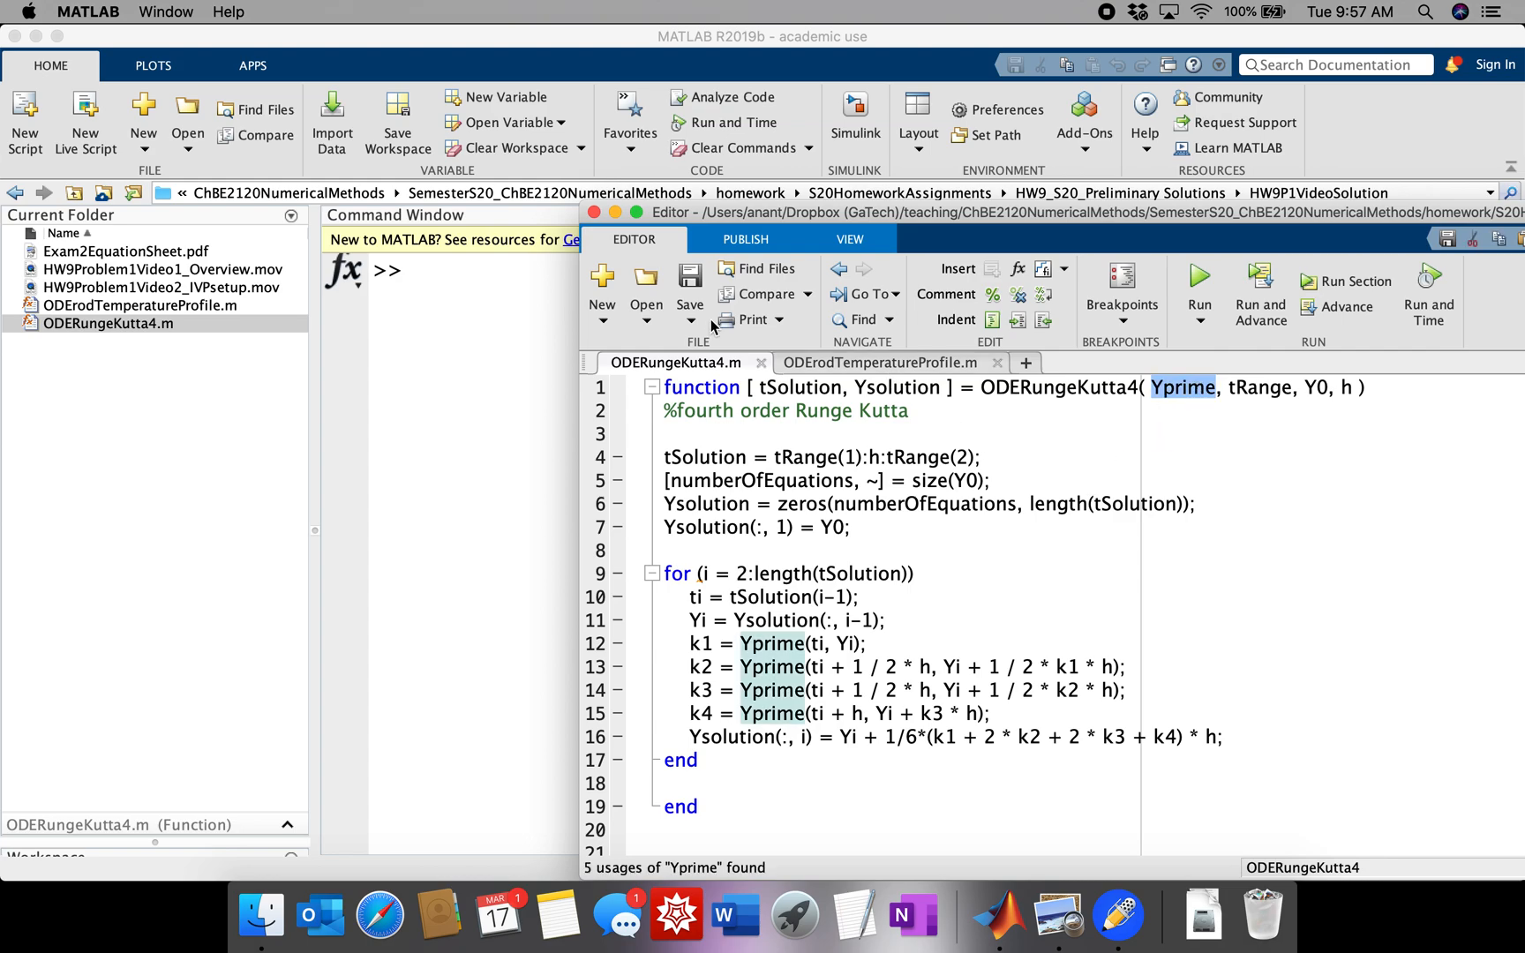
- Start a new script with clear, clc and close all, and begin an alpha line
left_click(601, 283)
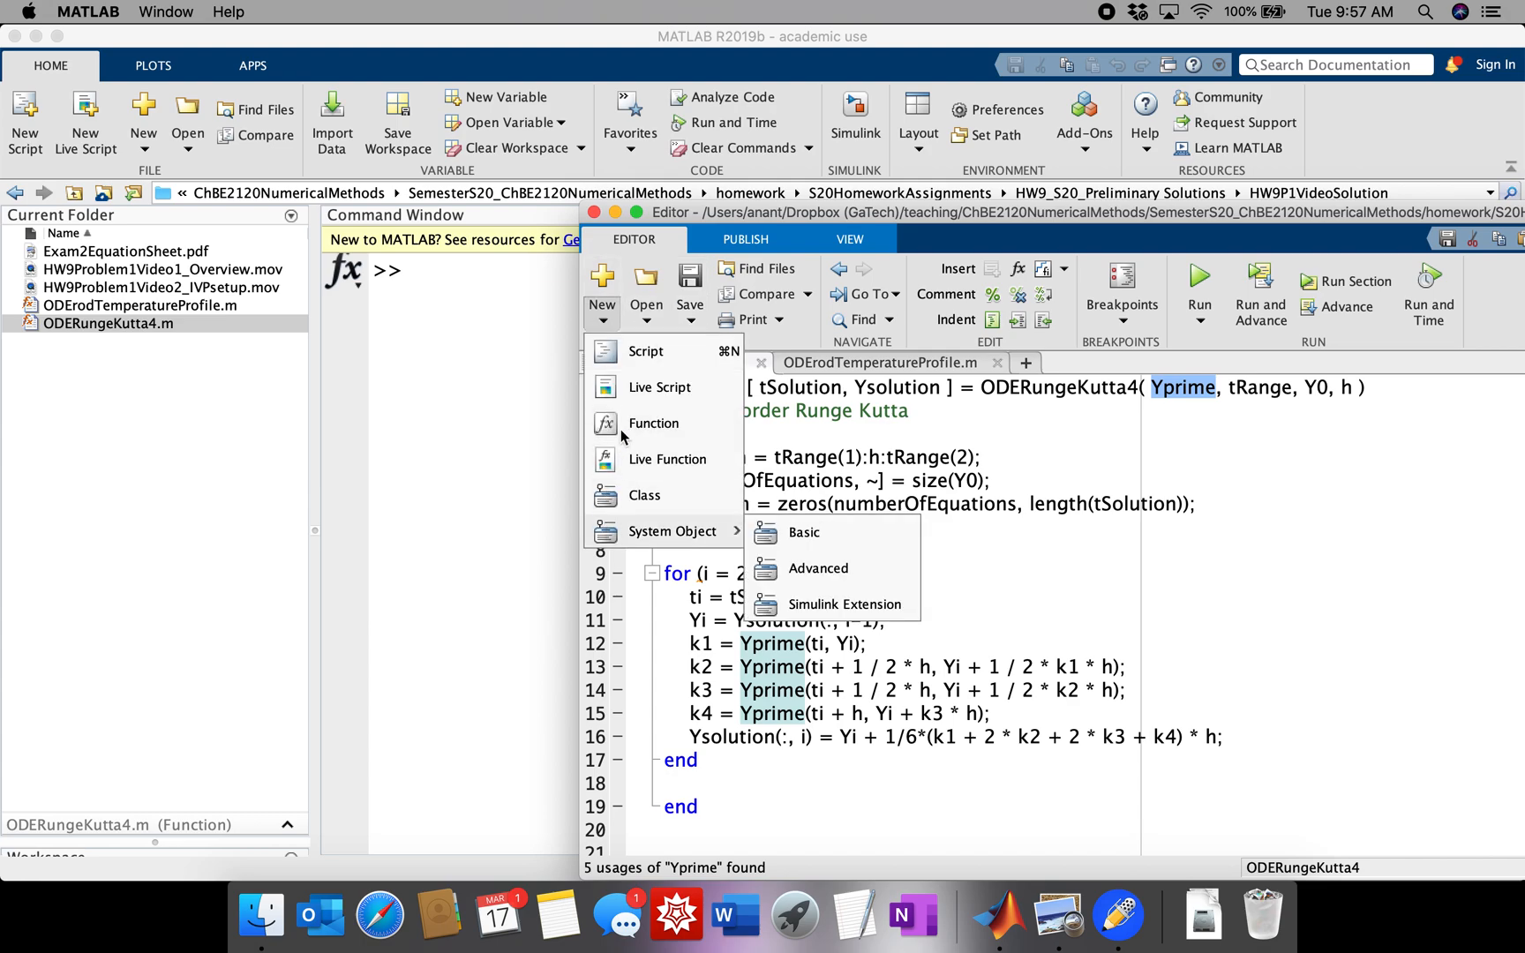
left_click(645, 350)
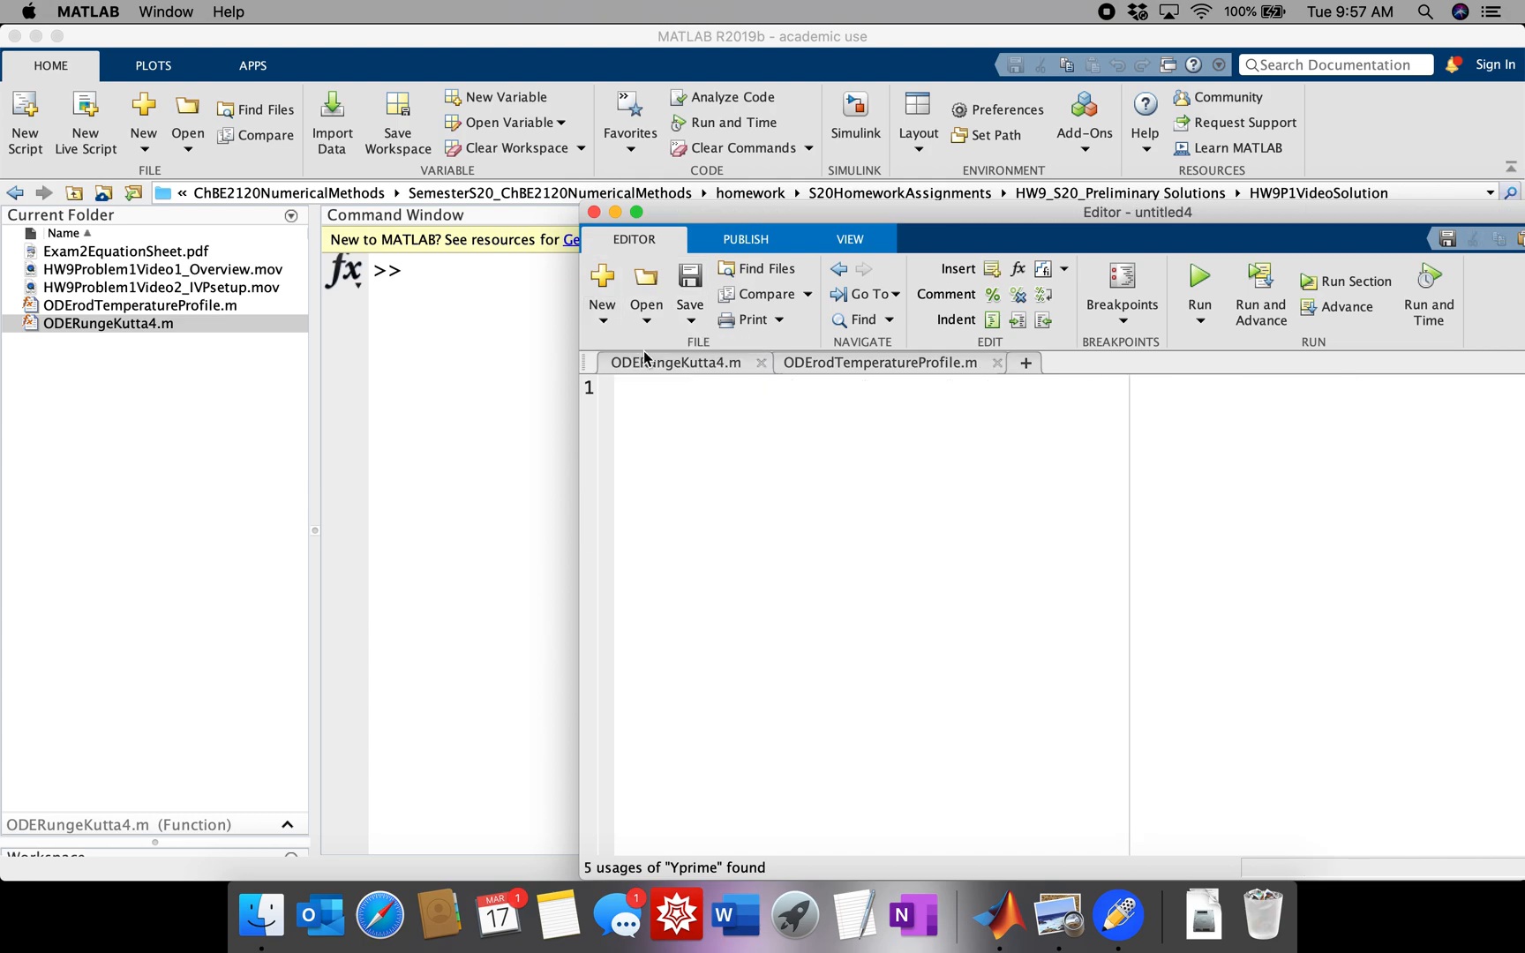
left_click(1026, 363)
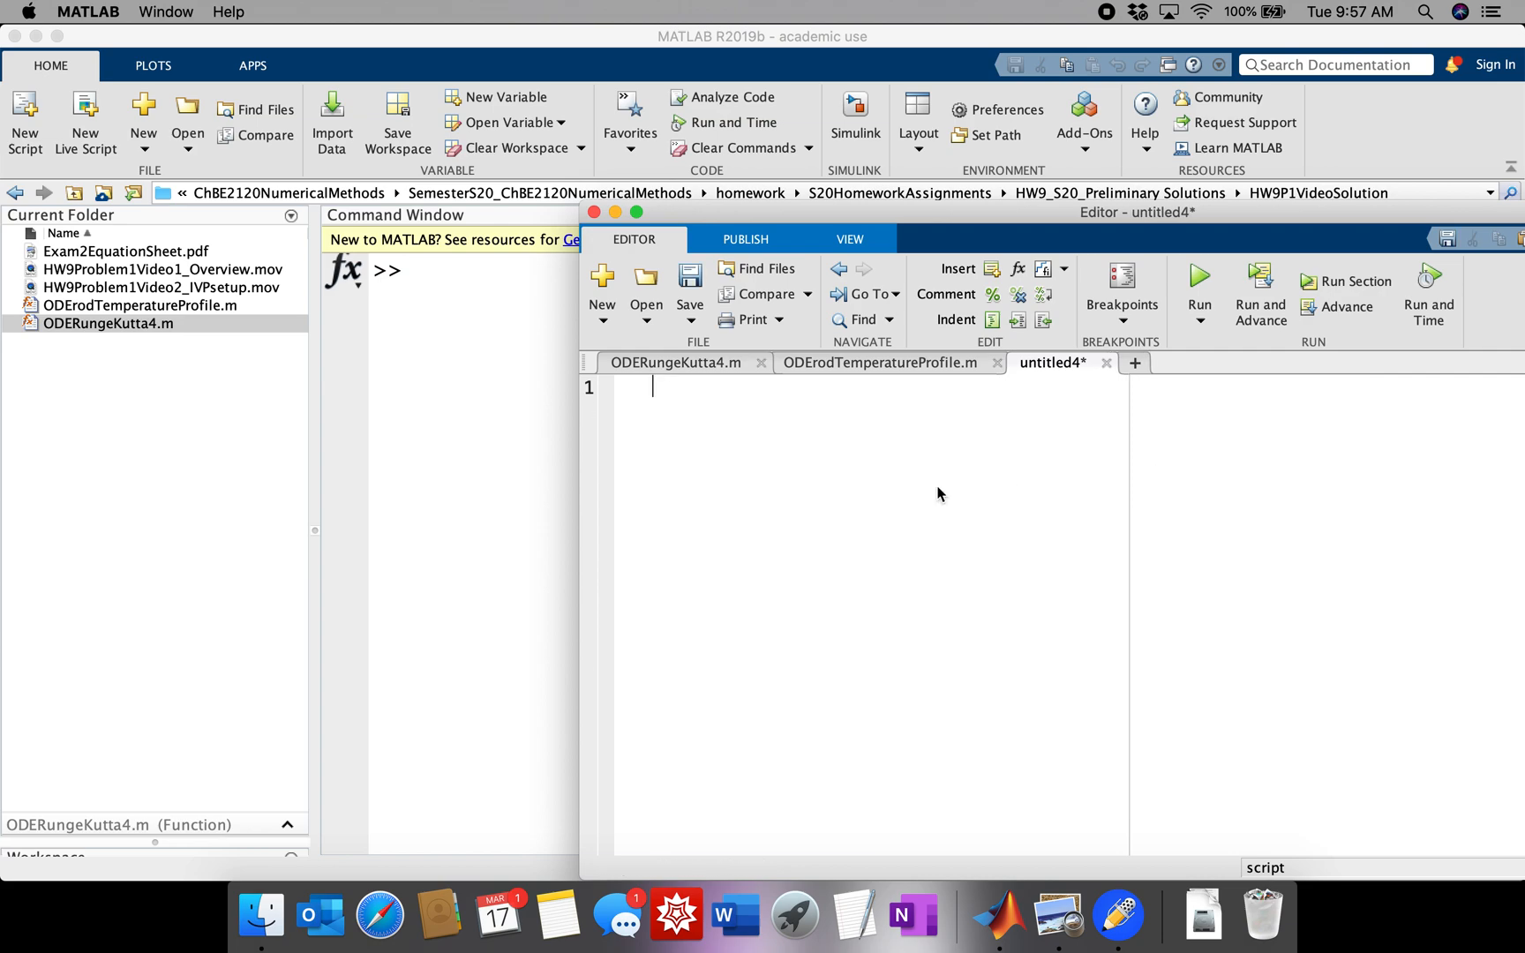
type("clear")
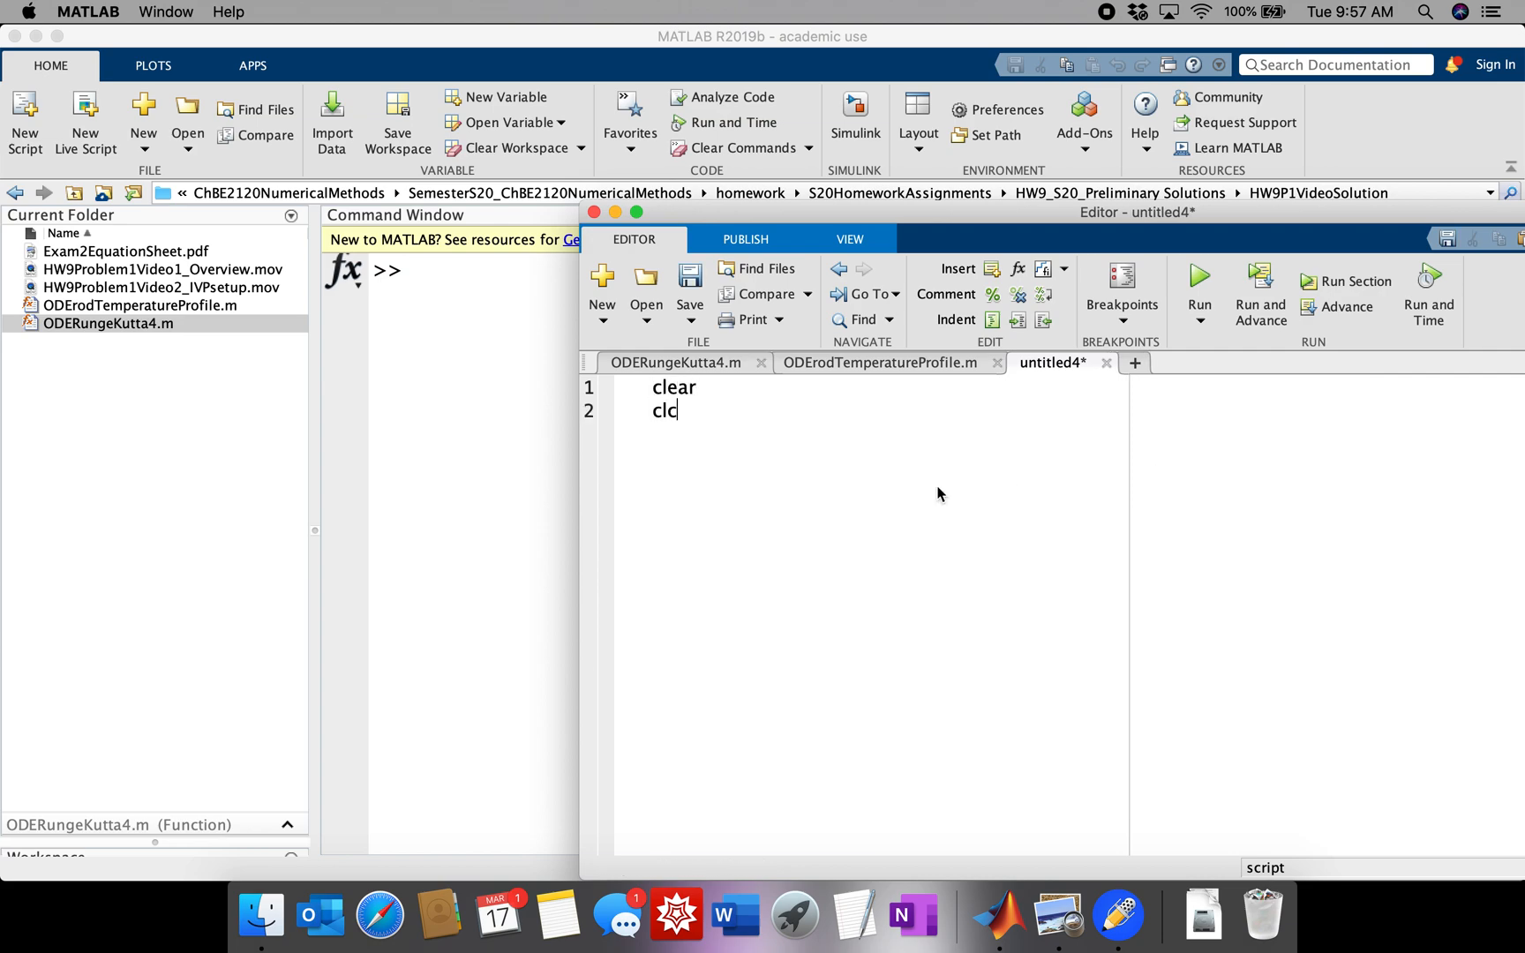
type("close")
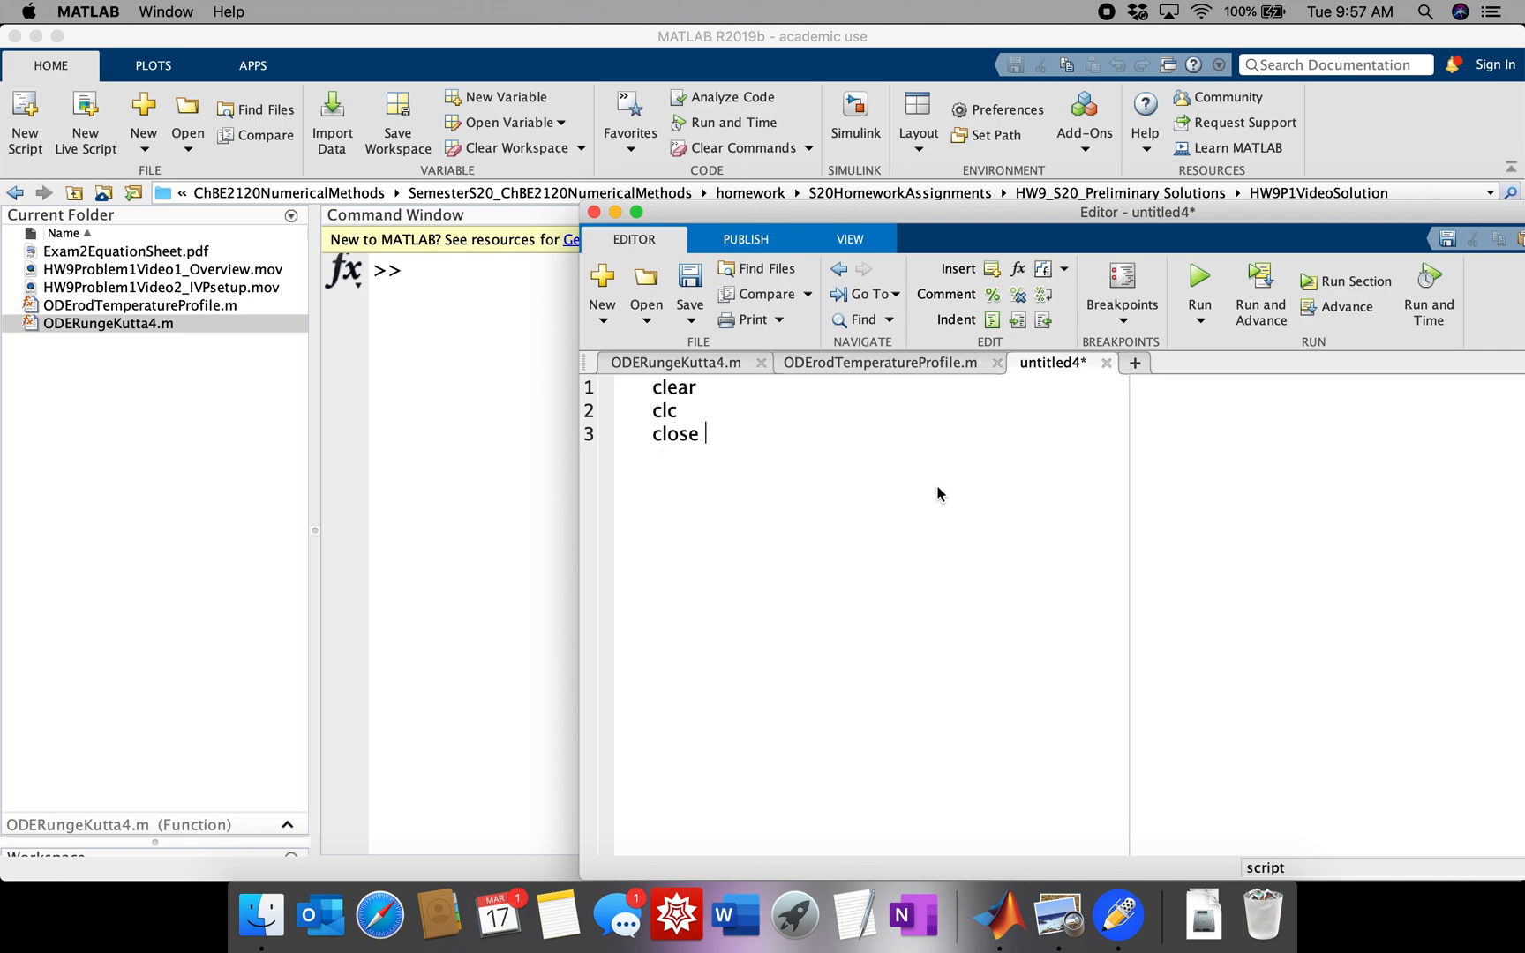
type("all")
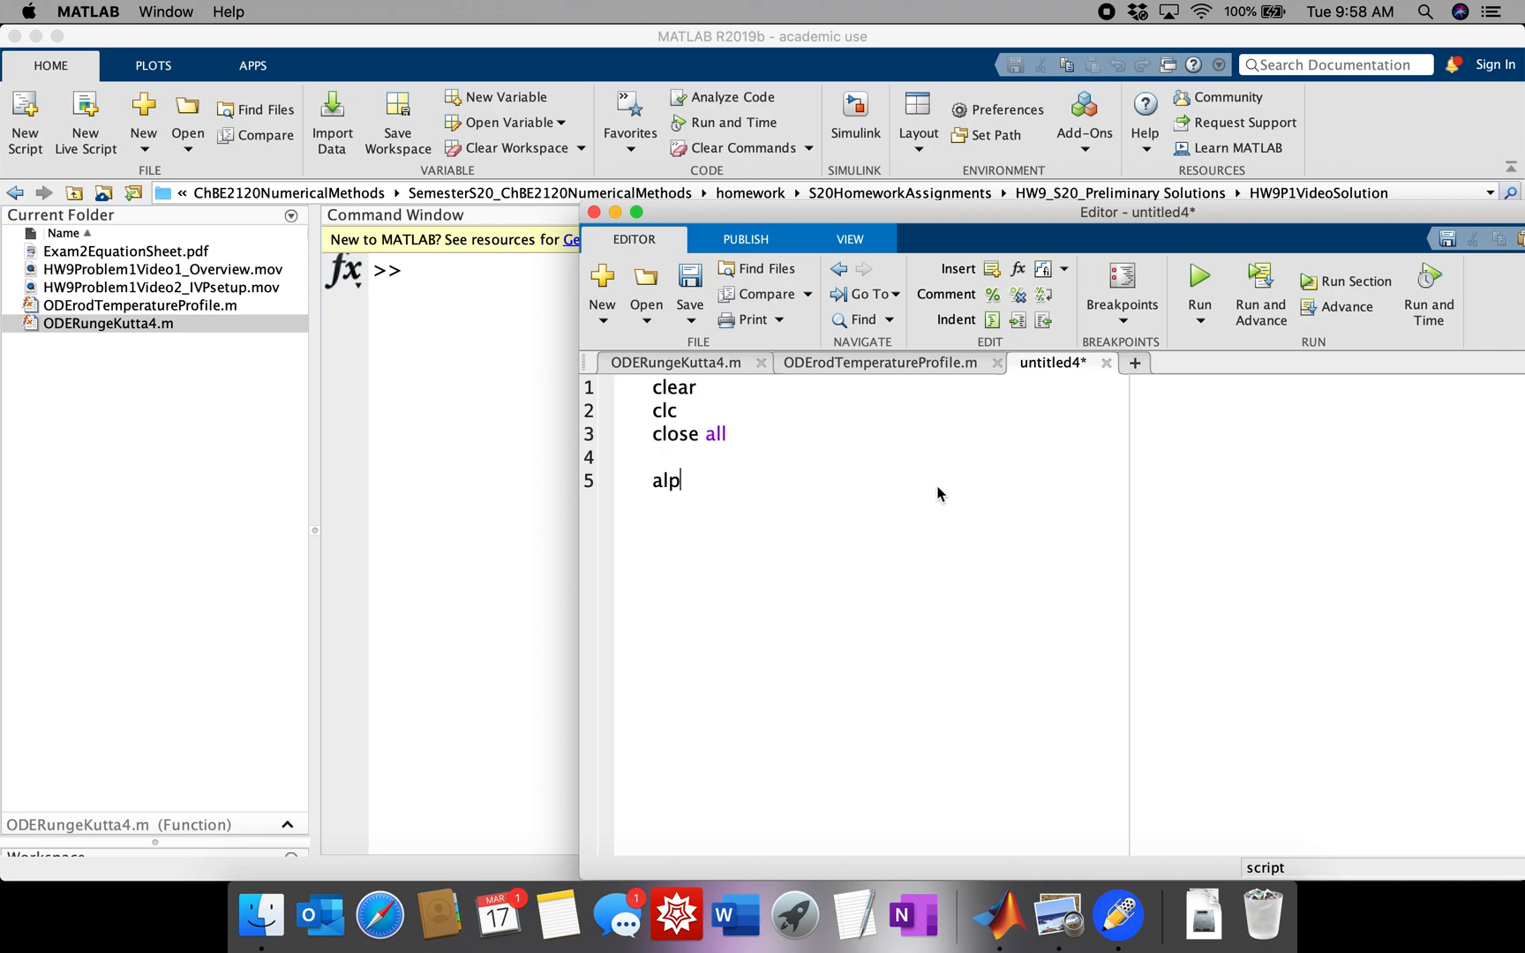
type("ha =")
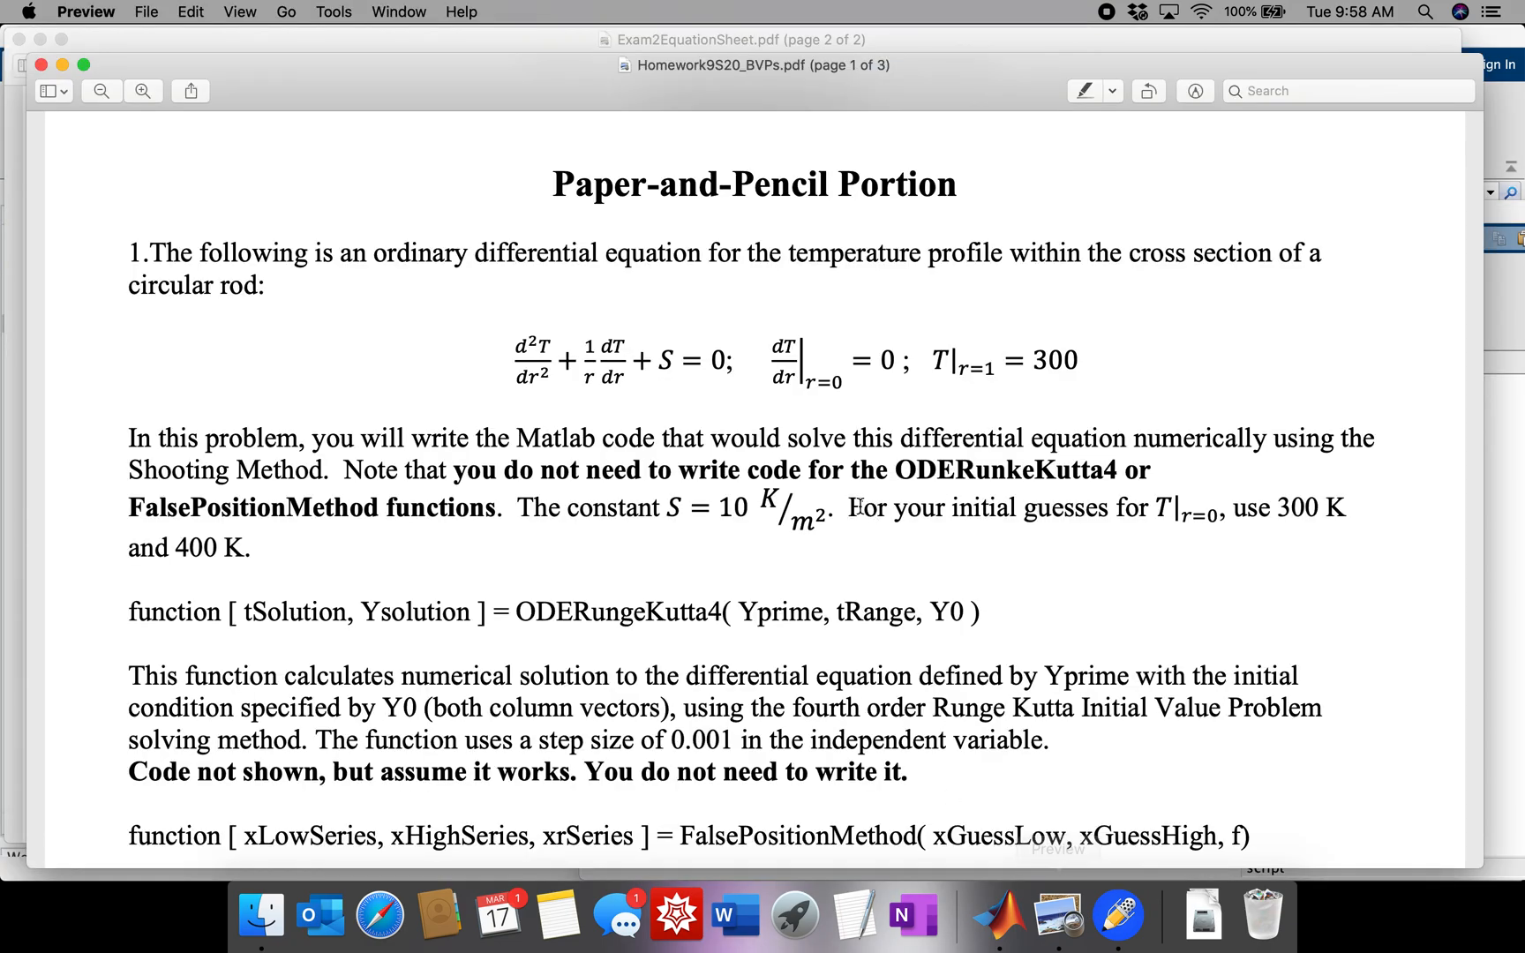
mouse_move(1037, 525)
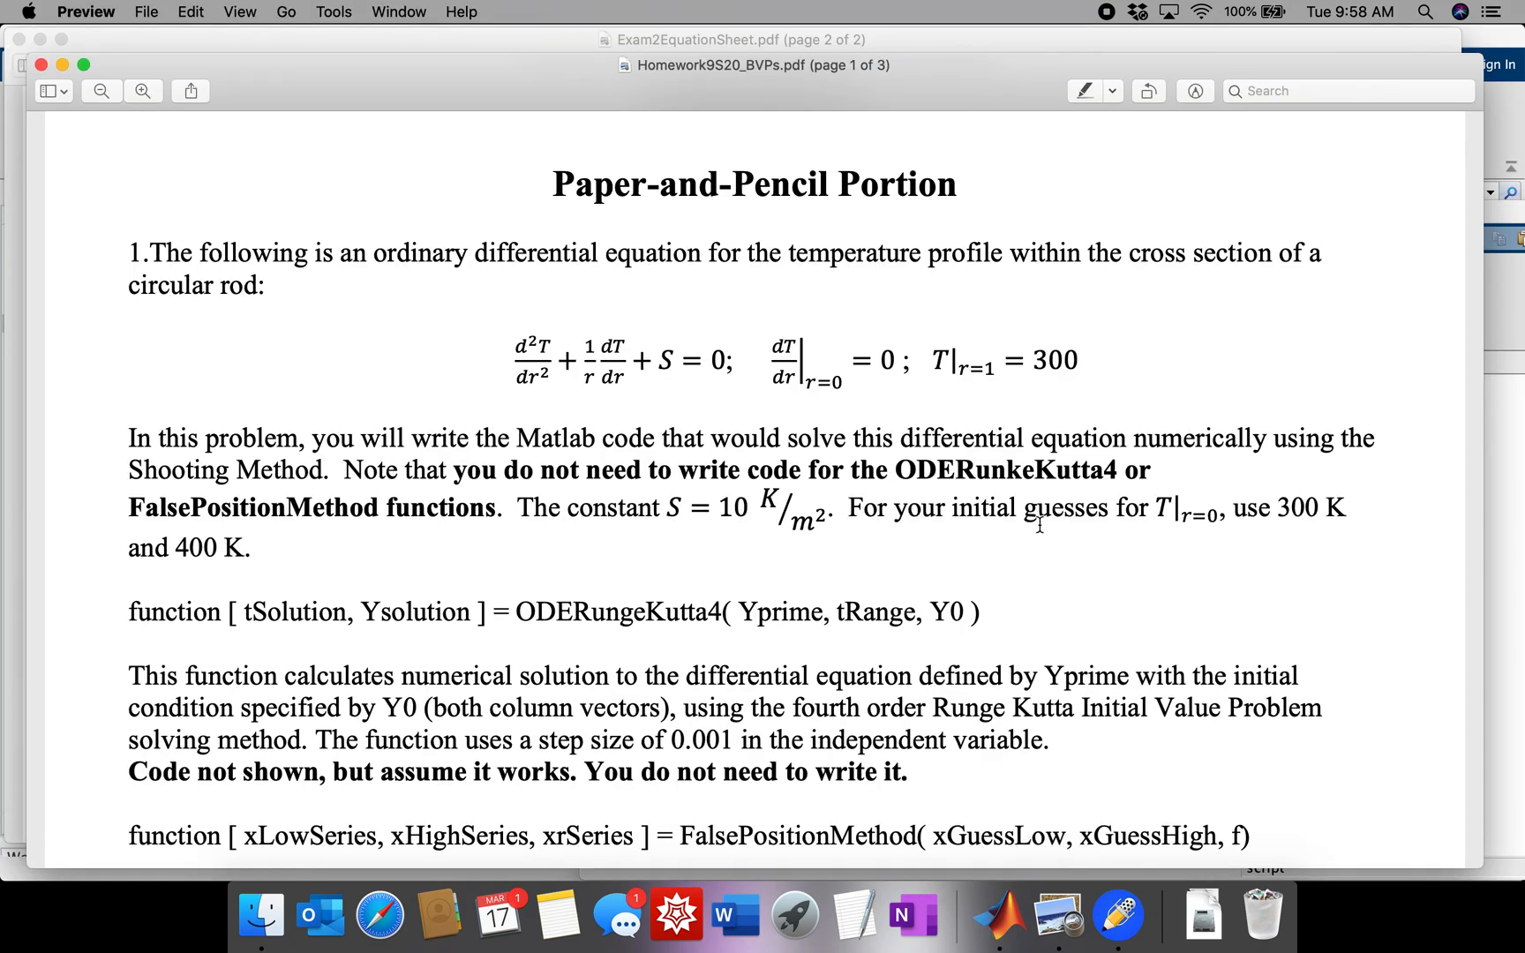
mouse_move(1182, 477)
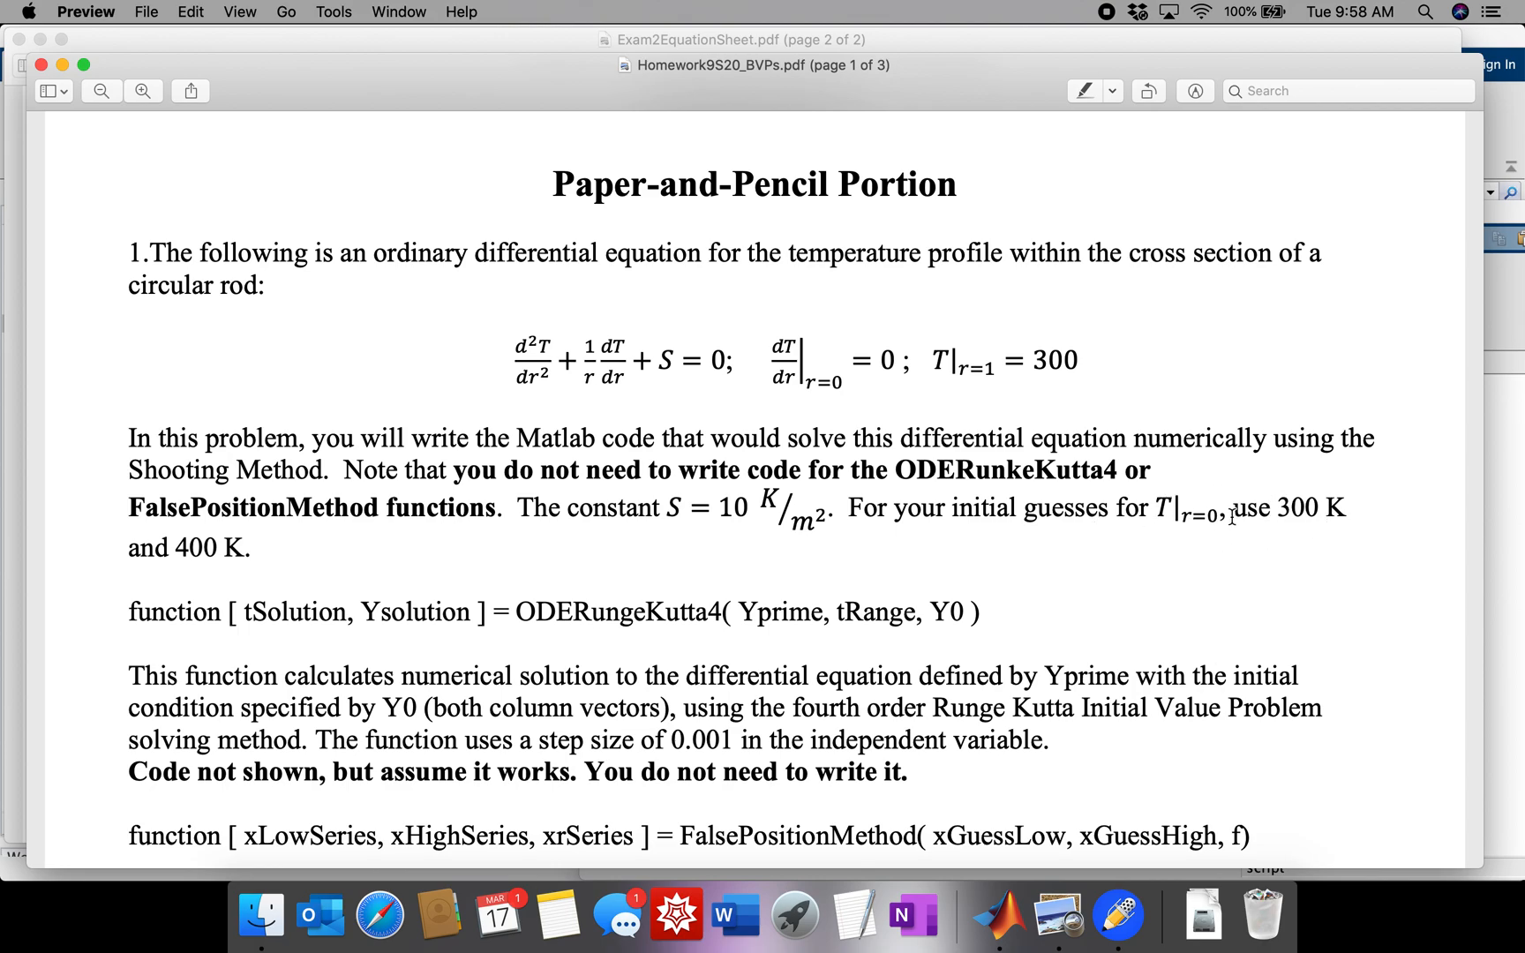
mouse_move(155, 445)
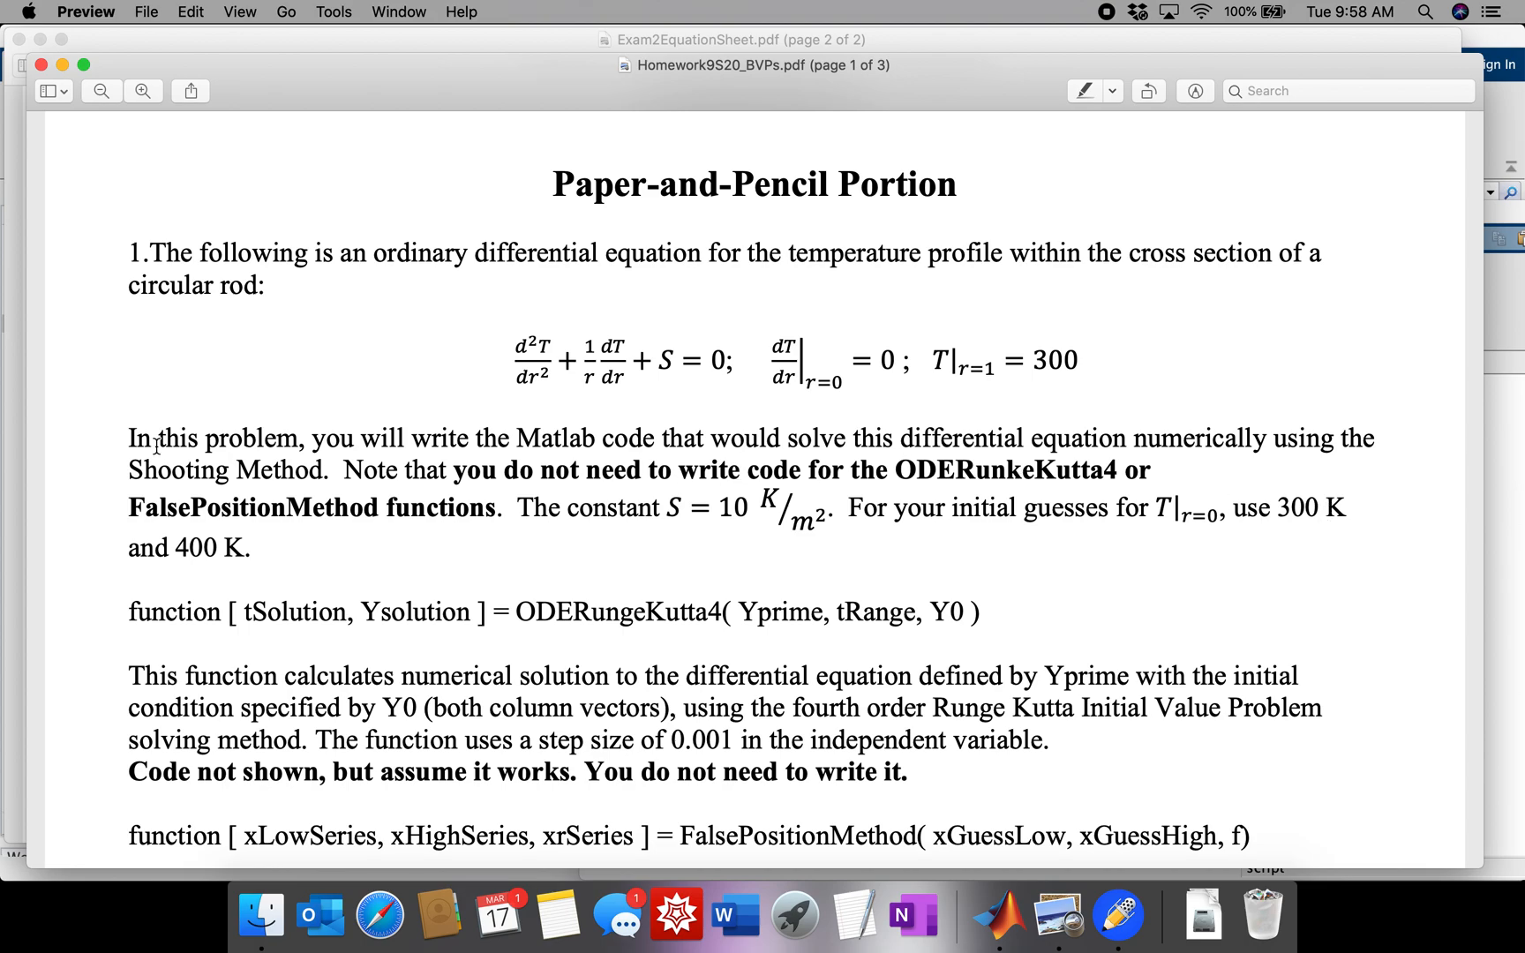
- Check the 300 K and 400 K initial guesses in the homework PDF, then return to MATLAB
left_click(993, 913)
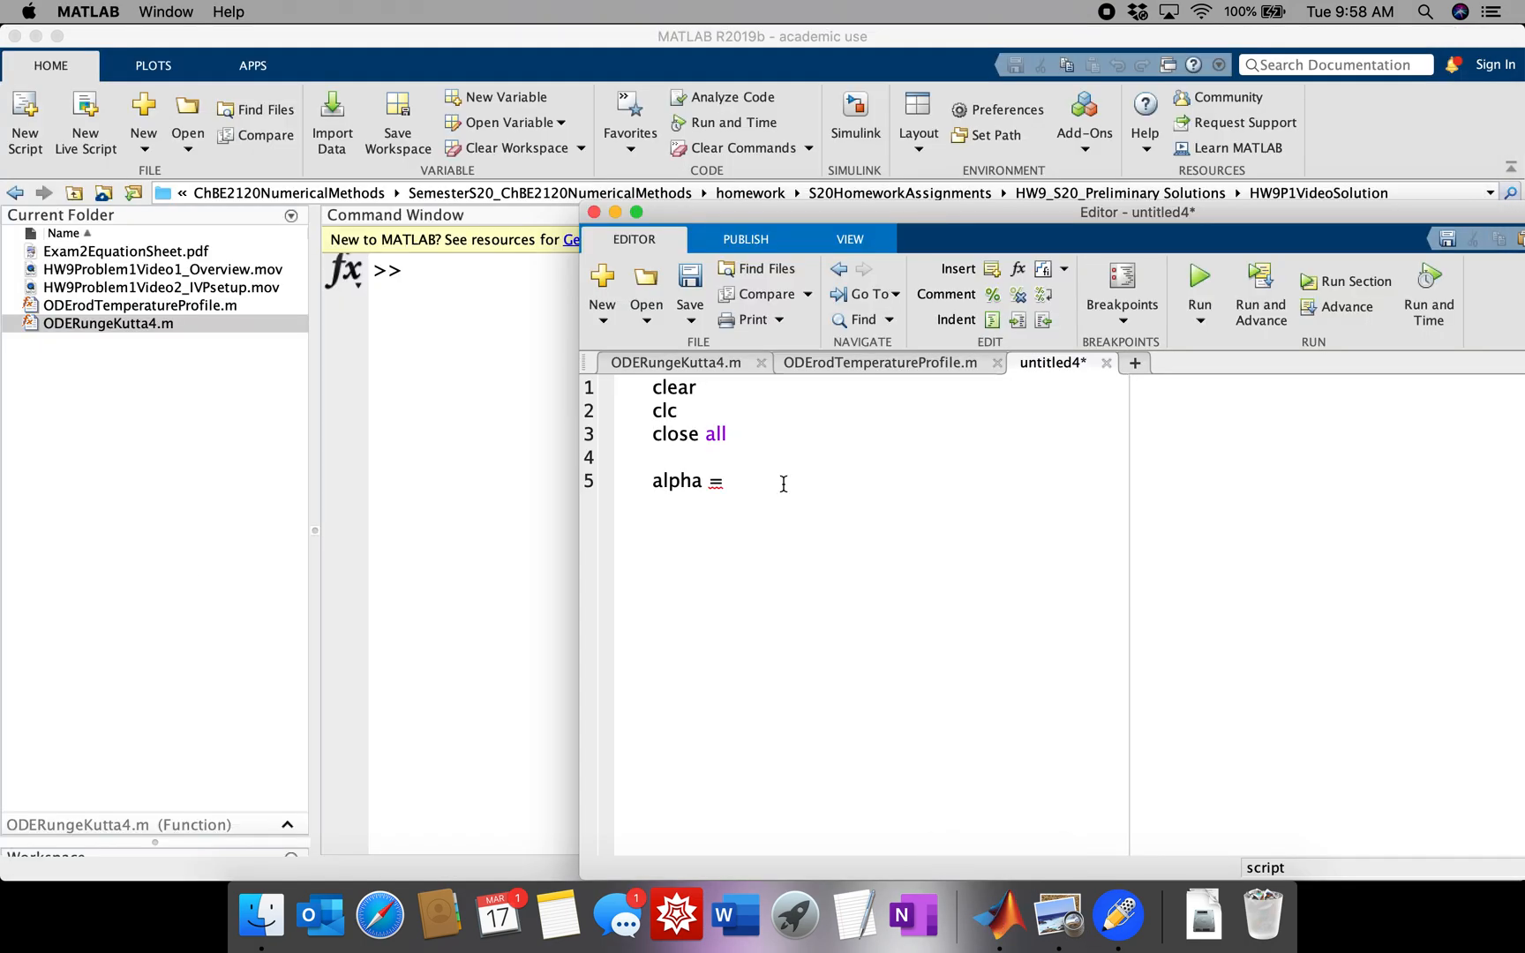
- Set alpha = 350; and start the Y0 assignment
type("350;")
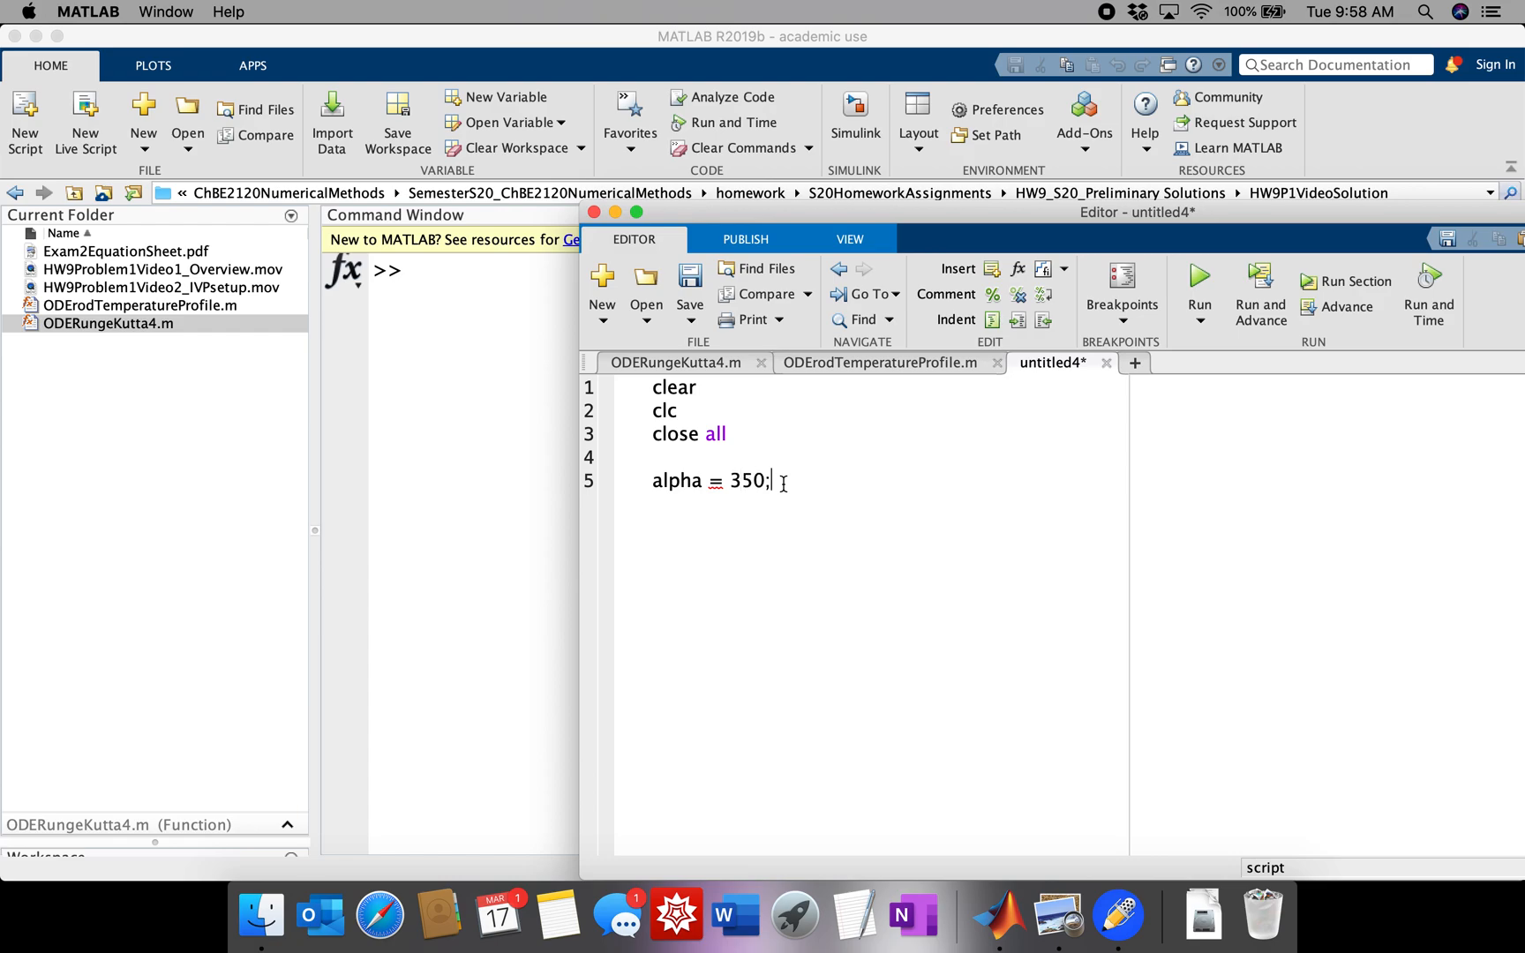
type("Y")
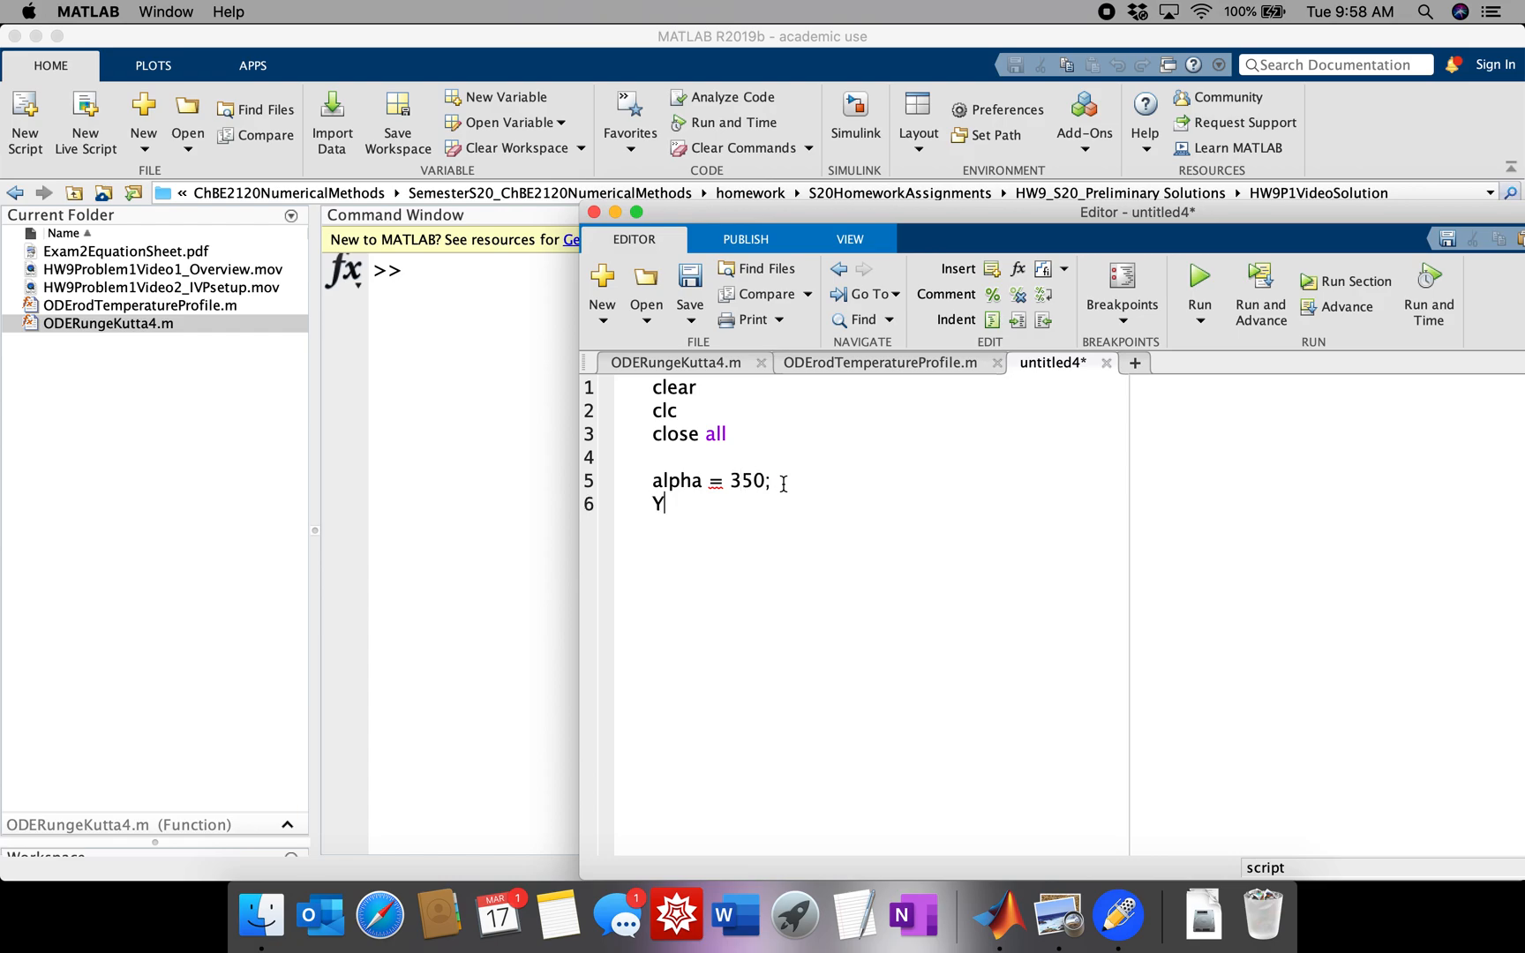
type("0 =")
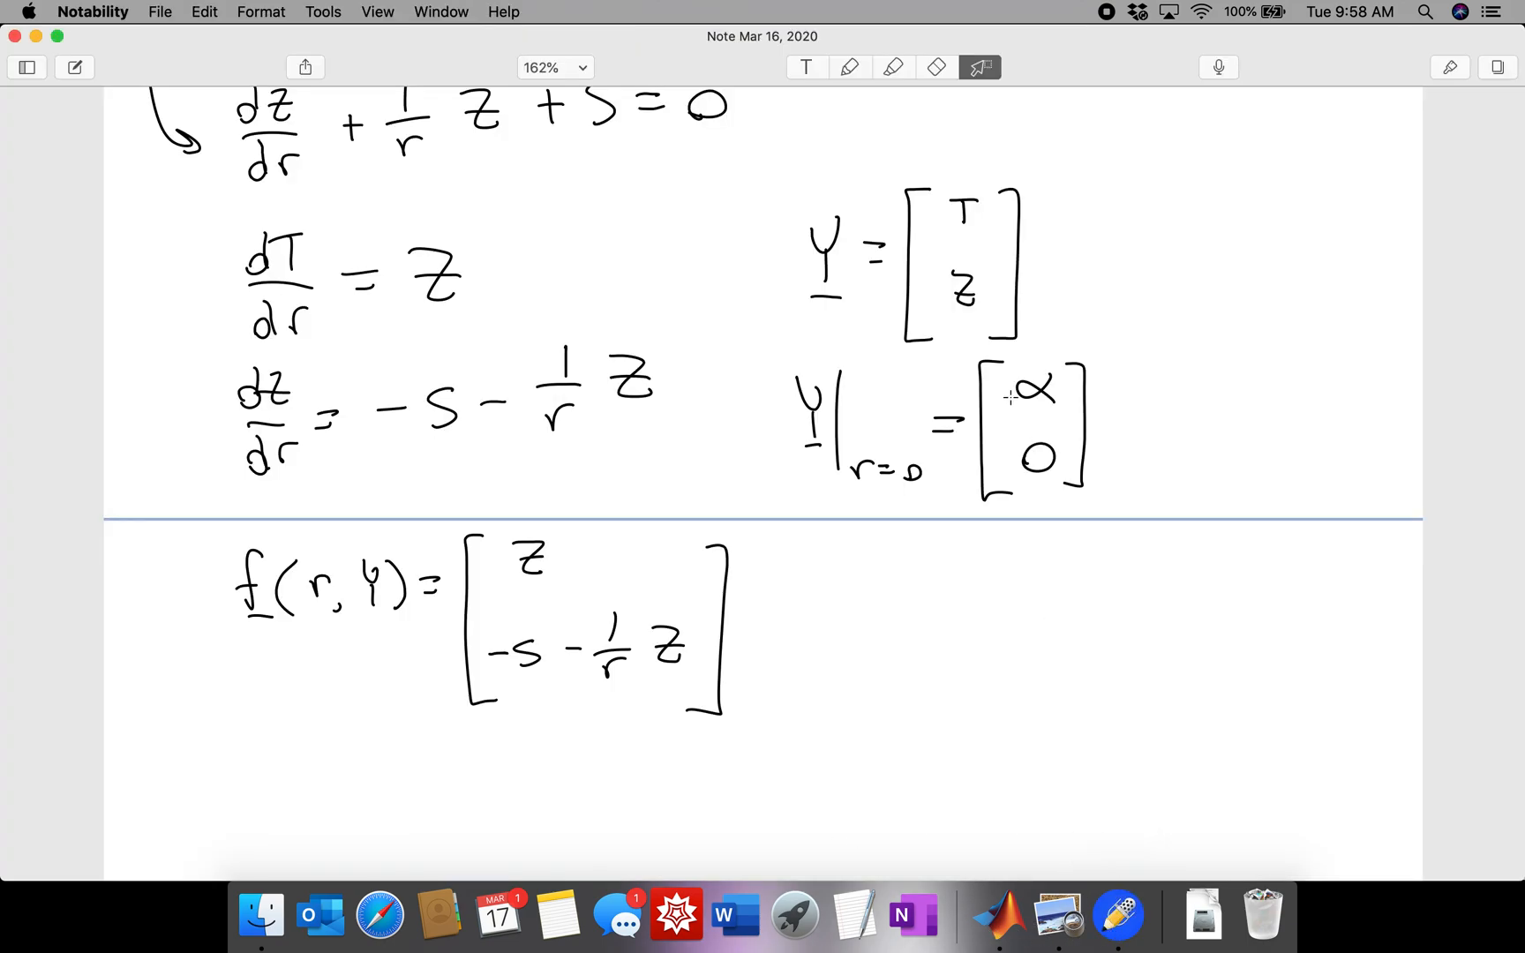
mouse_move(1004, 914)
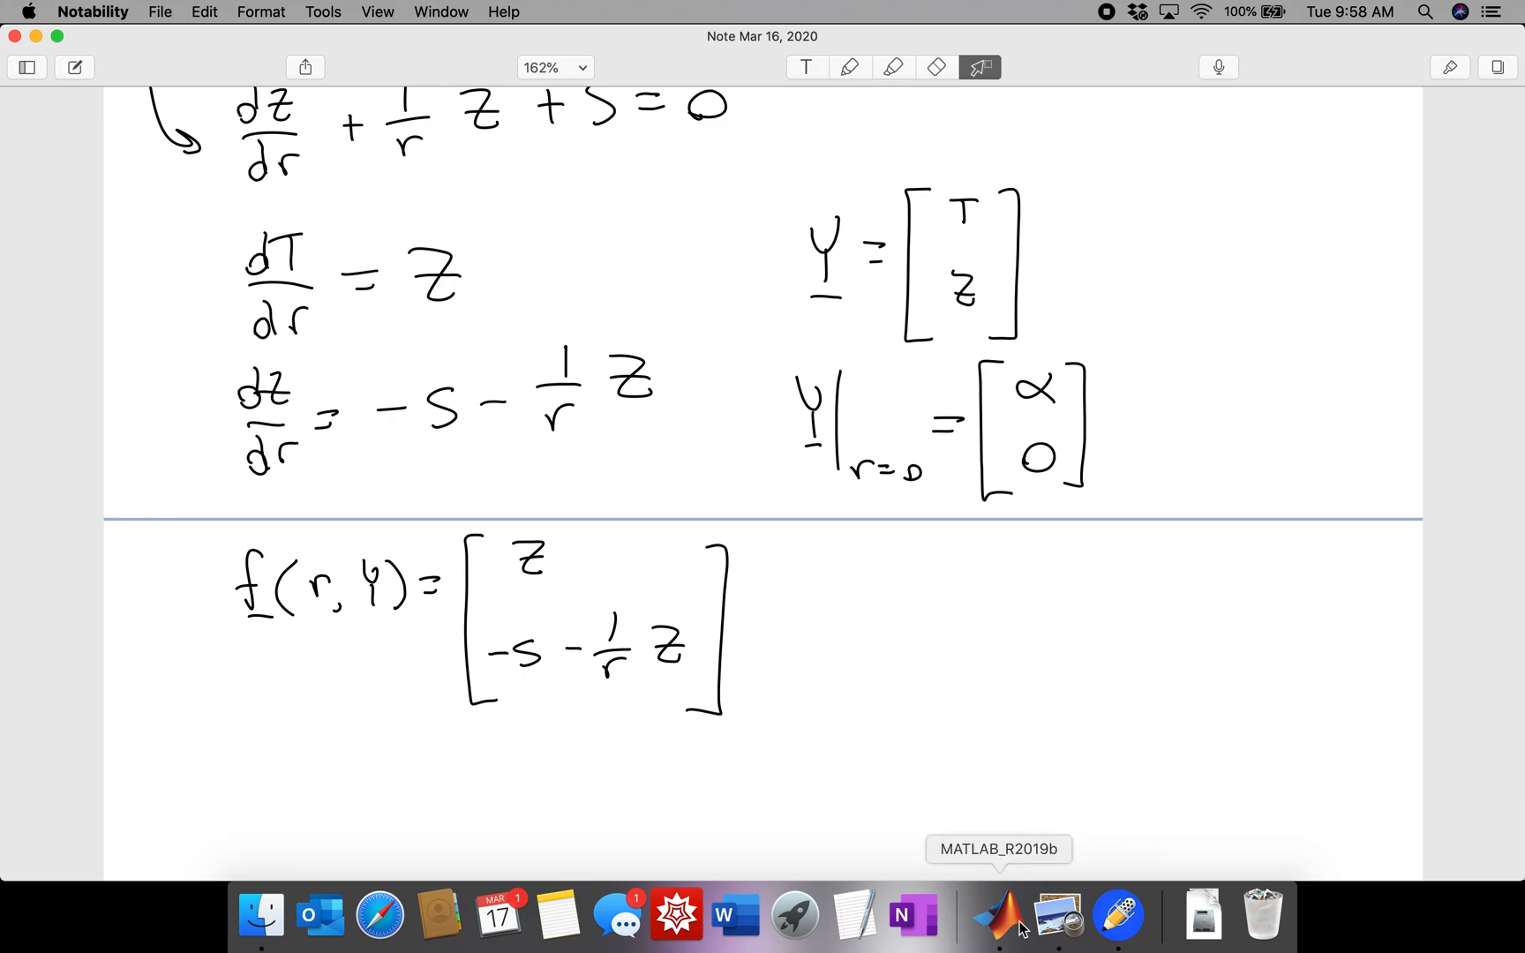
- Finish Y0 = [alpha; 0] and begin the [rSeries, Yseries] = line
left_click(993, 914)
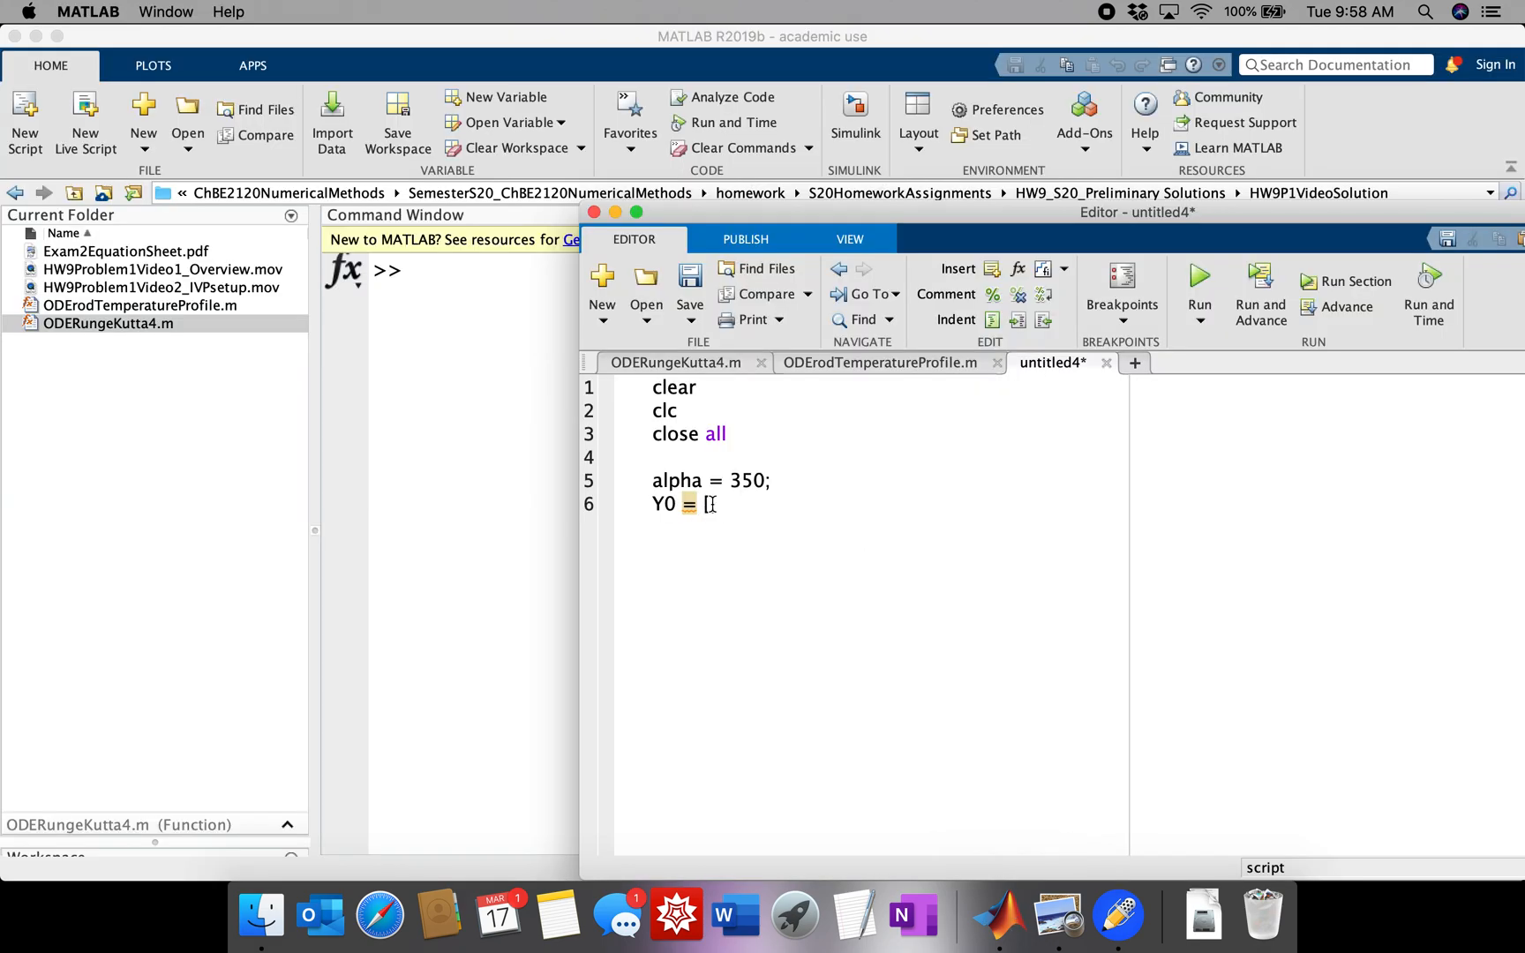
type("alpha; 0];")
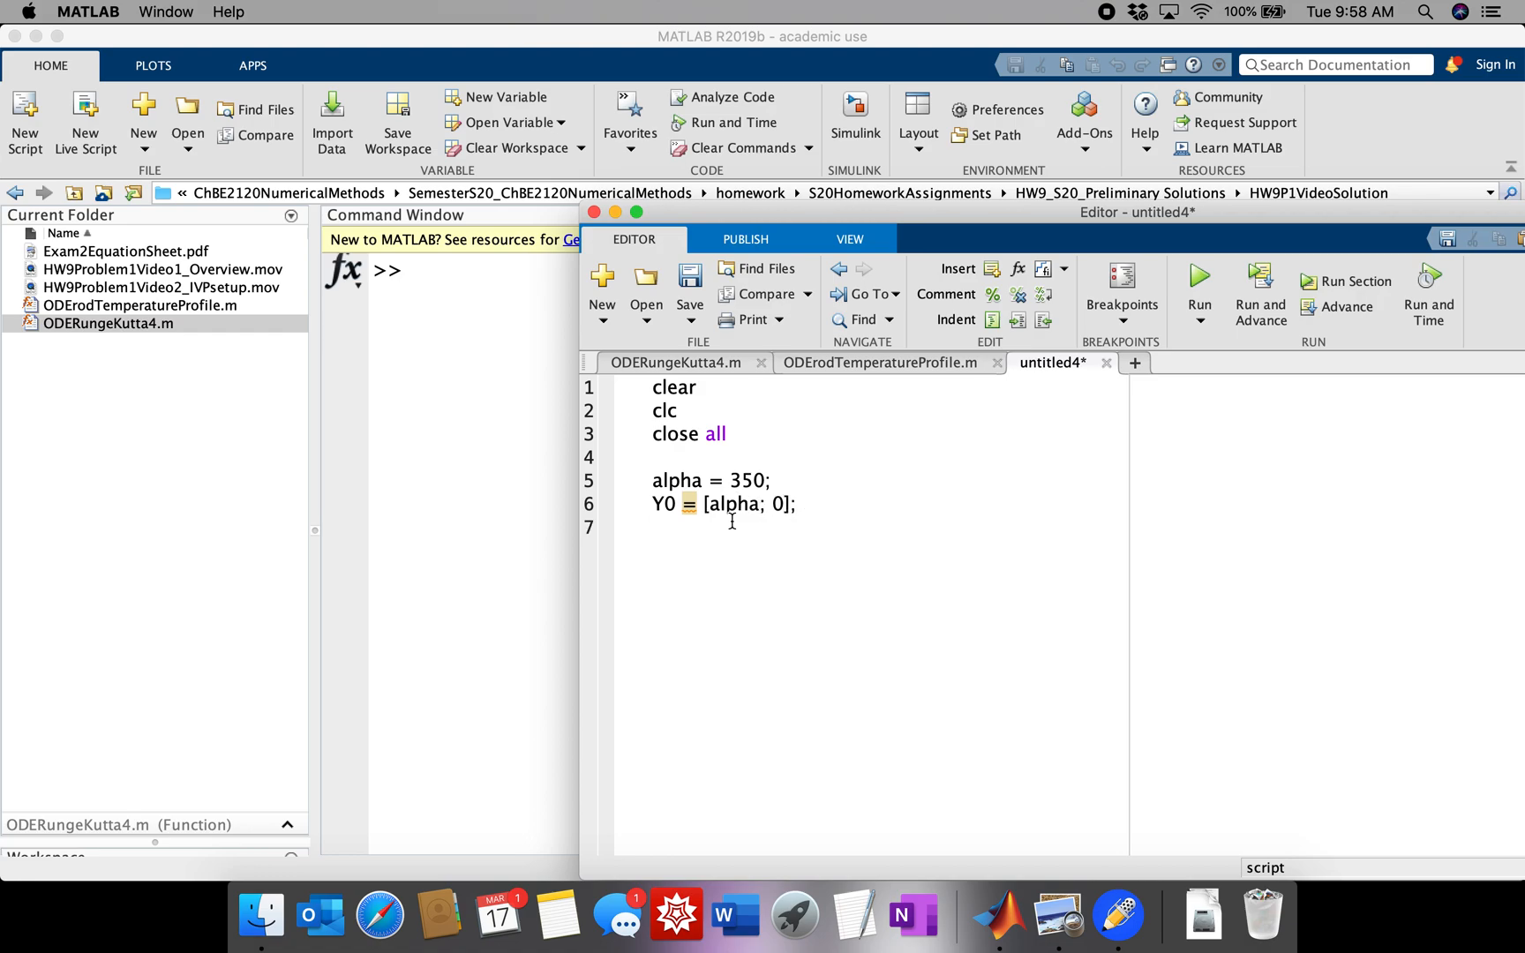
type("[r")
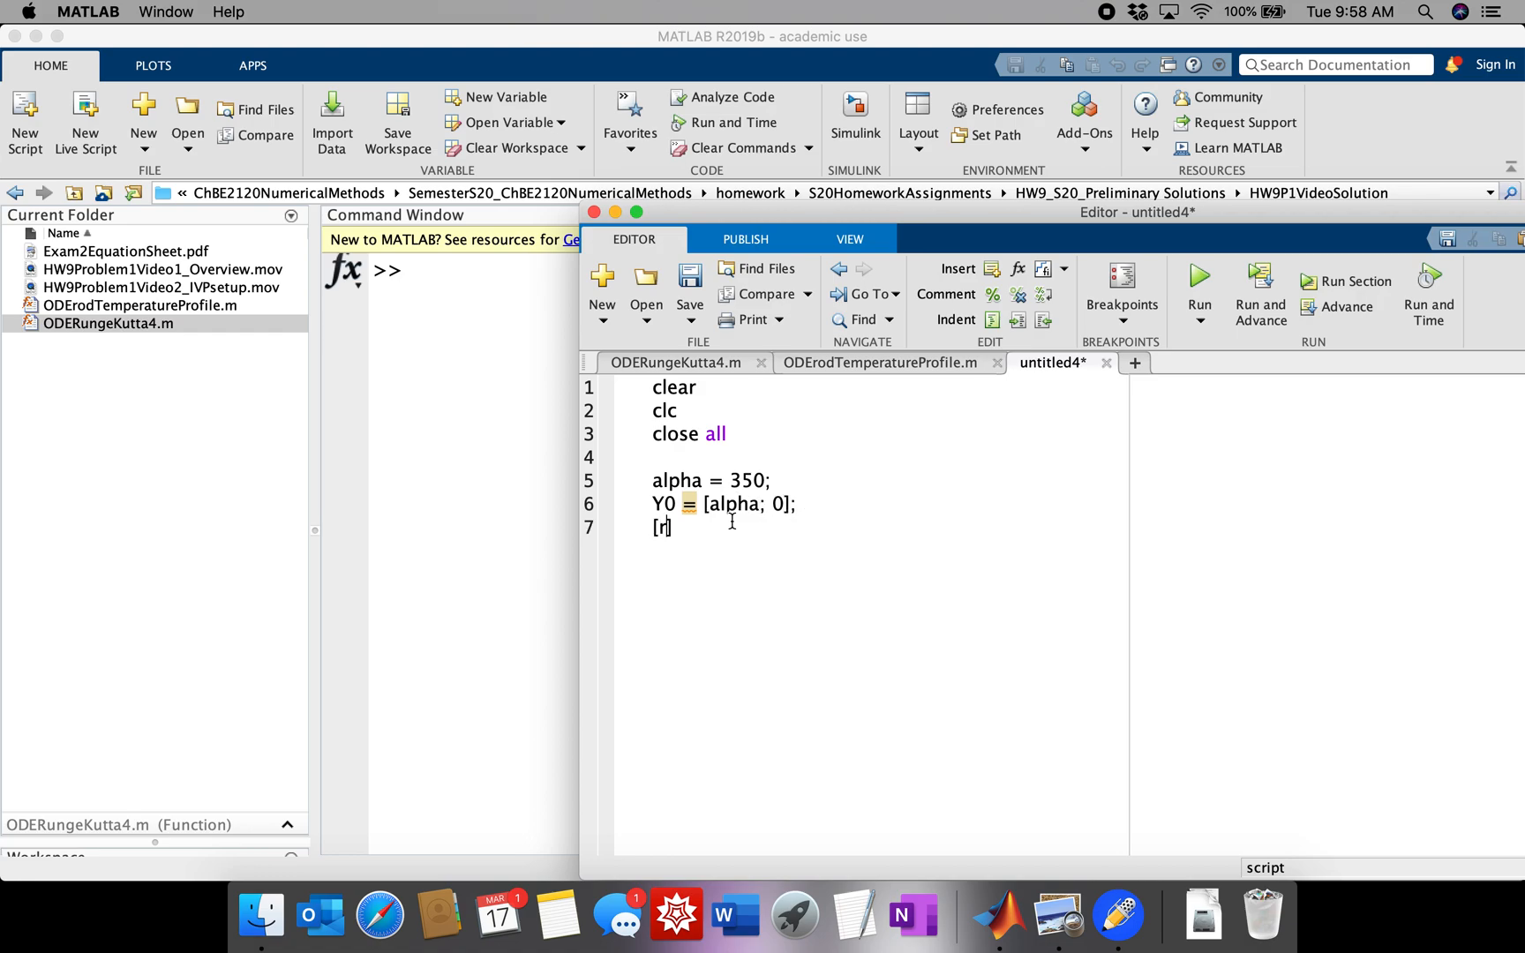
type("Series,")
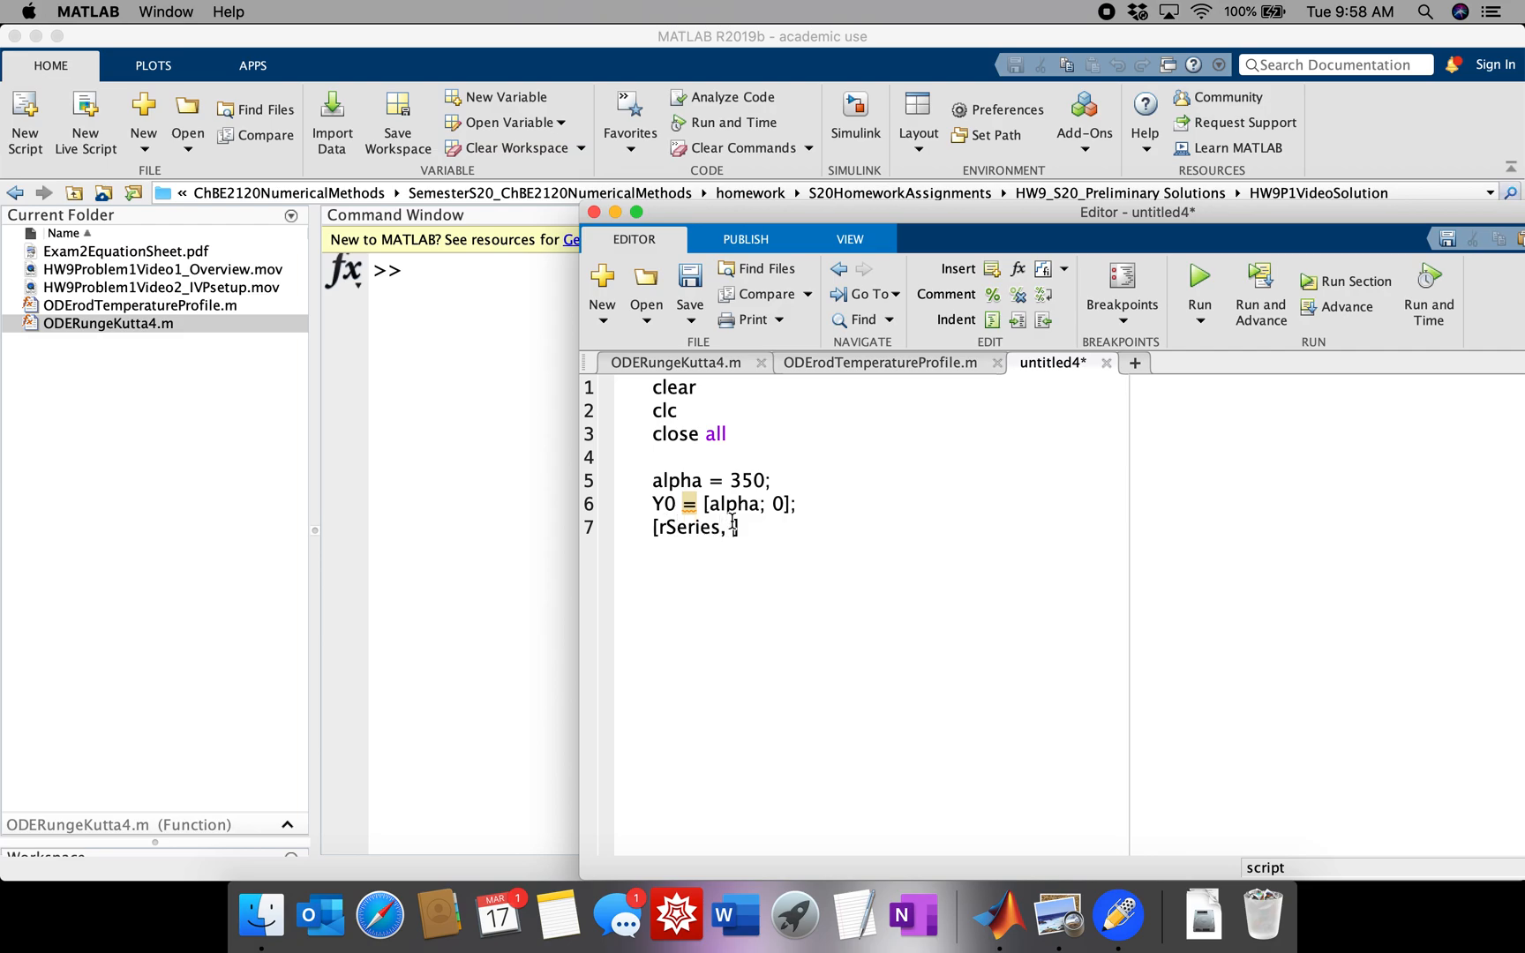
type("Yseries]")
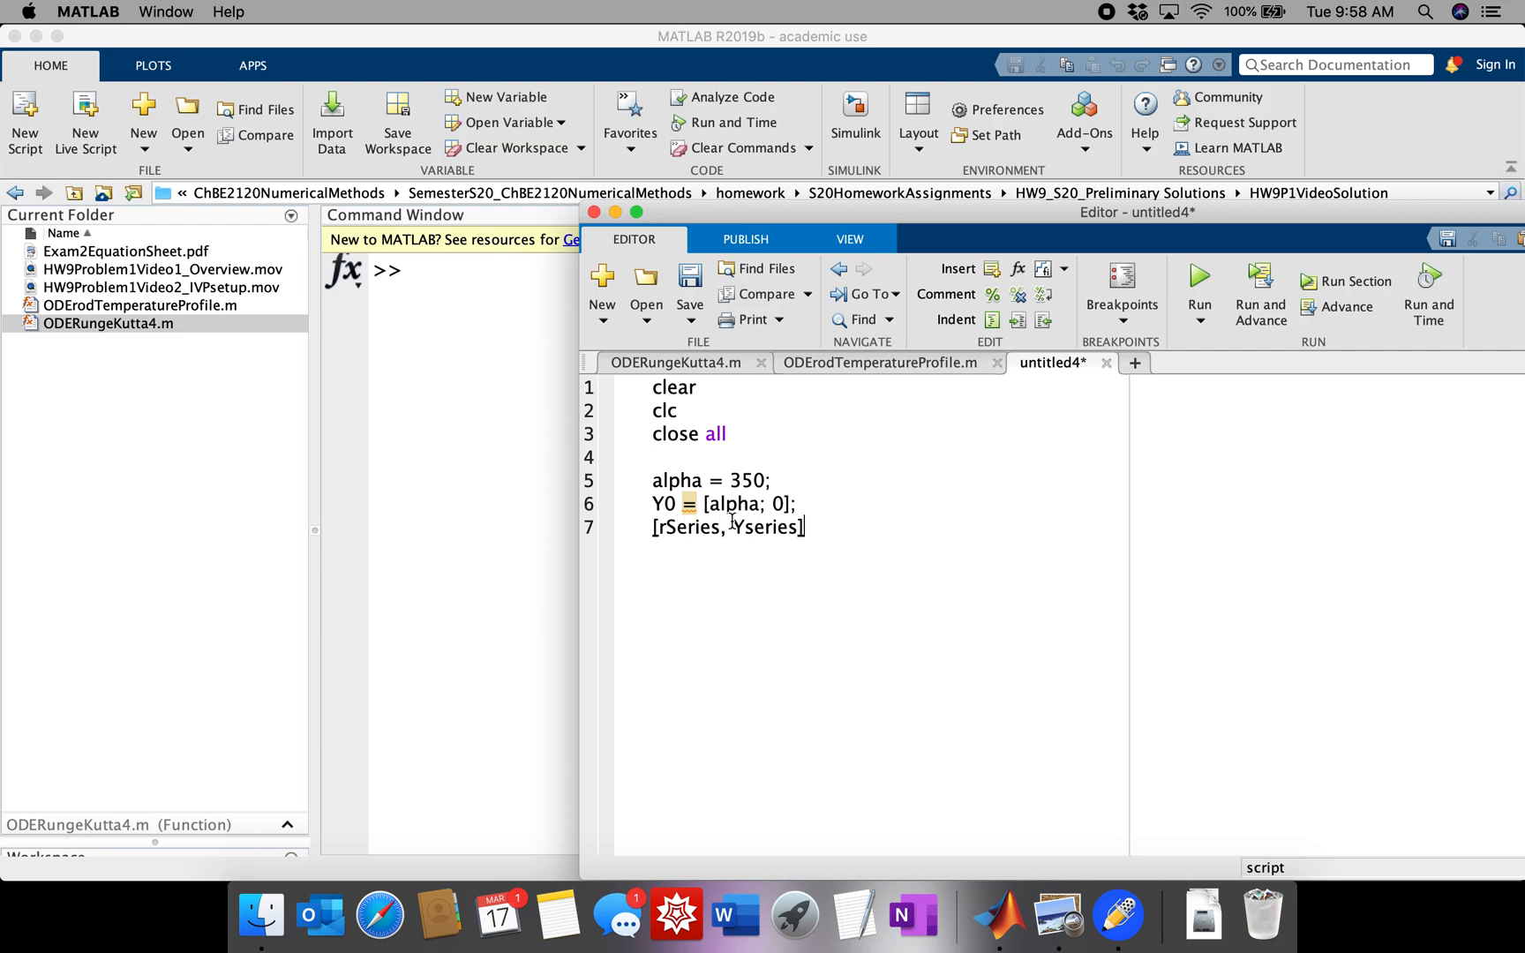
type("=")
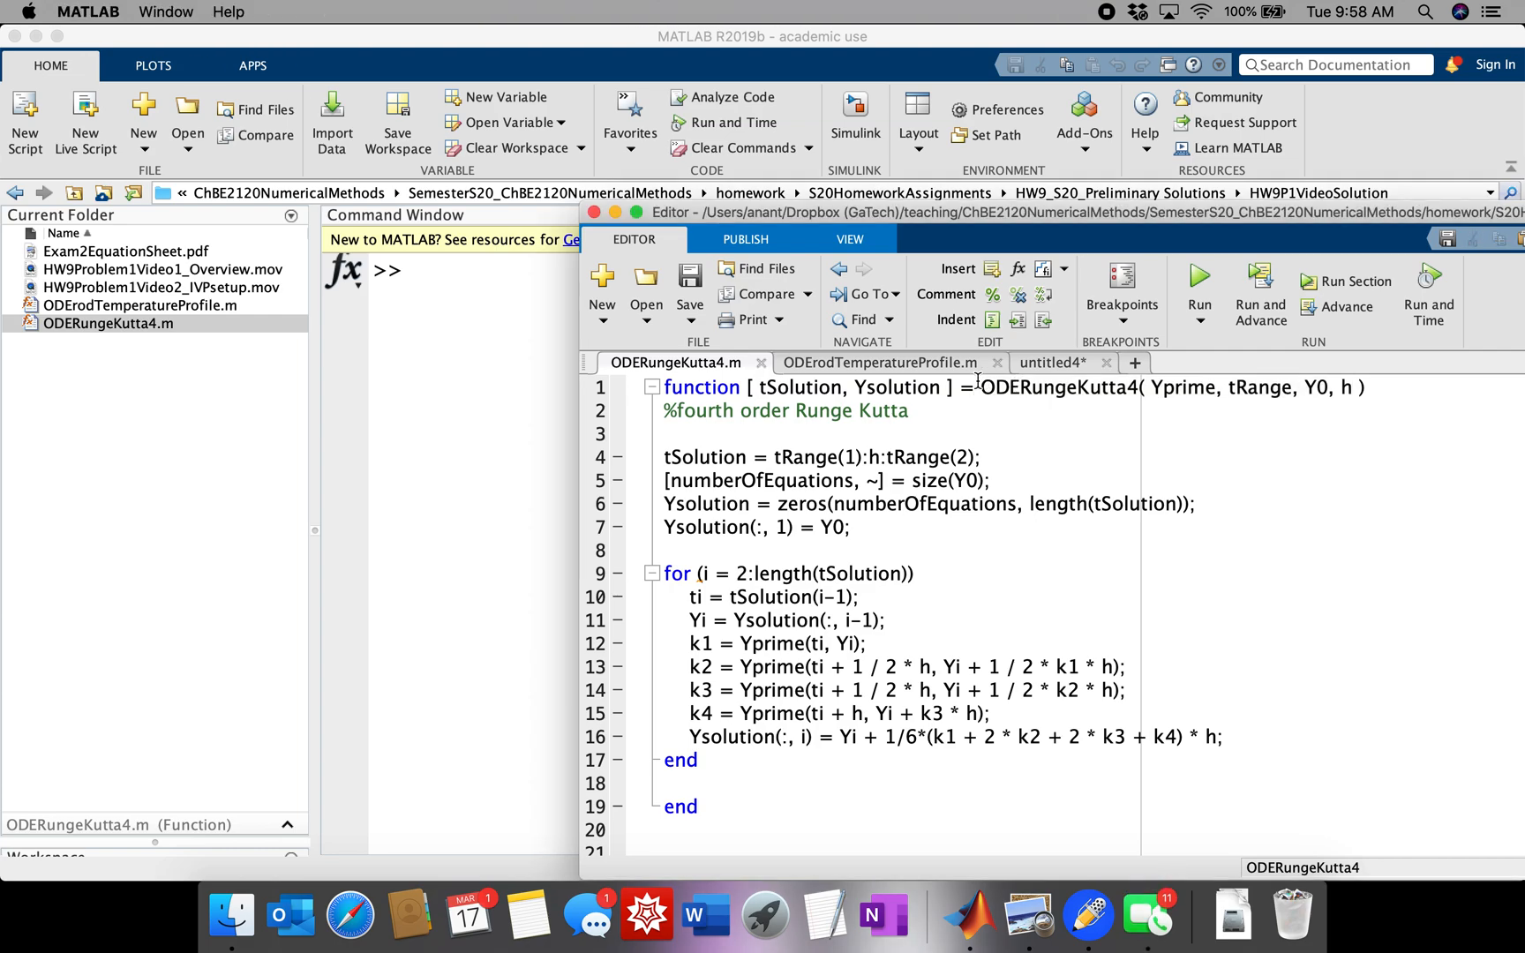
- Fill line 7 with ODERungeKutta4(ODErodTemperatureProfile, [0 1], Y0, 0.1) from the copied signature
left_click_drag(981, 387, 1364, 388)
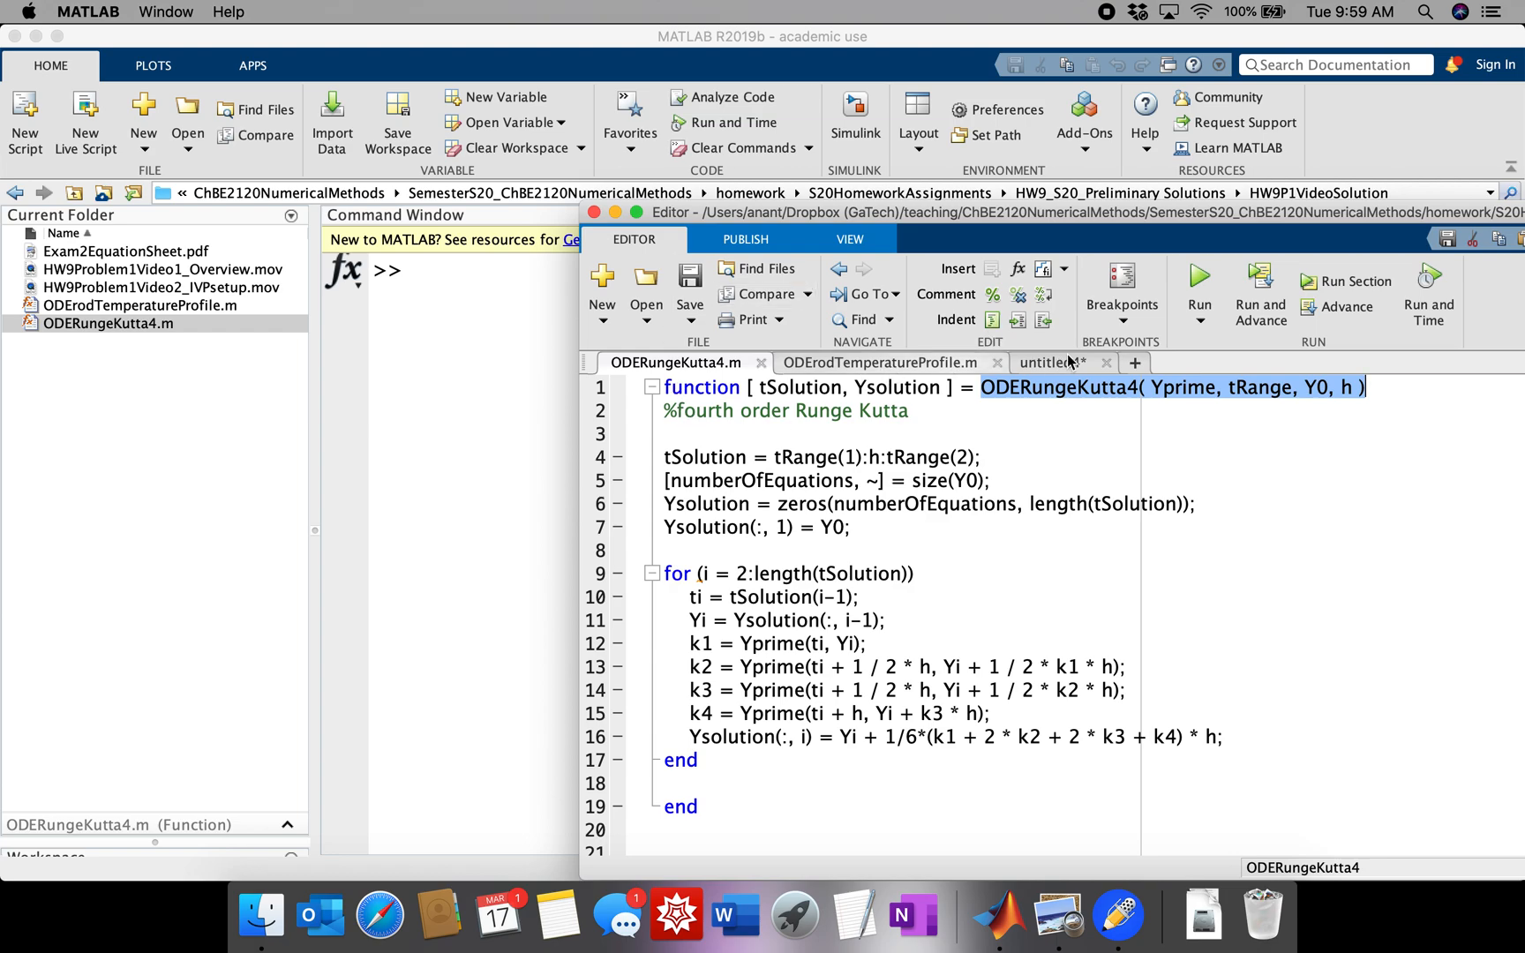
left_click(1049, 363)
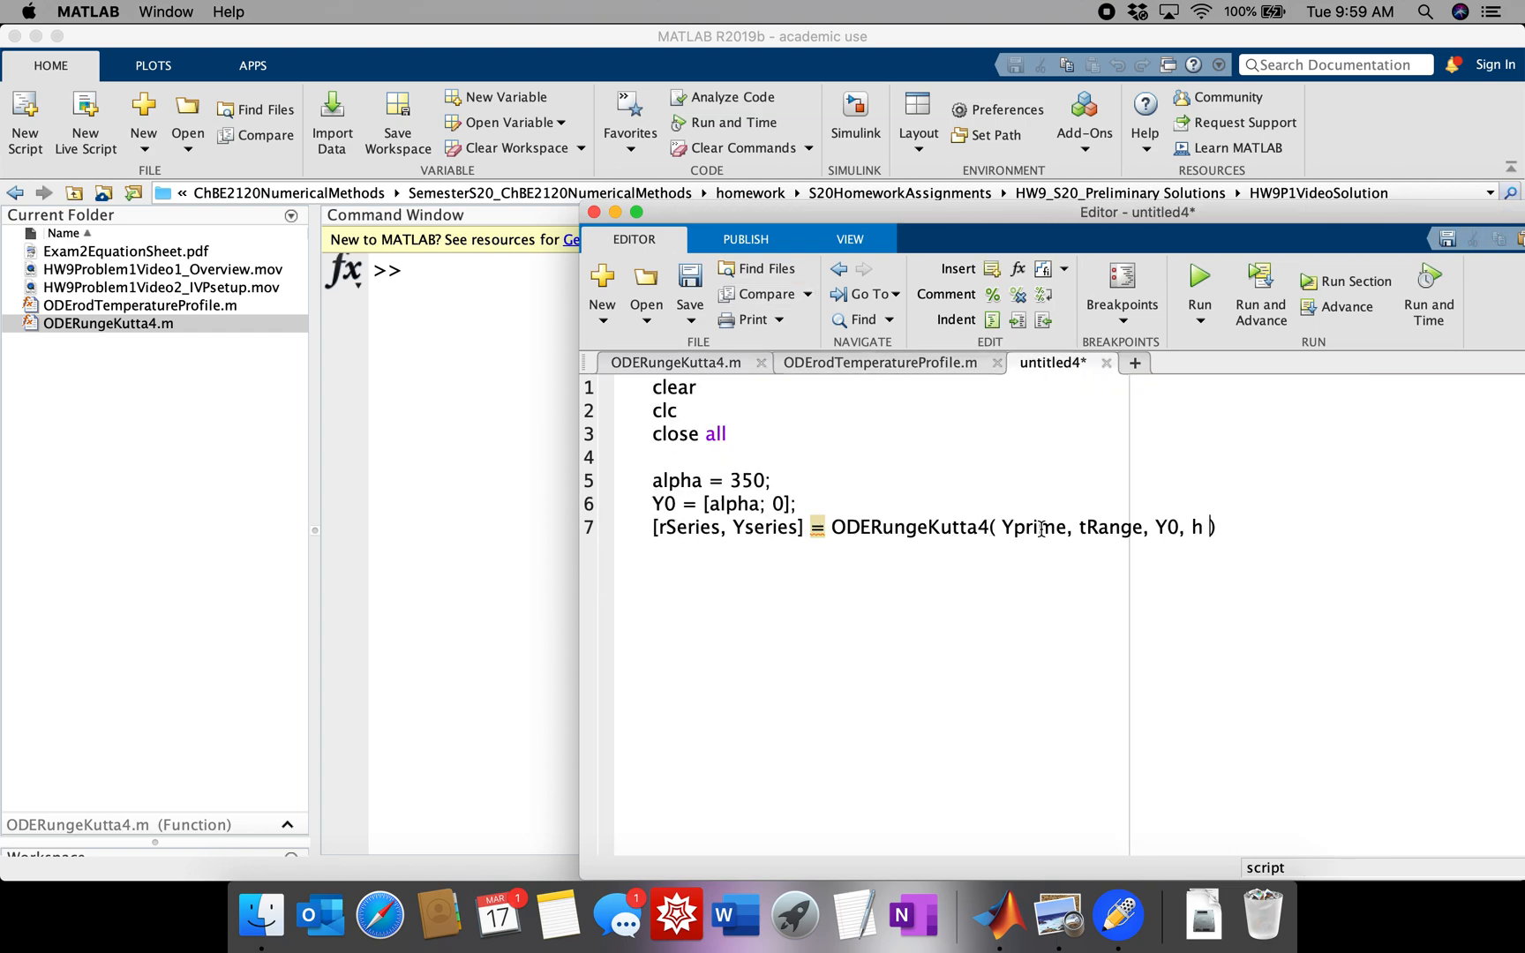
double_click(1039, 527)
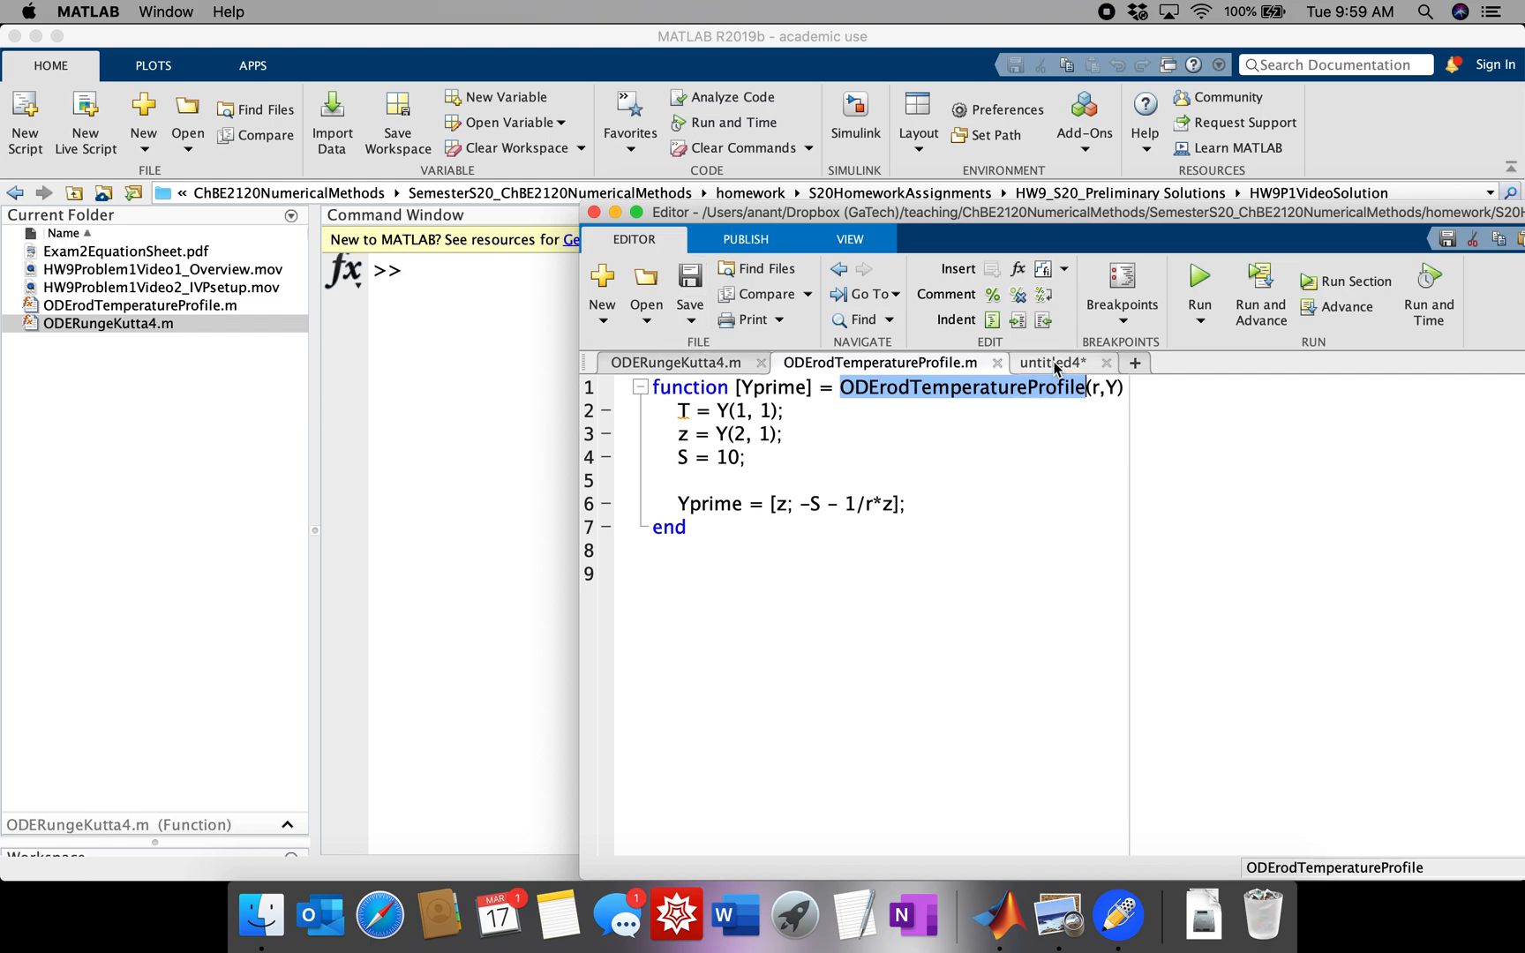
left_click(1048, 362)
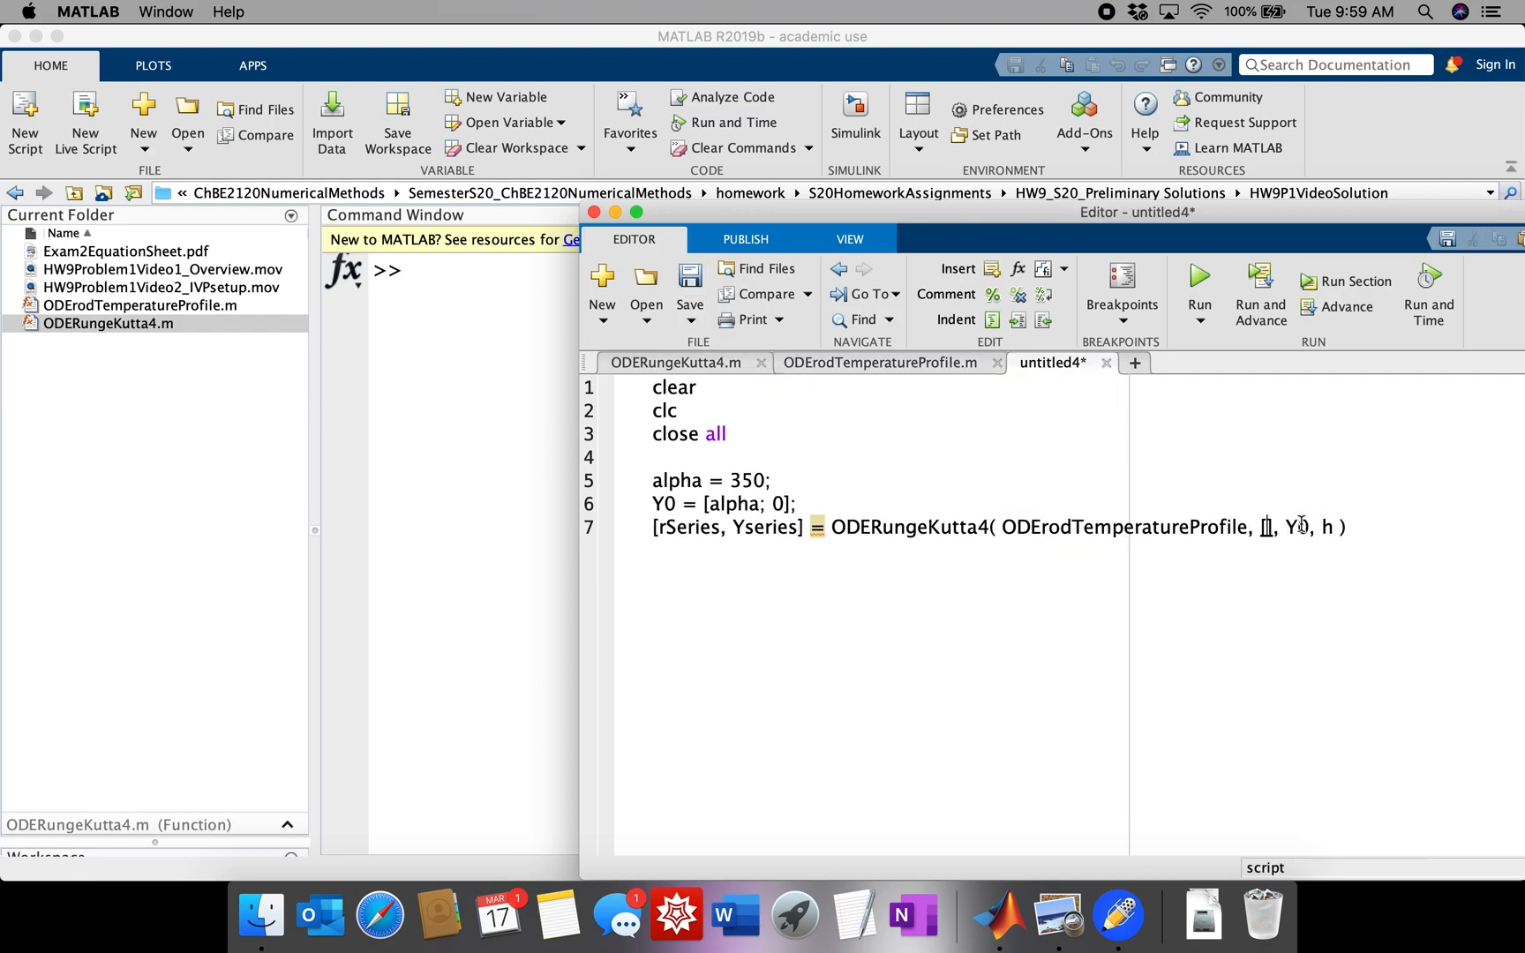
type("[0 1]")
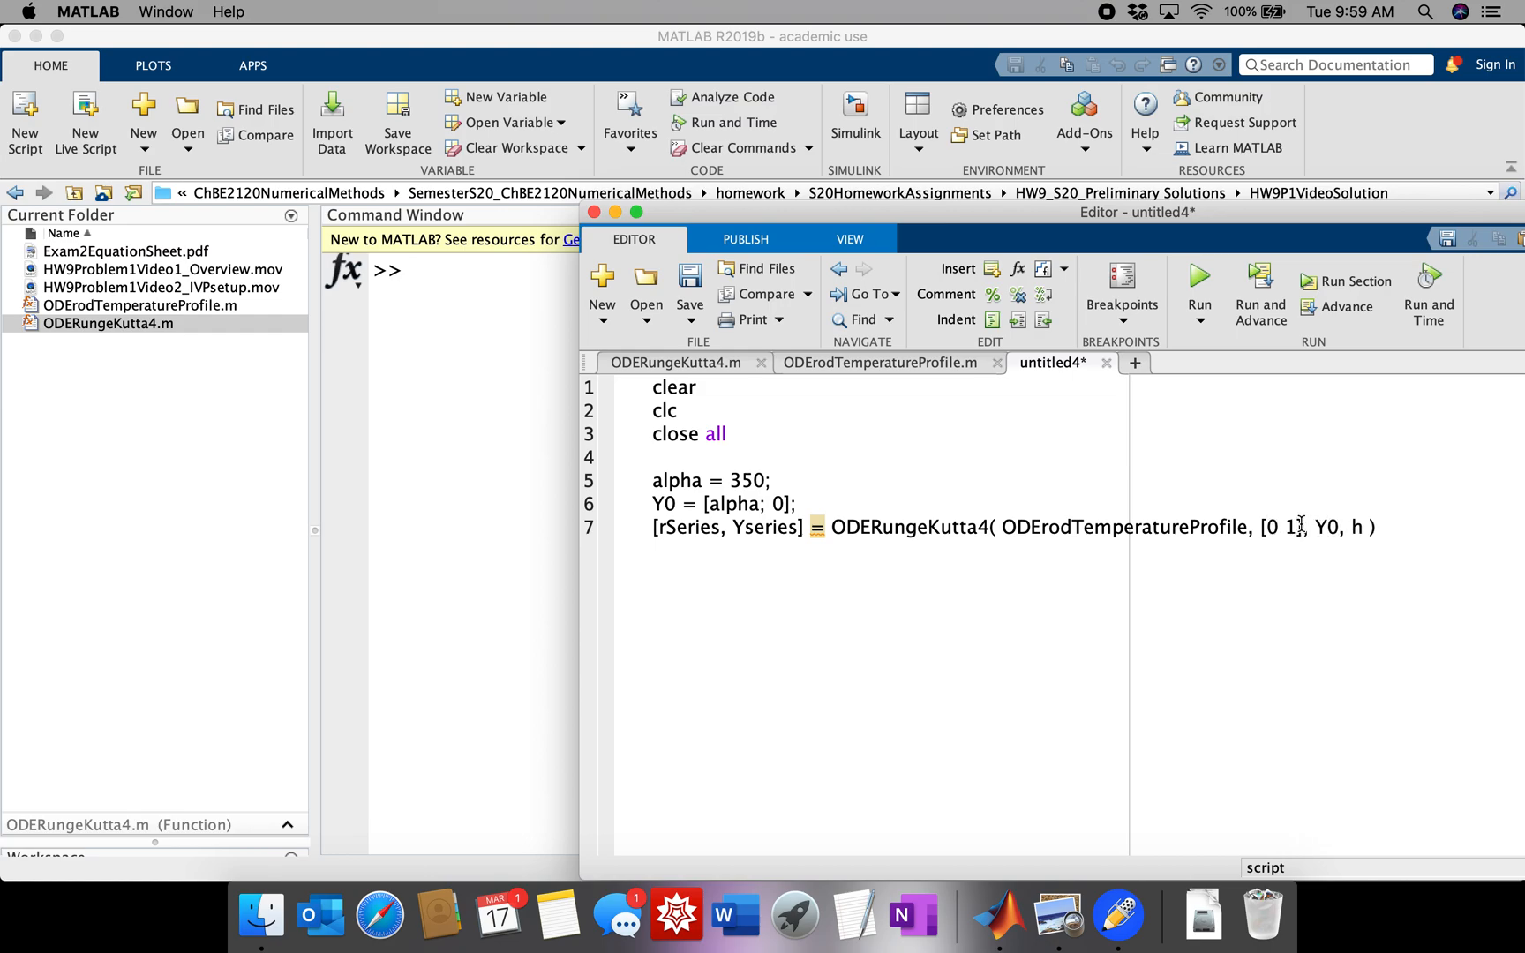
double_click(1324, 526)
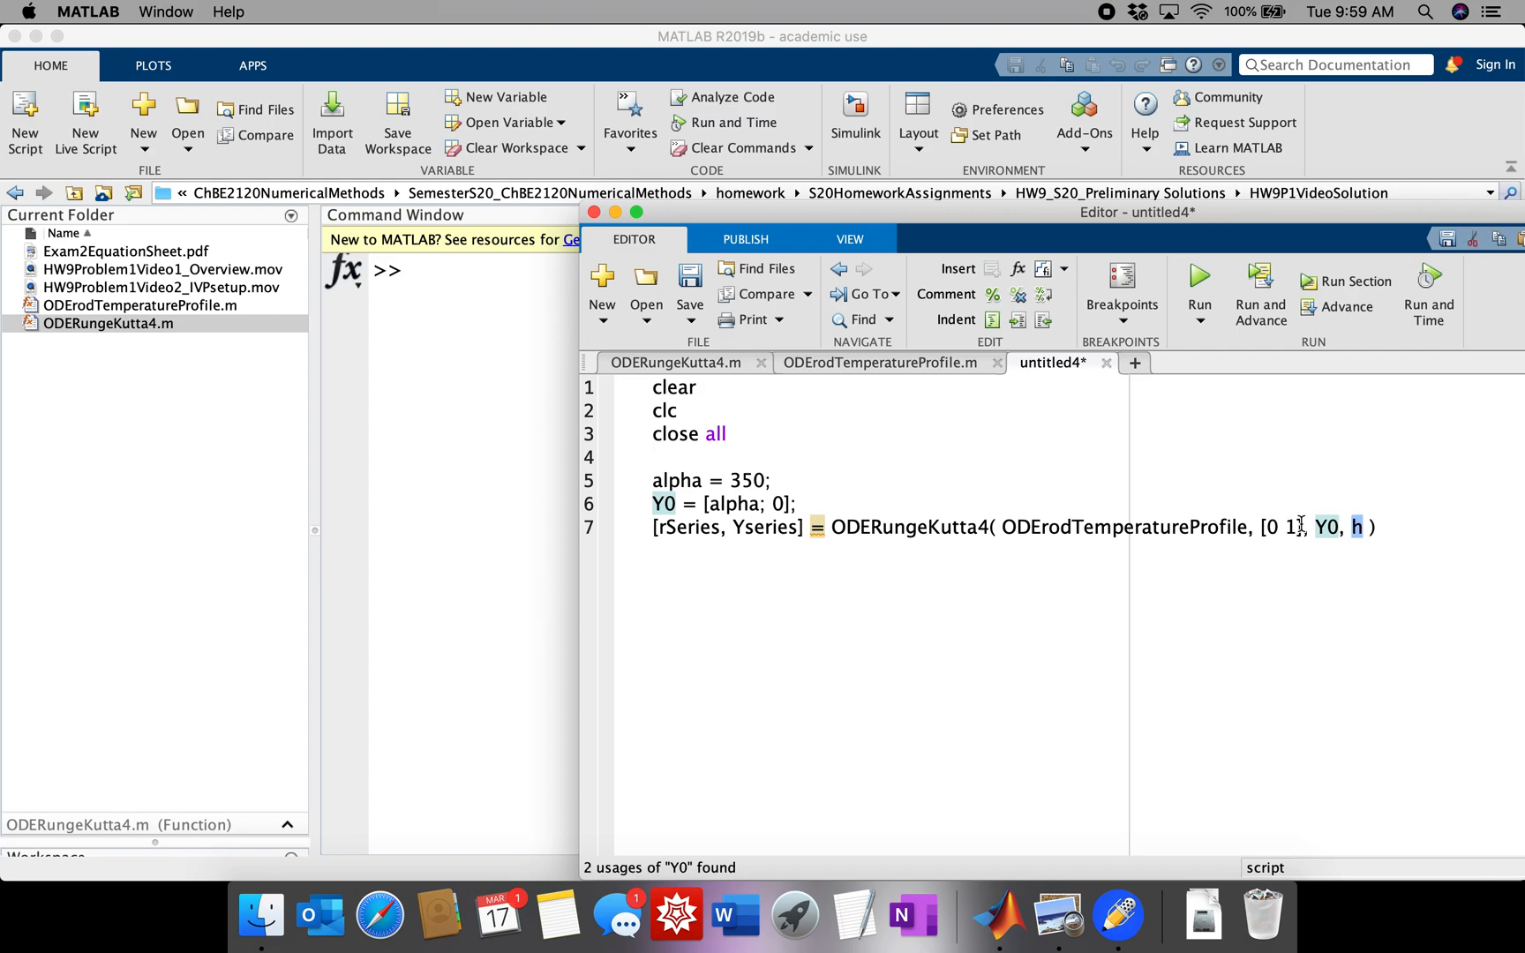
type("0.1")
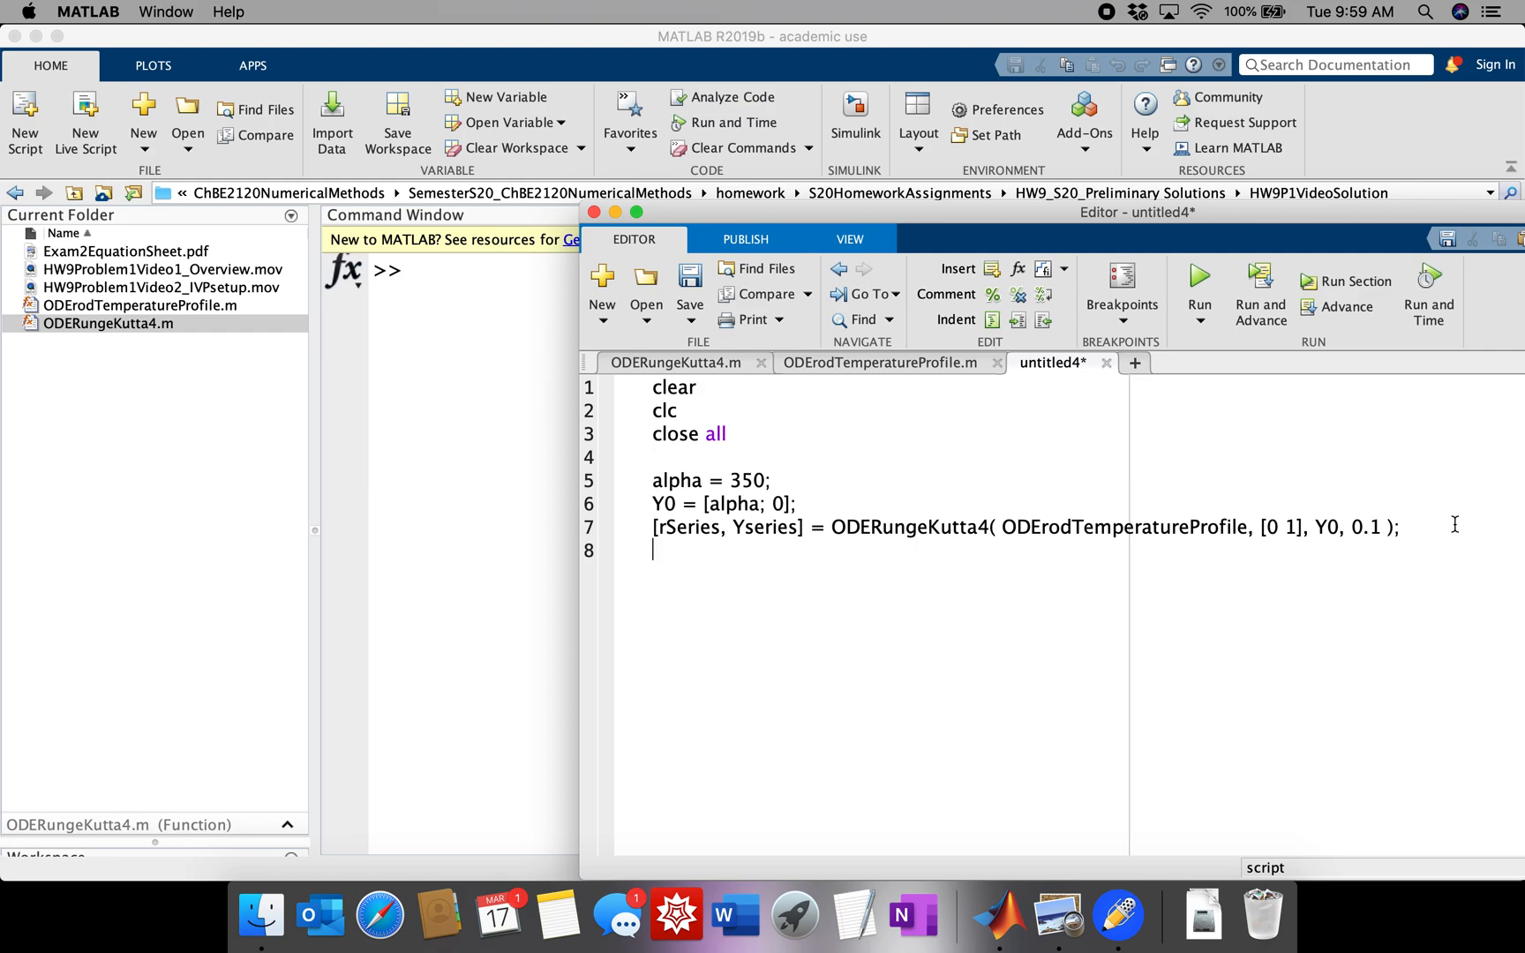
- Add line 8: Tseries = Yseries(1, :);
type("T")
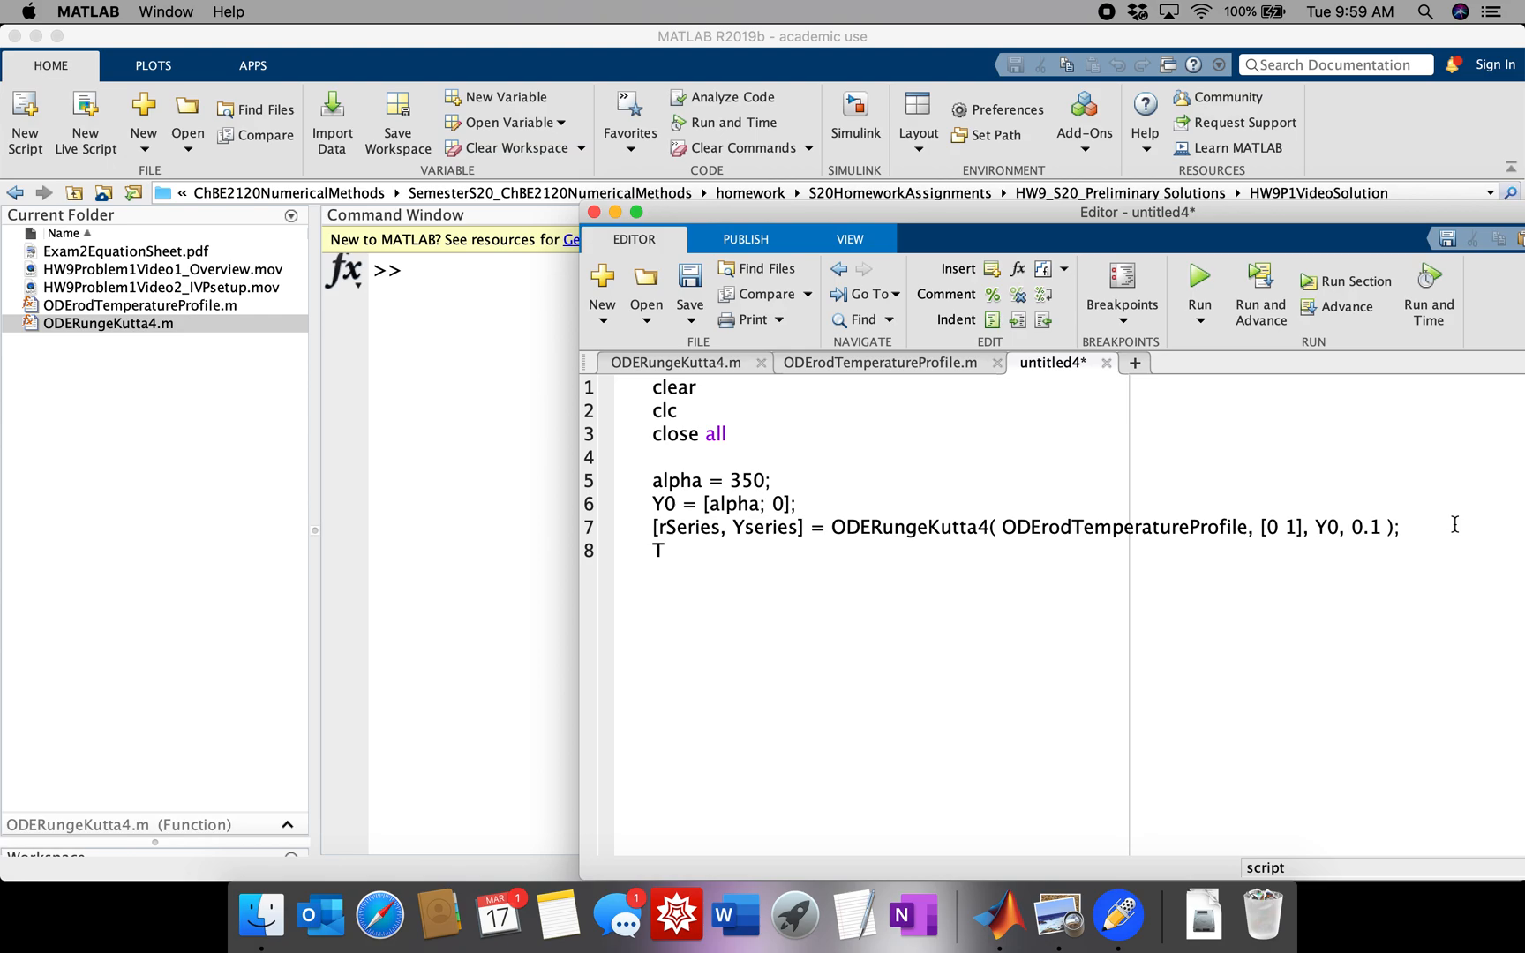
type("series = Y")
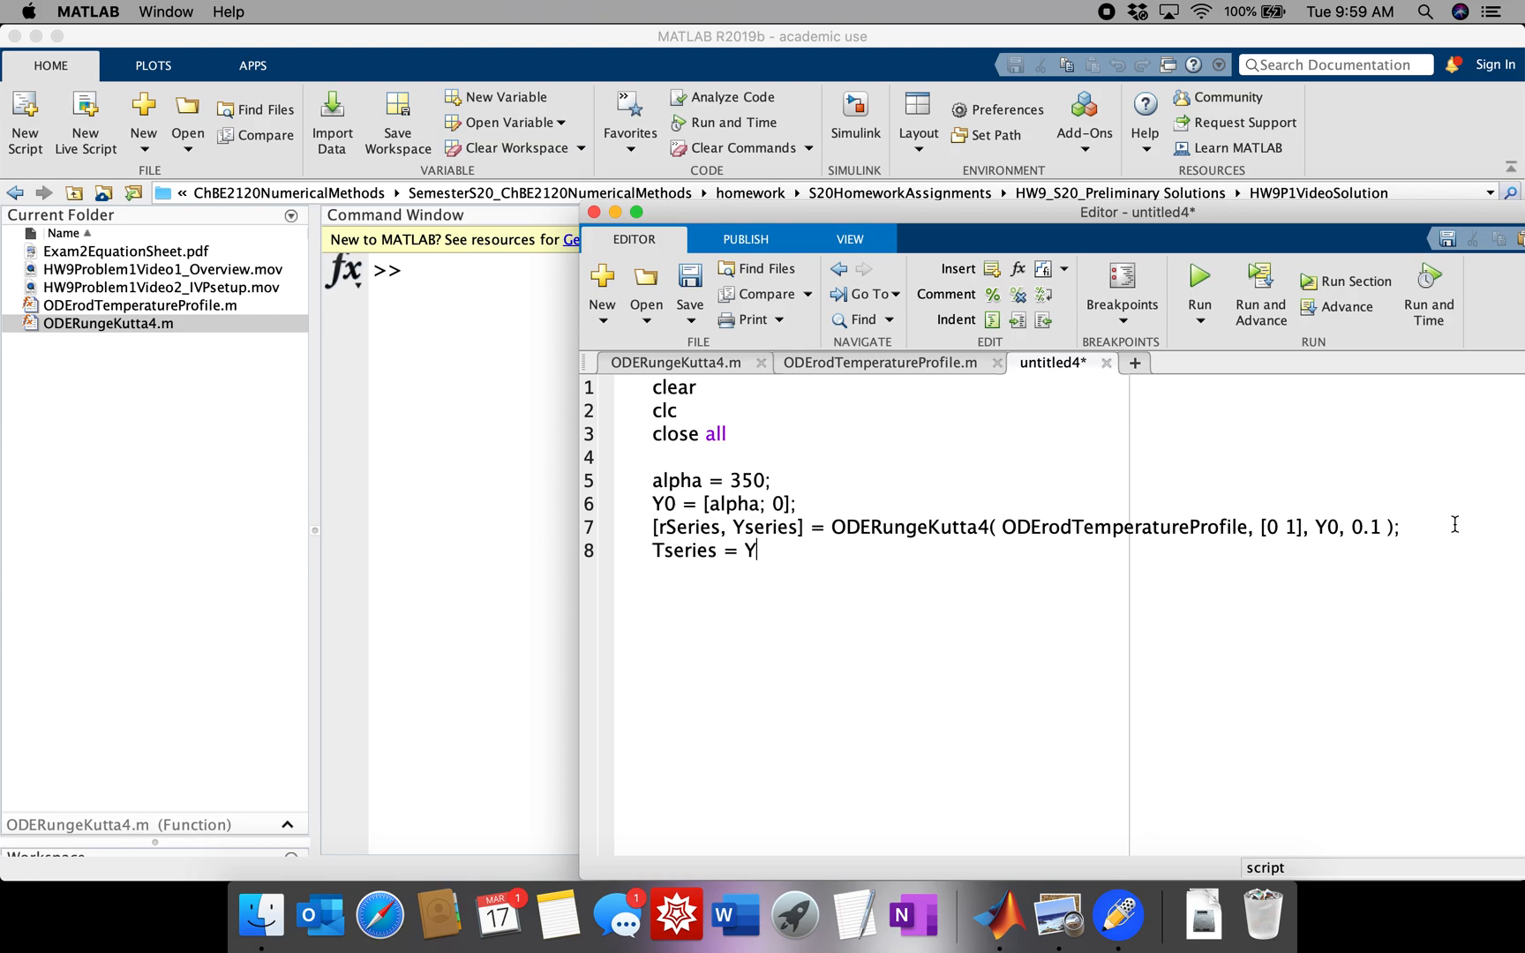
type("series")
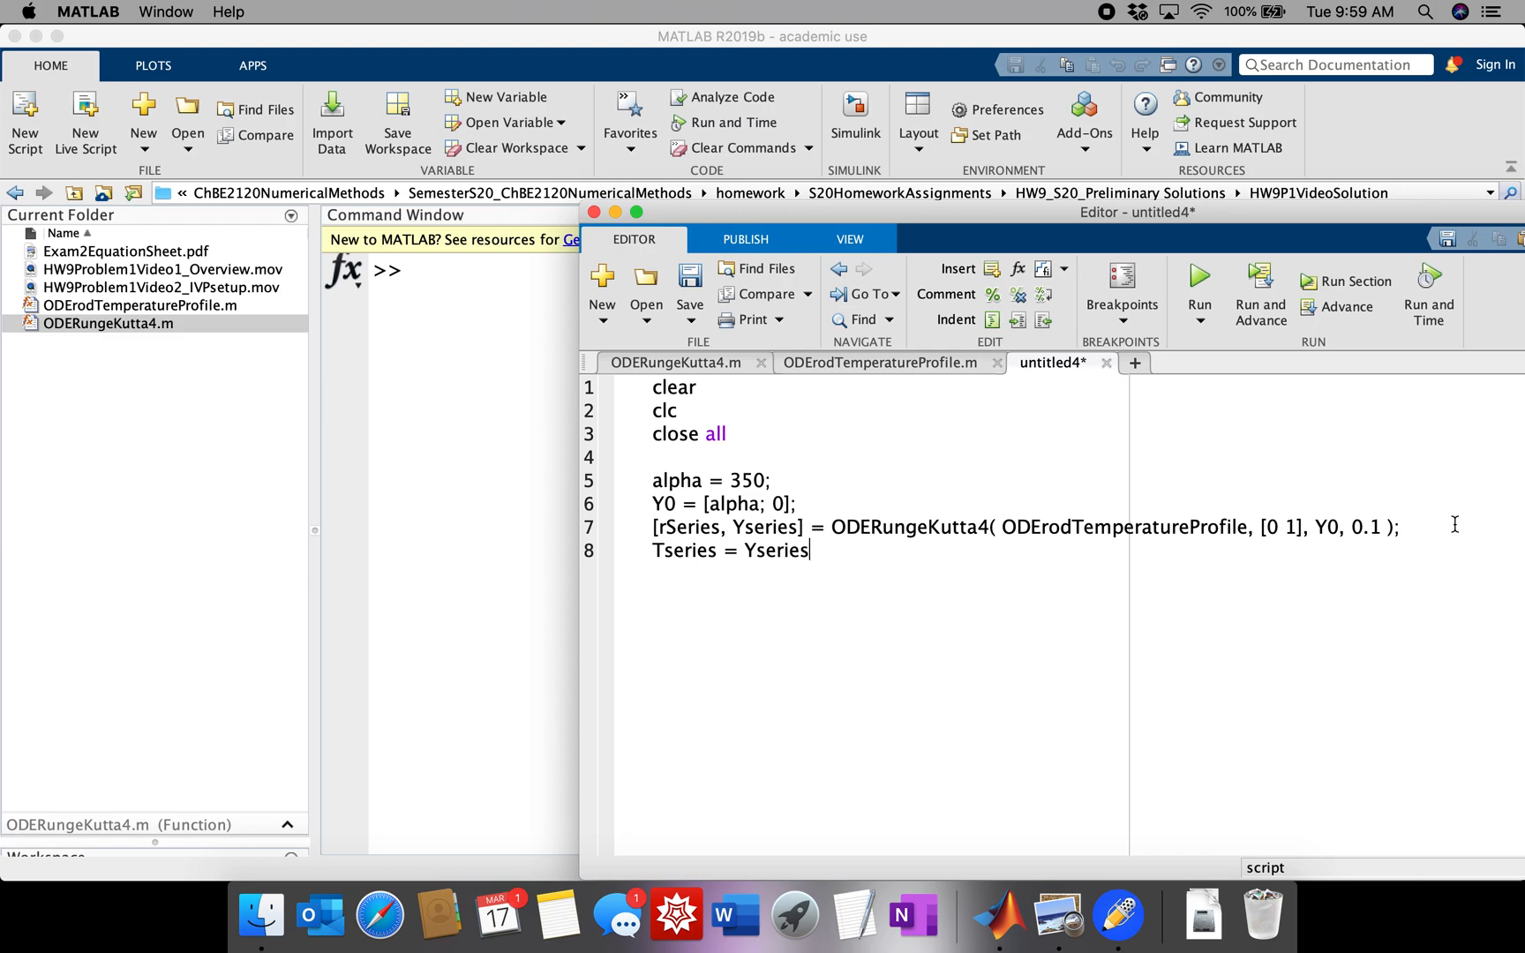
type("(1)")
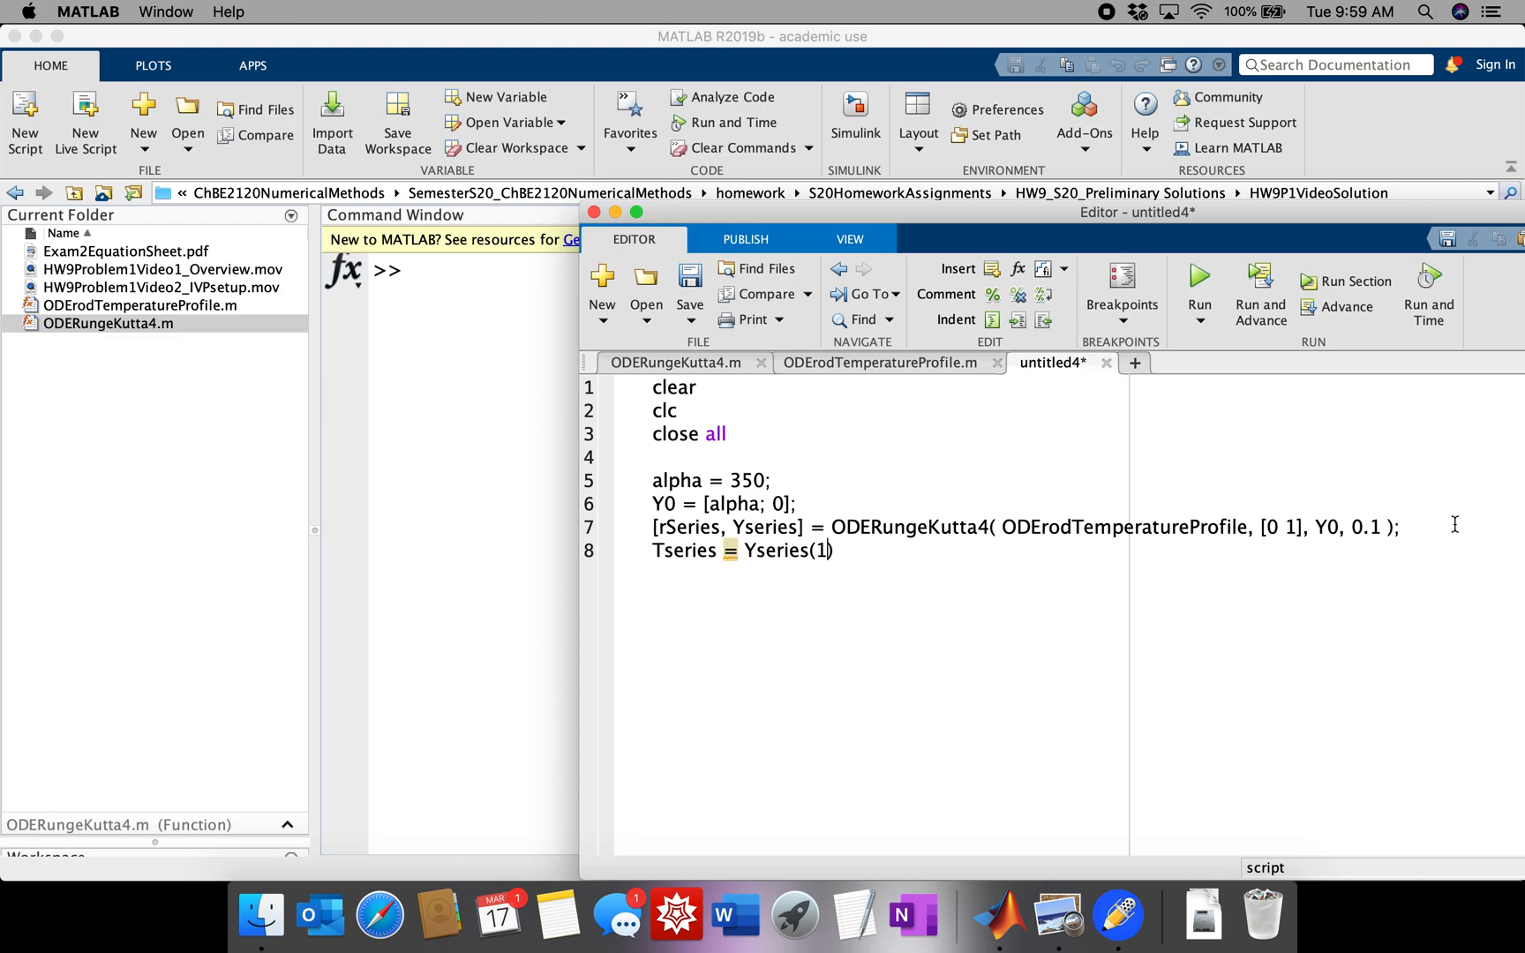
type(", :);")
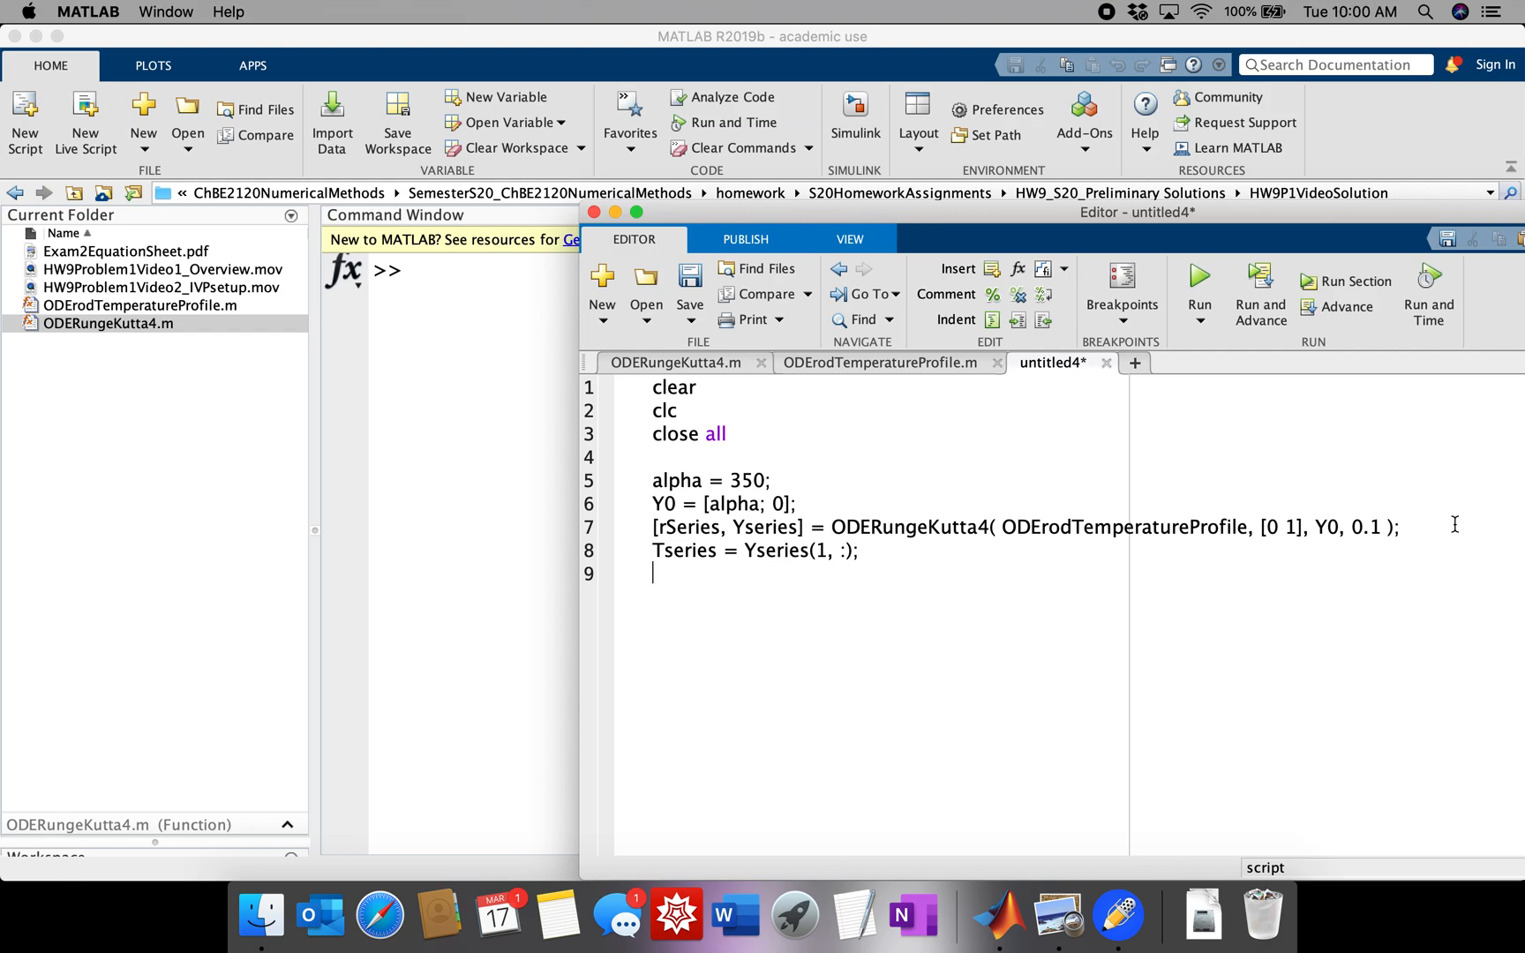
- Add line 9 plotting Tseries against rSeries
type("plot(r)")
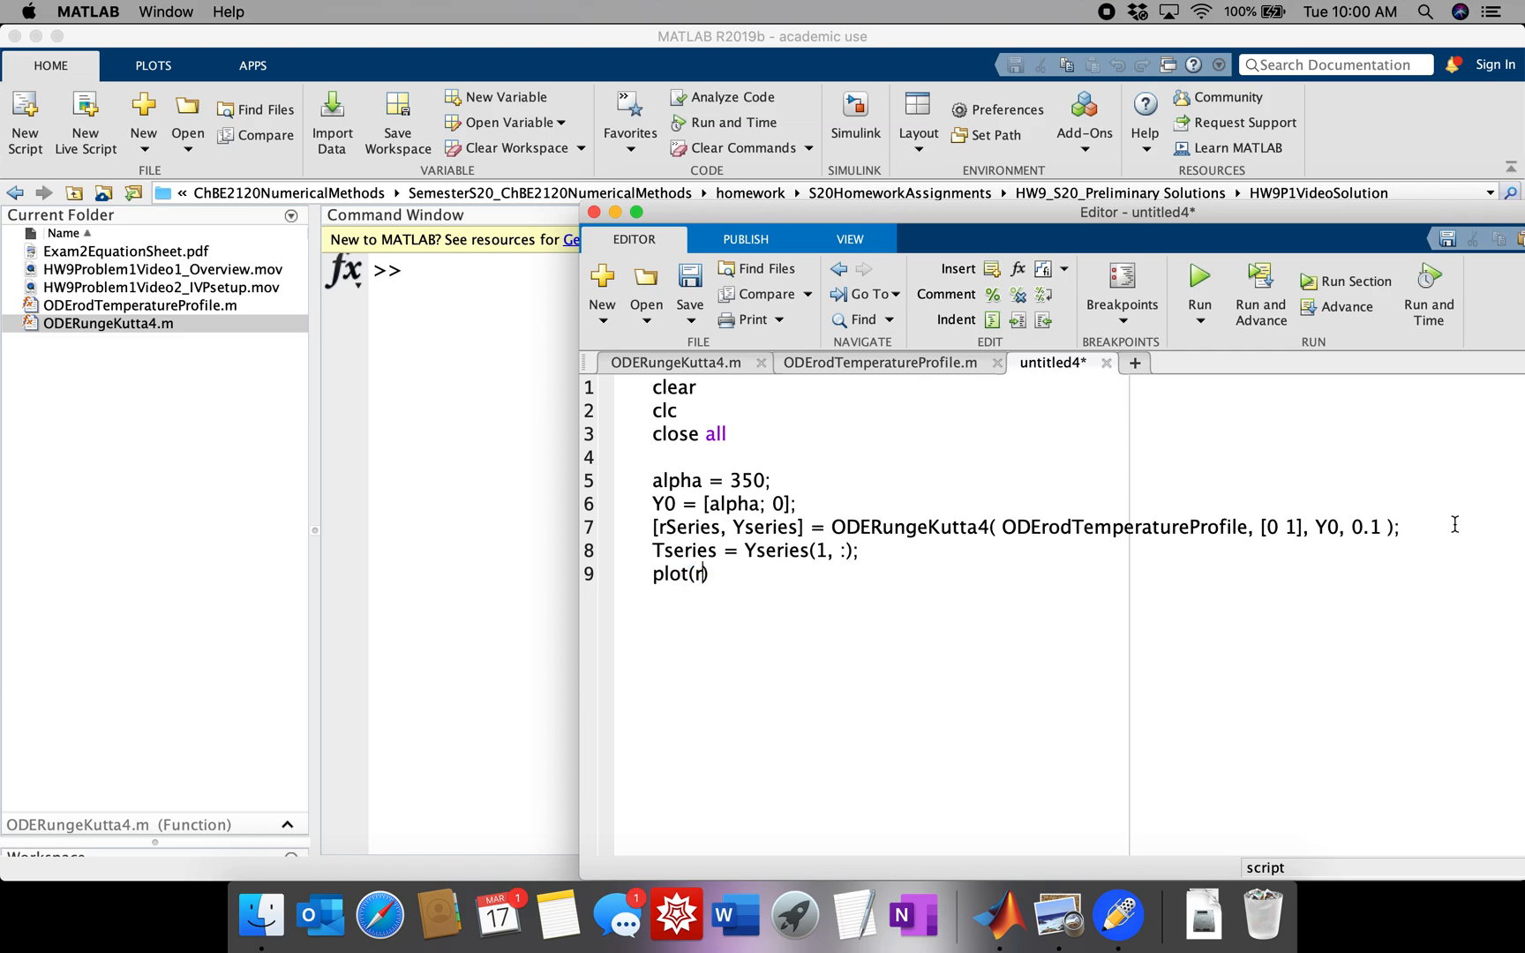
type("Series,")
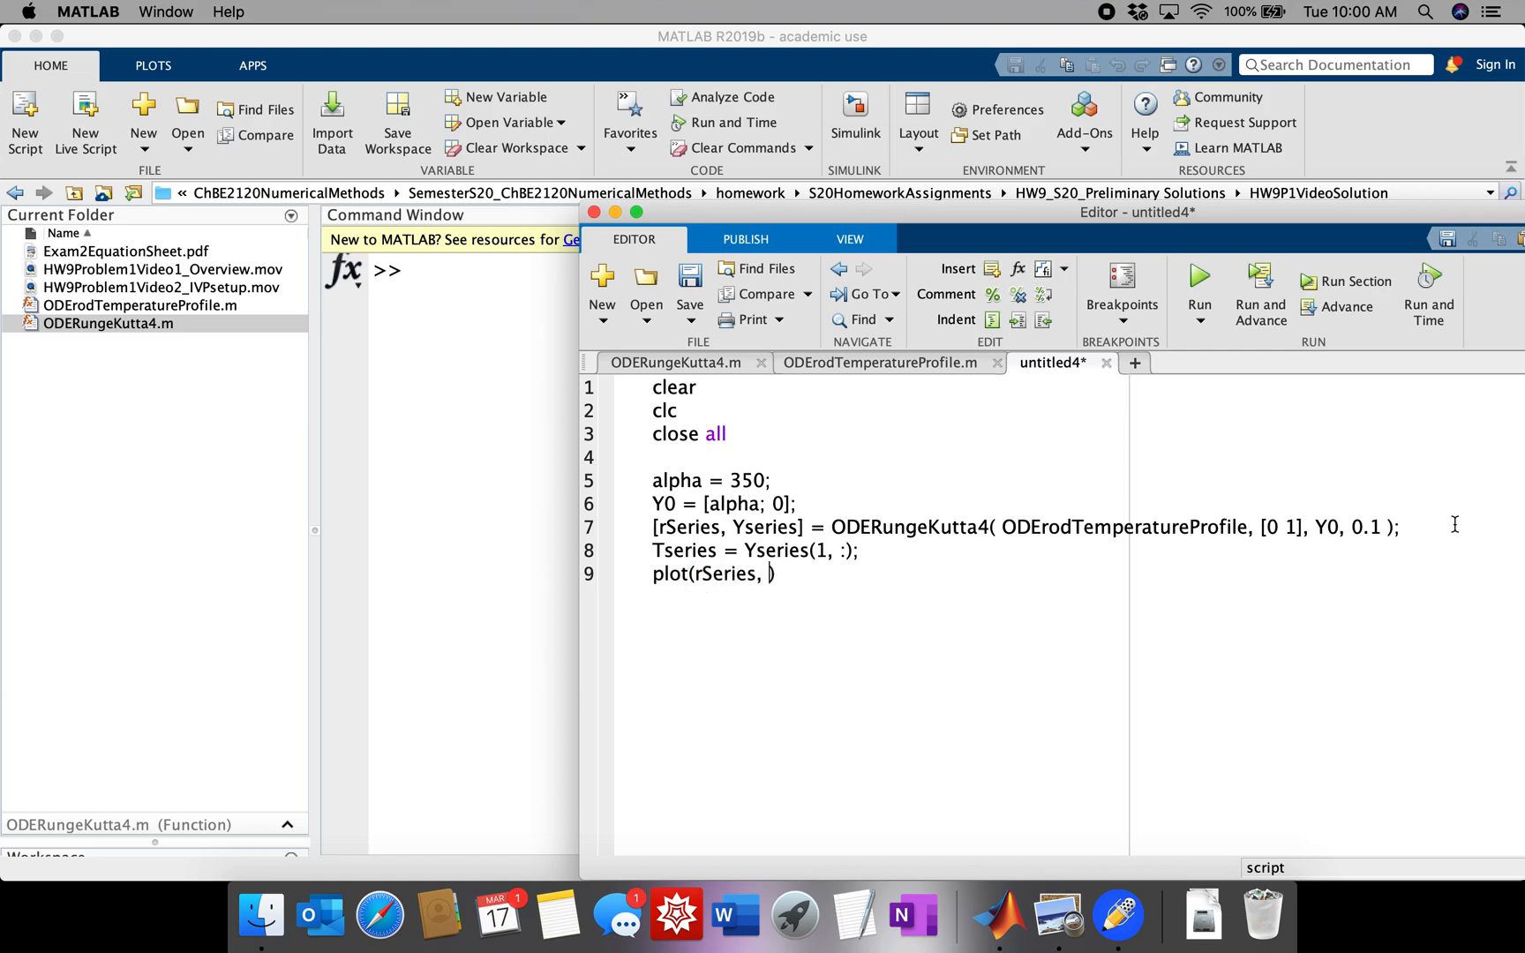
type("Ys")
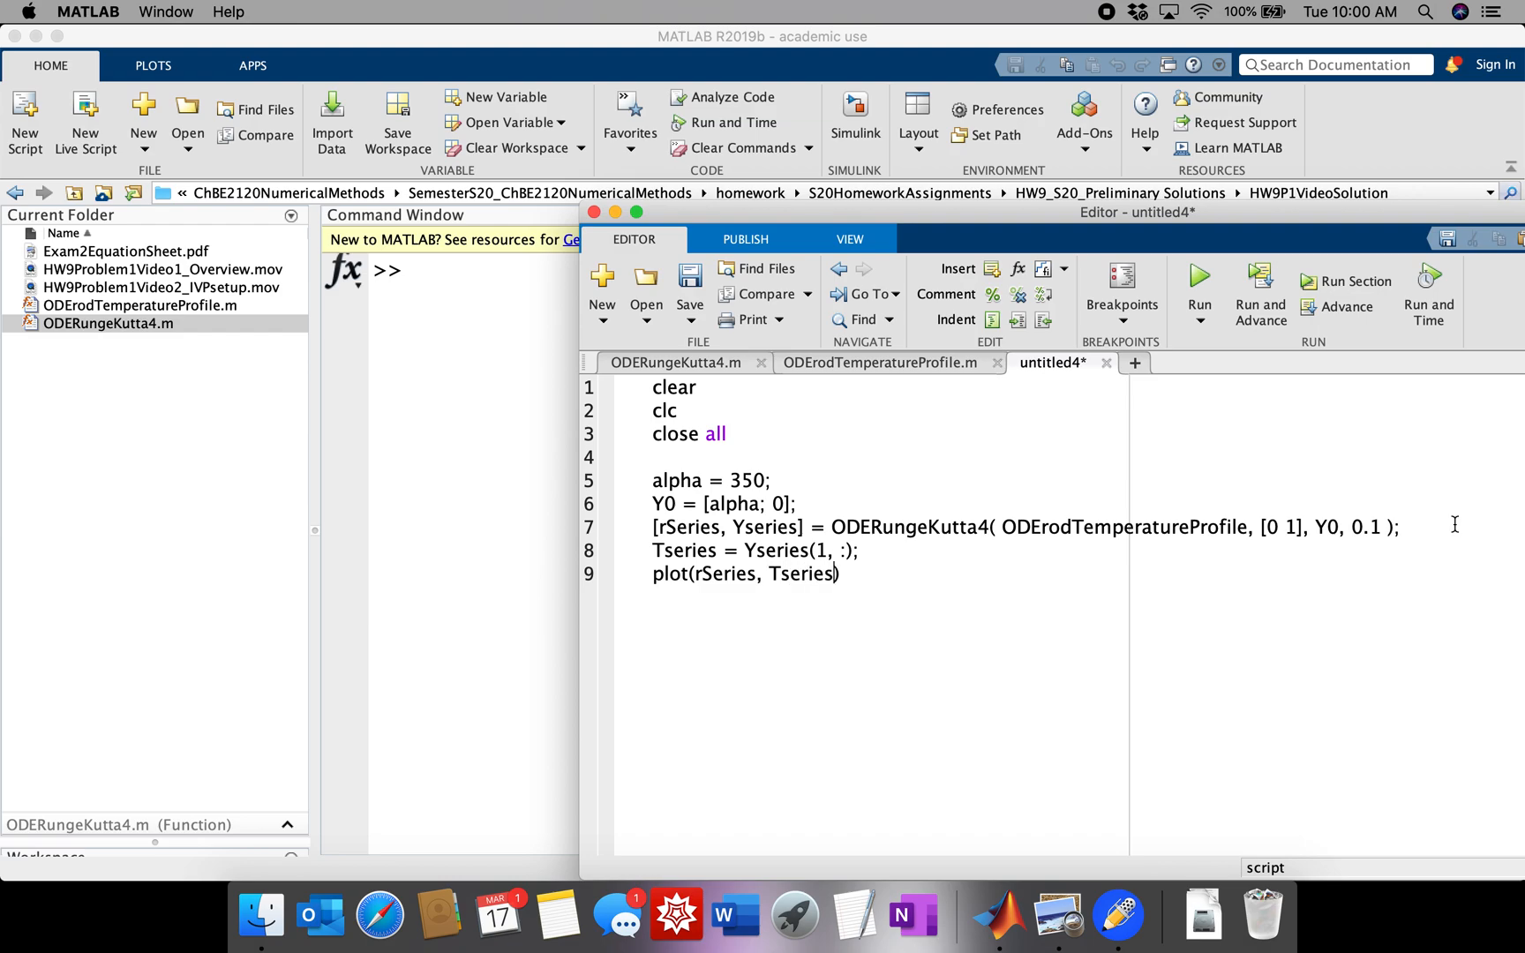
type(";")
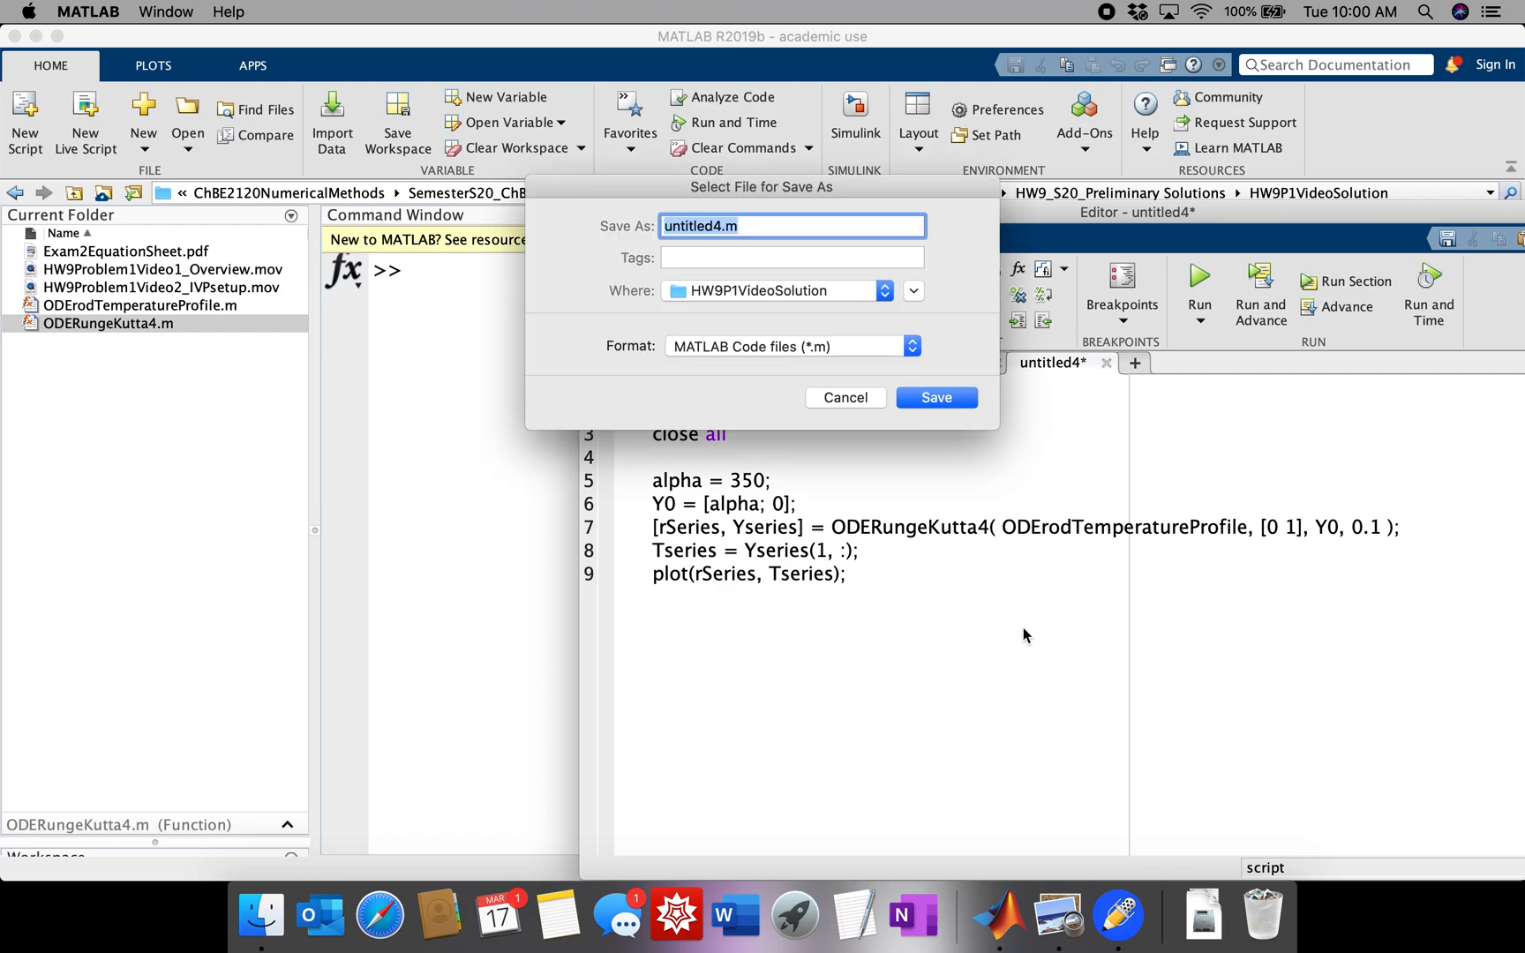
mouse_move(821, 390)
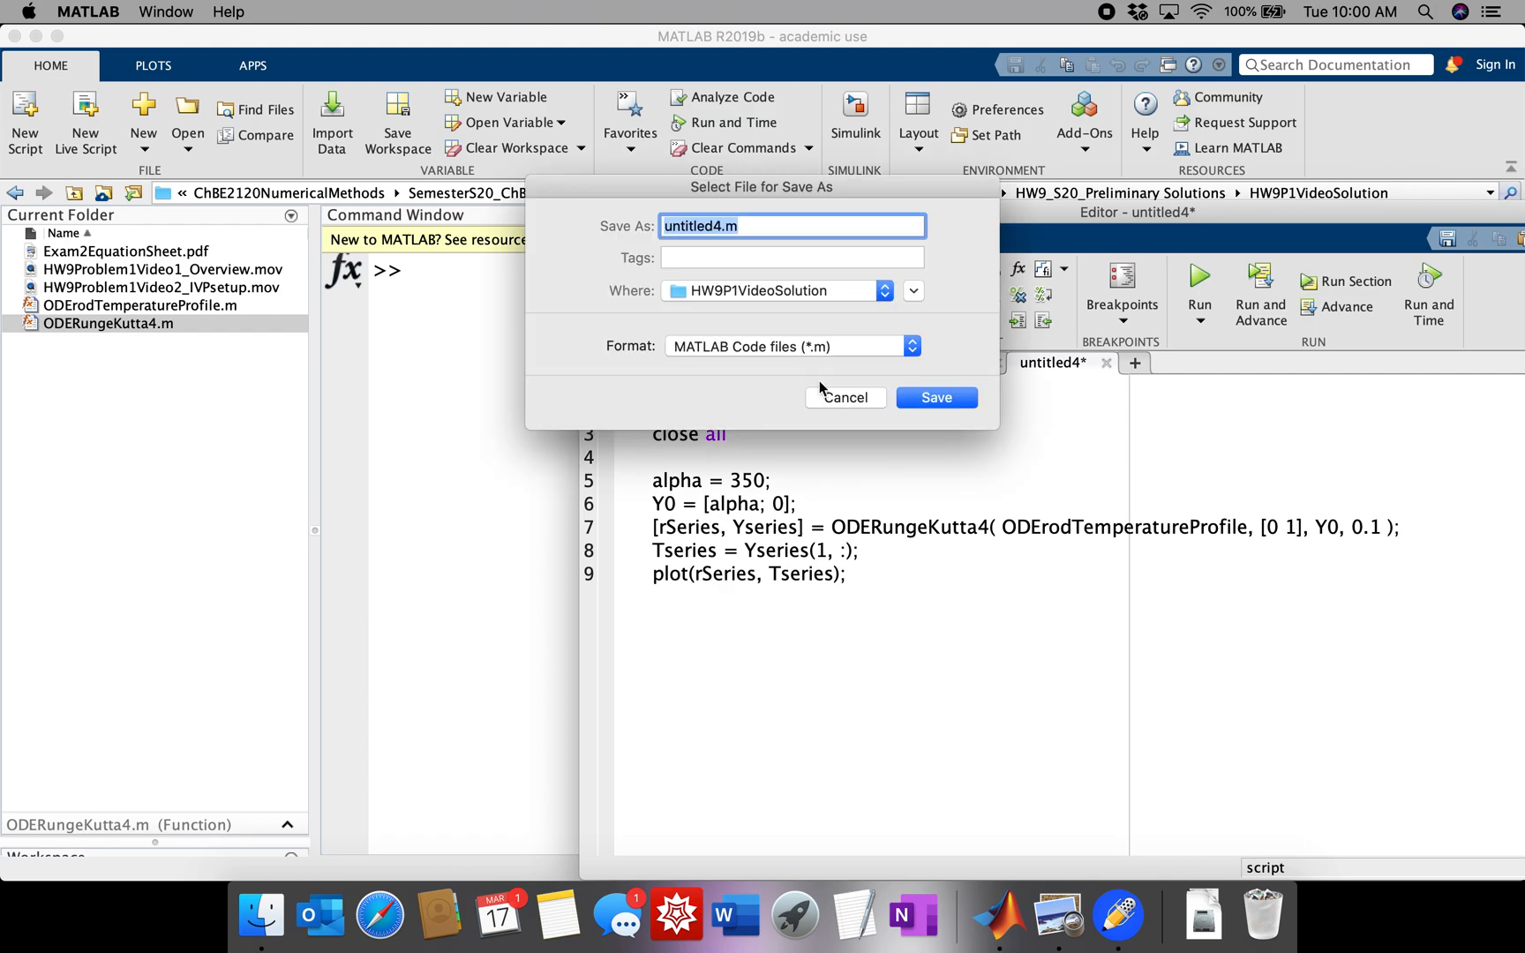
- Save the script as scriptRodTemperatureProfile.m
type("script_")
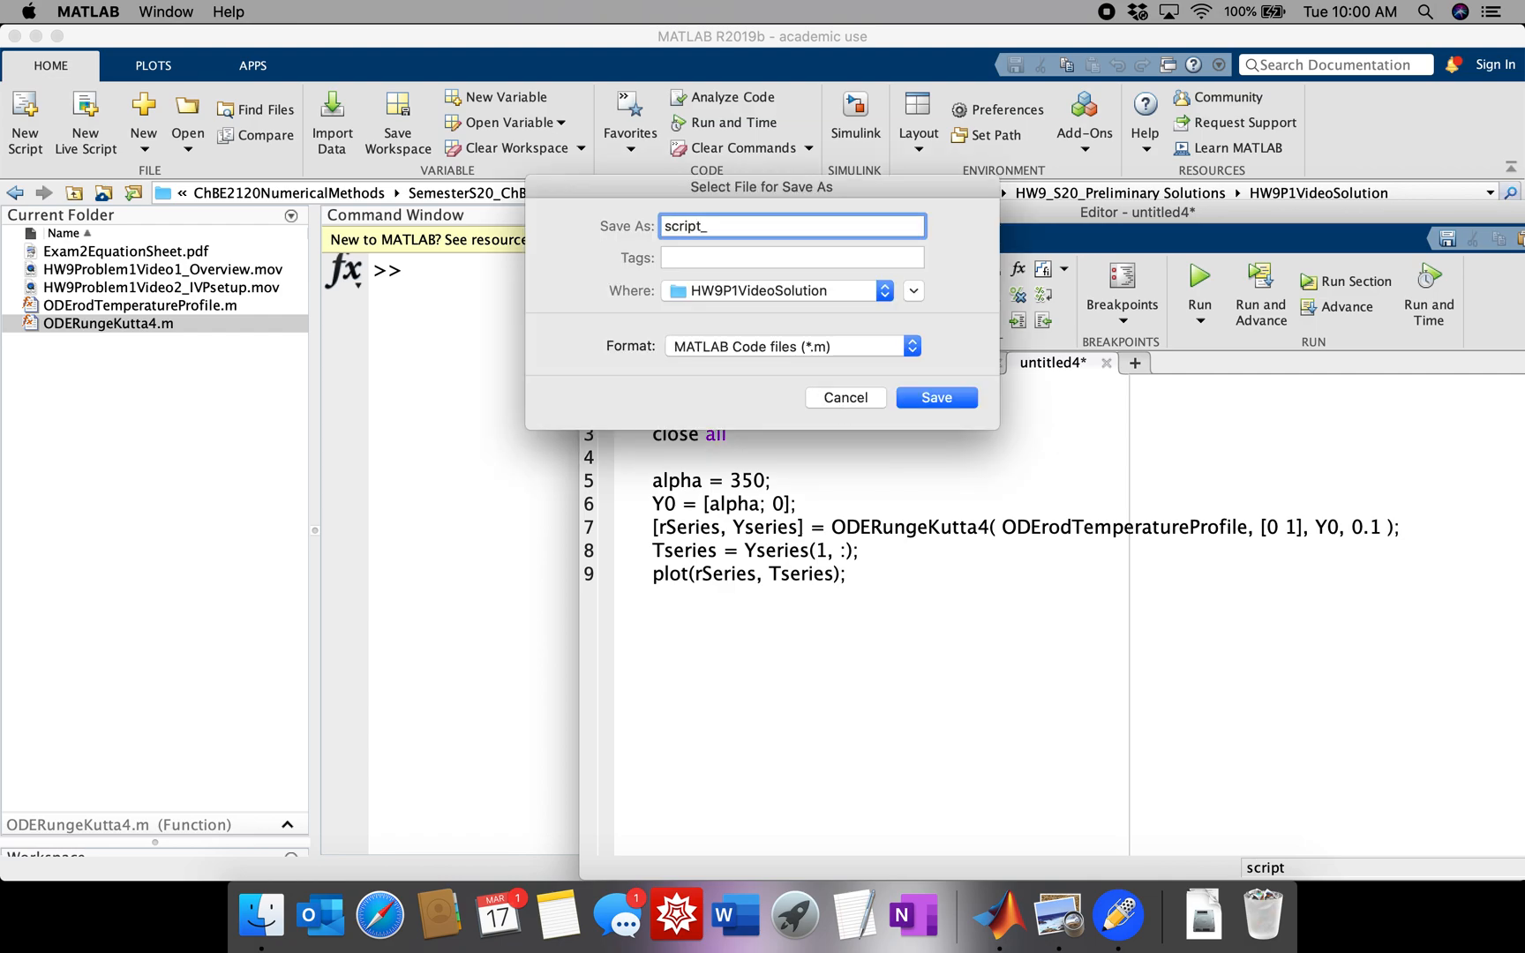
type("RodTemperatureProfile")
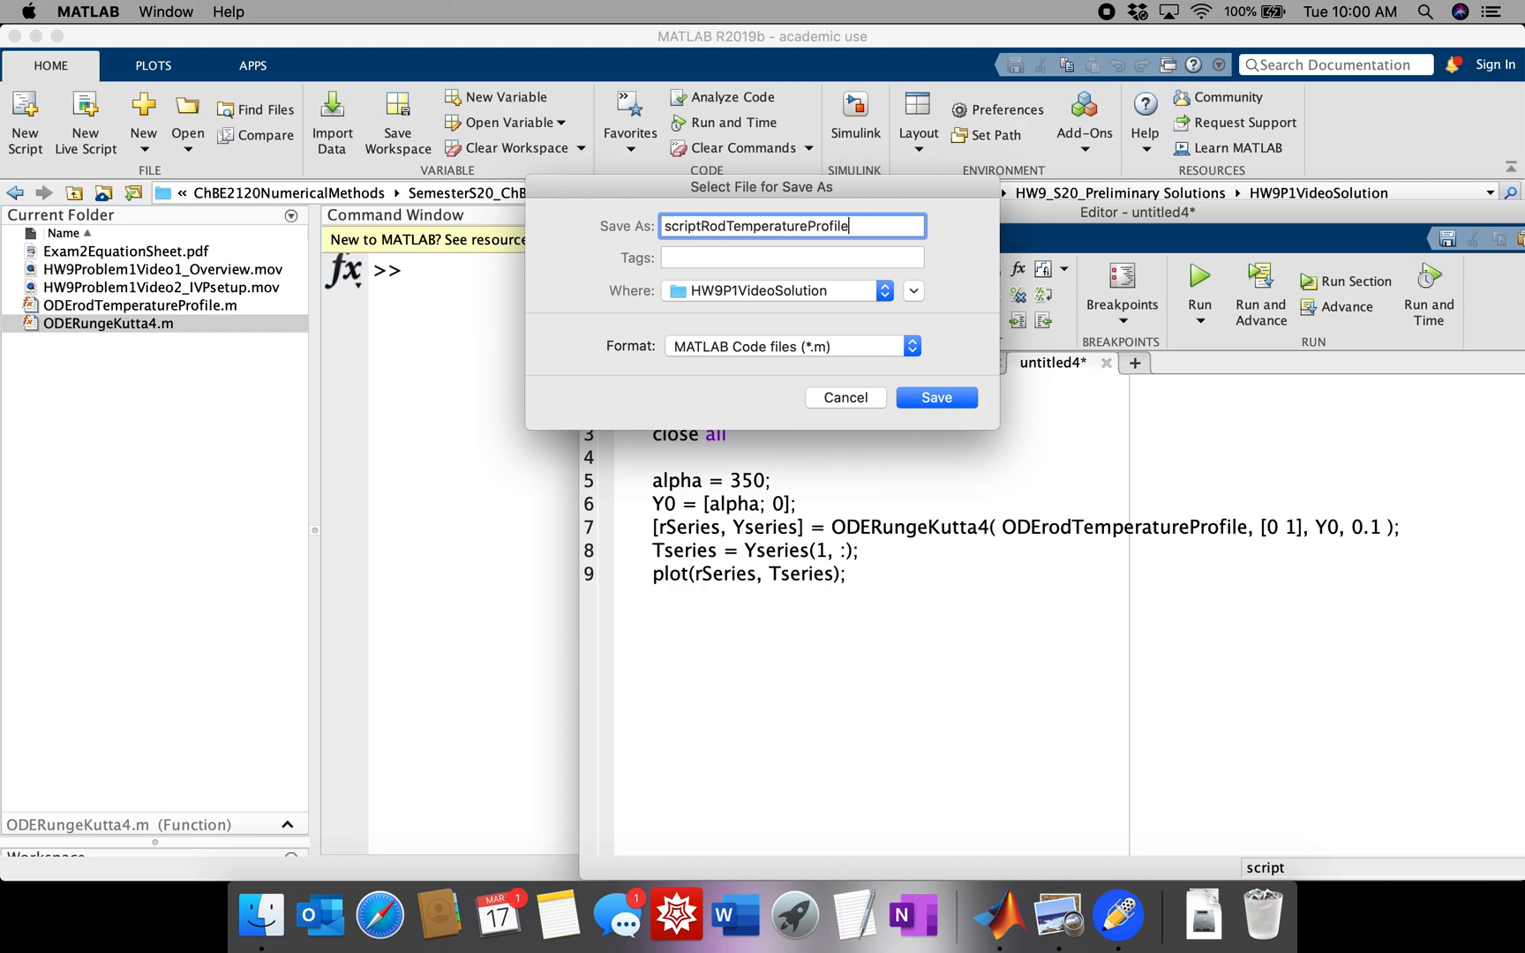
left_click(934, 397)
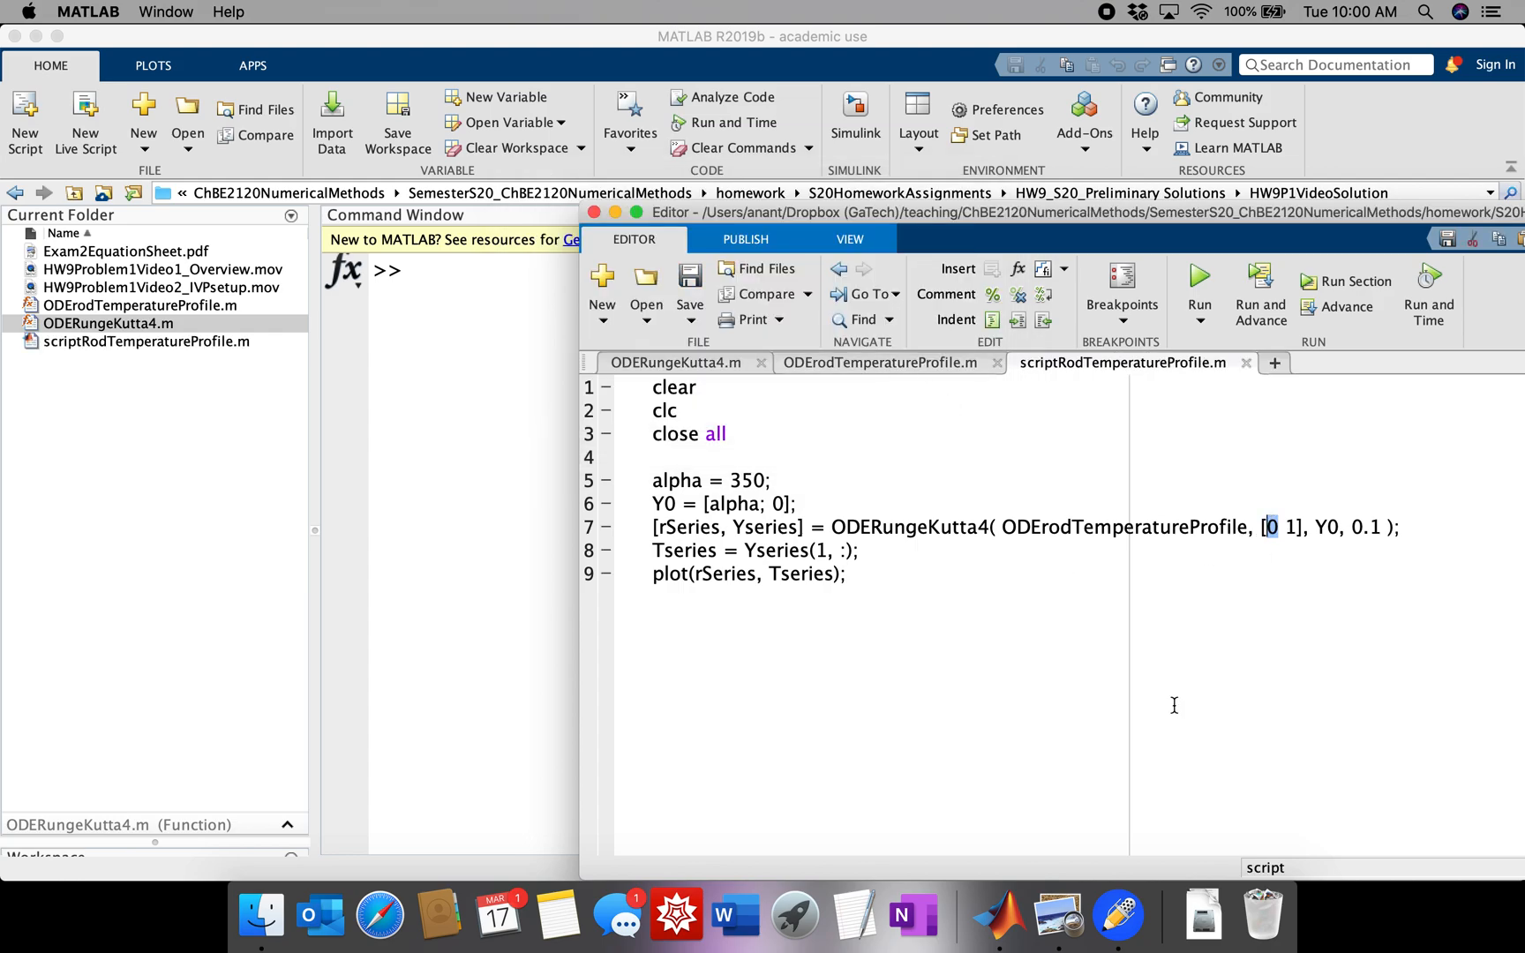
- Show ODErodTemperatureProfile.m and highlight the 1/r term in Yprime = [z; -S - 1/r*z]
left_click(879, 362)
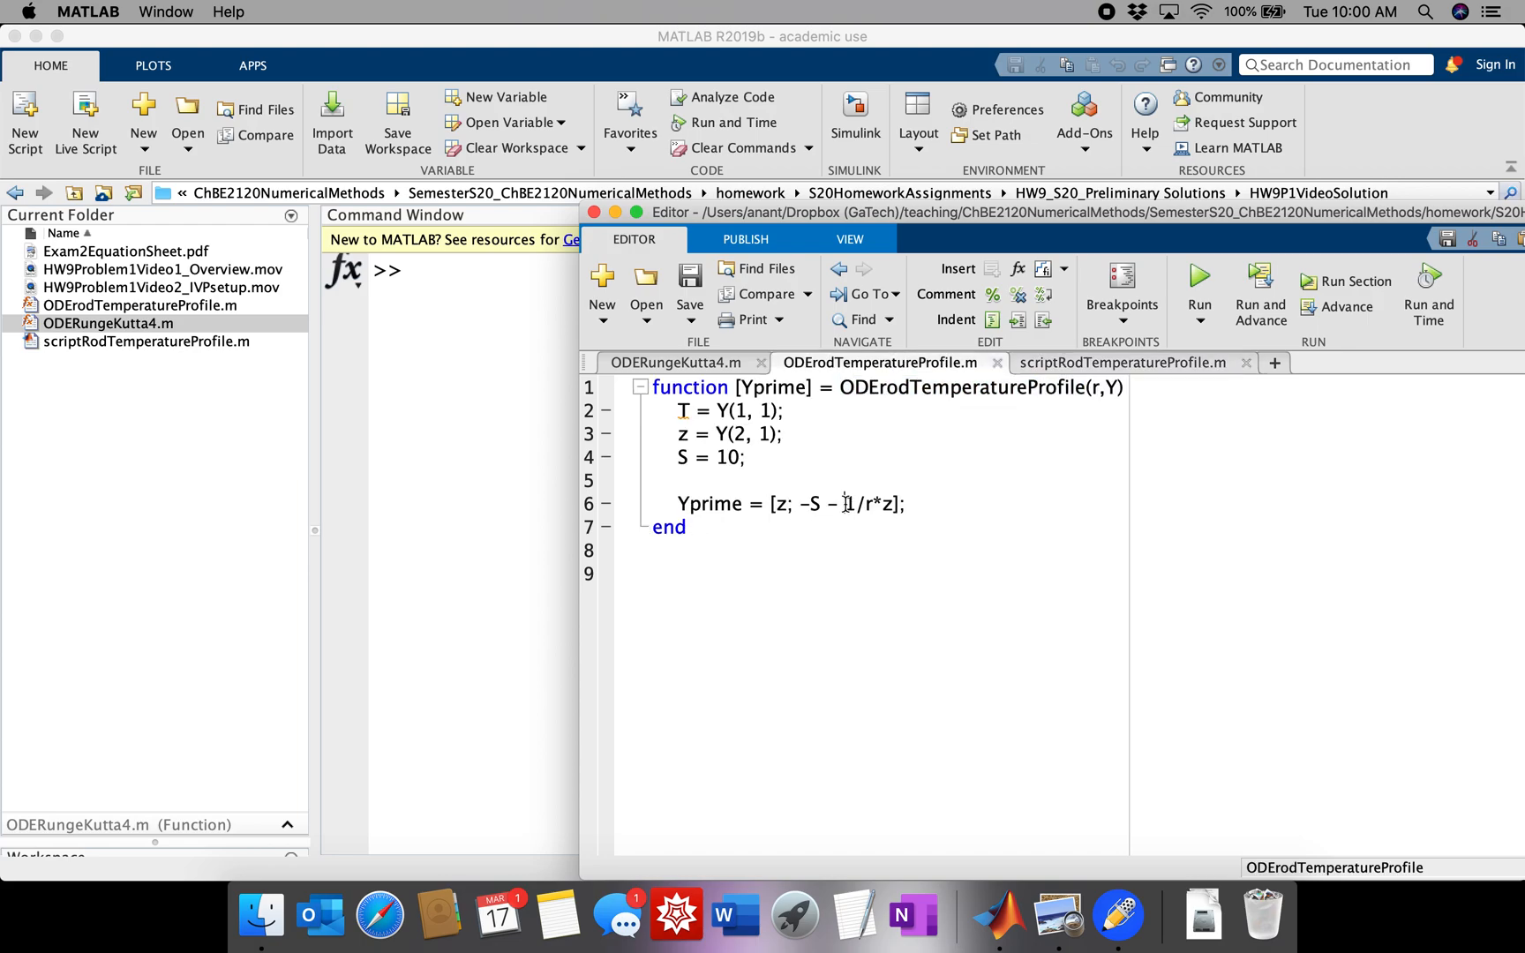
double_click(852, 504)
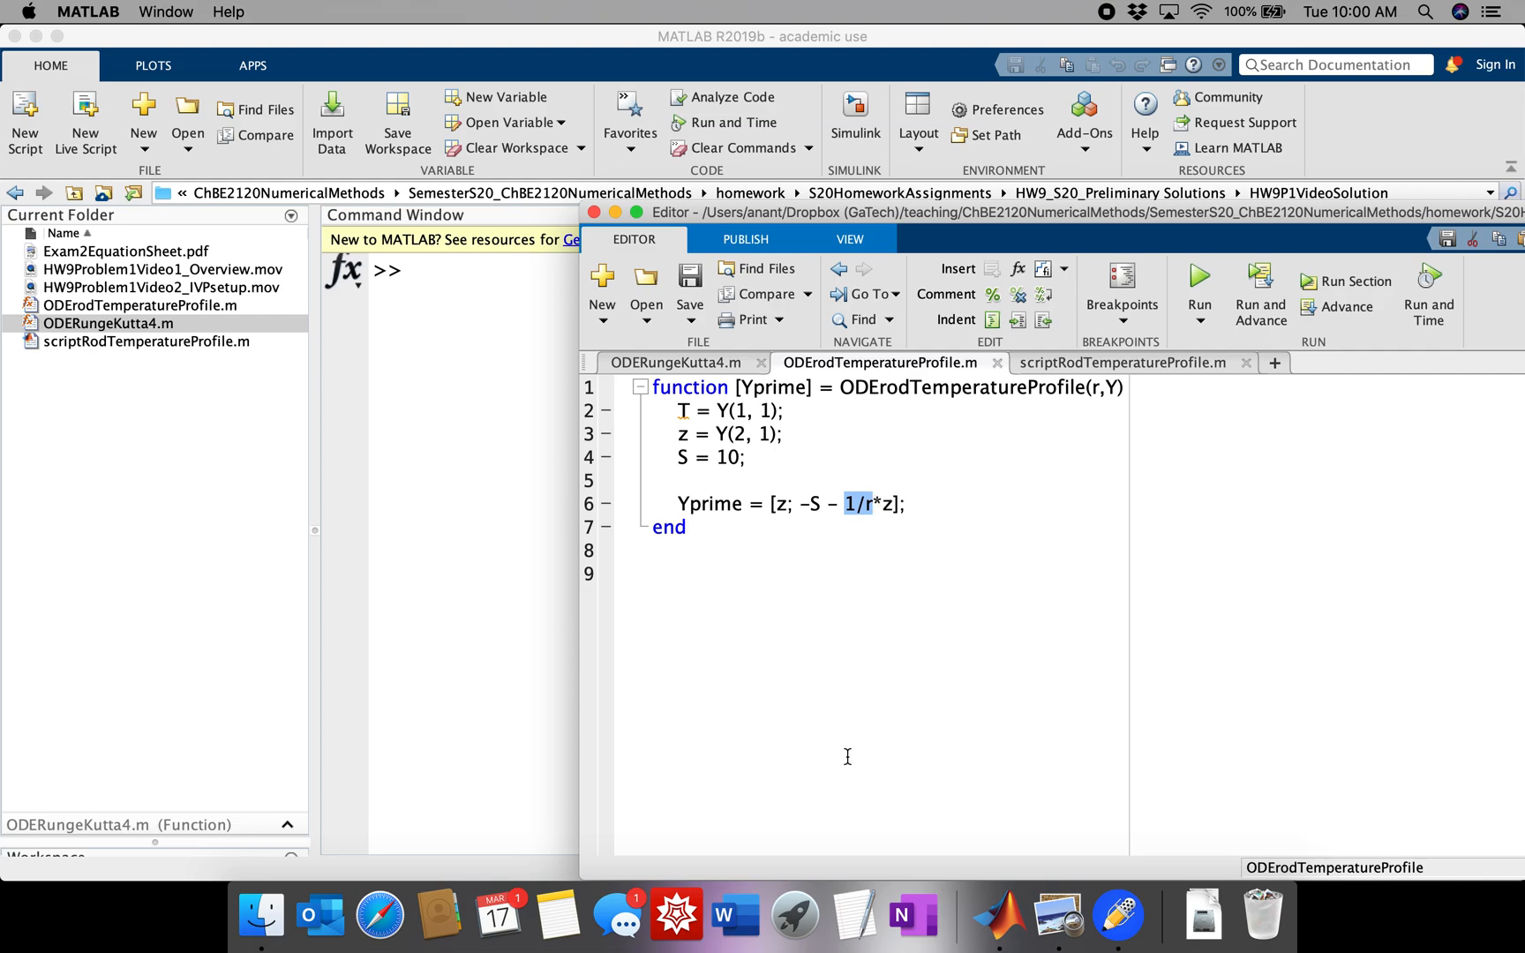
mouse_move(860, 505)
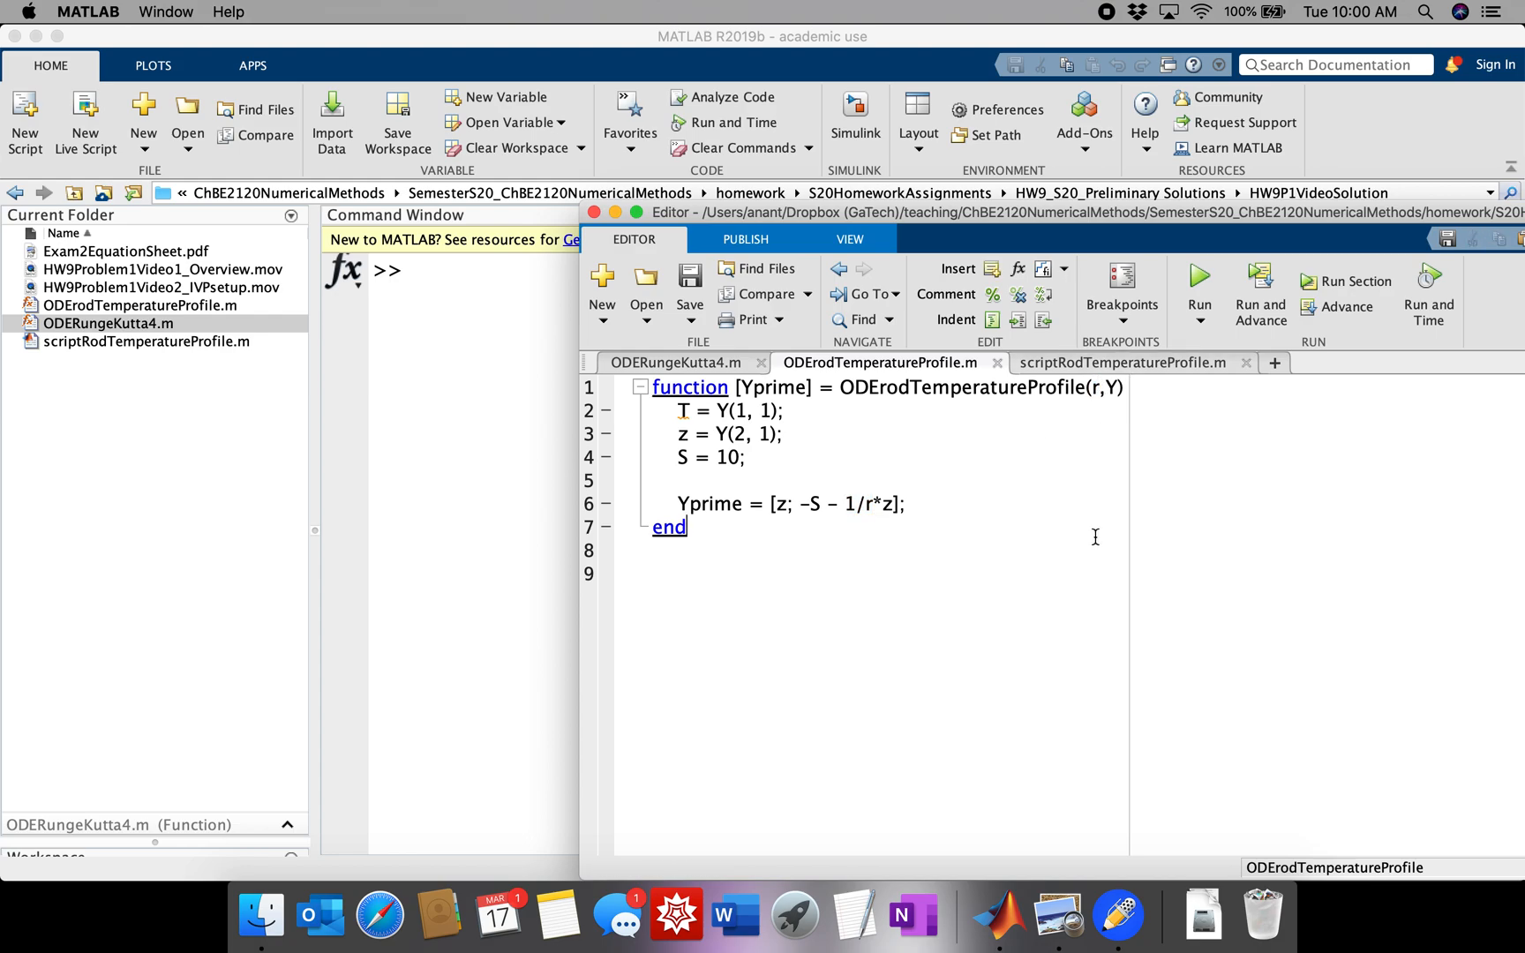
mouse_move(1119, 914)
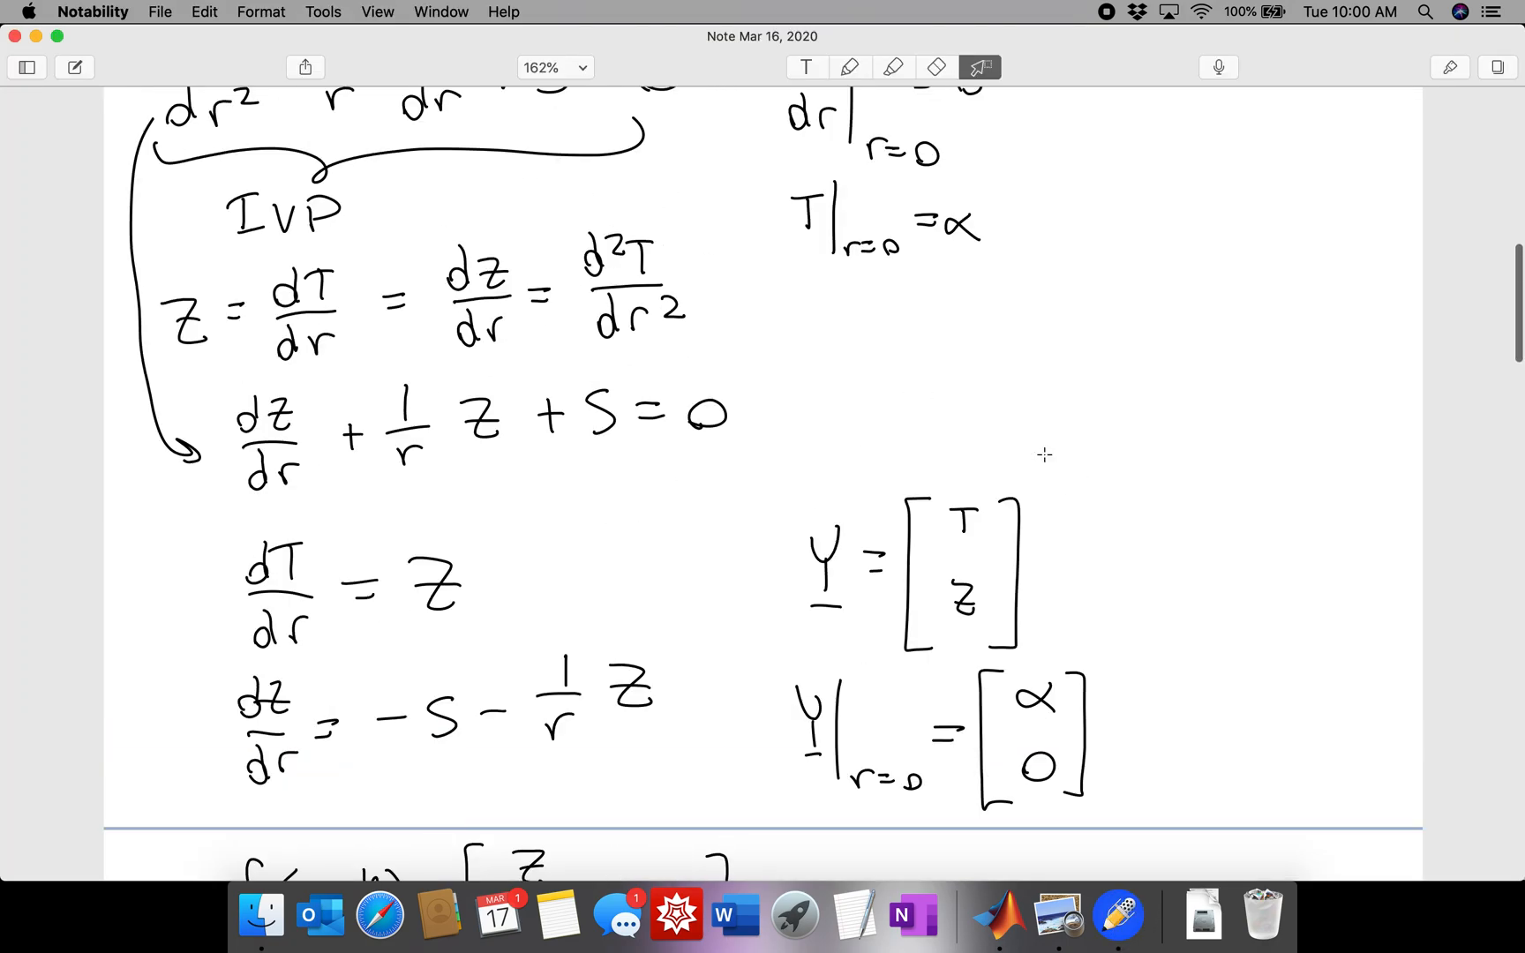
scroll("down", 3)
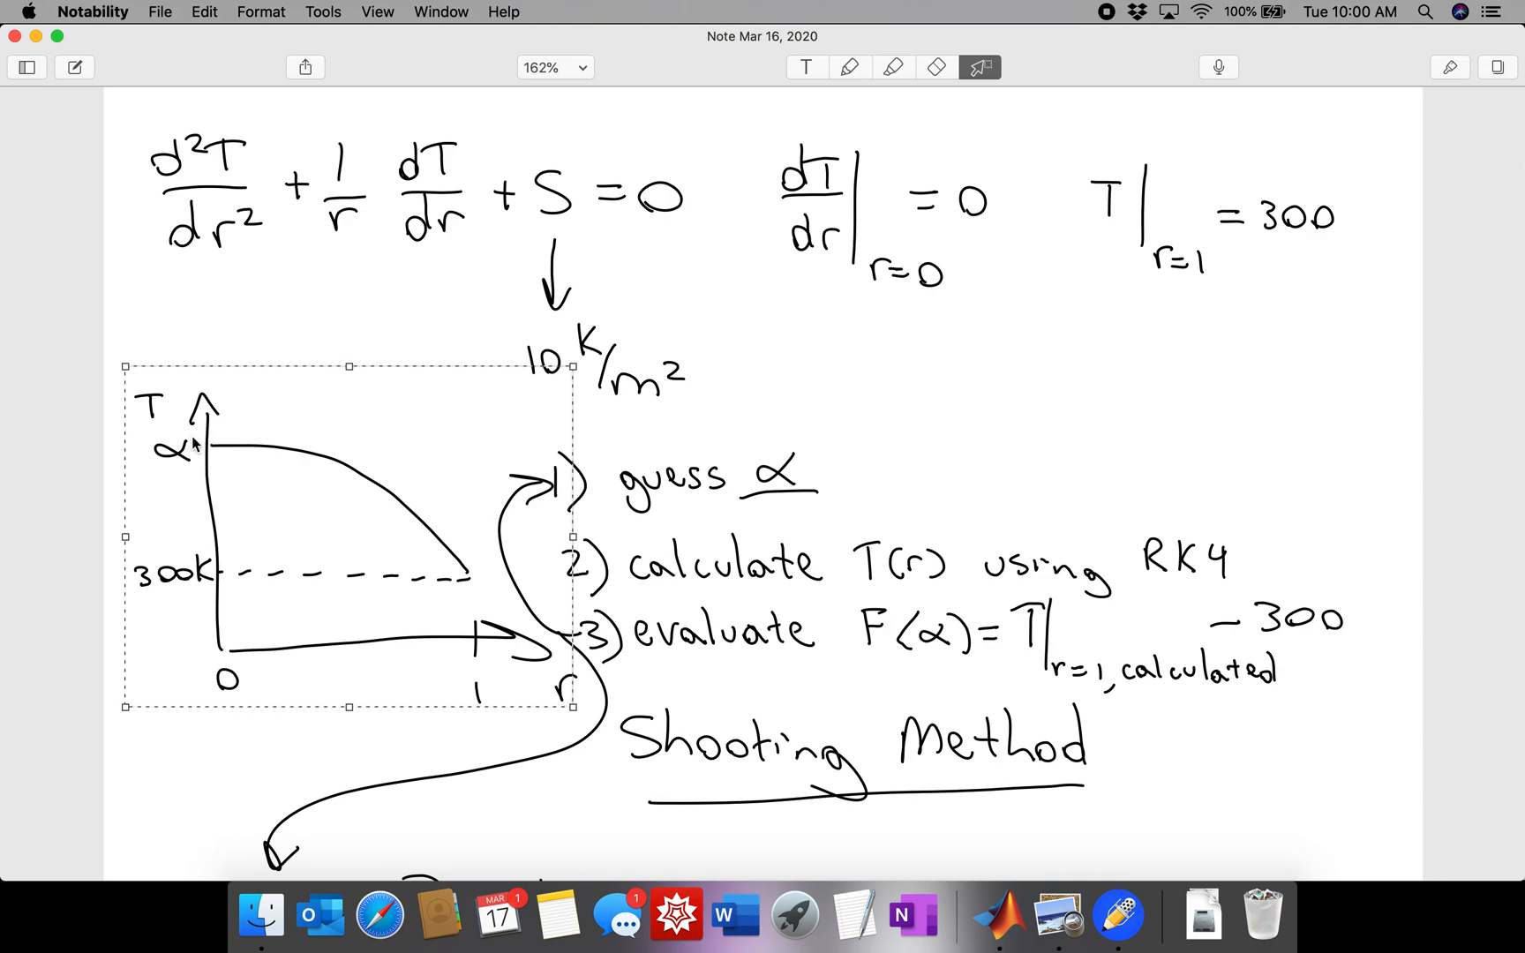
mouse_move(208, 457)
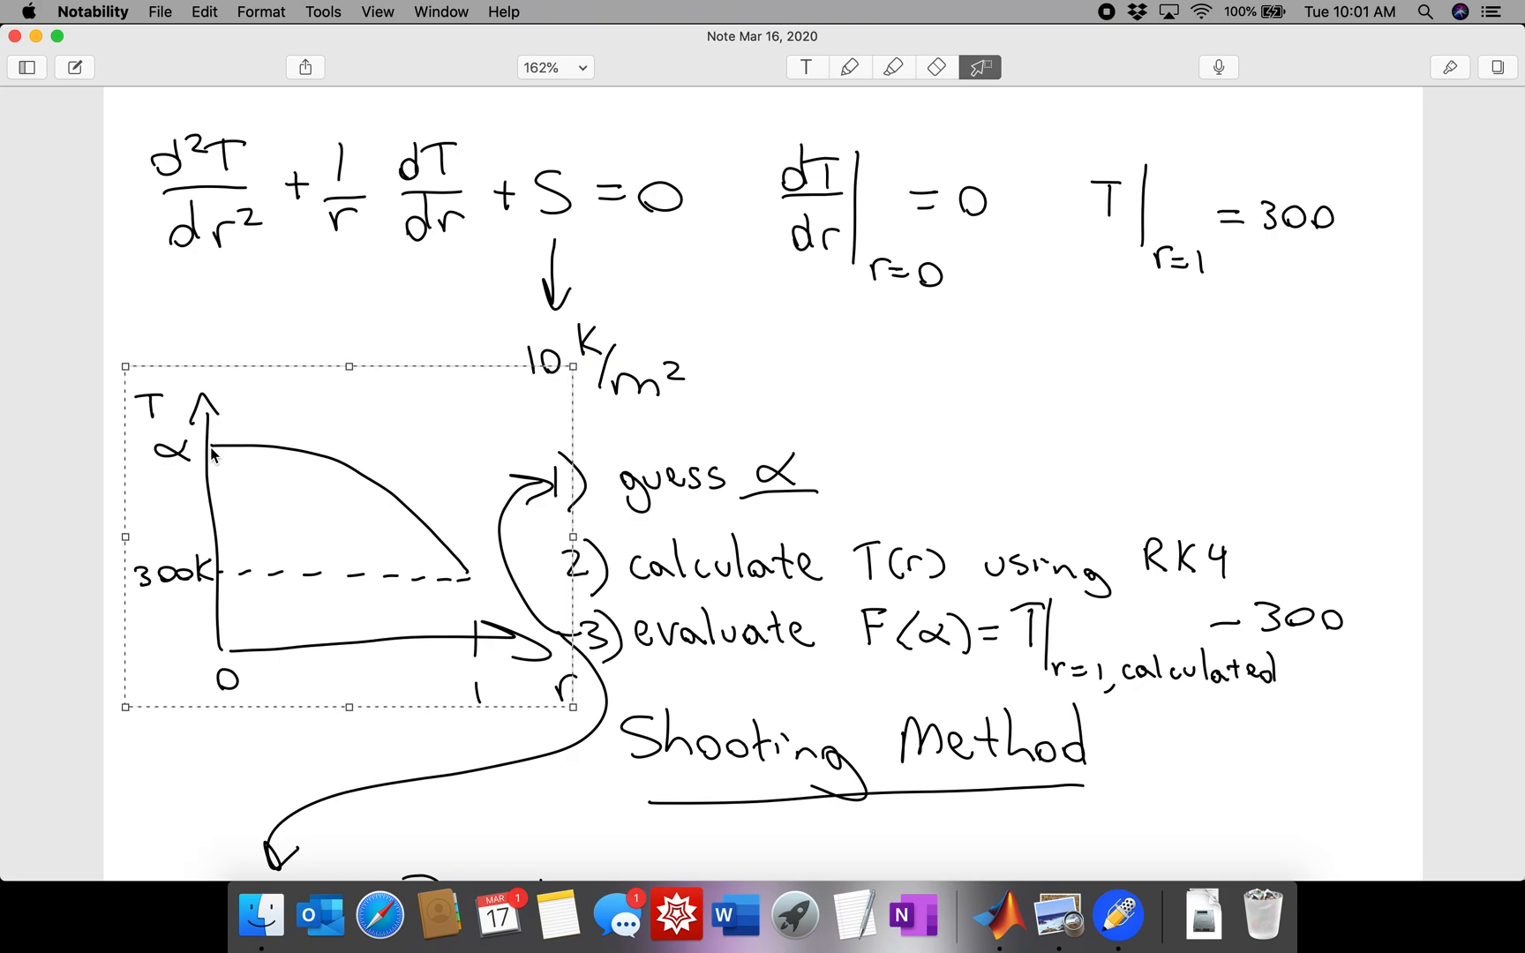
mouse_move(204, 457)
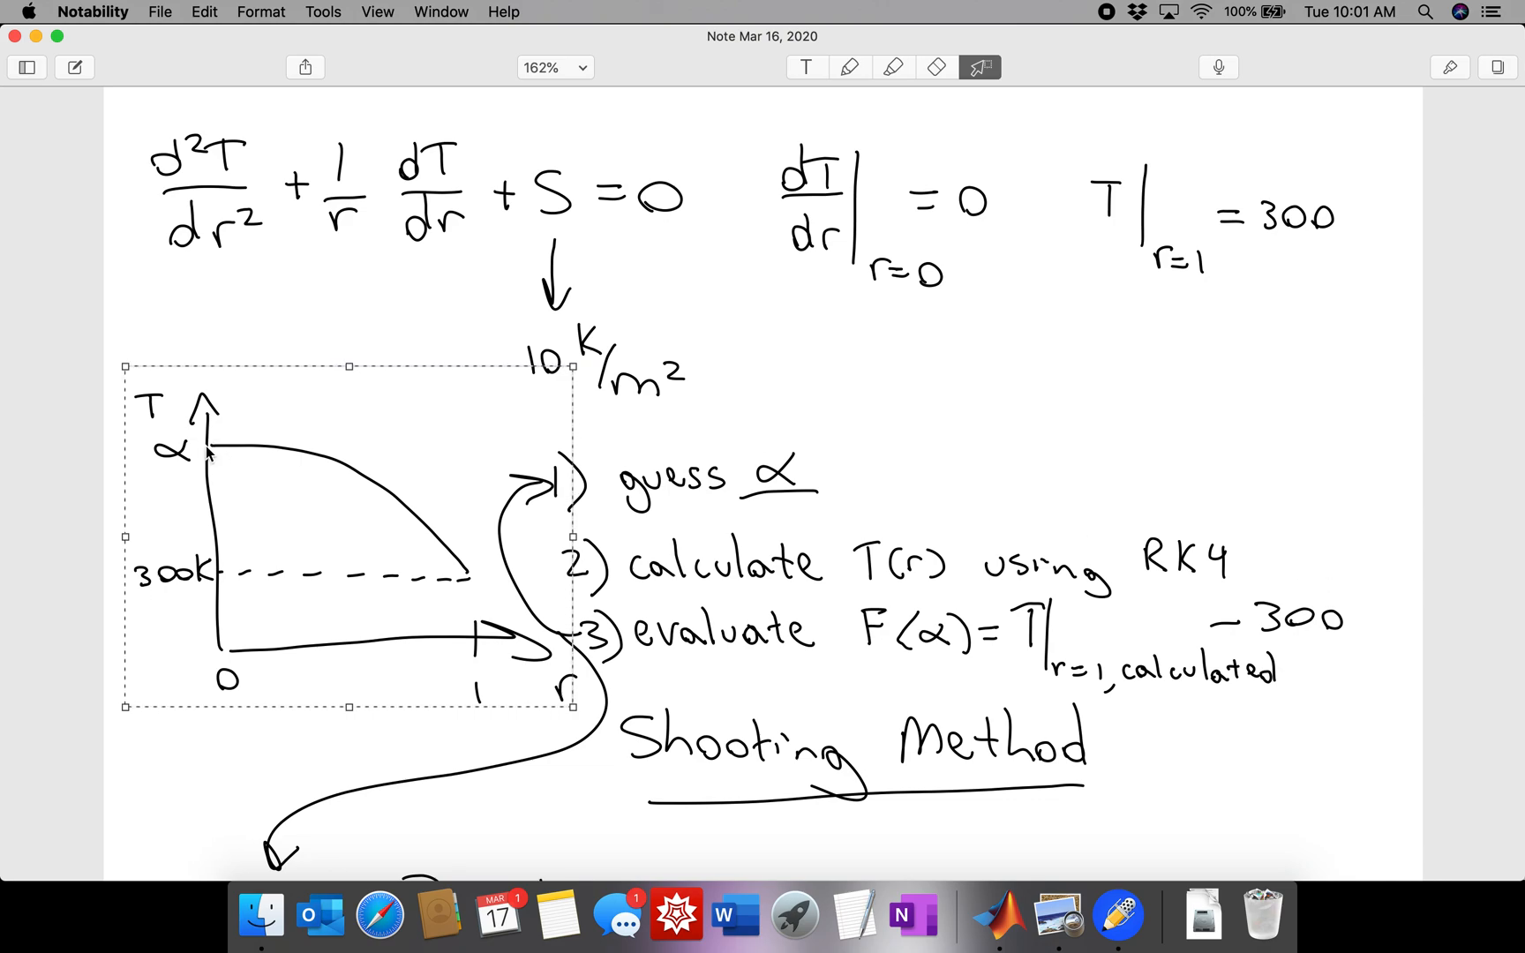
mouse_move(211, 457)
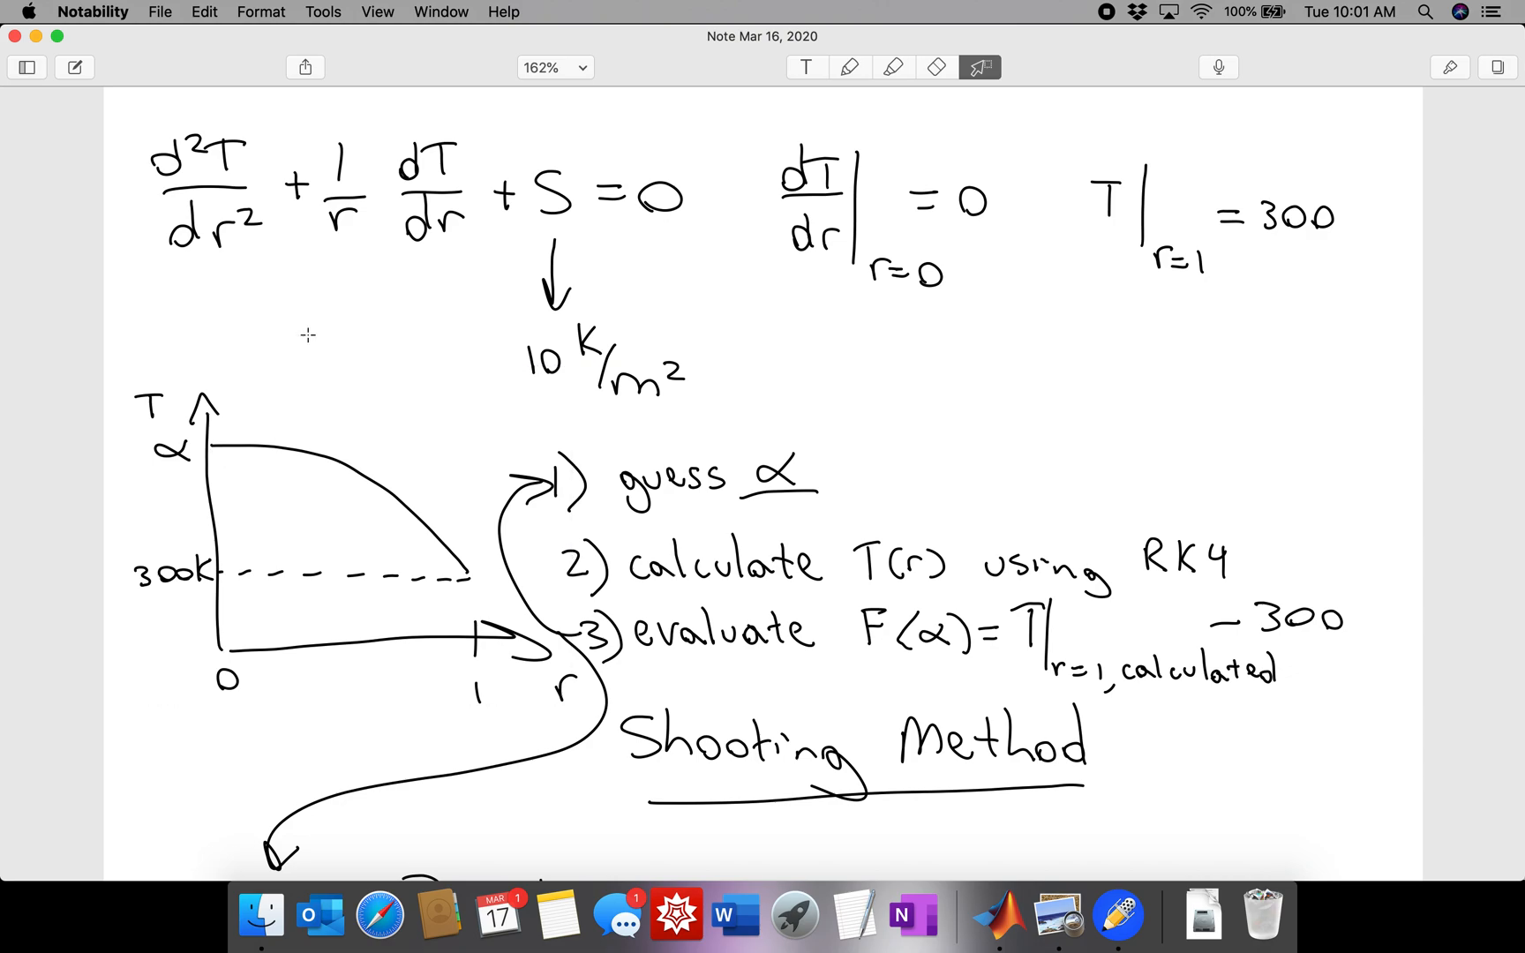
mouse_move(1001, 914)
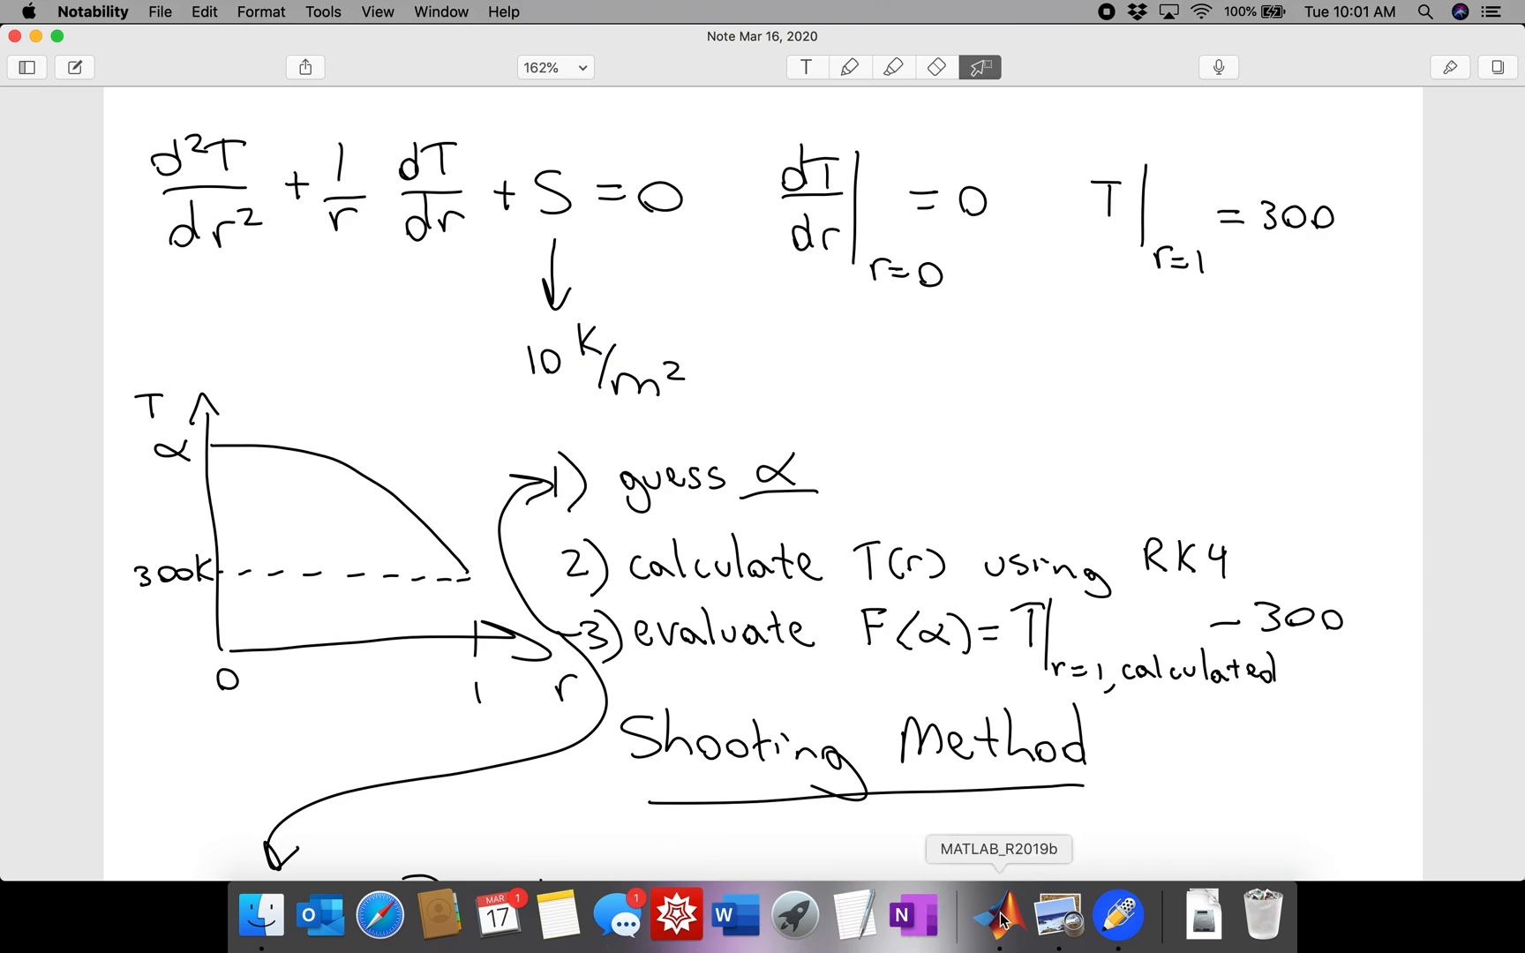
- Run scriptRodTemperatureProfile in MATLAB, which fails with 'Not enough input arguments'
left_click(997, 912)
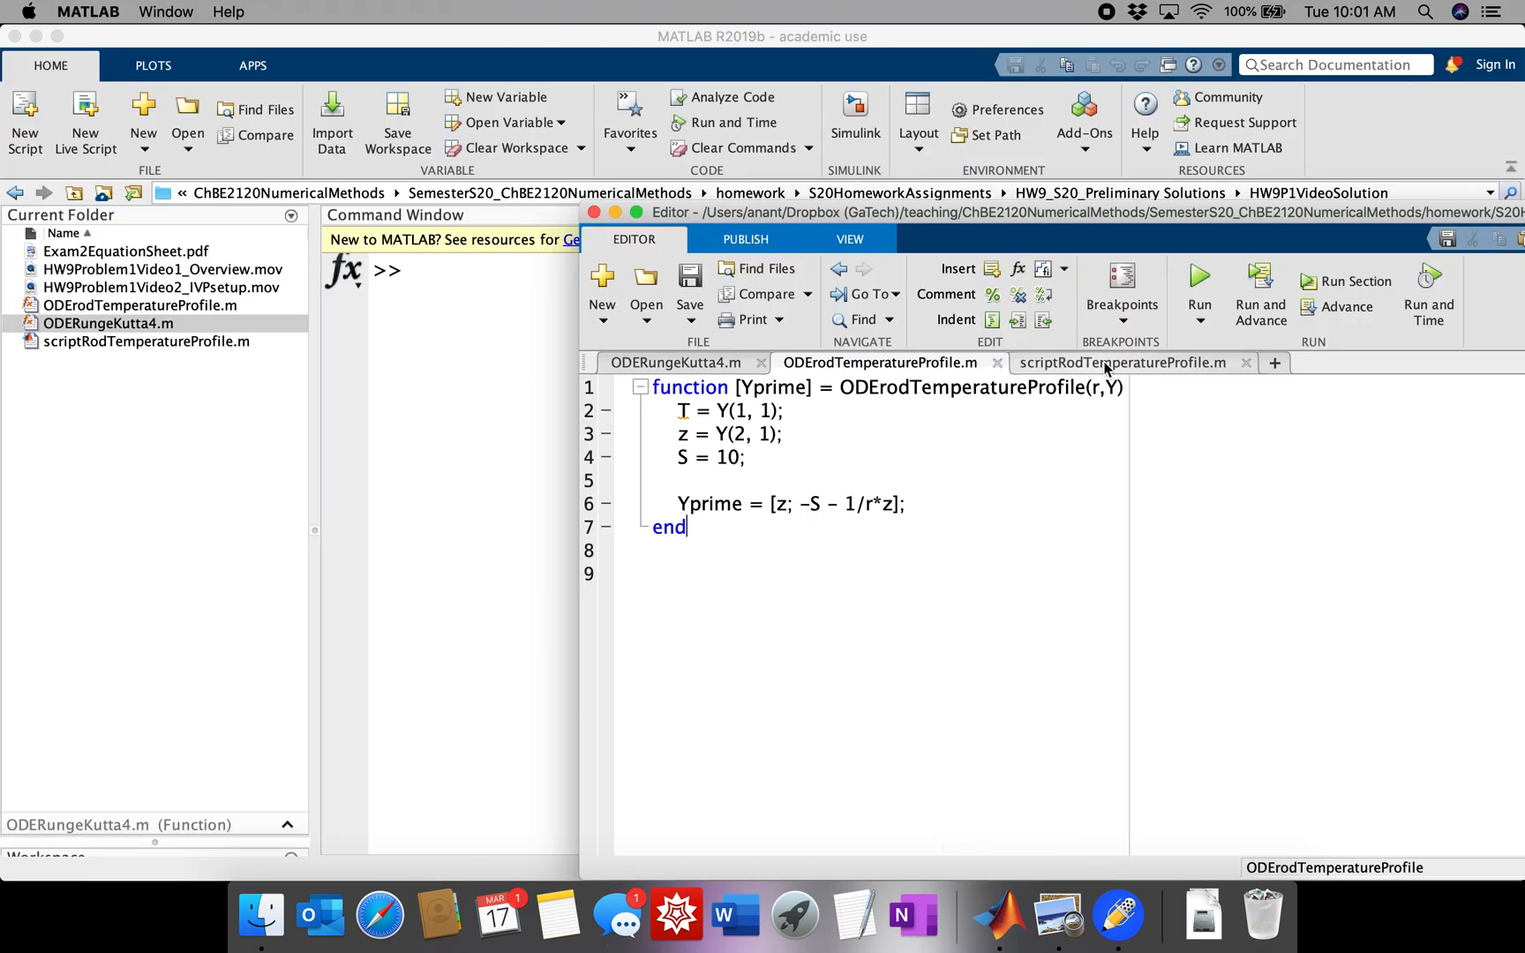
left_click(1124, 362)
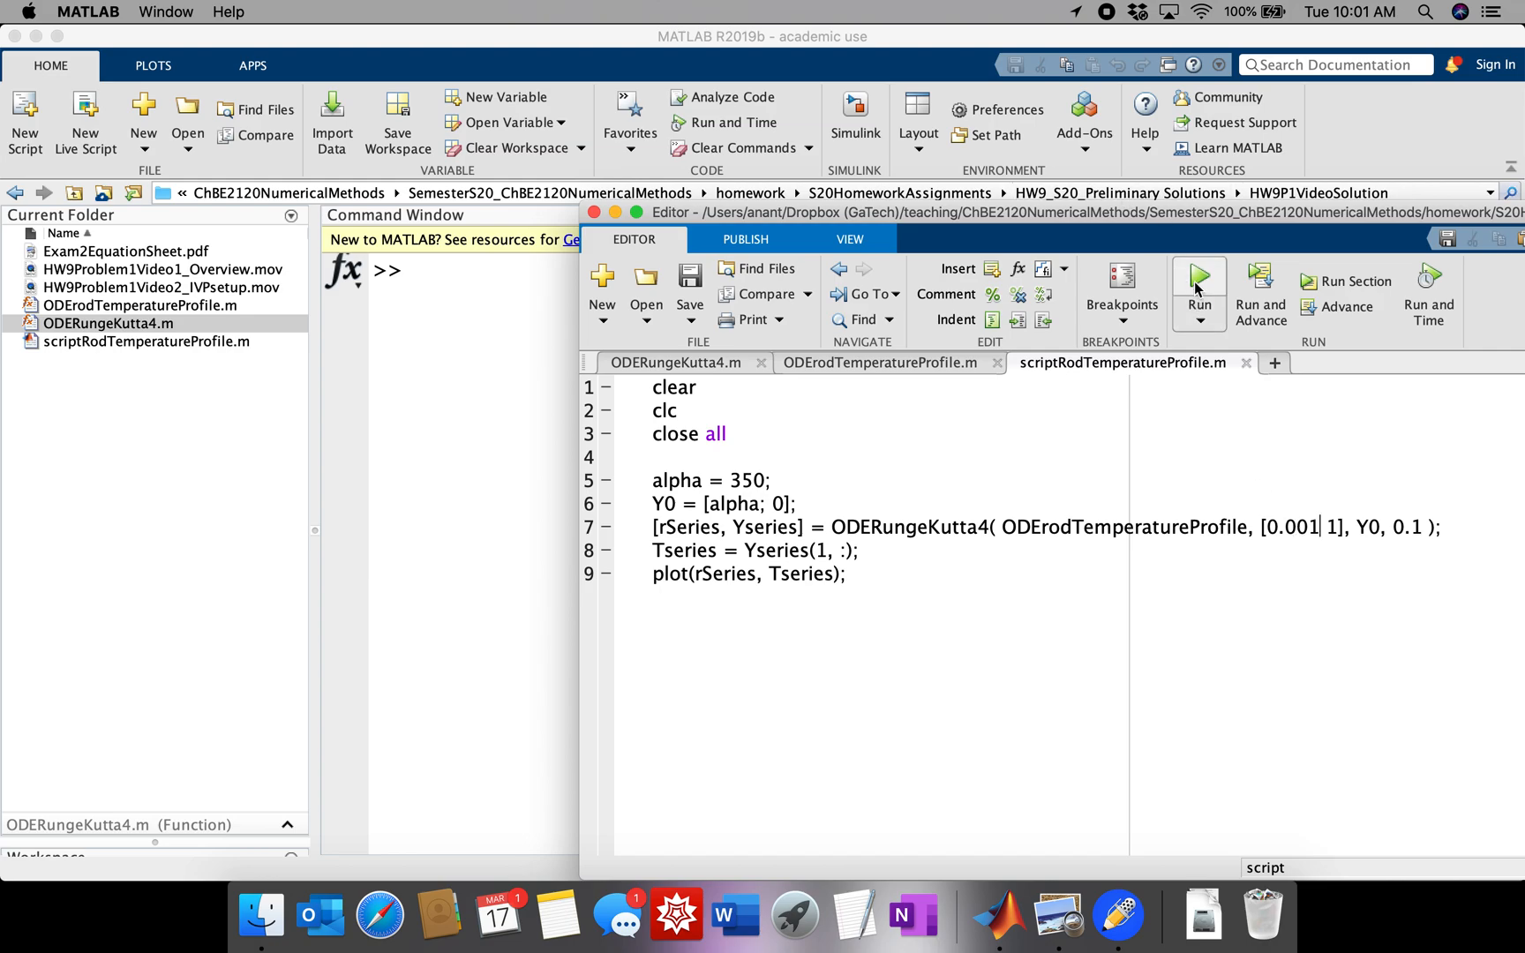
left_click(1197, 276)
type("@")
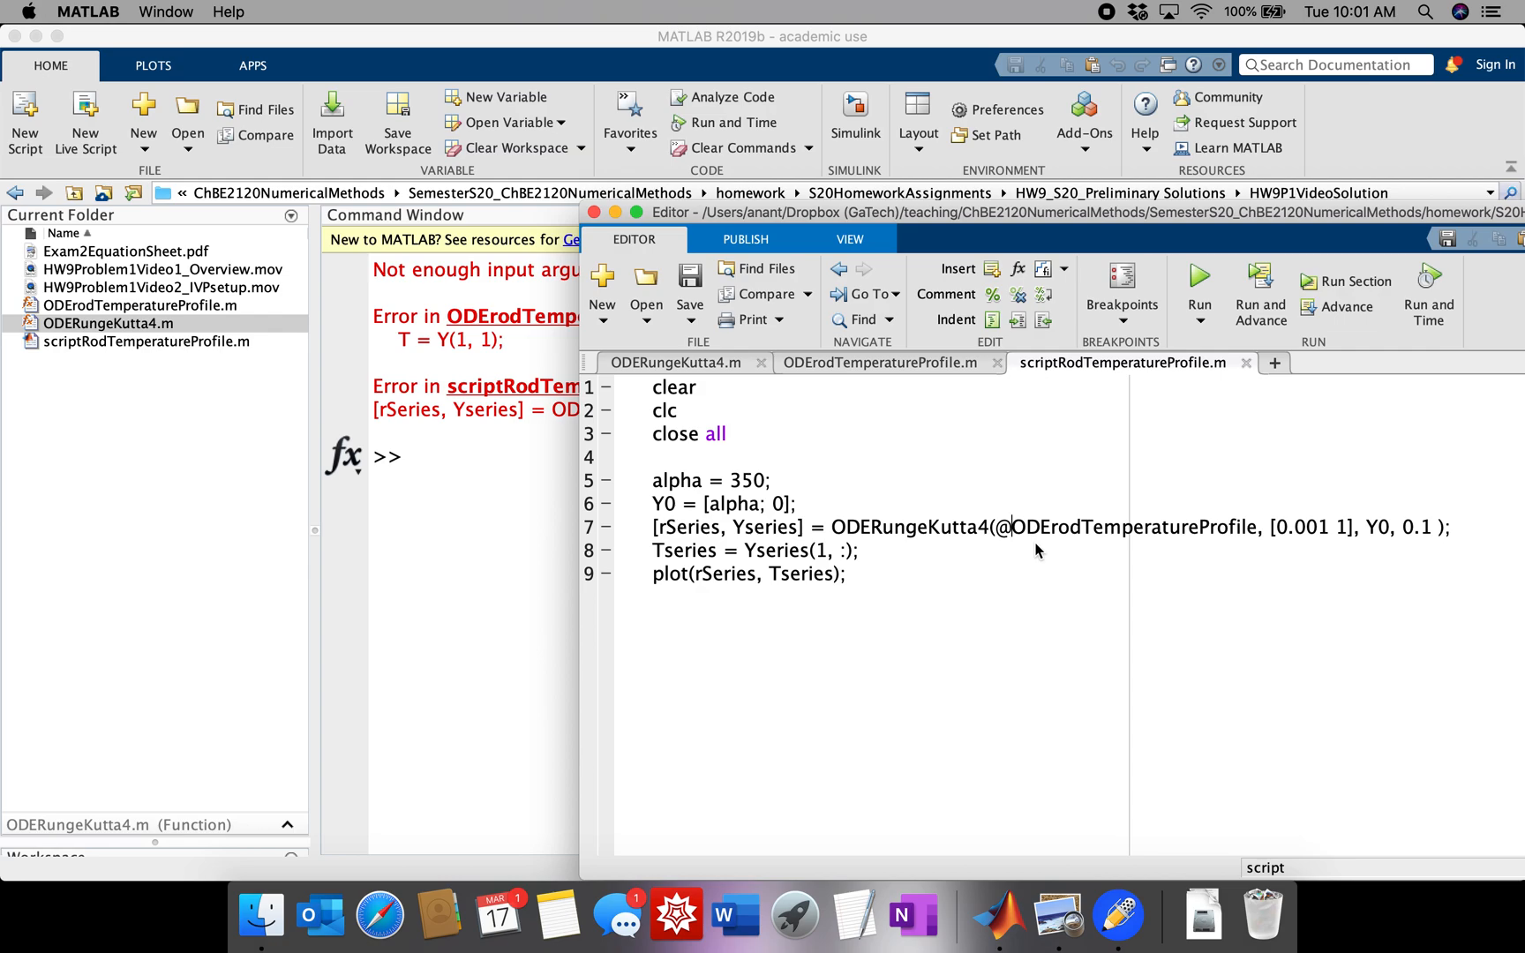
mouse_move(1121, 294)
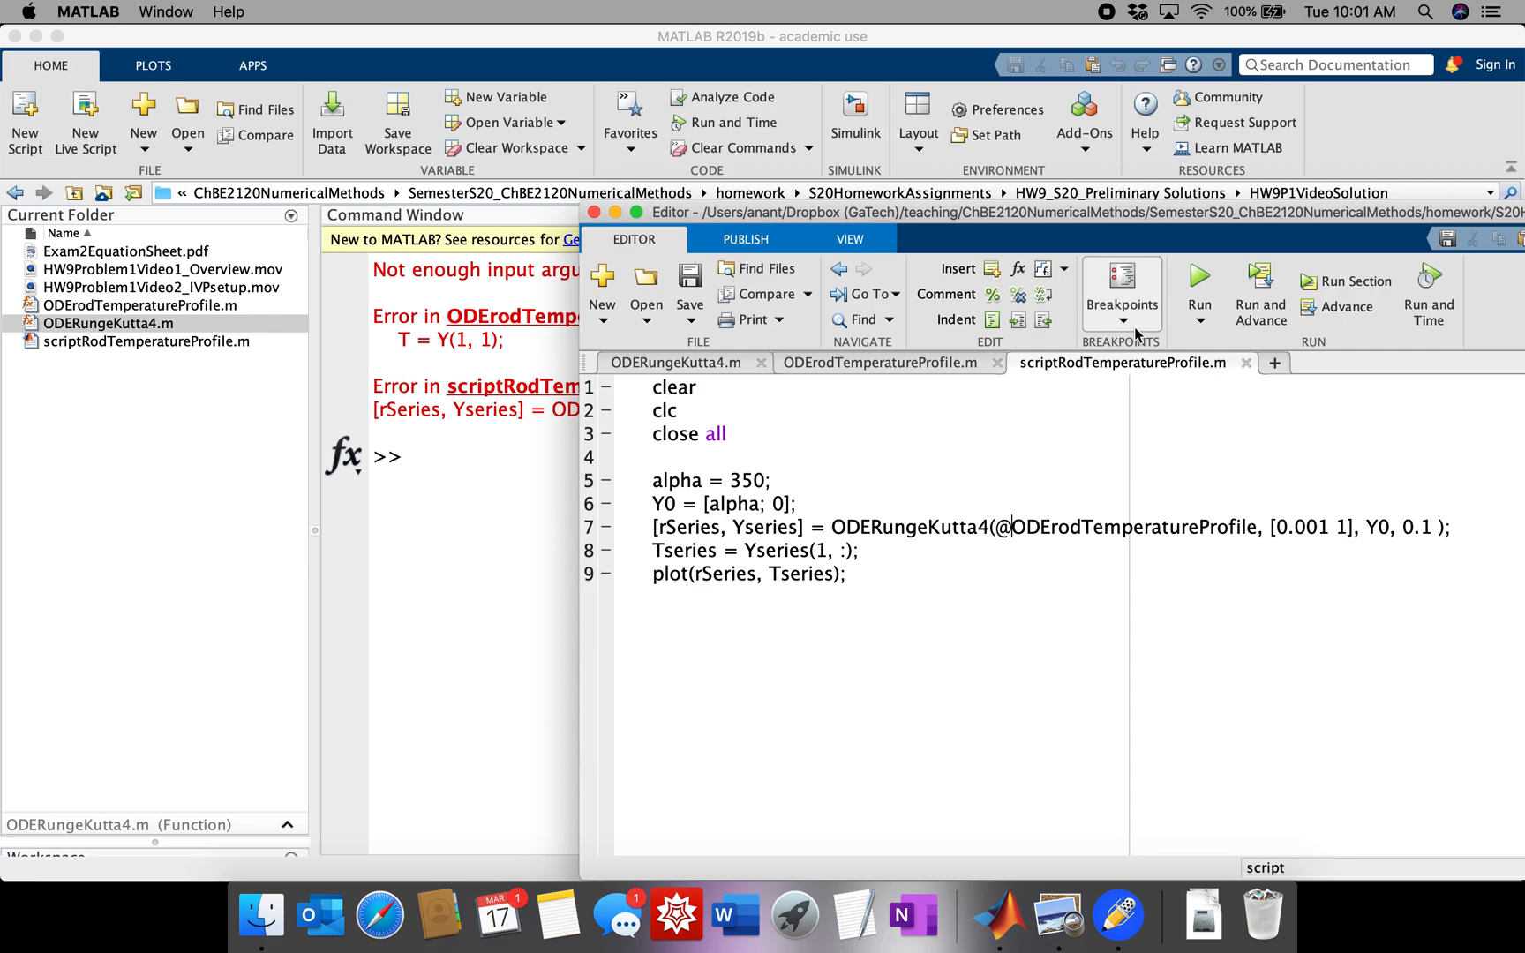
- Rerun the corrected script to plot temperature falling from 350 to about 348
left_click(1200, 283)
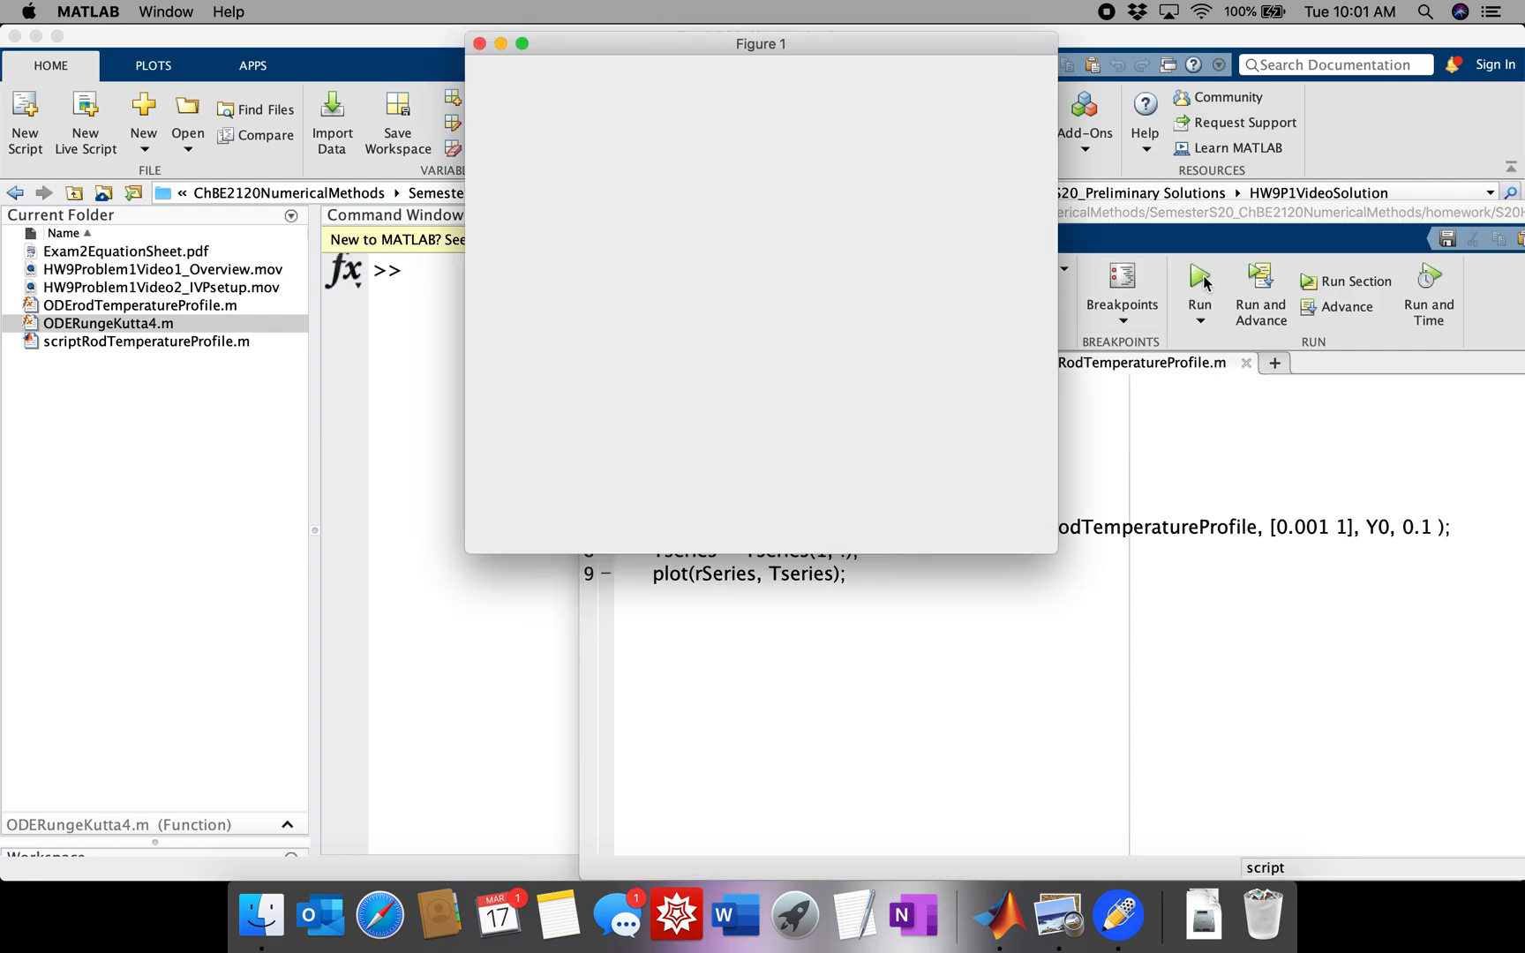
left_click(1198, 280)
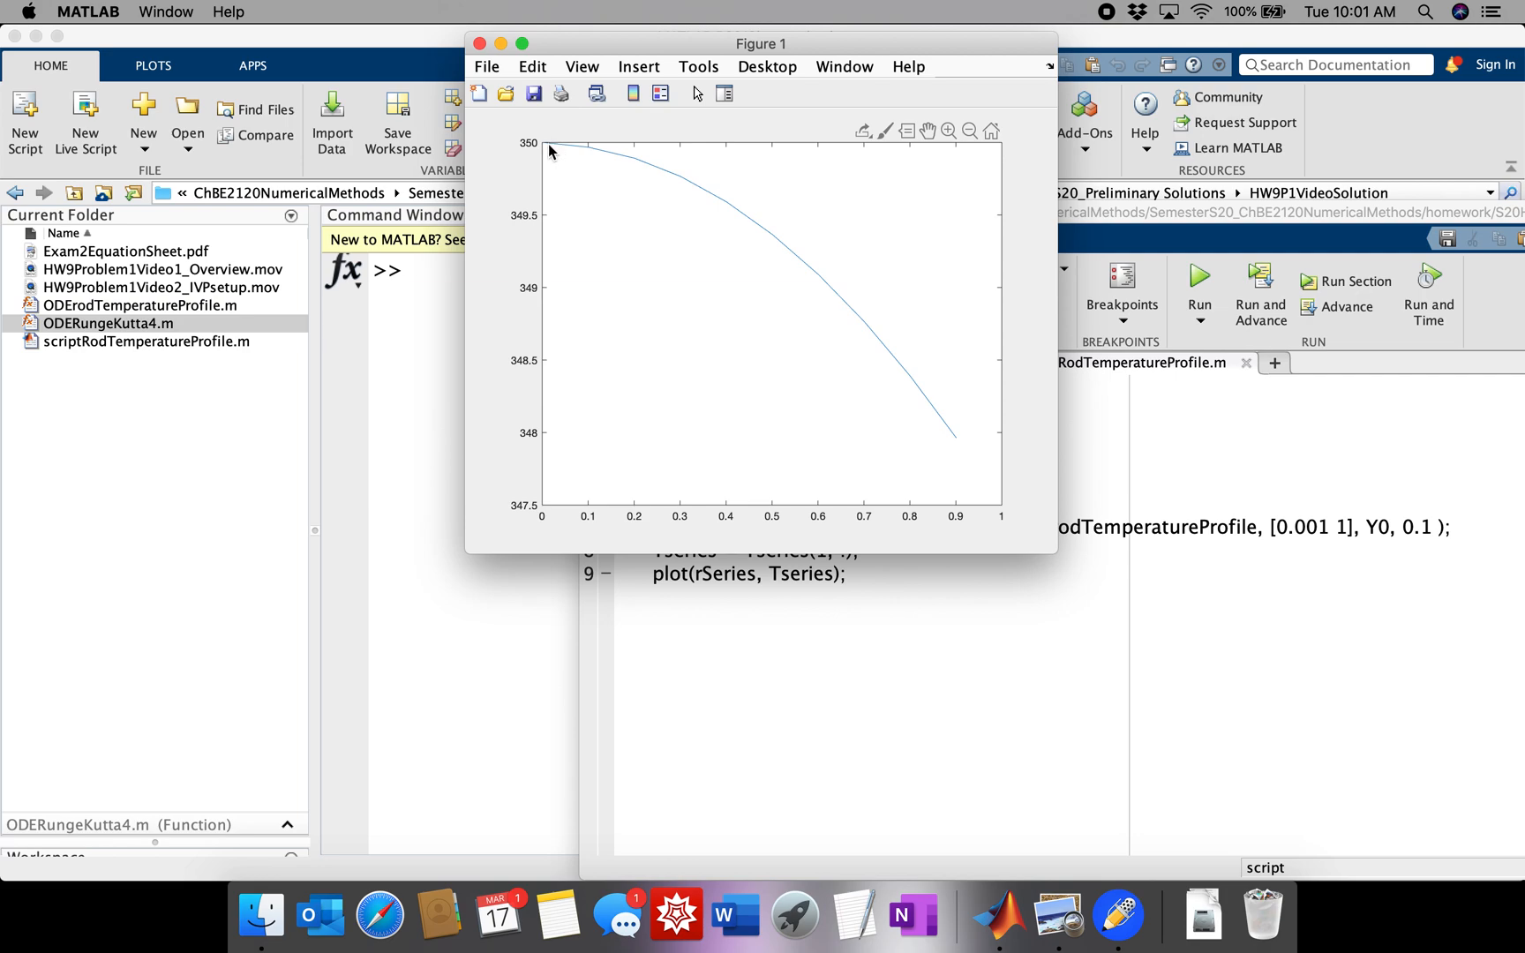
mouse_move(544, 151)
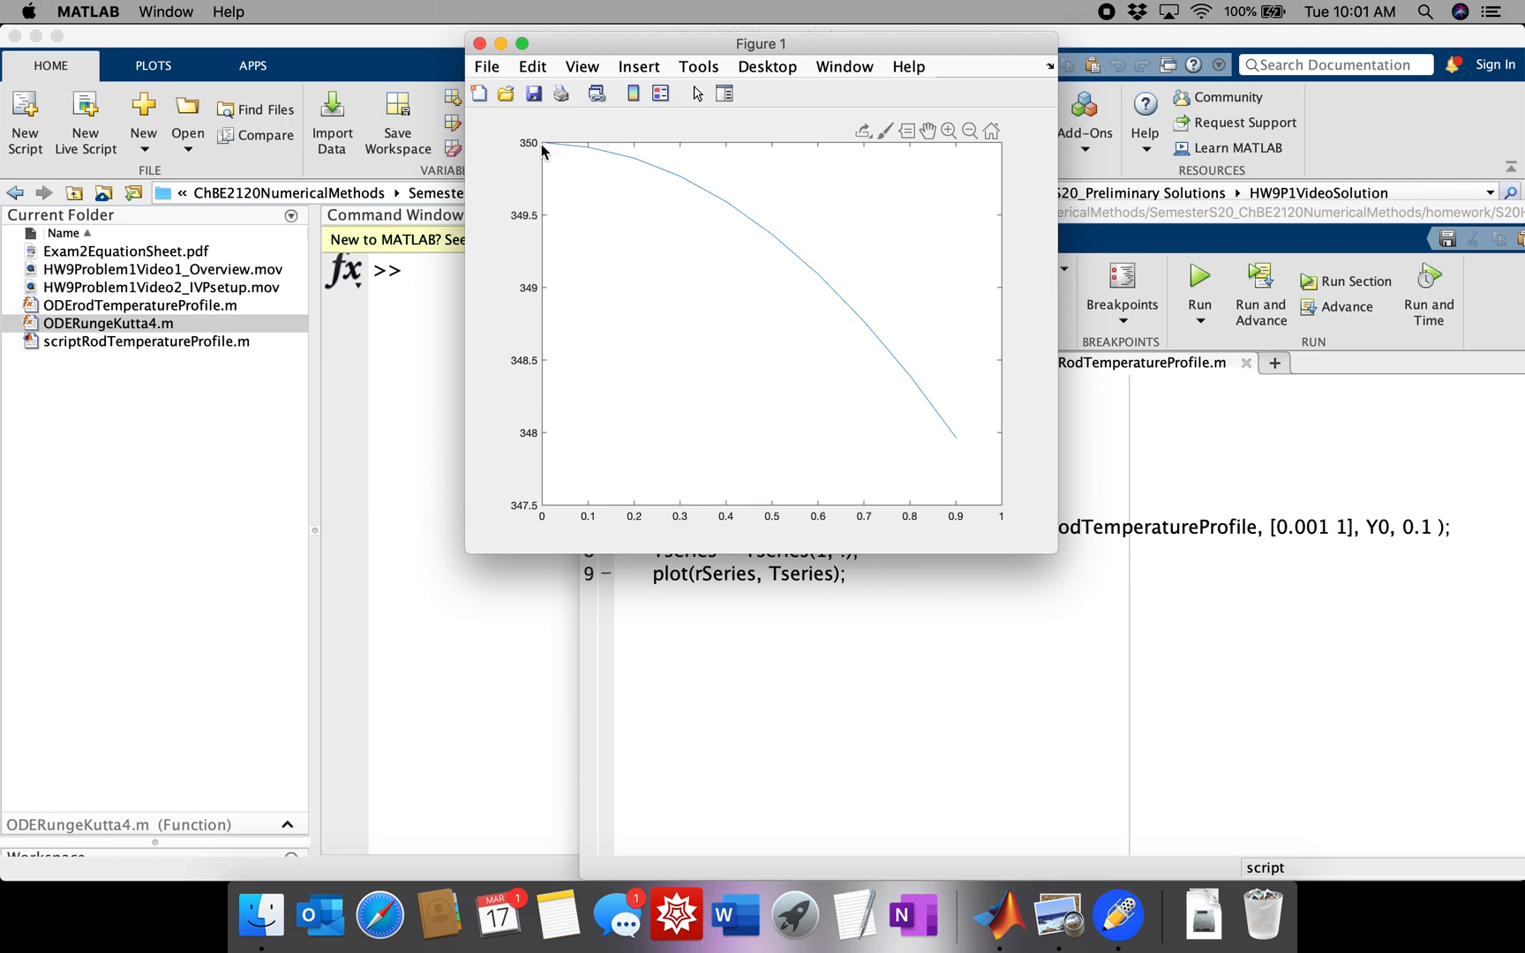
left_click(546, 148)
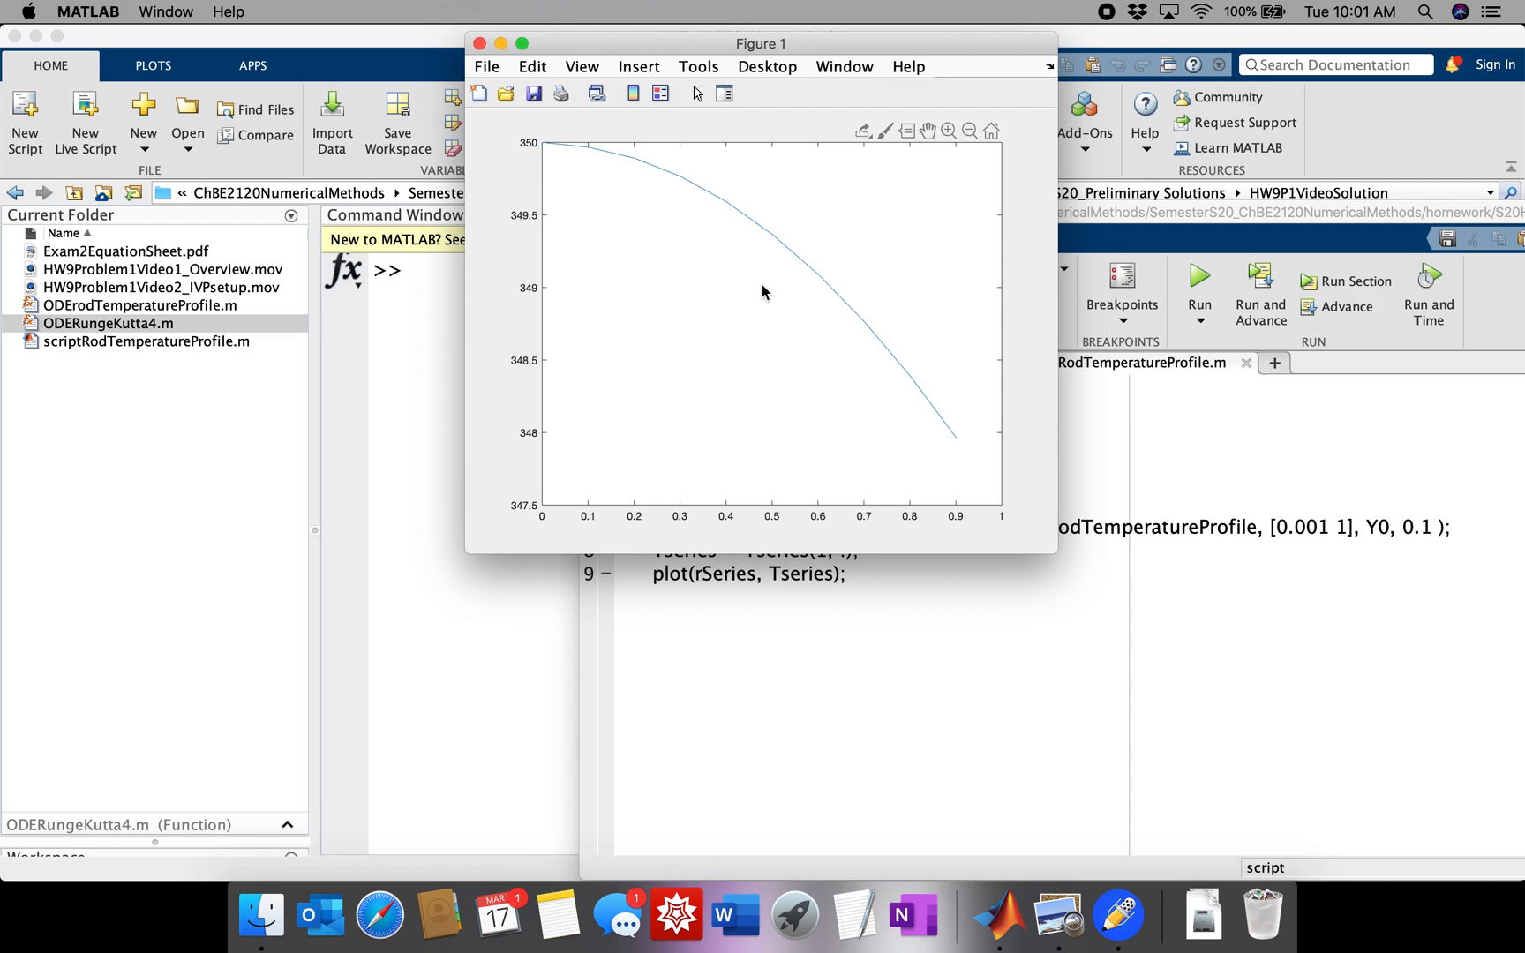
mouse_move(978, 477)
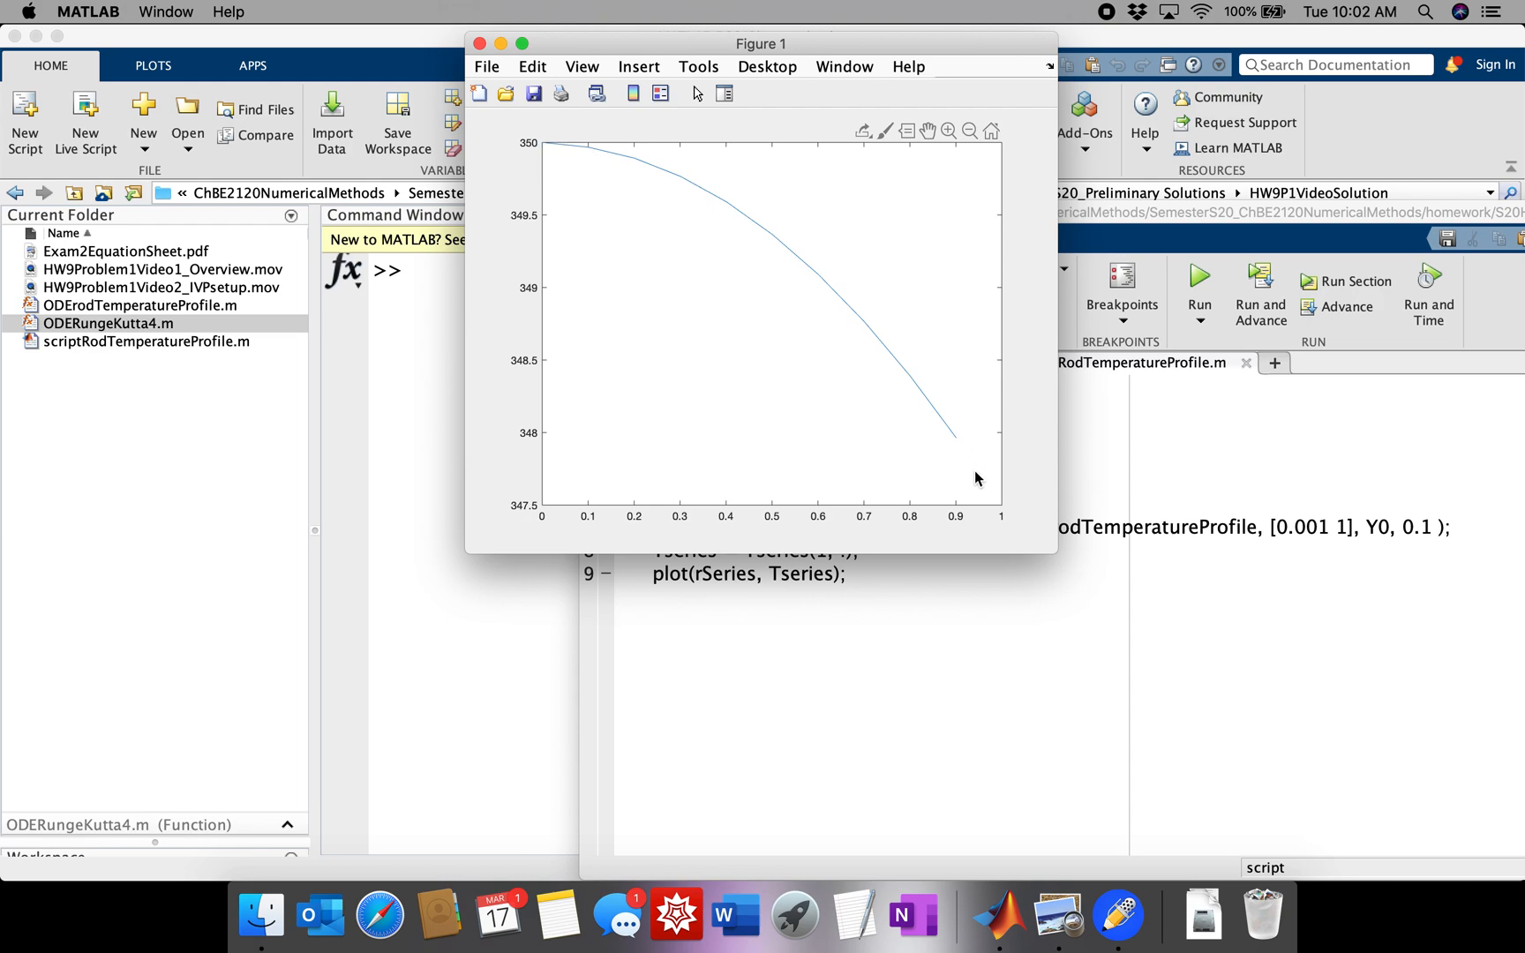
mouse_move(965, 449)
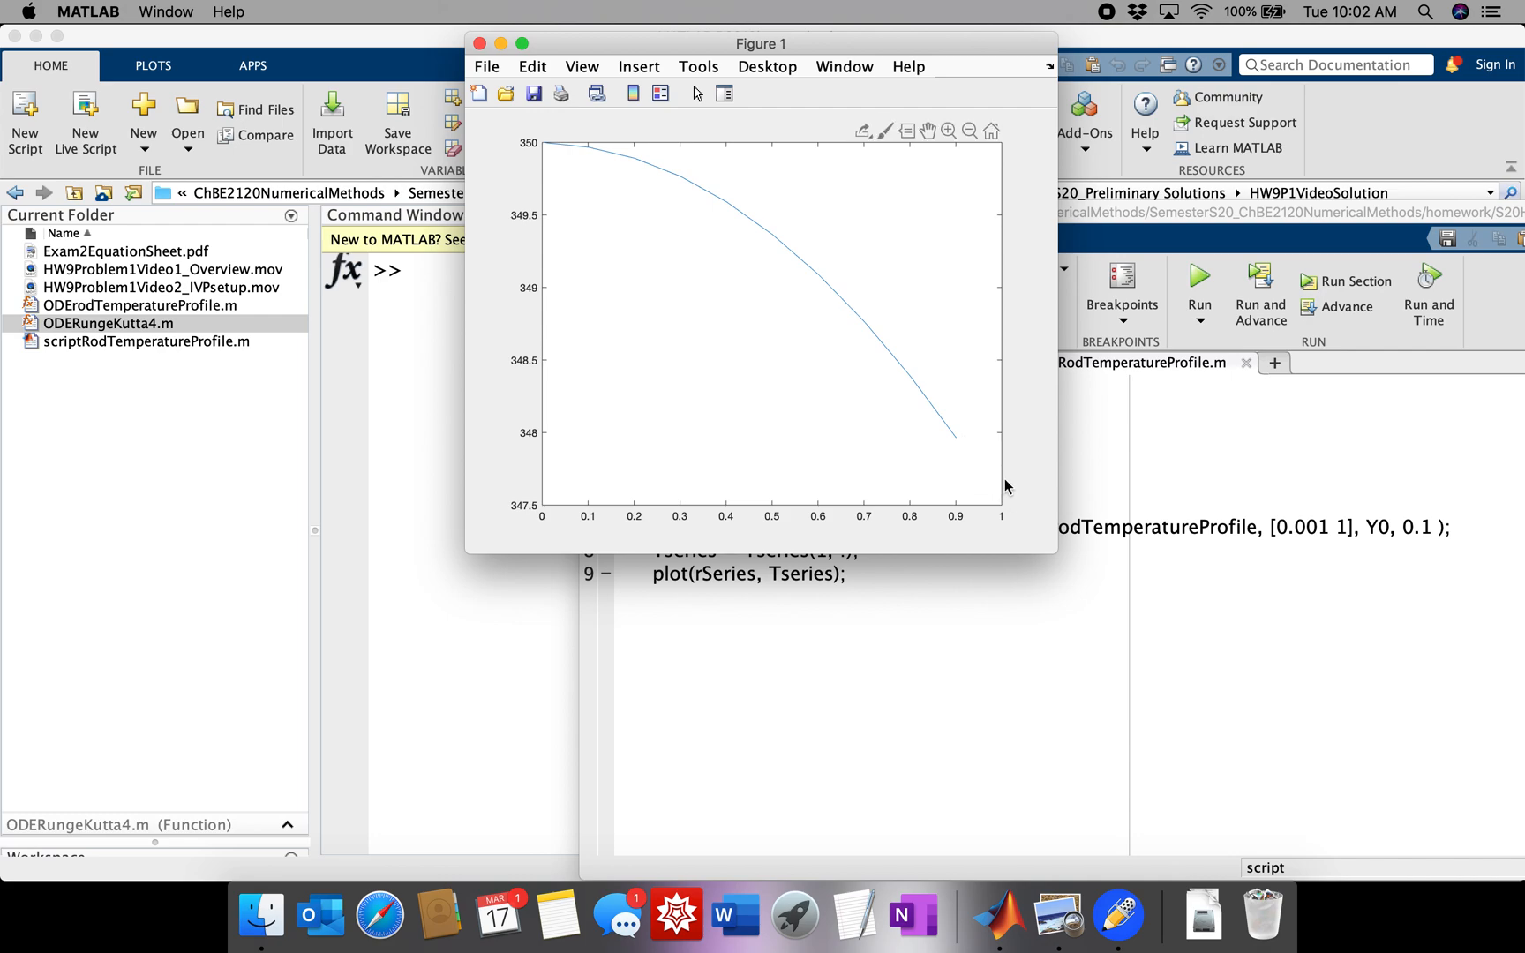
mouse_move(542, 464)
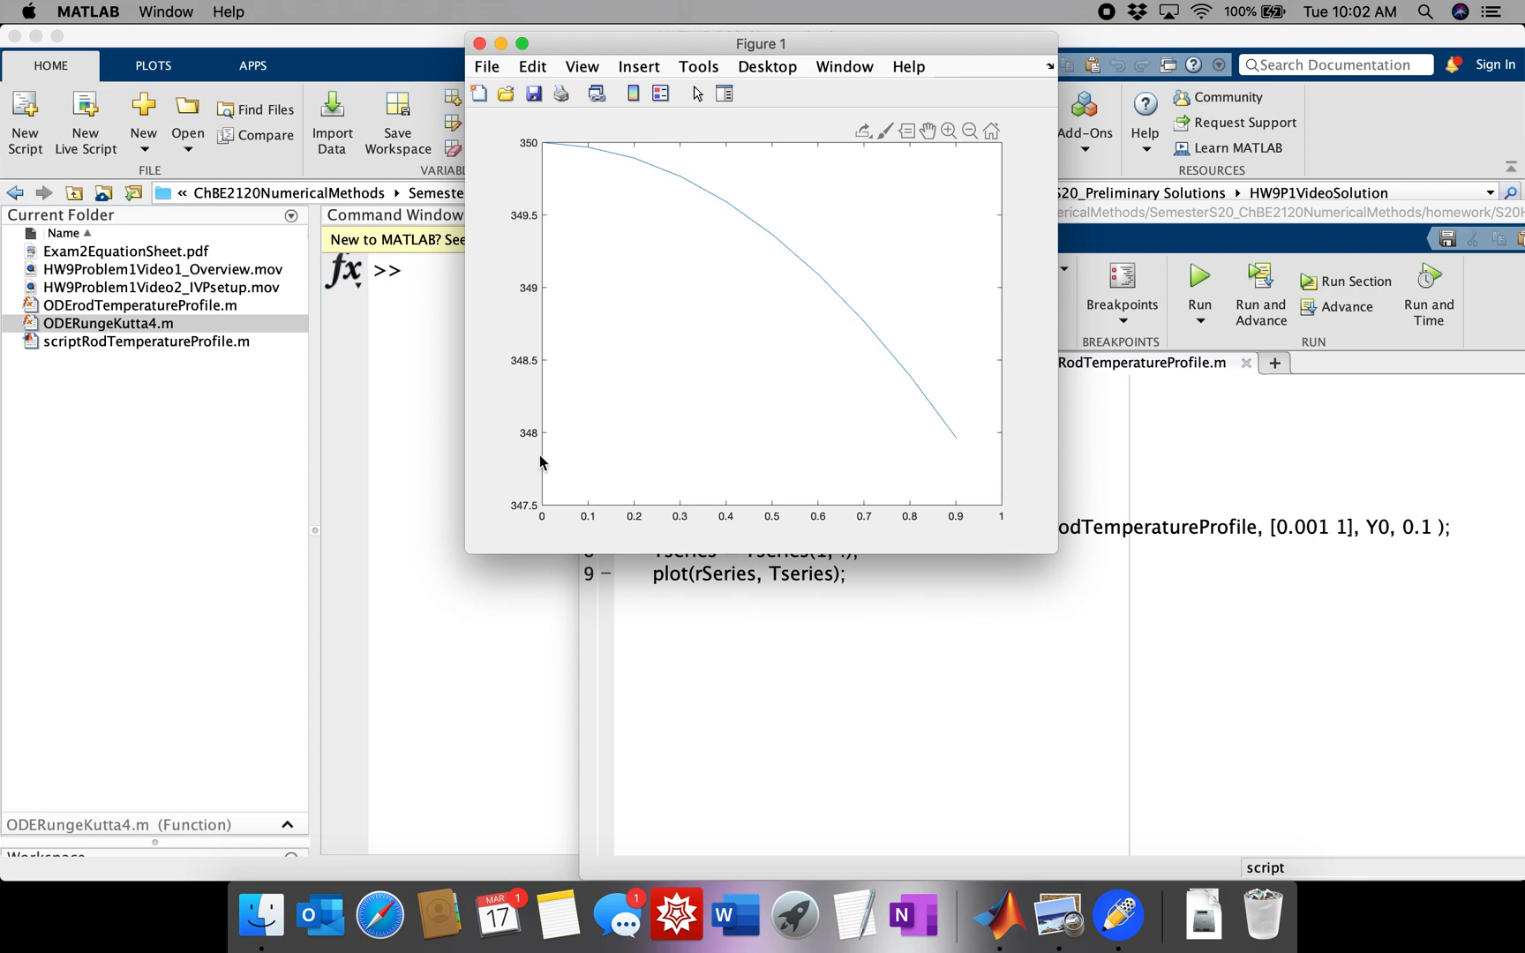
mouse_move(915, 473)
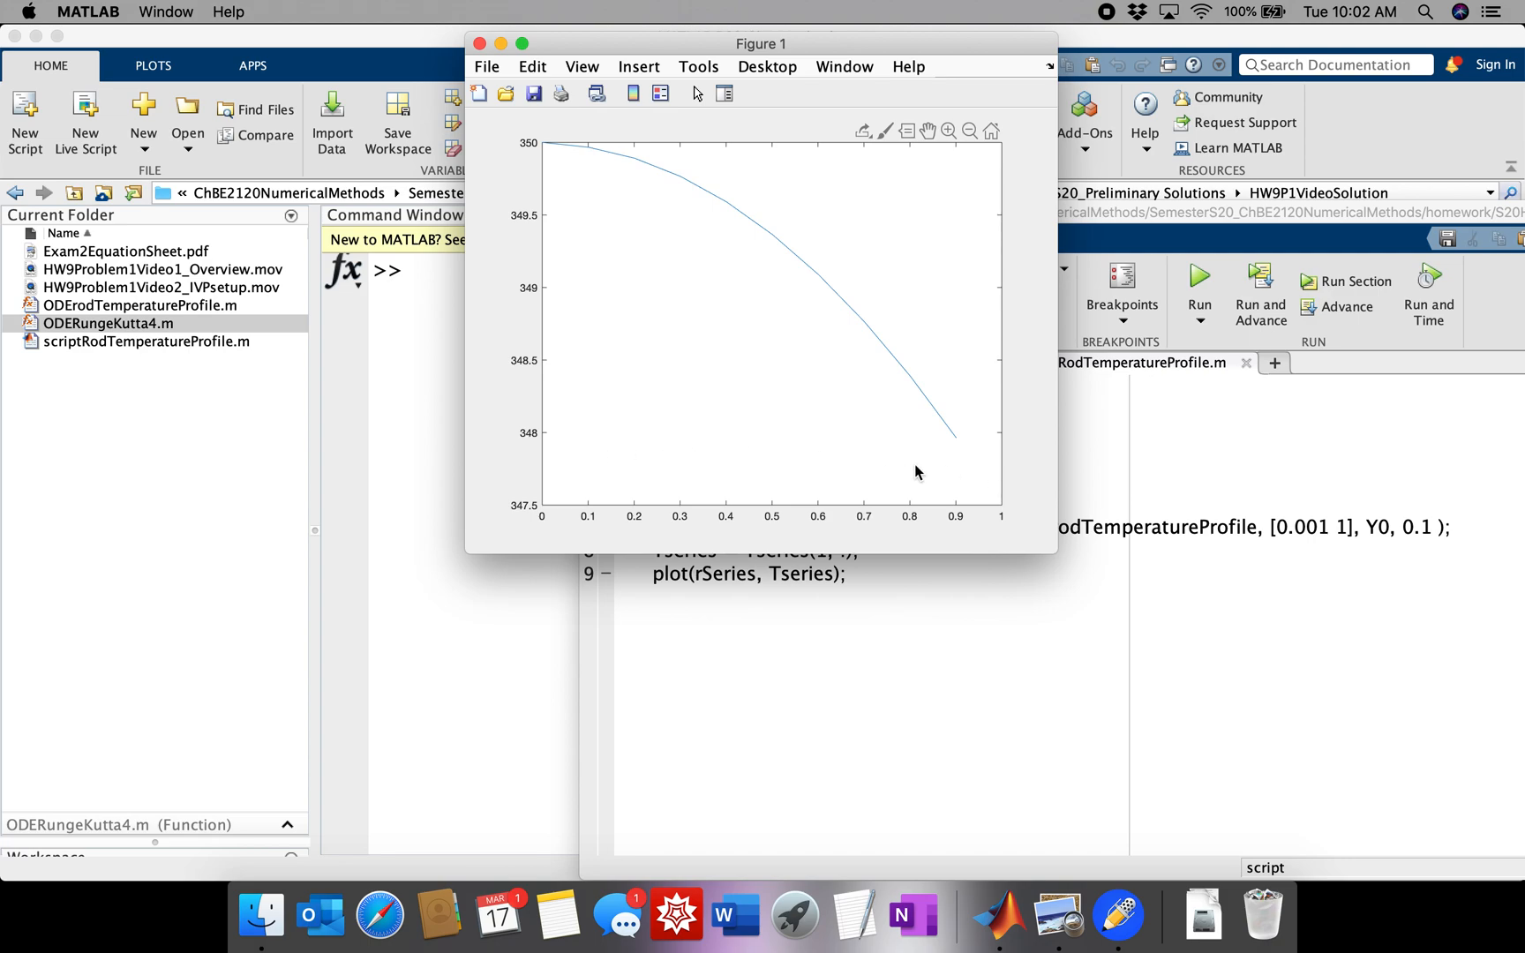
mouse_move(1050, 915)
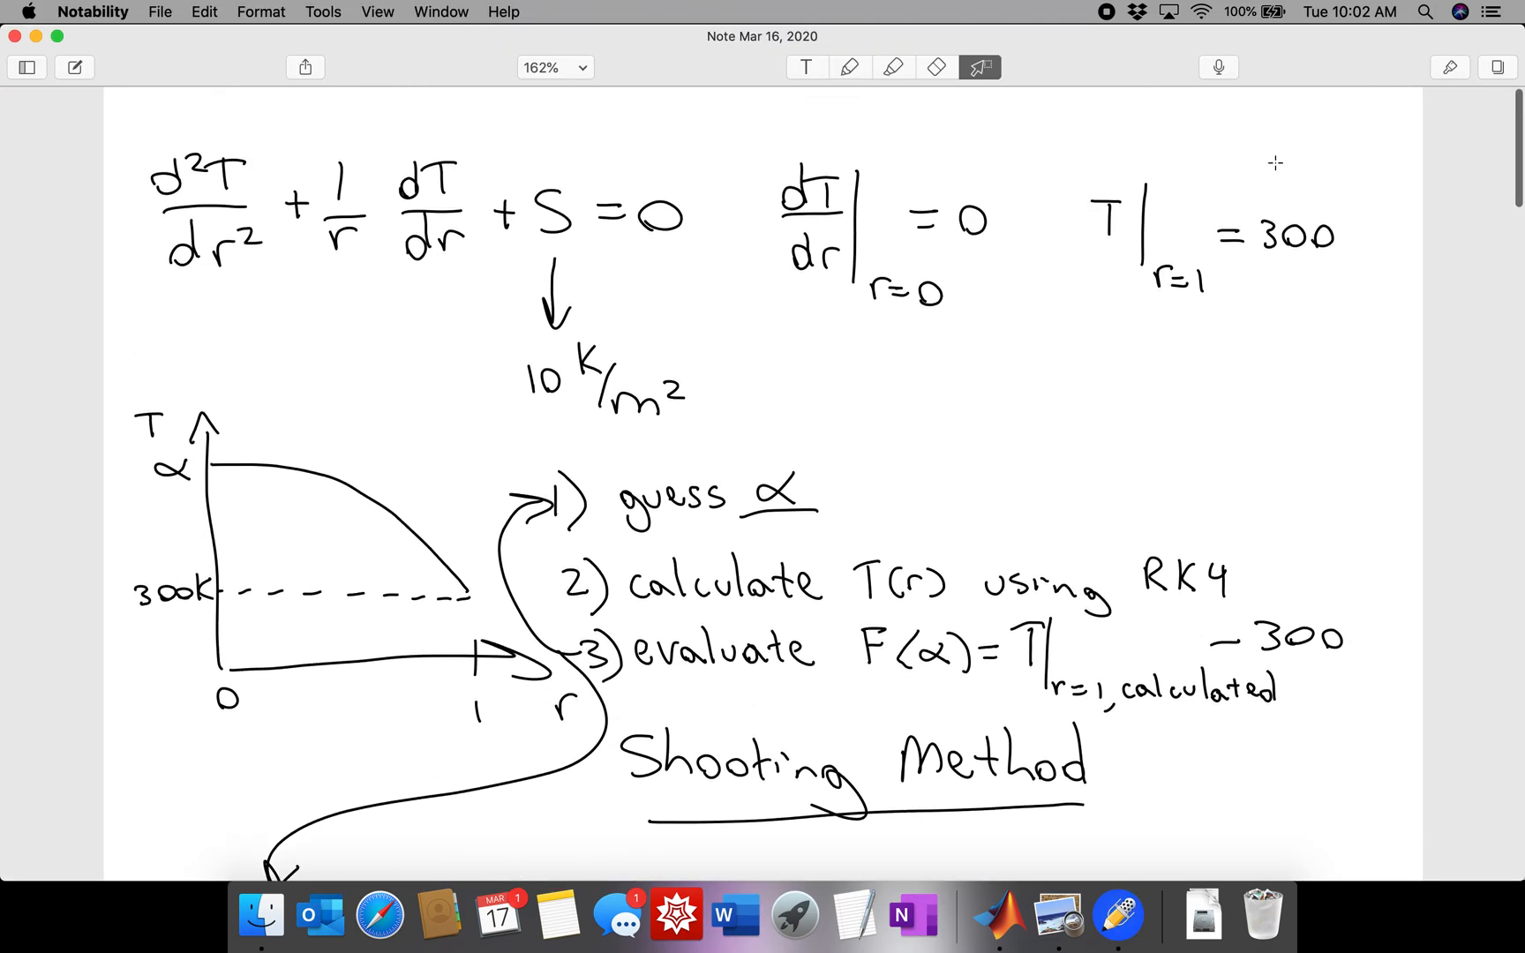
mouse_move(912, 913)
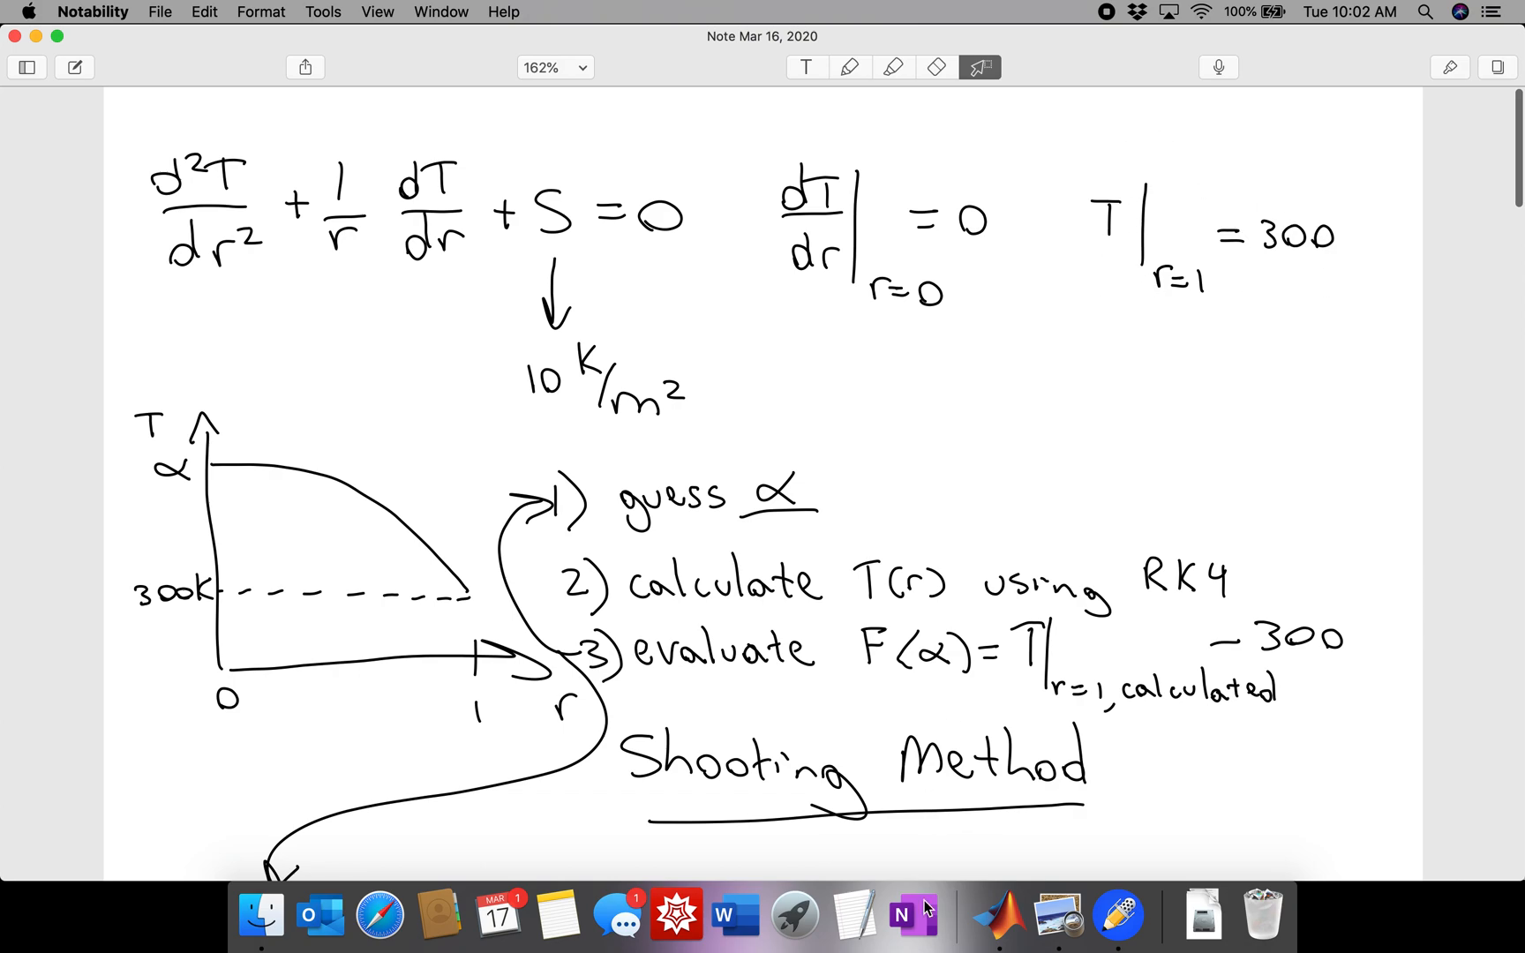
- Return to MATLAB from the Notability shooting-method notes
left_click(992, 914)
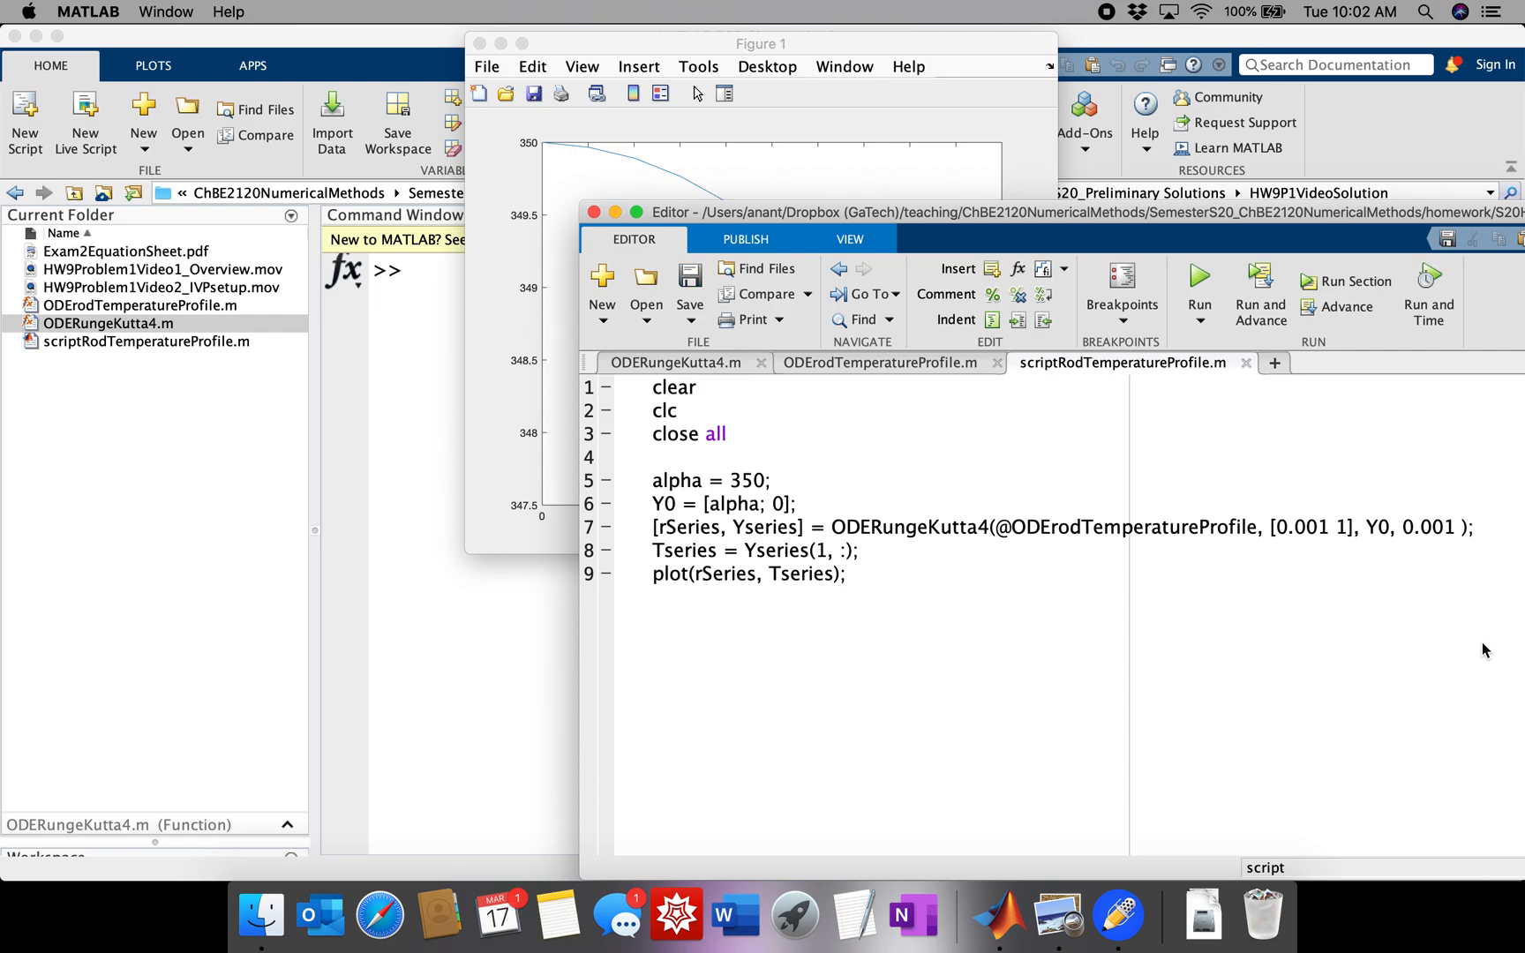
- Rerun with step 0.001 and read the data tip at the curve's start (350)
left_click(1198, 283)
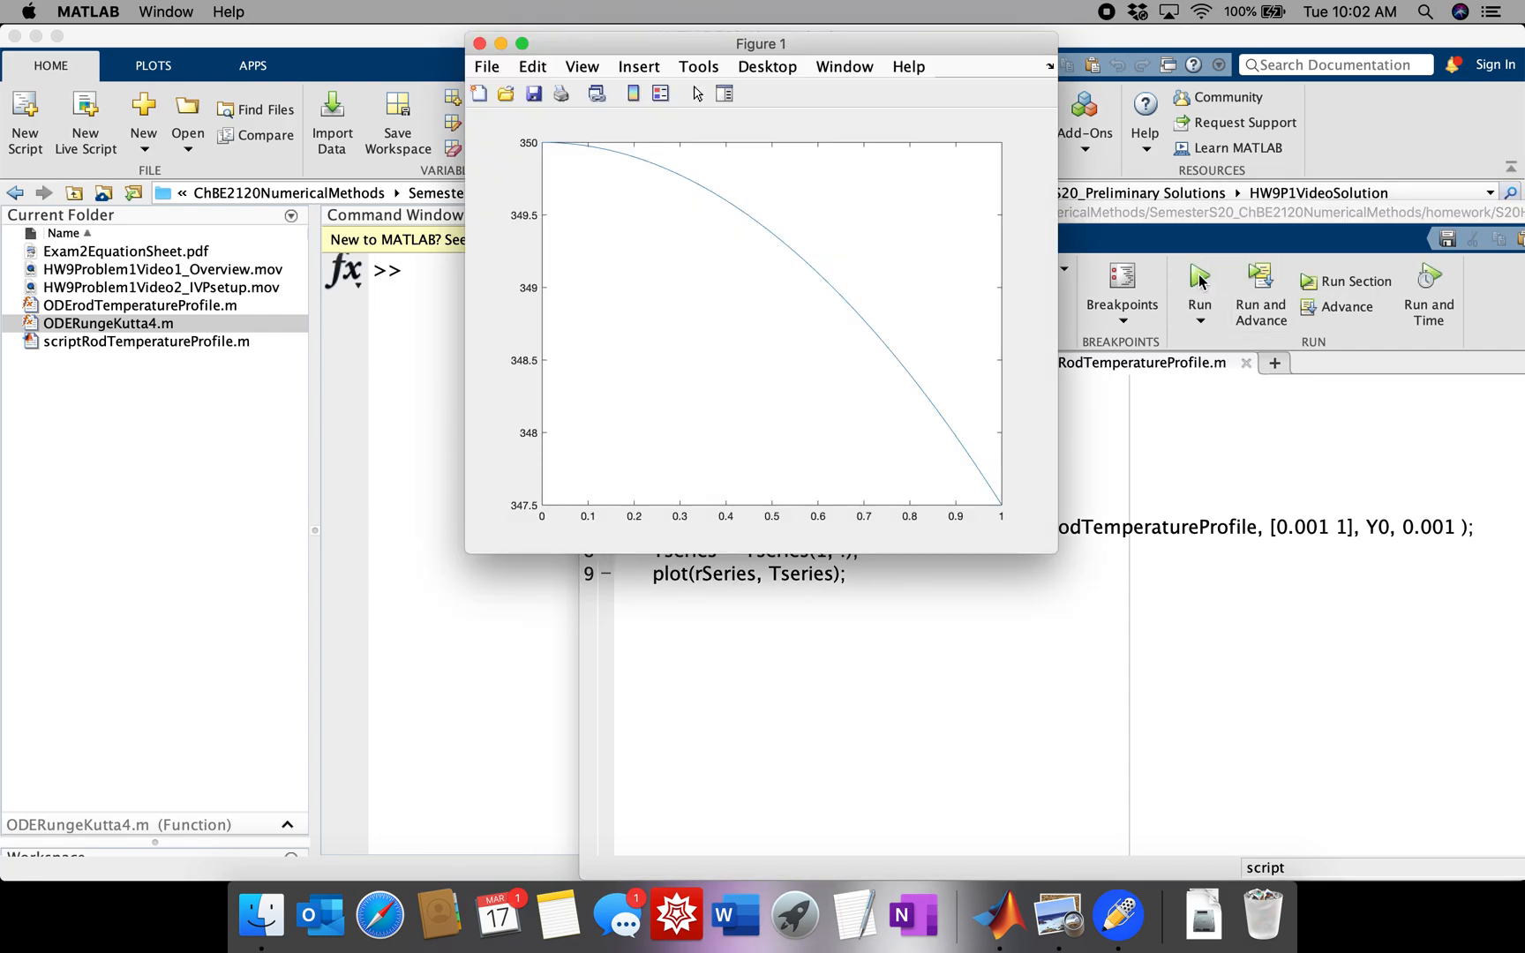
mouse_move(1002, 513)
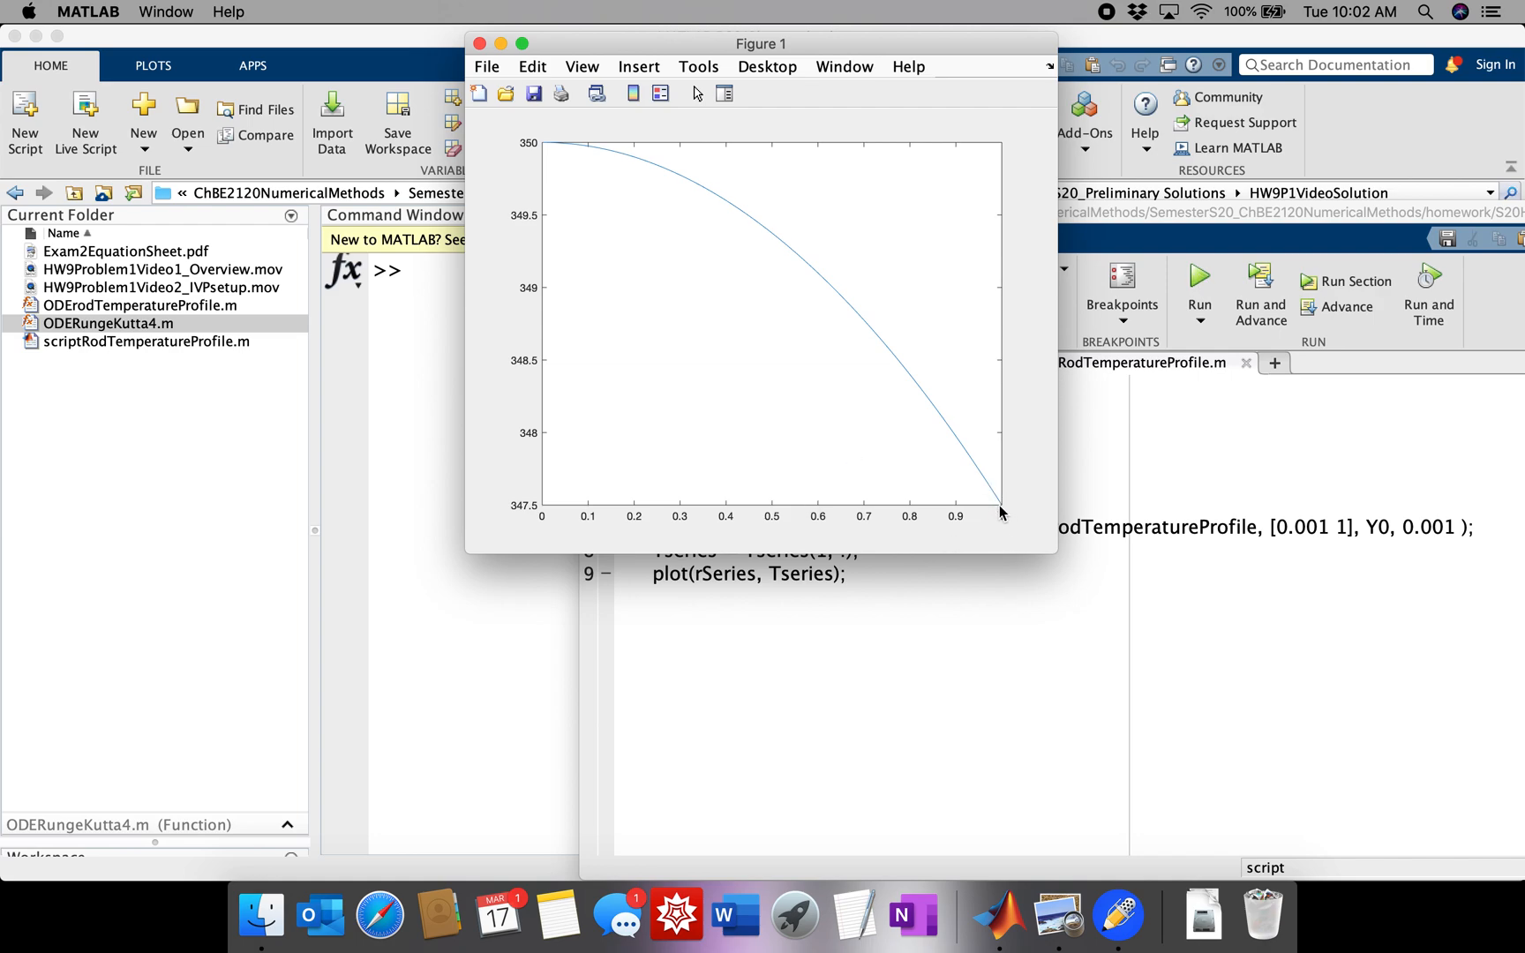
mouse_move(1007, 525)
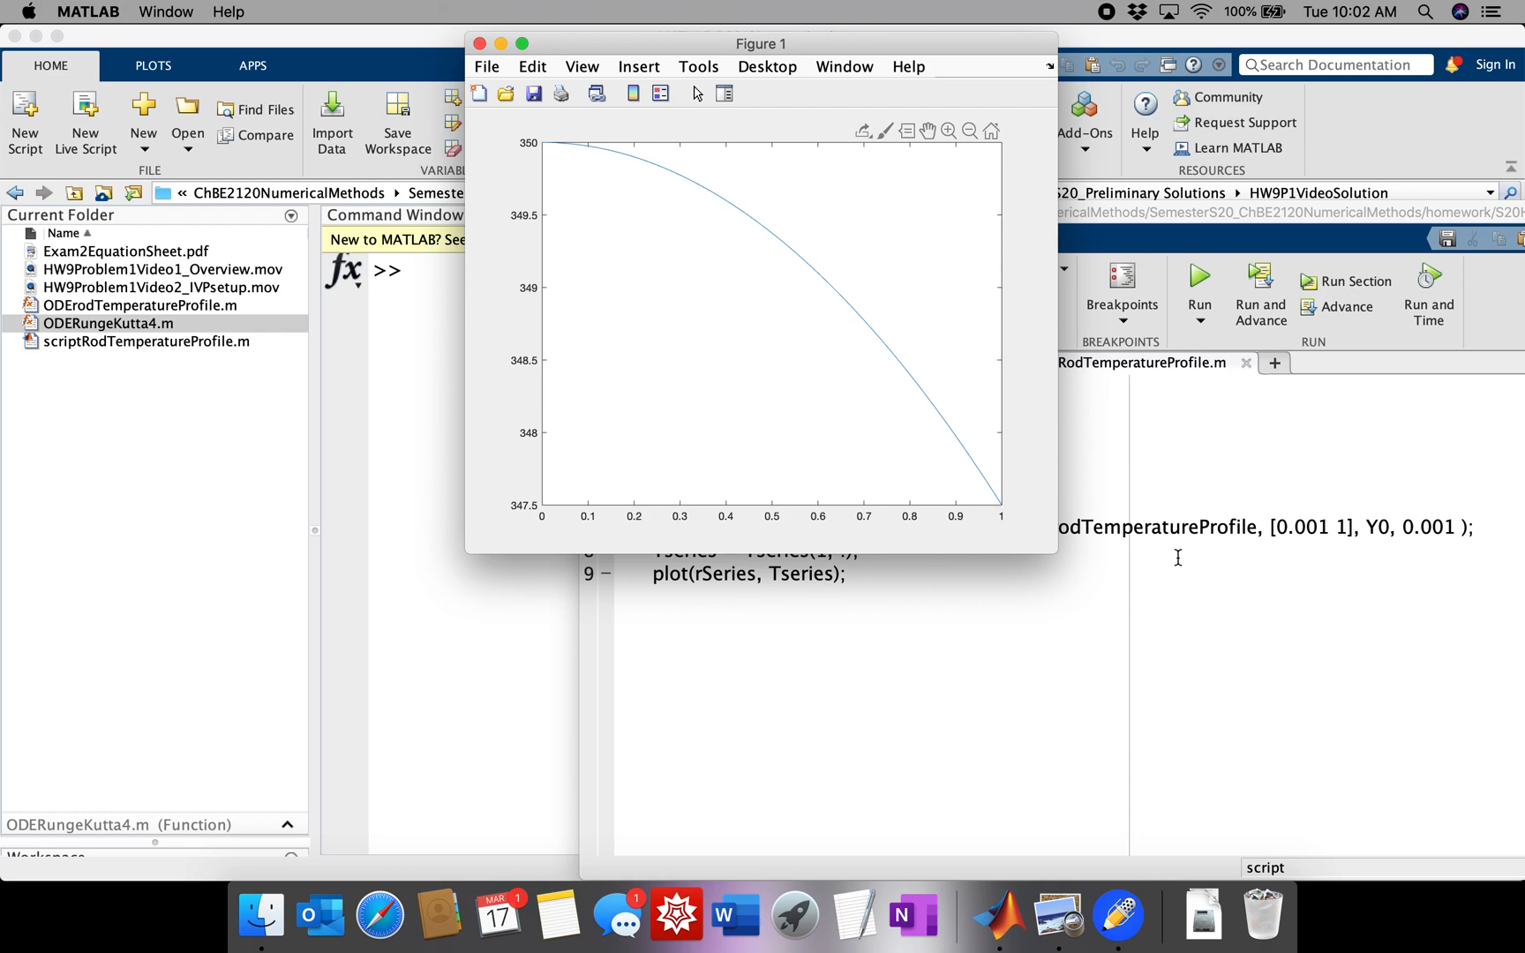
mouse_move(609, 208)
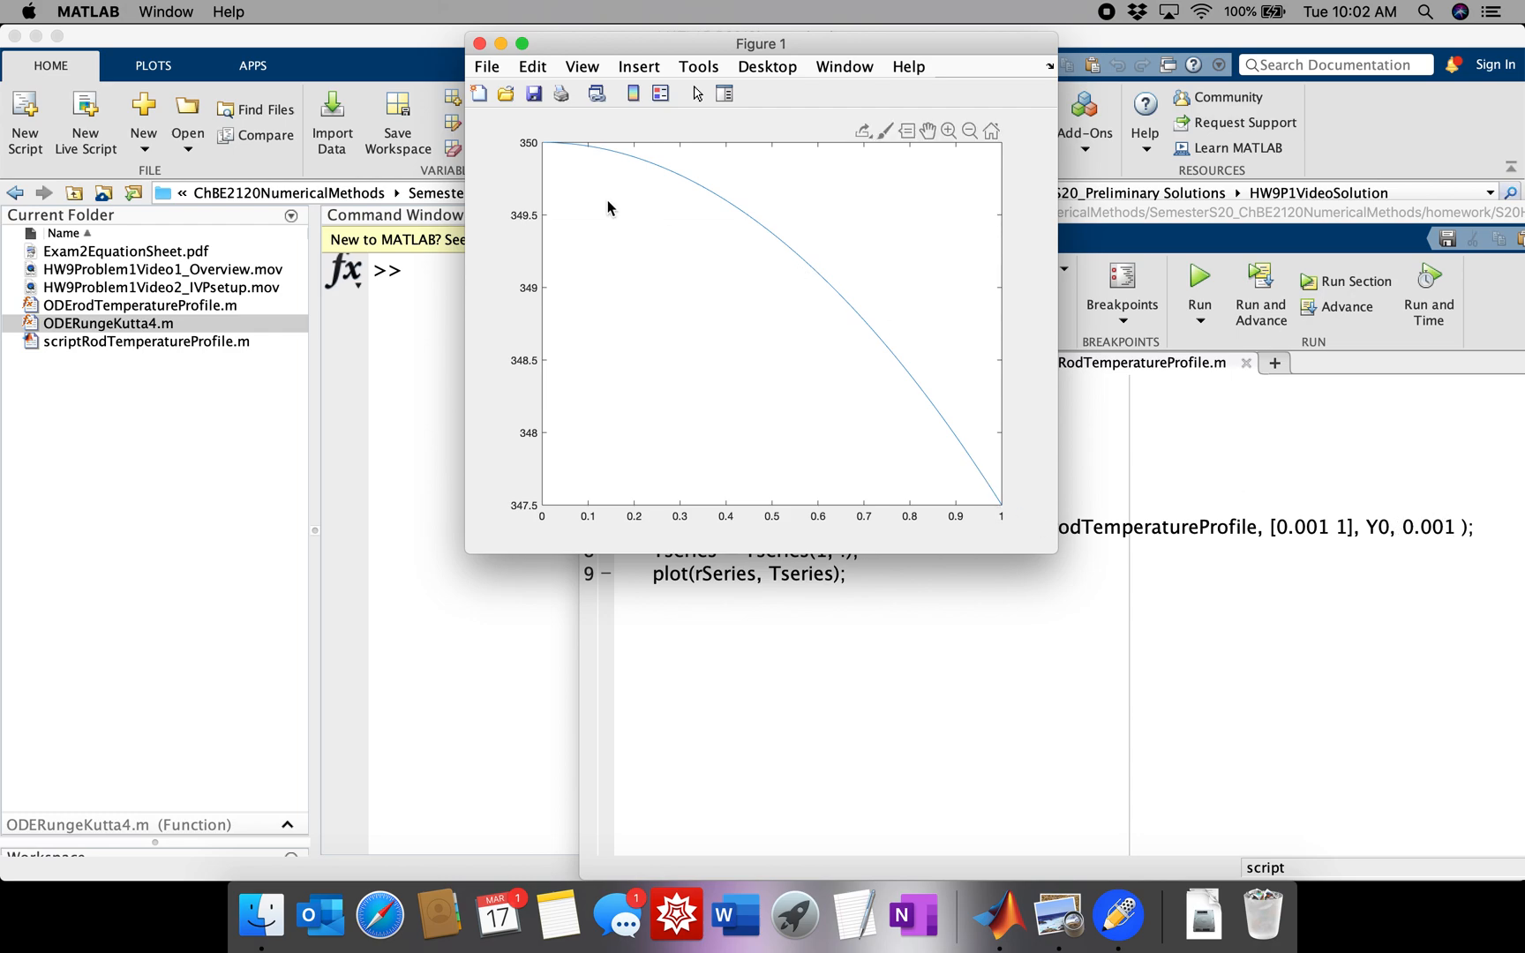
mouse_move(557, 149)
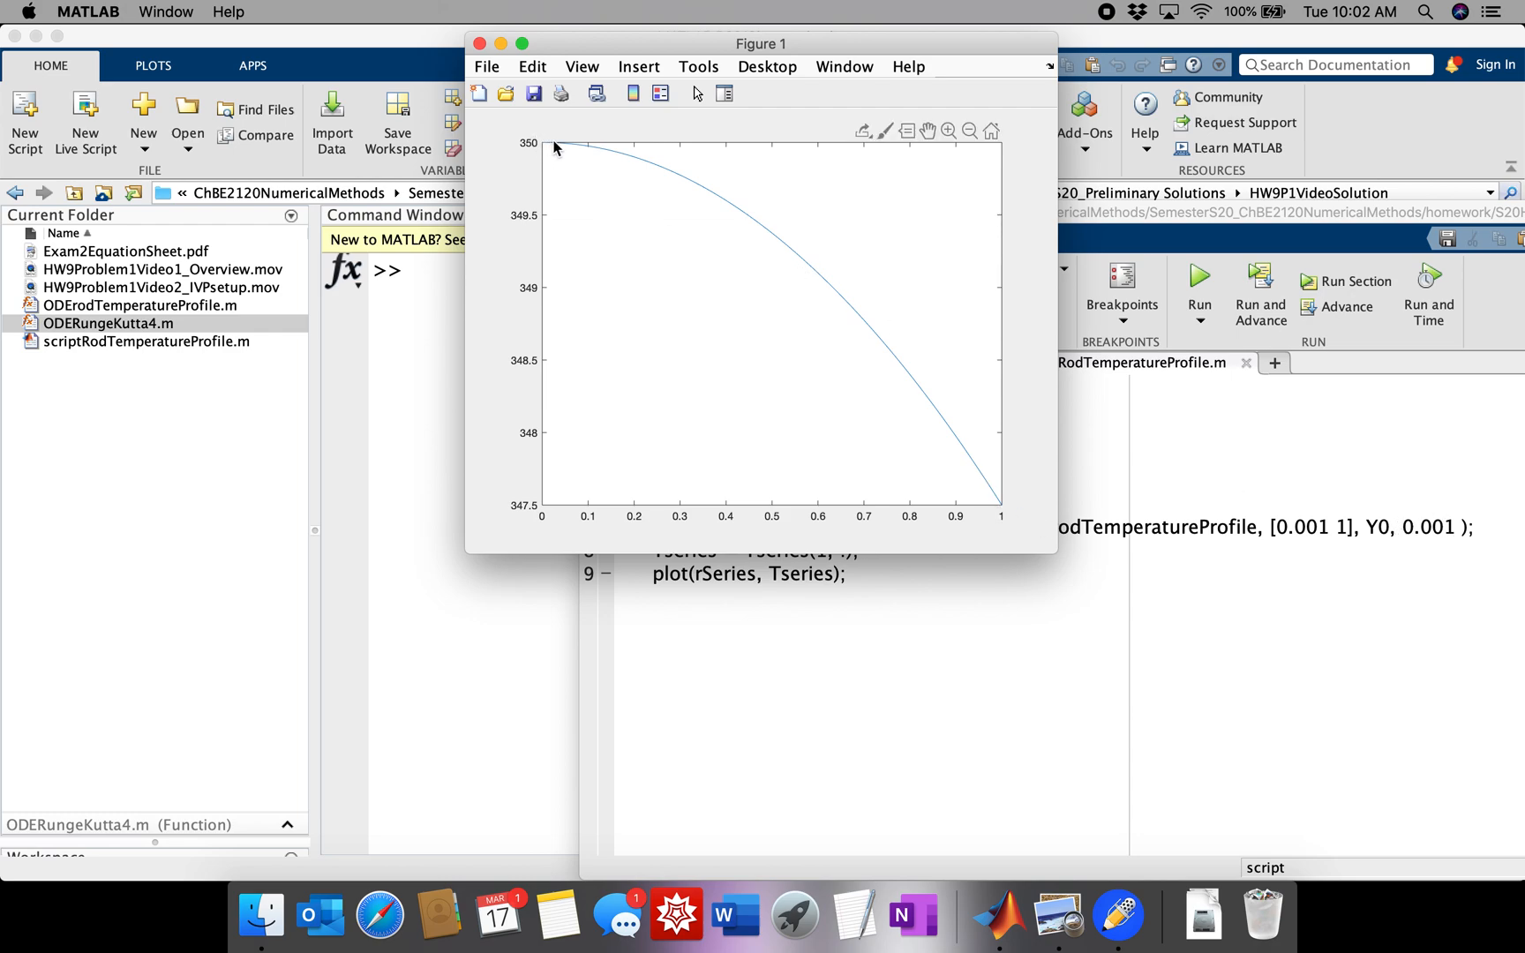
mouse_move(559, 149)
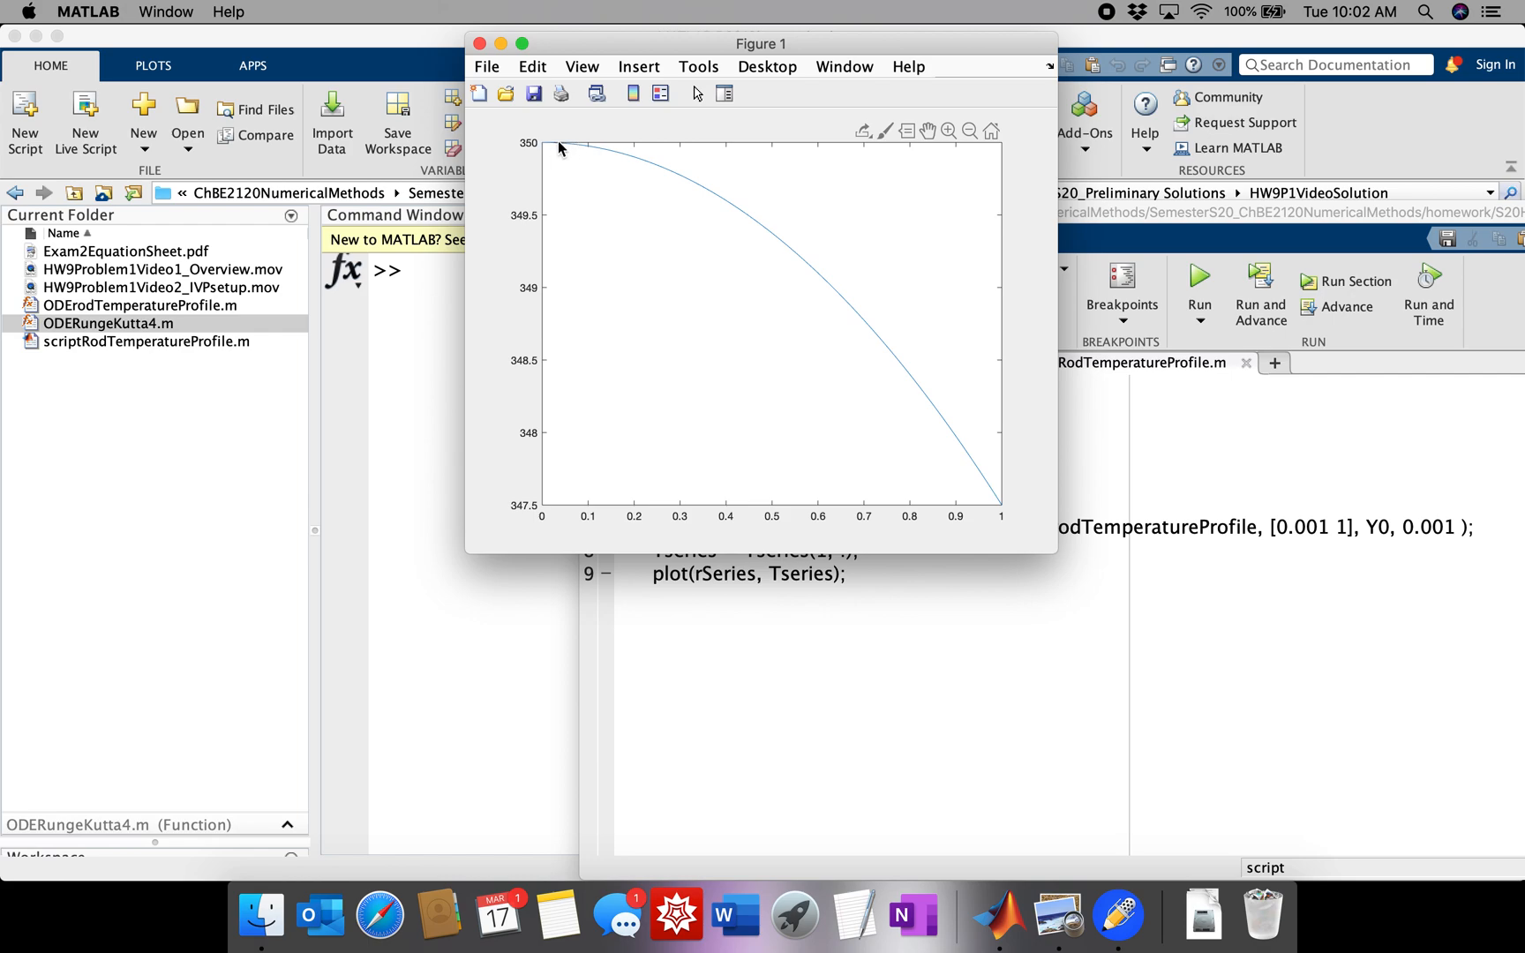
left_click(559, 151)
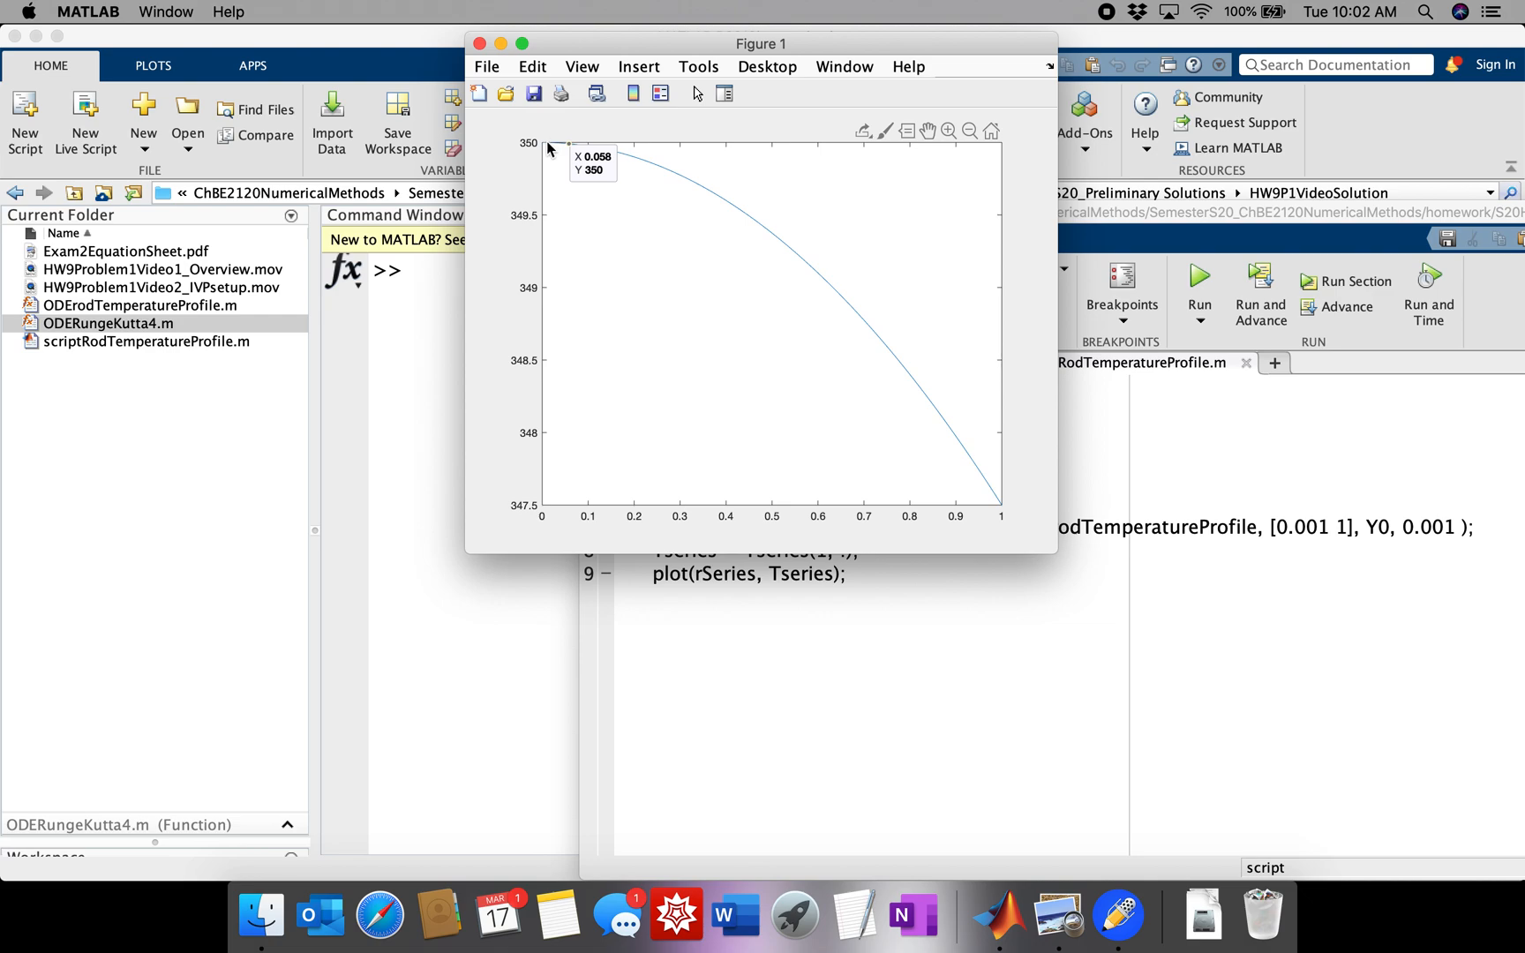
mouse_move(598, 165)
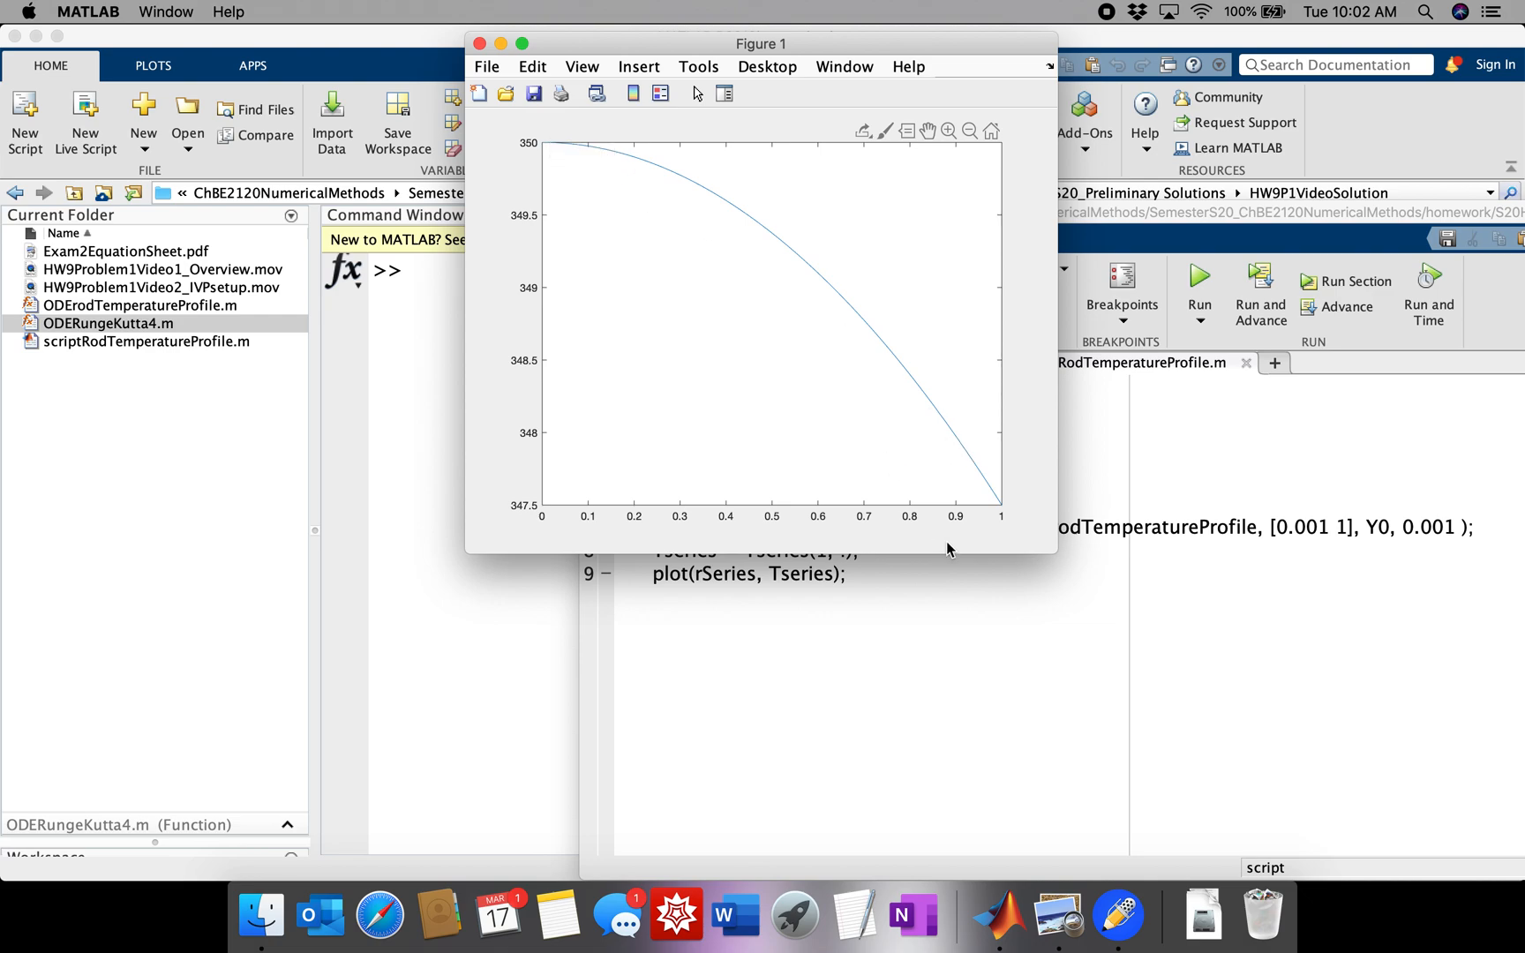
mouse_move(623, 199)
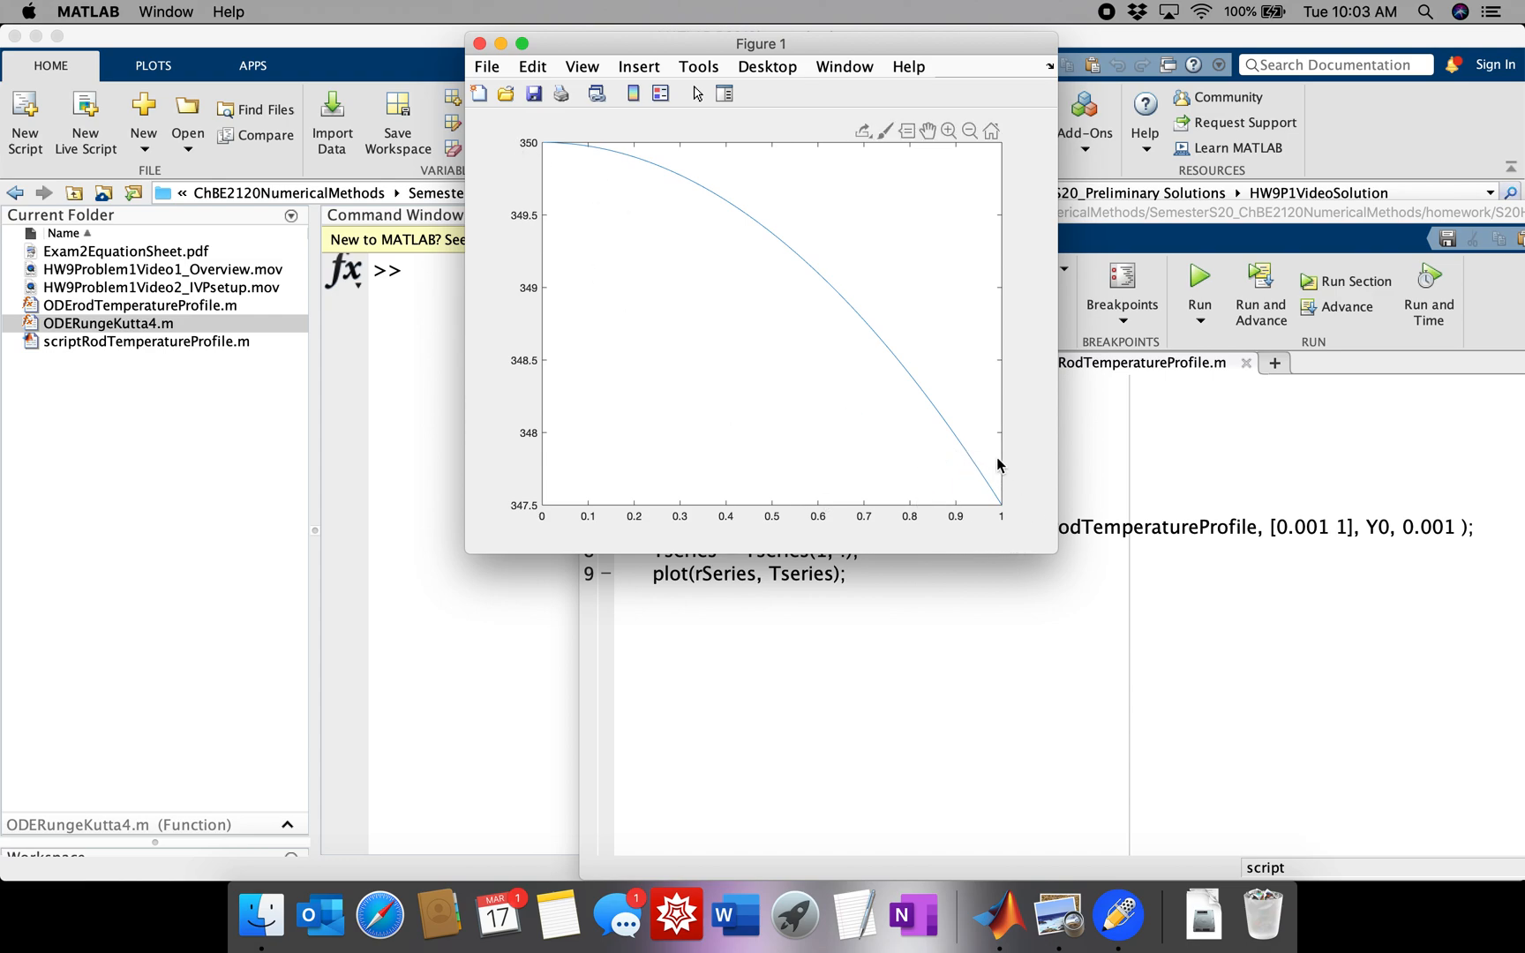
mouse_move(991, 525)
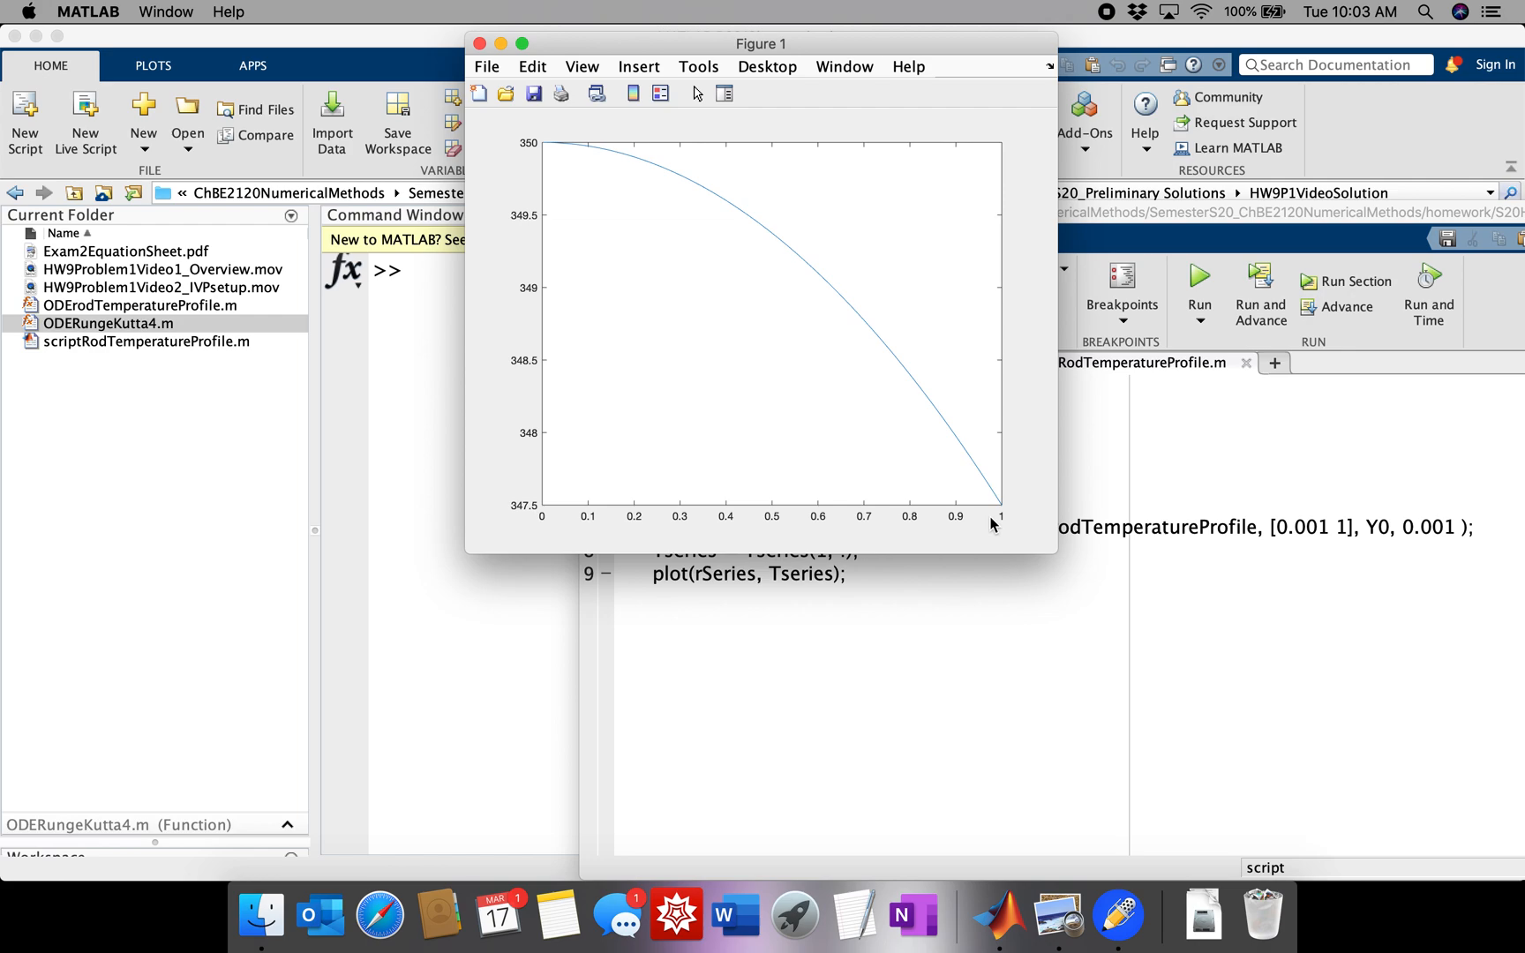
mouse_move(549, 183)
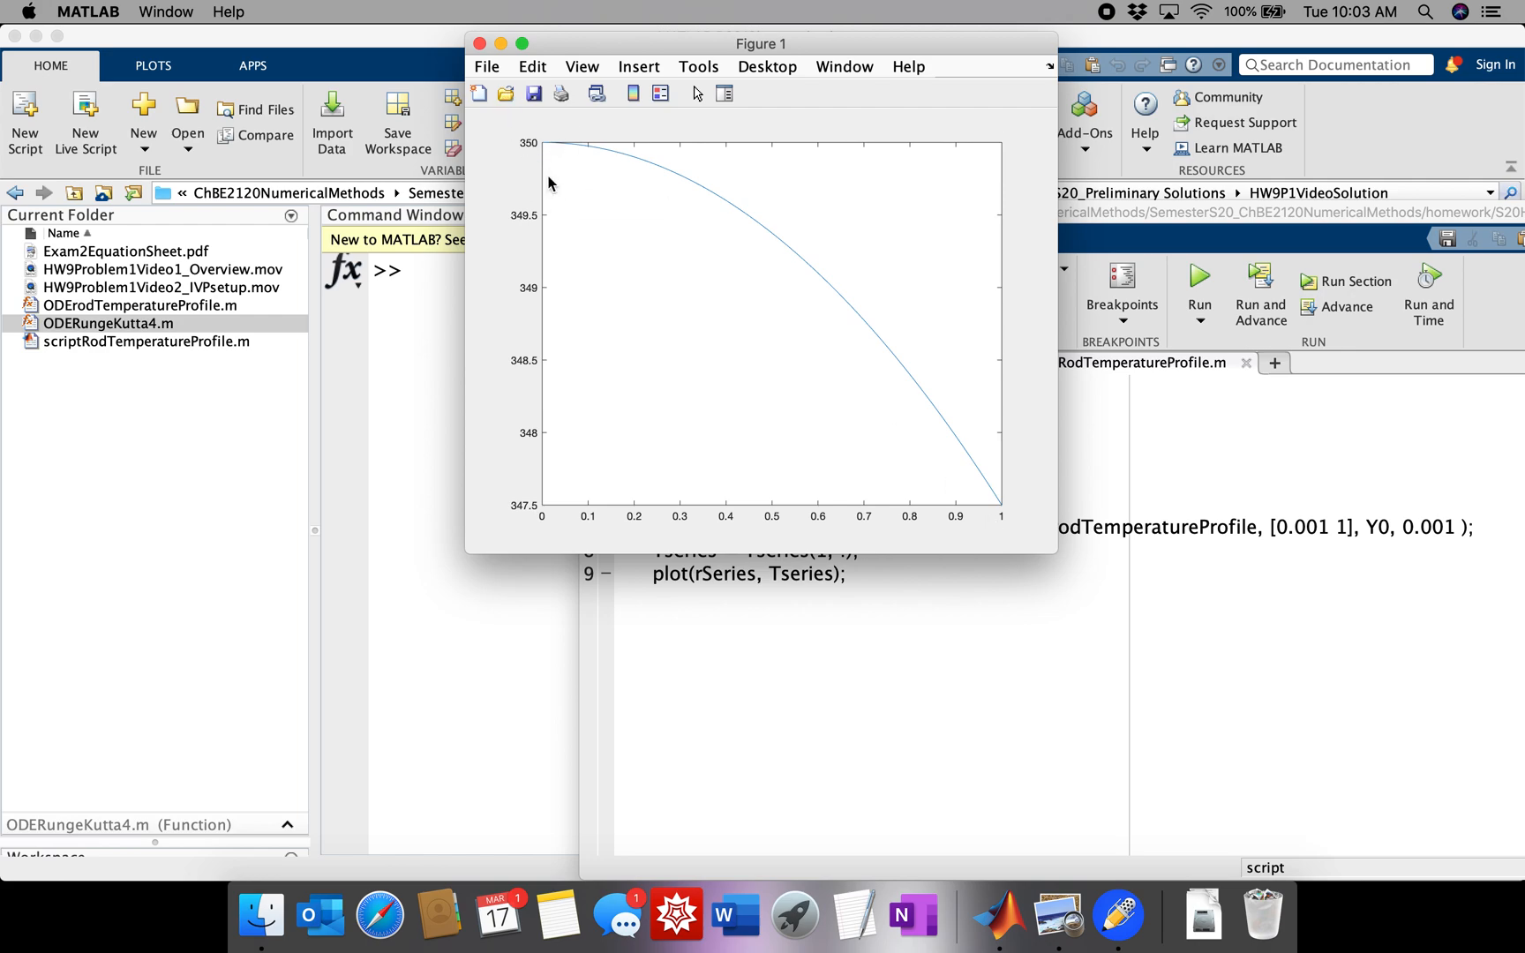